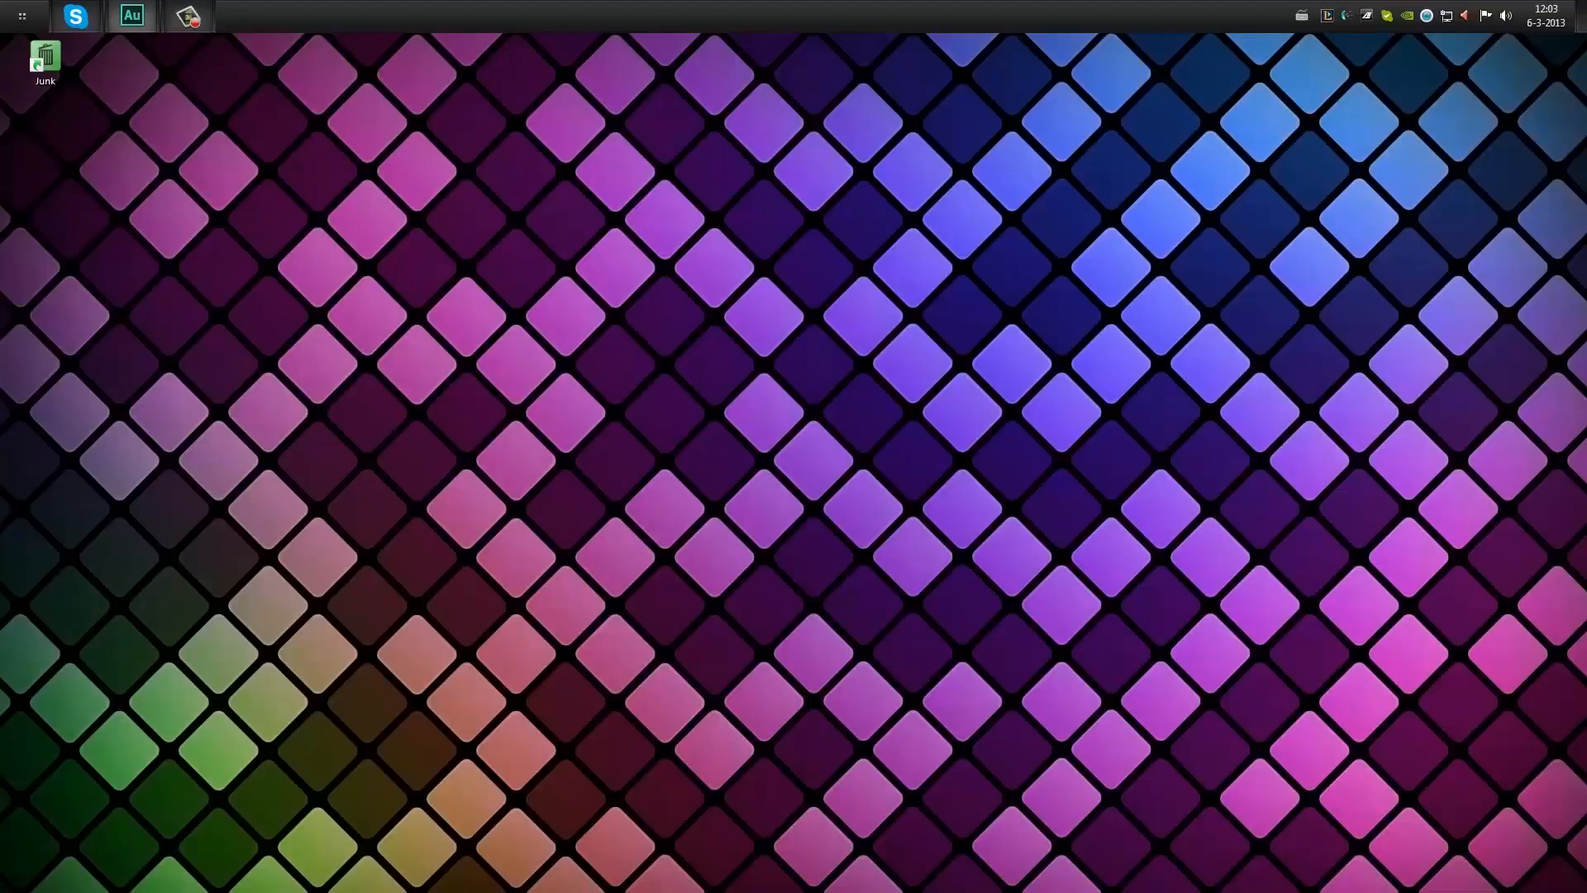
{"action": "mouse_move", "coordinate": [848, 492]}
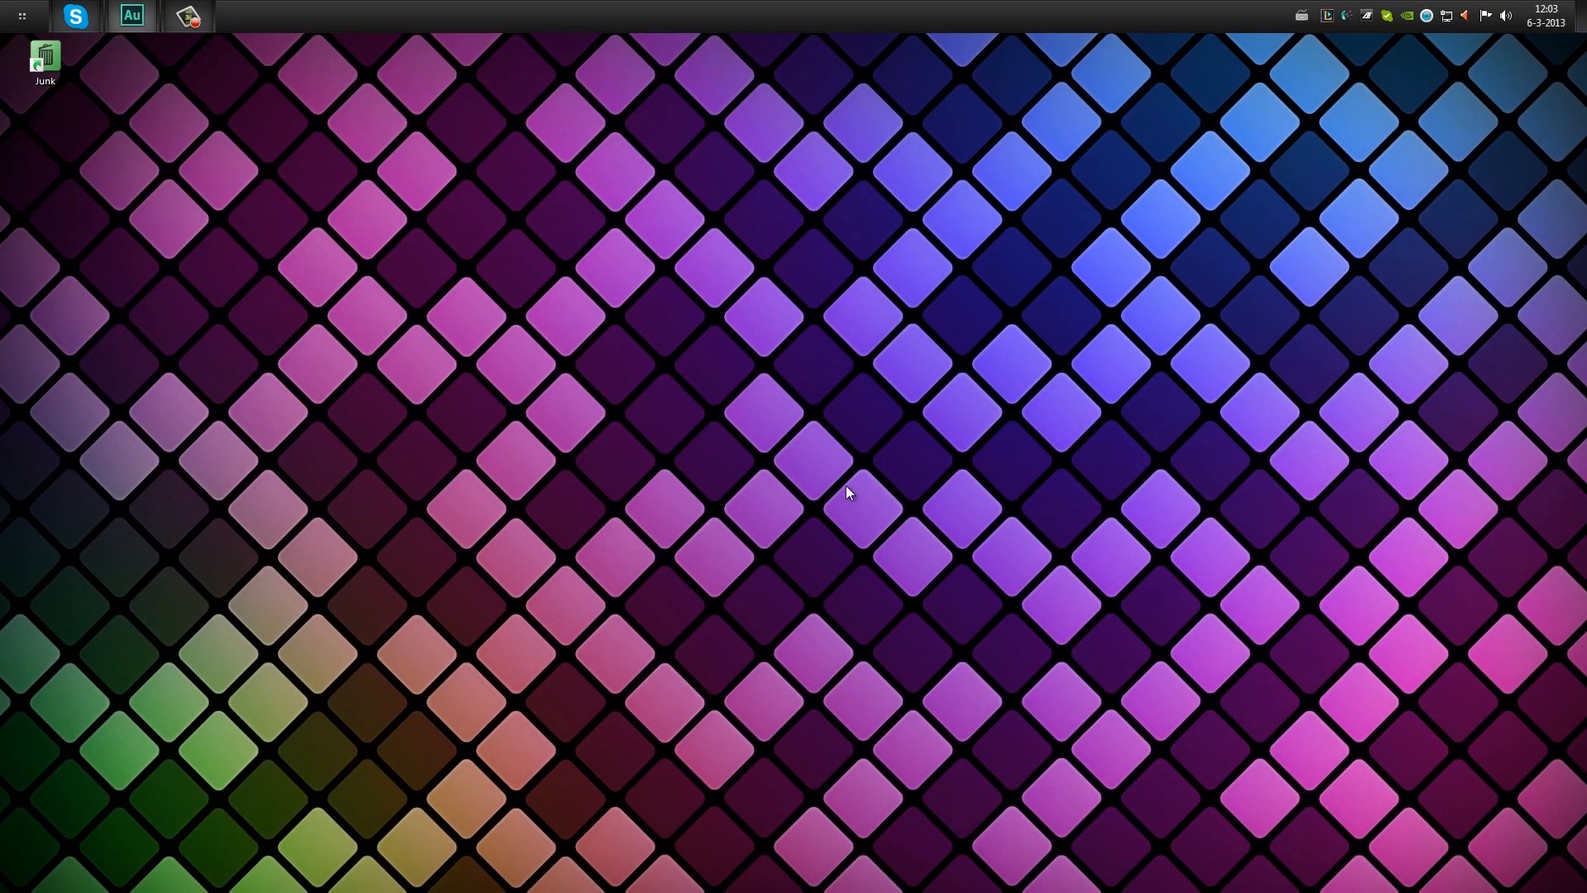
{"action": "mouse_move", "coordinate": [810, 508]}
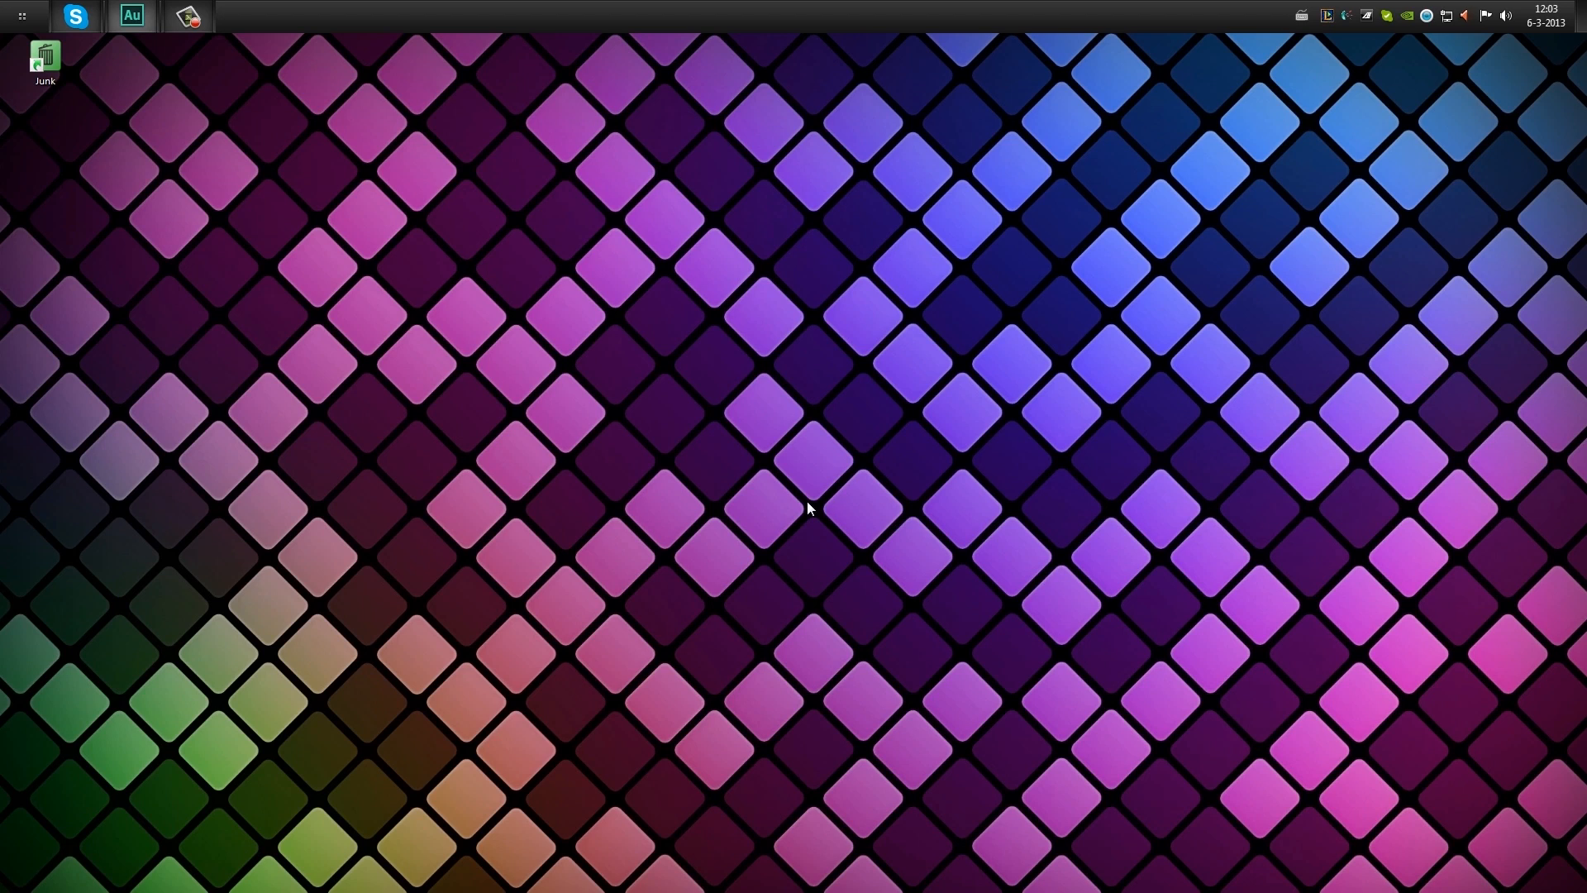
{"action": "mouse_move", "coordinate": [655, 586]}
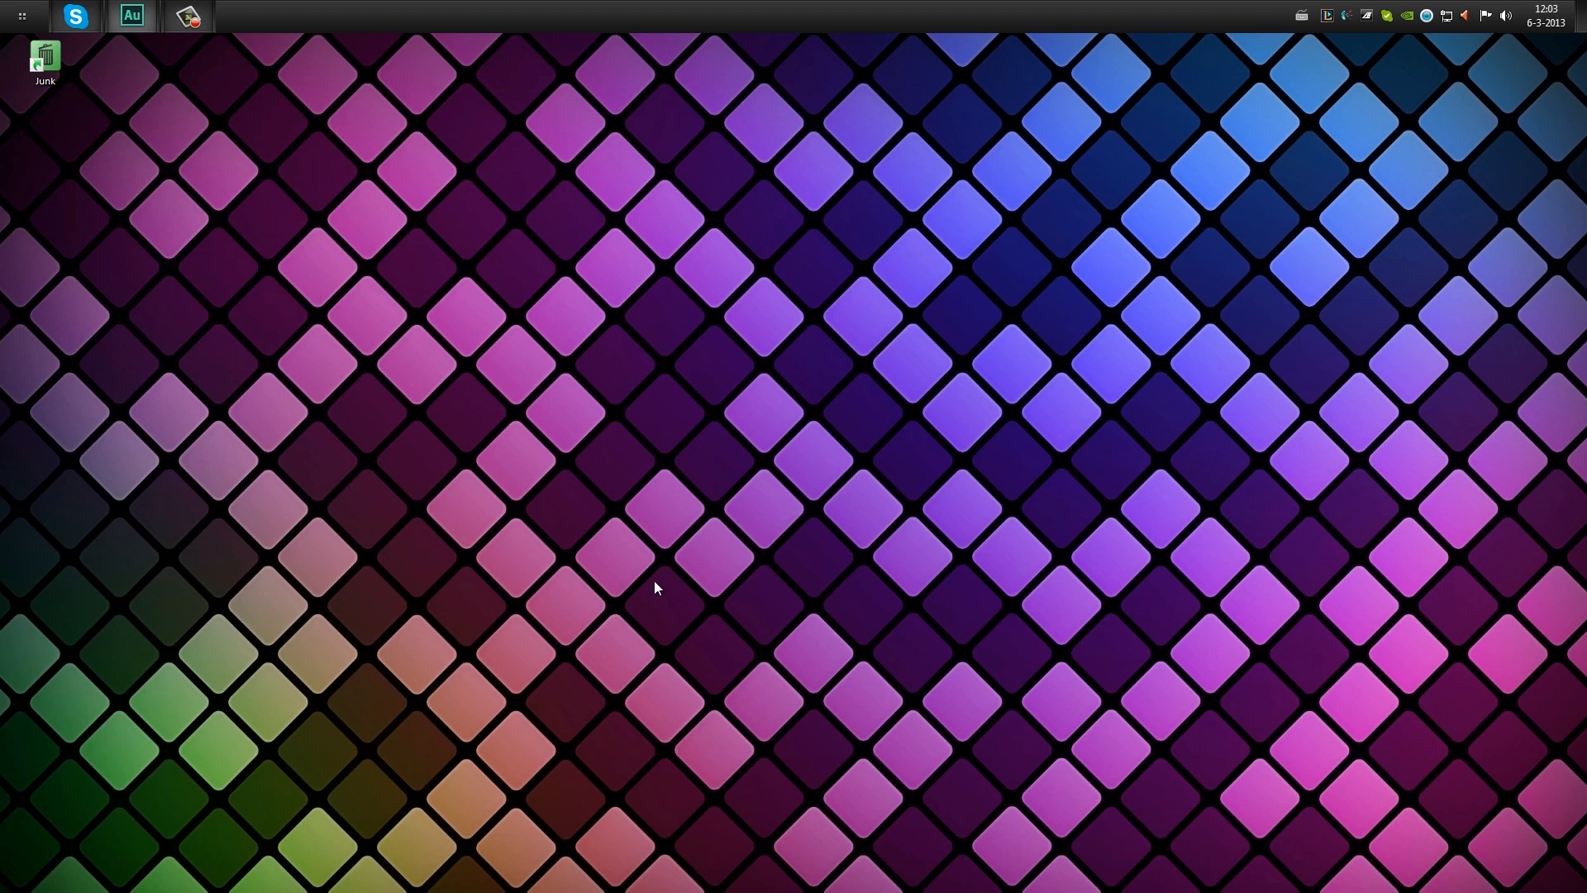
{"action": "mouse_move", "coordinate": [694, 470]}
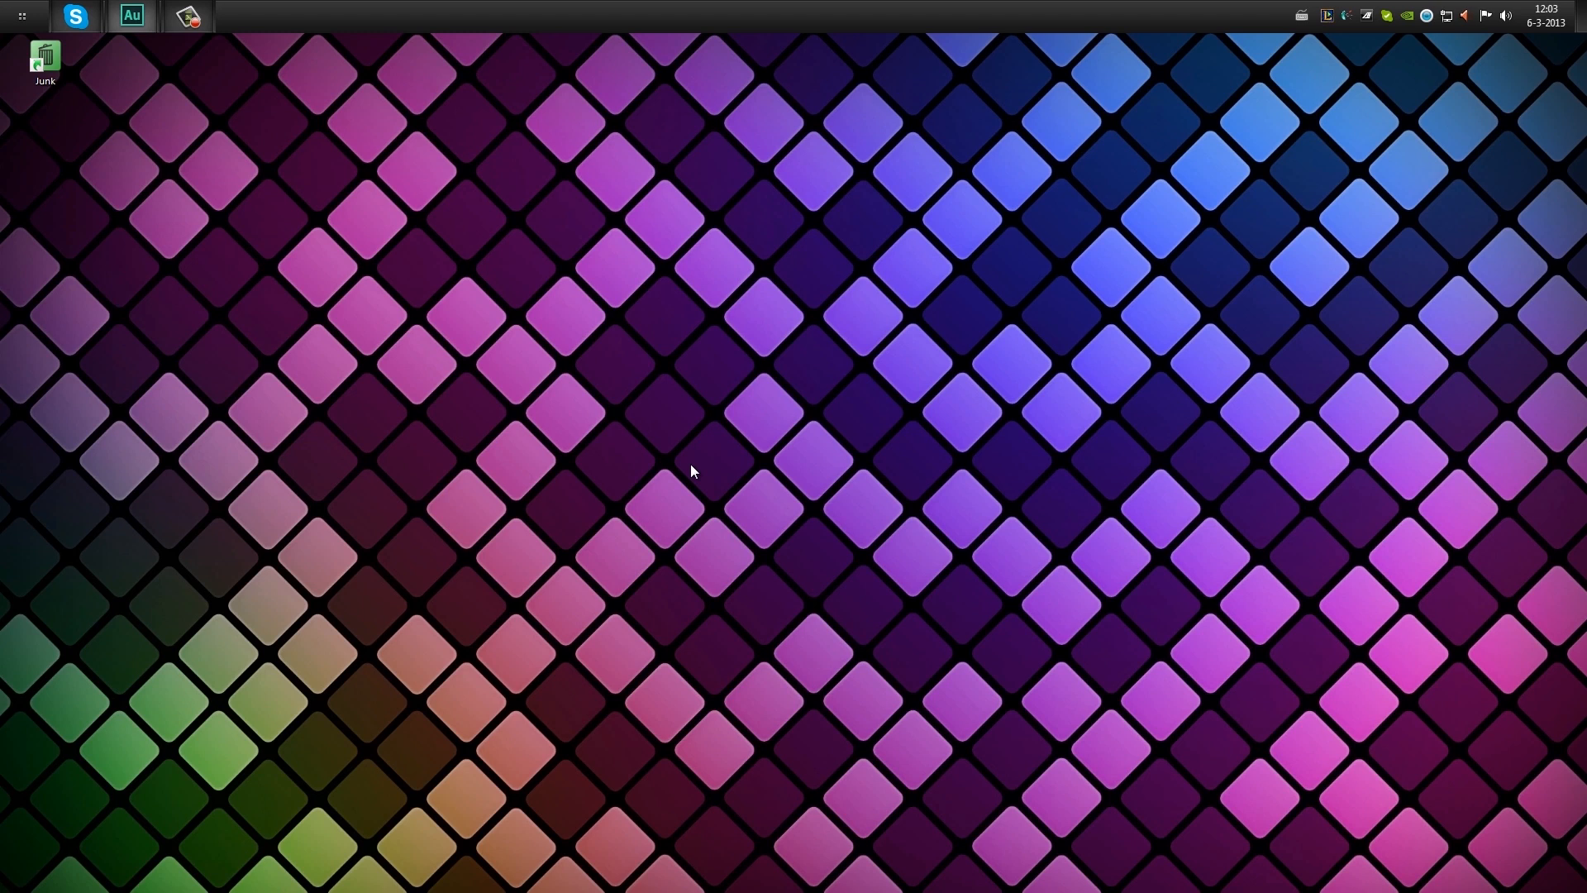
{"action": "mouse_move", "coordinate": [610, 422]}
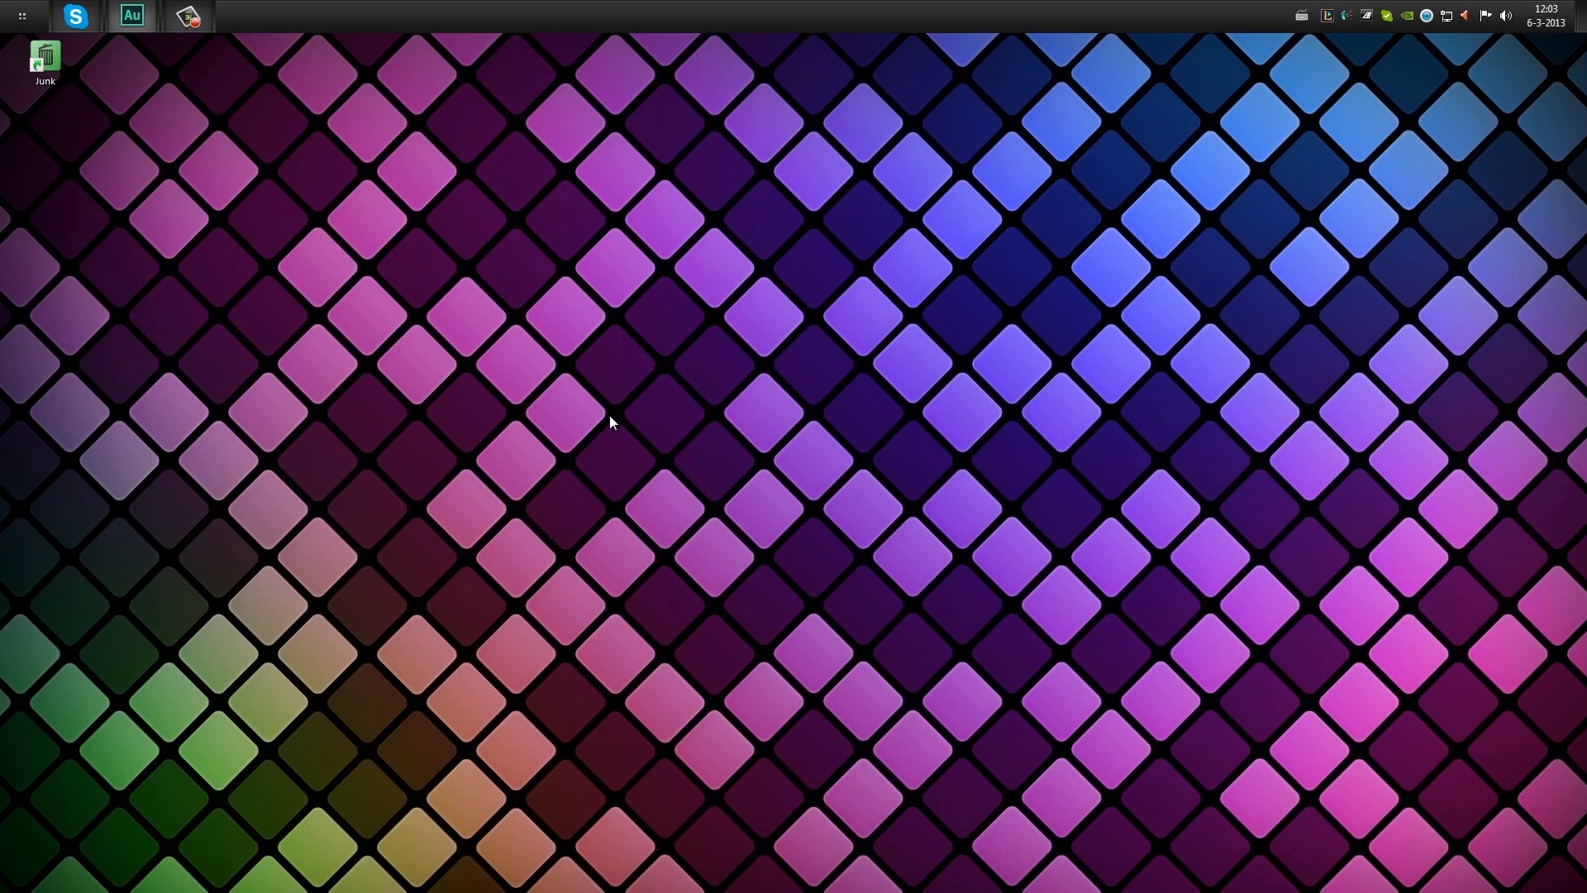
{"action": "mouse_move", "coordinate": [621, 420]}
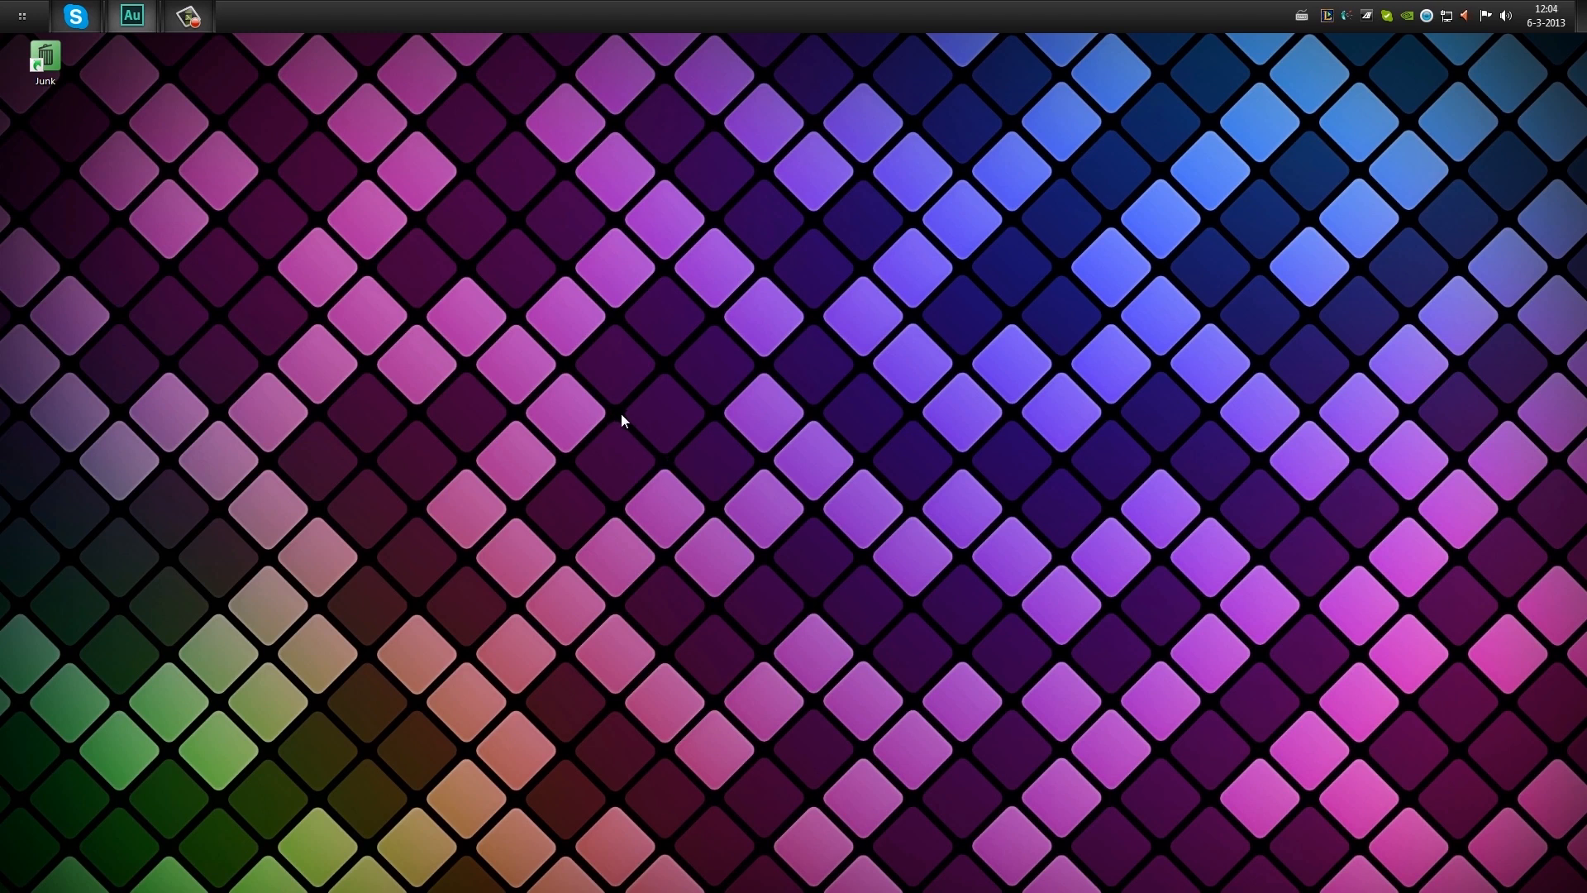
{"action": "mouse_move", "coordinate": [676, 416]}
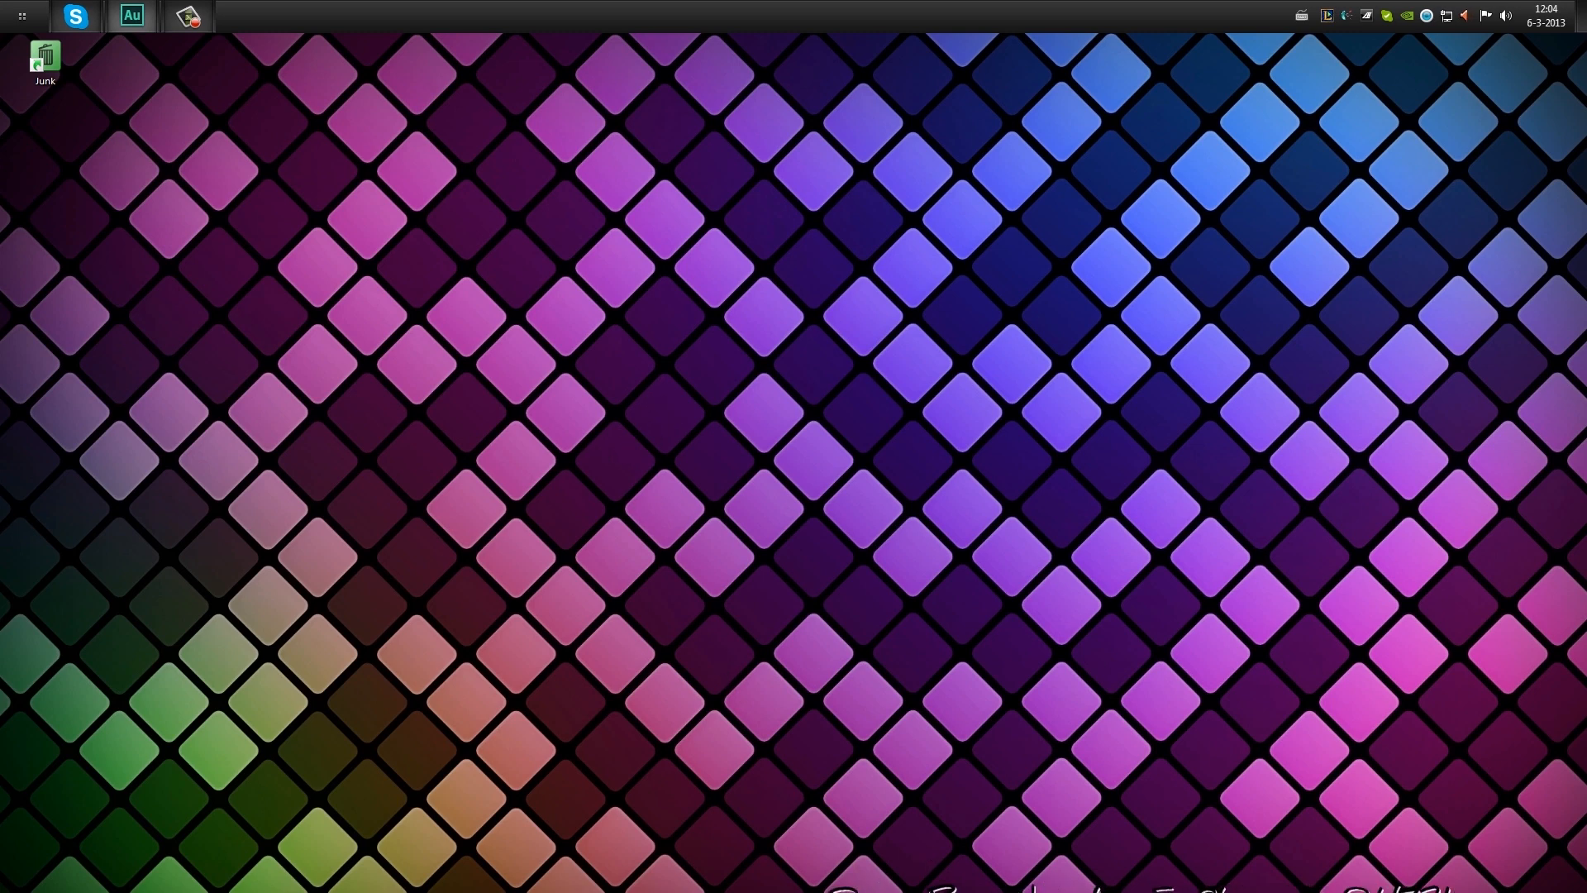
Launch OBS from the taskbar and drag its window toward the upper left of the desktop.
{"action": "left_click", "coordinate": [239, 15]}
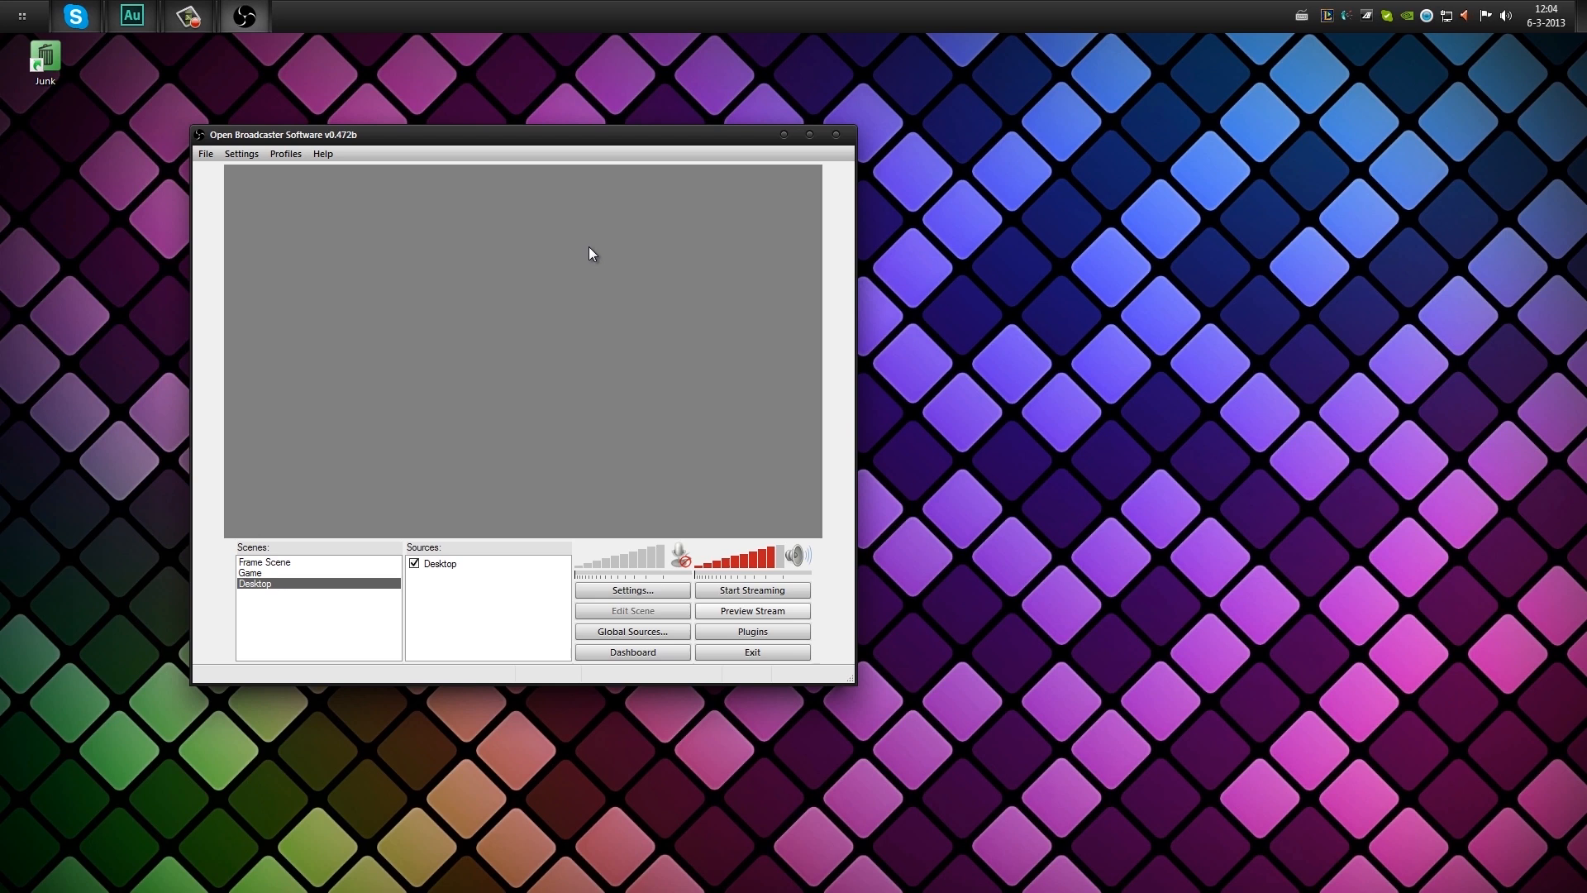
{"action": "mouse_move", "coordinate": [522, 152]}
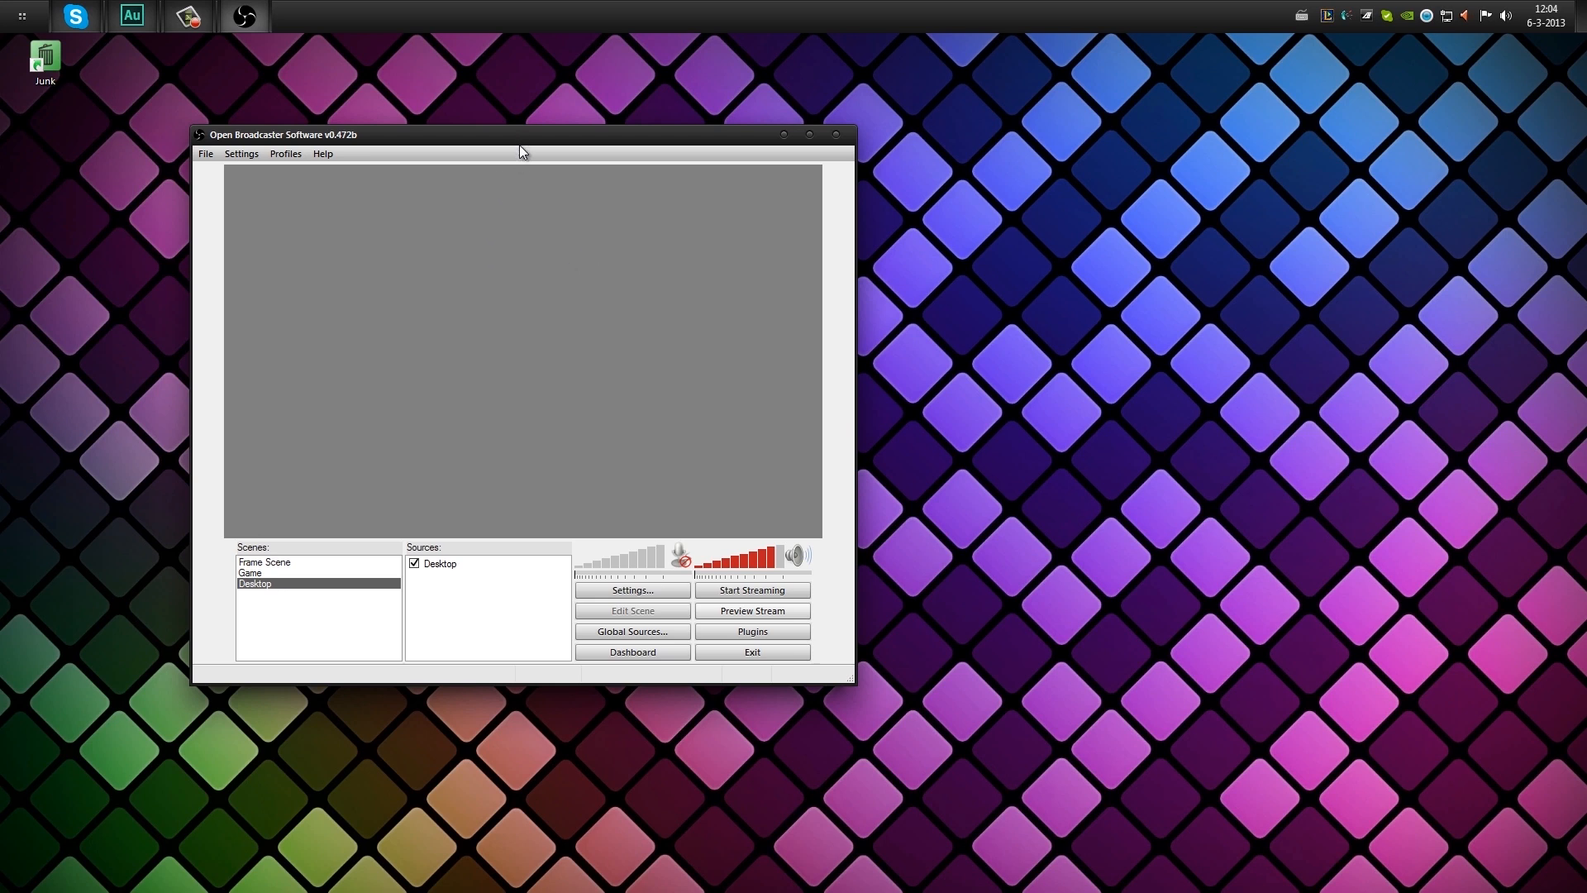
{"action": "mouse_move", "coordinate": [555, 190]}
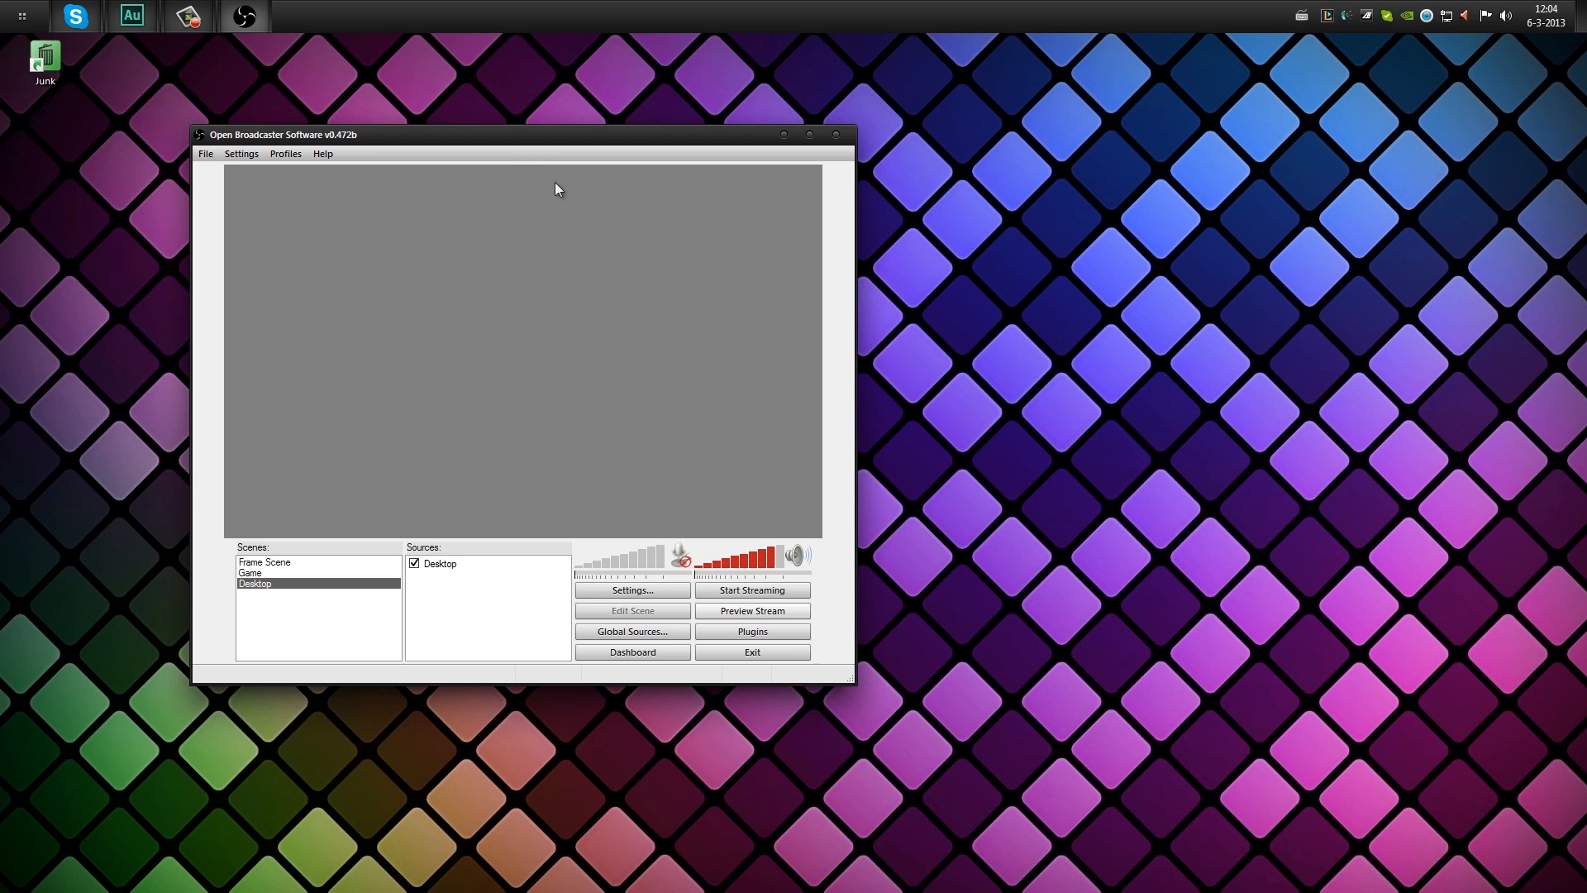
{"action": "mouse_move", "coordinate": [433, 145]}
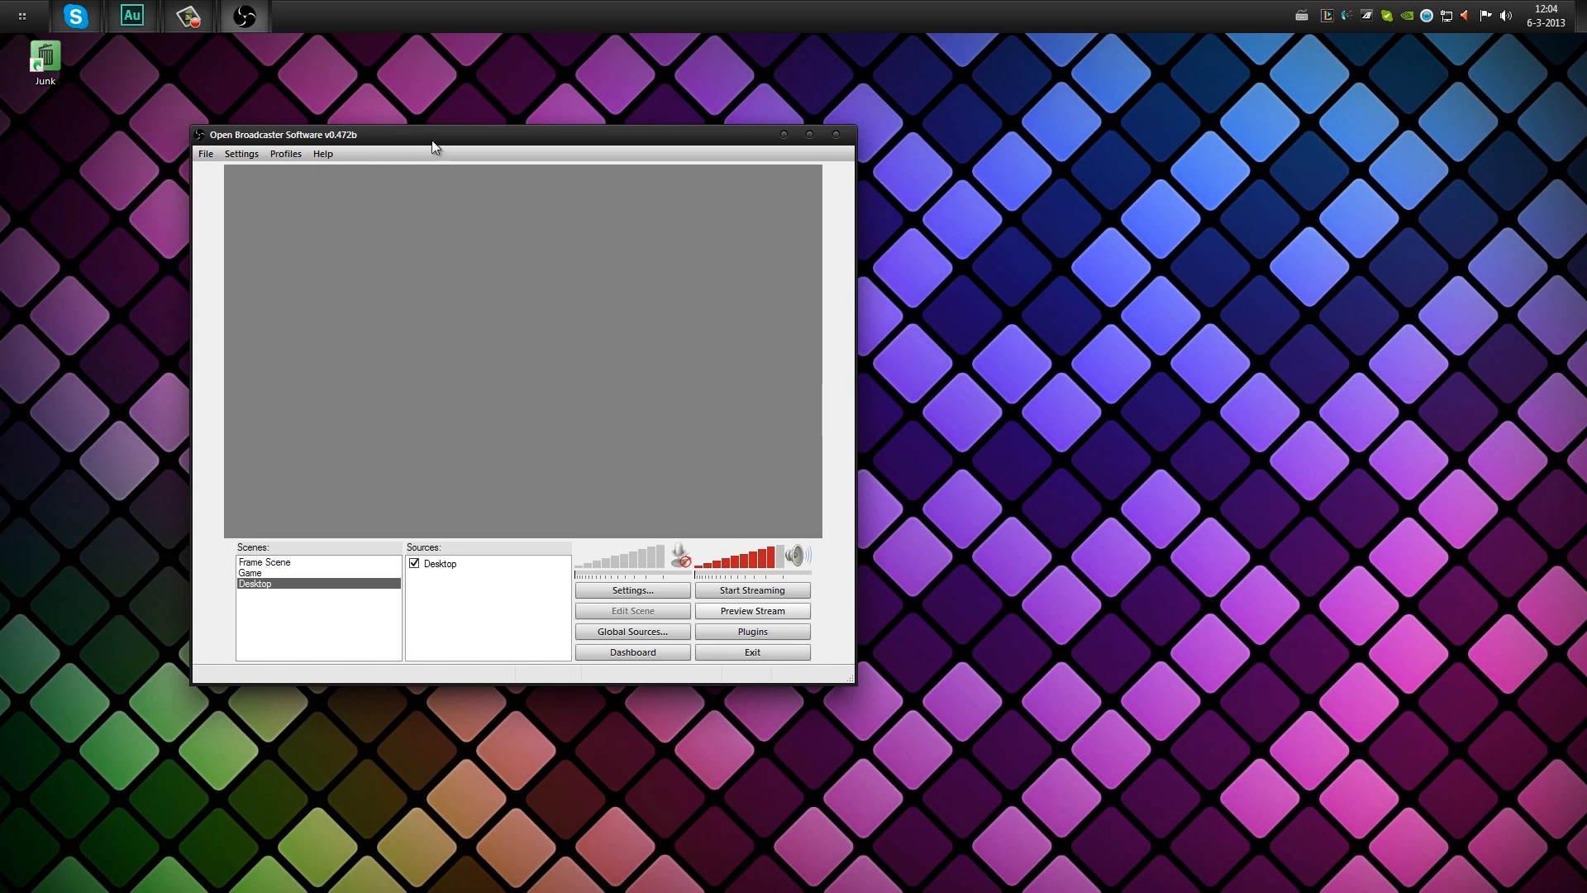
{"action": "left_click_drag", "start_coordinate": [432, 144], "coordinate": [486, 164]}
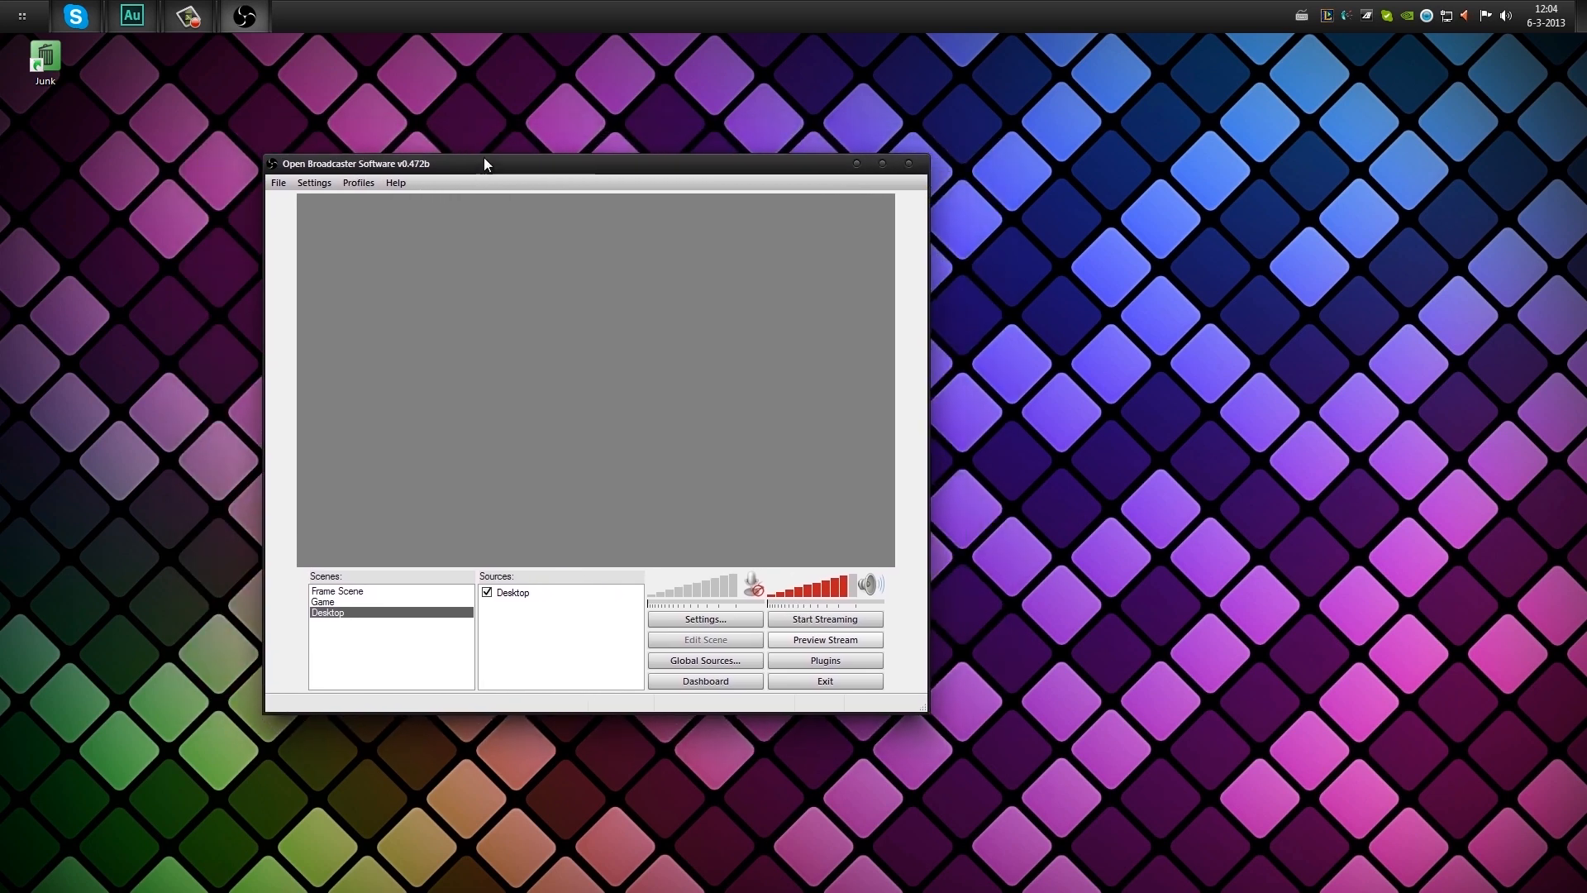
{"action": "mouse_move", "coordinate": [486, 198]}
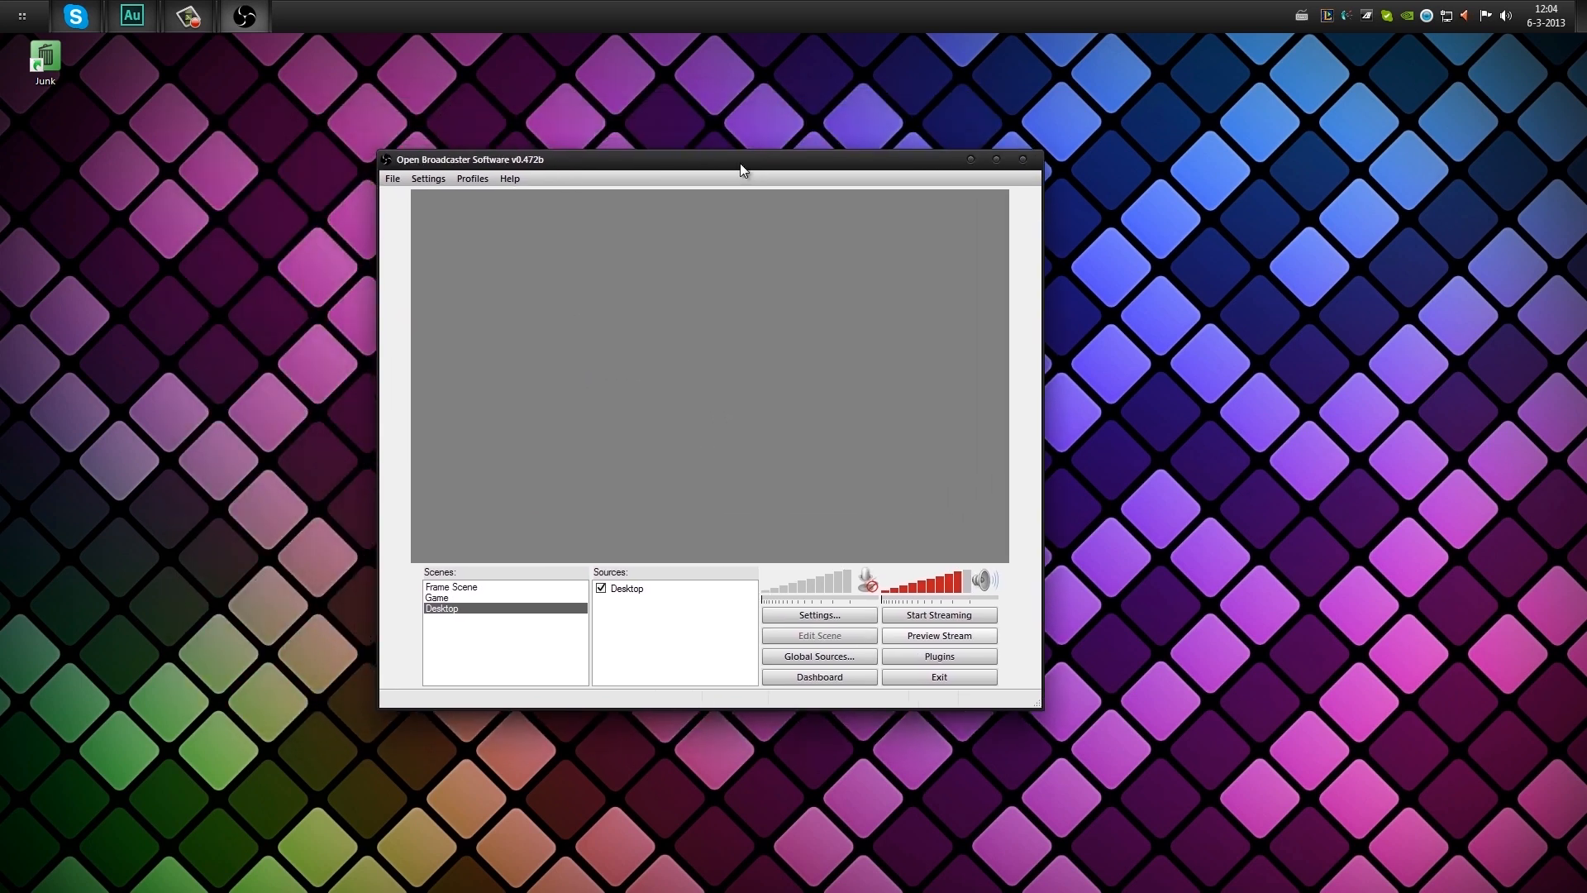
{"action": "mouse_move", "coordinate": [713, 214]}
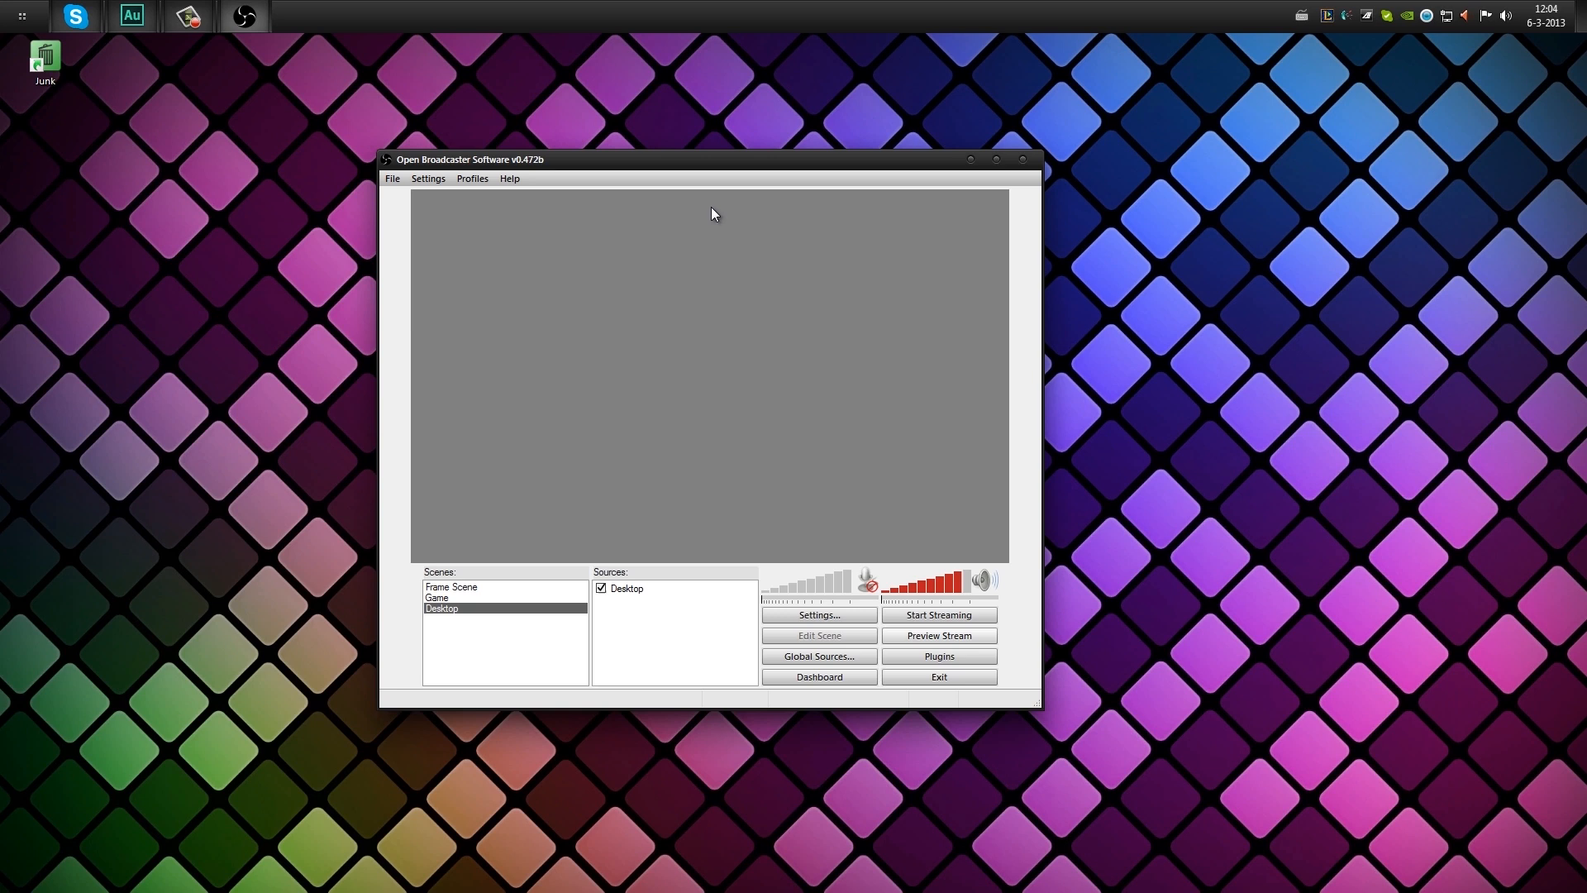
{"action": "mouse_move", "coordinate": [743, 274]}
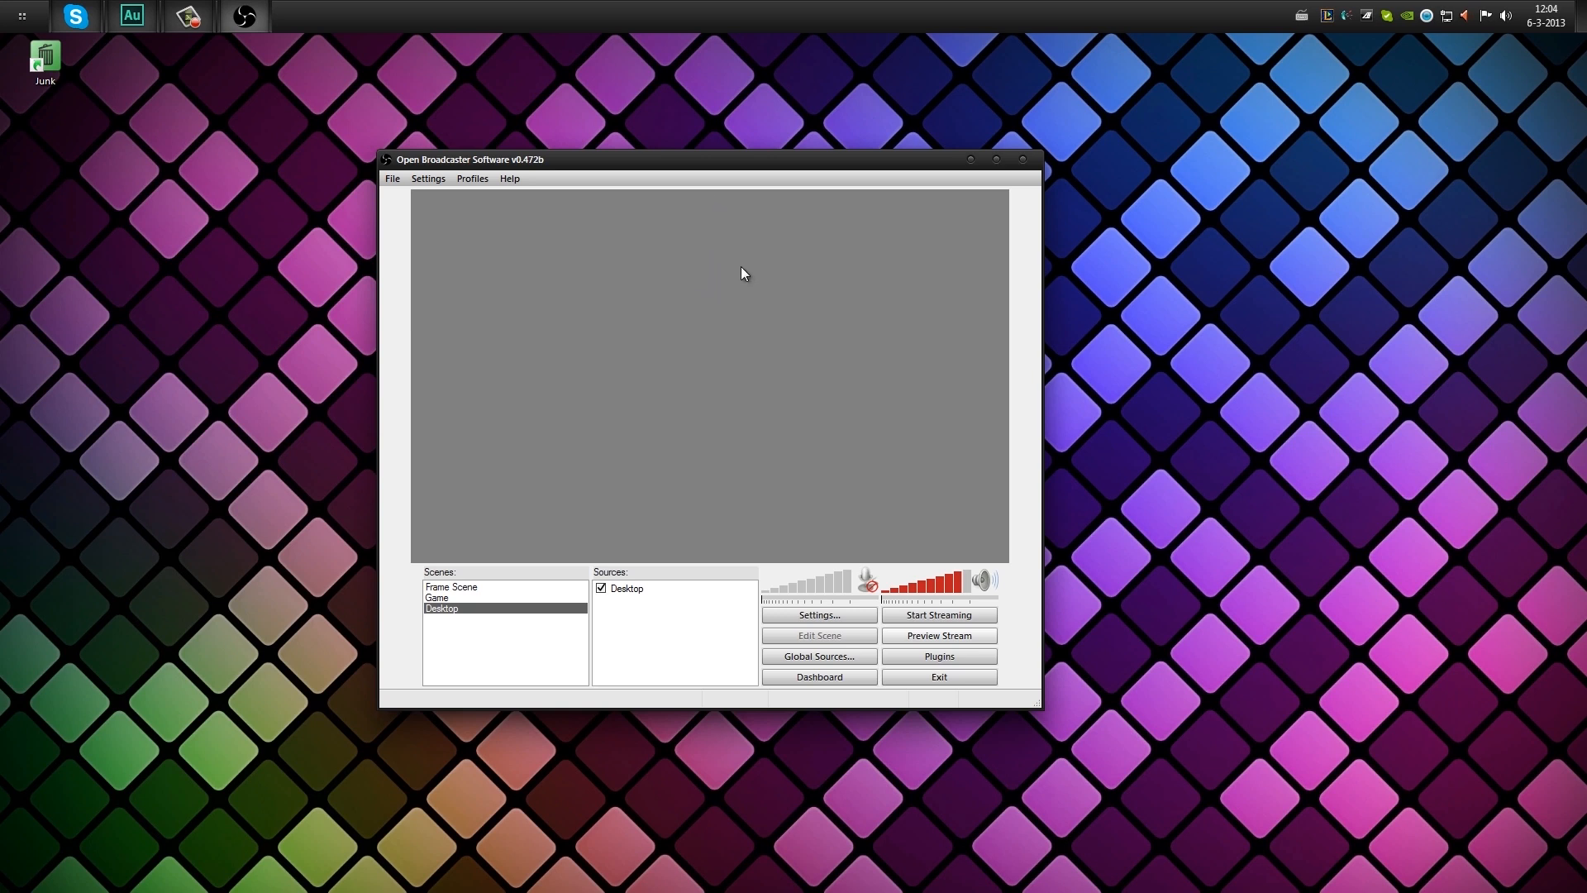
{"action": "mouse_move", "coordinate": [770, 396]}
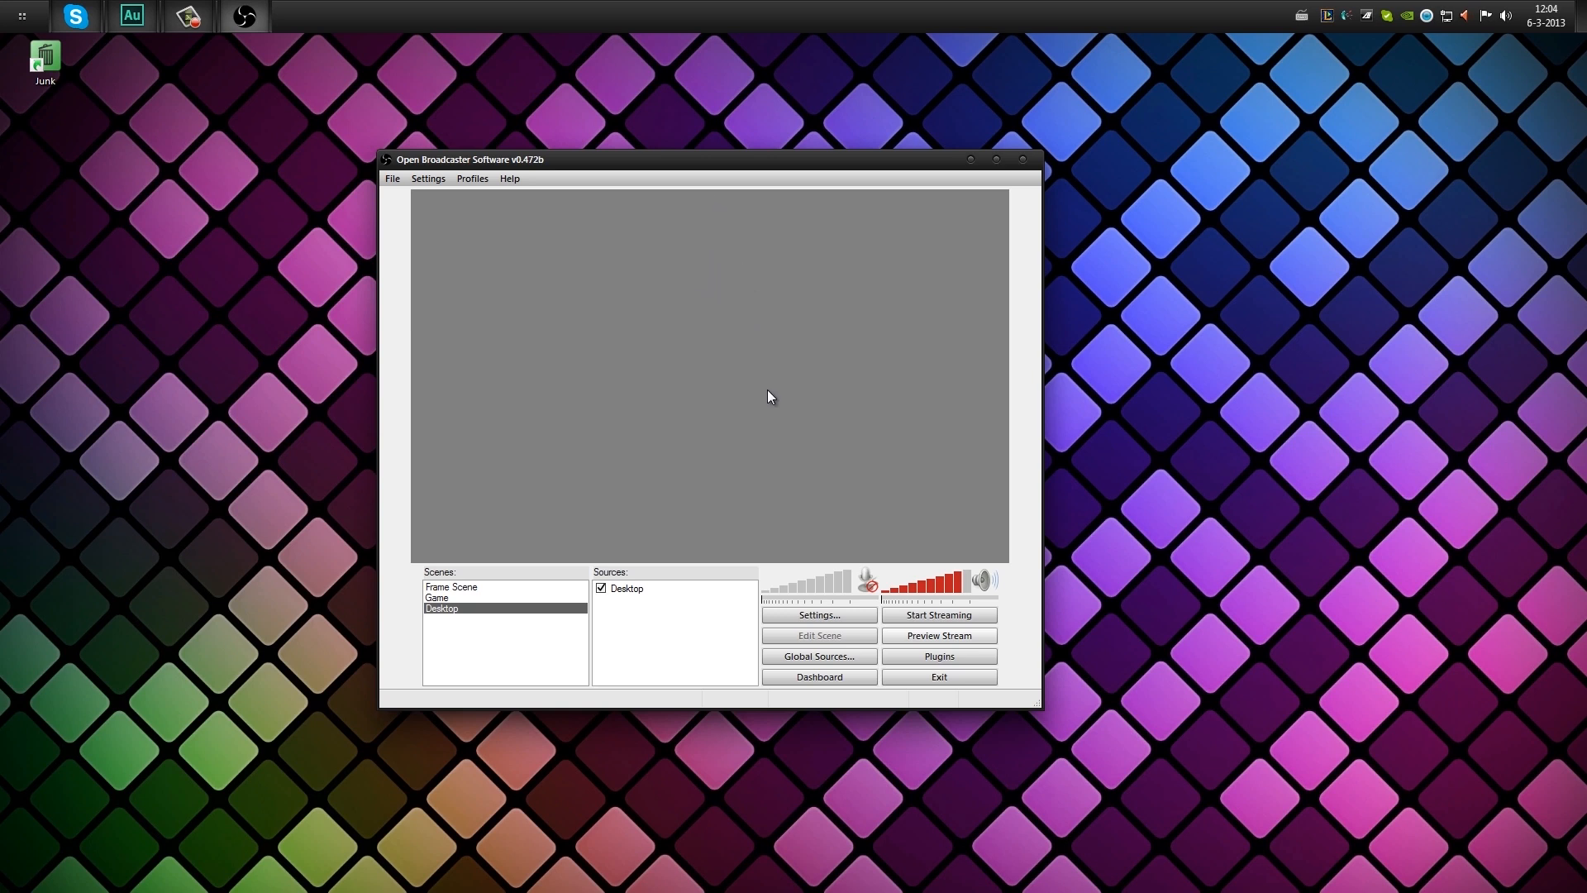
{"action": "left_click_drag", "start_coordinate": [709, 158], "coordinate": [708, 154]}
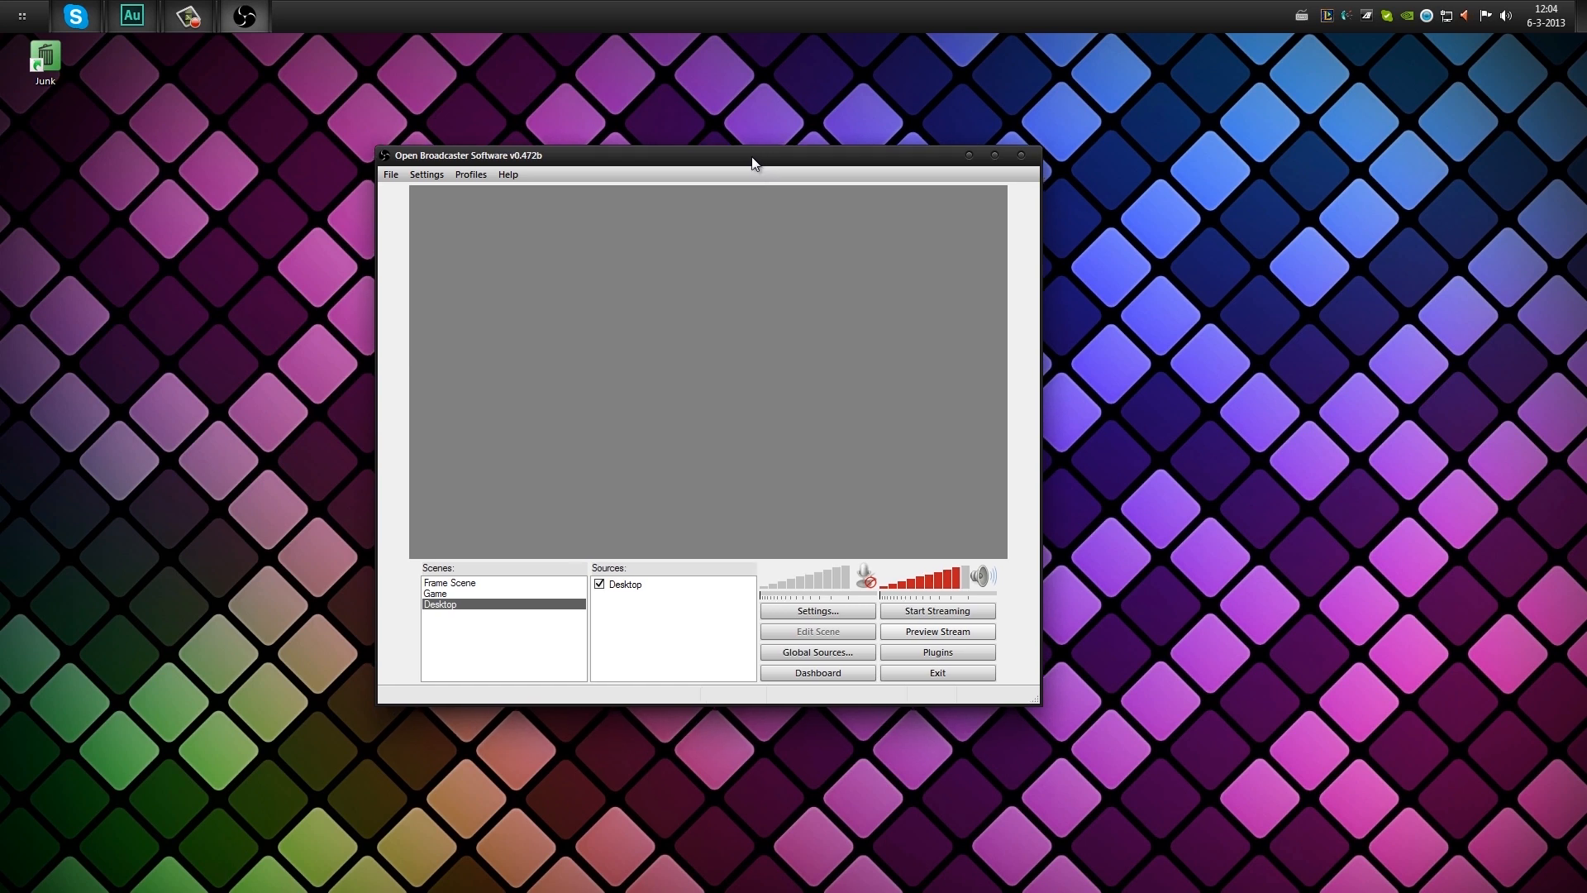
{"action": "left_click_drag", "start_coordinate": [751, 155], "coordinate": [270, 75]}
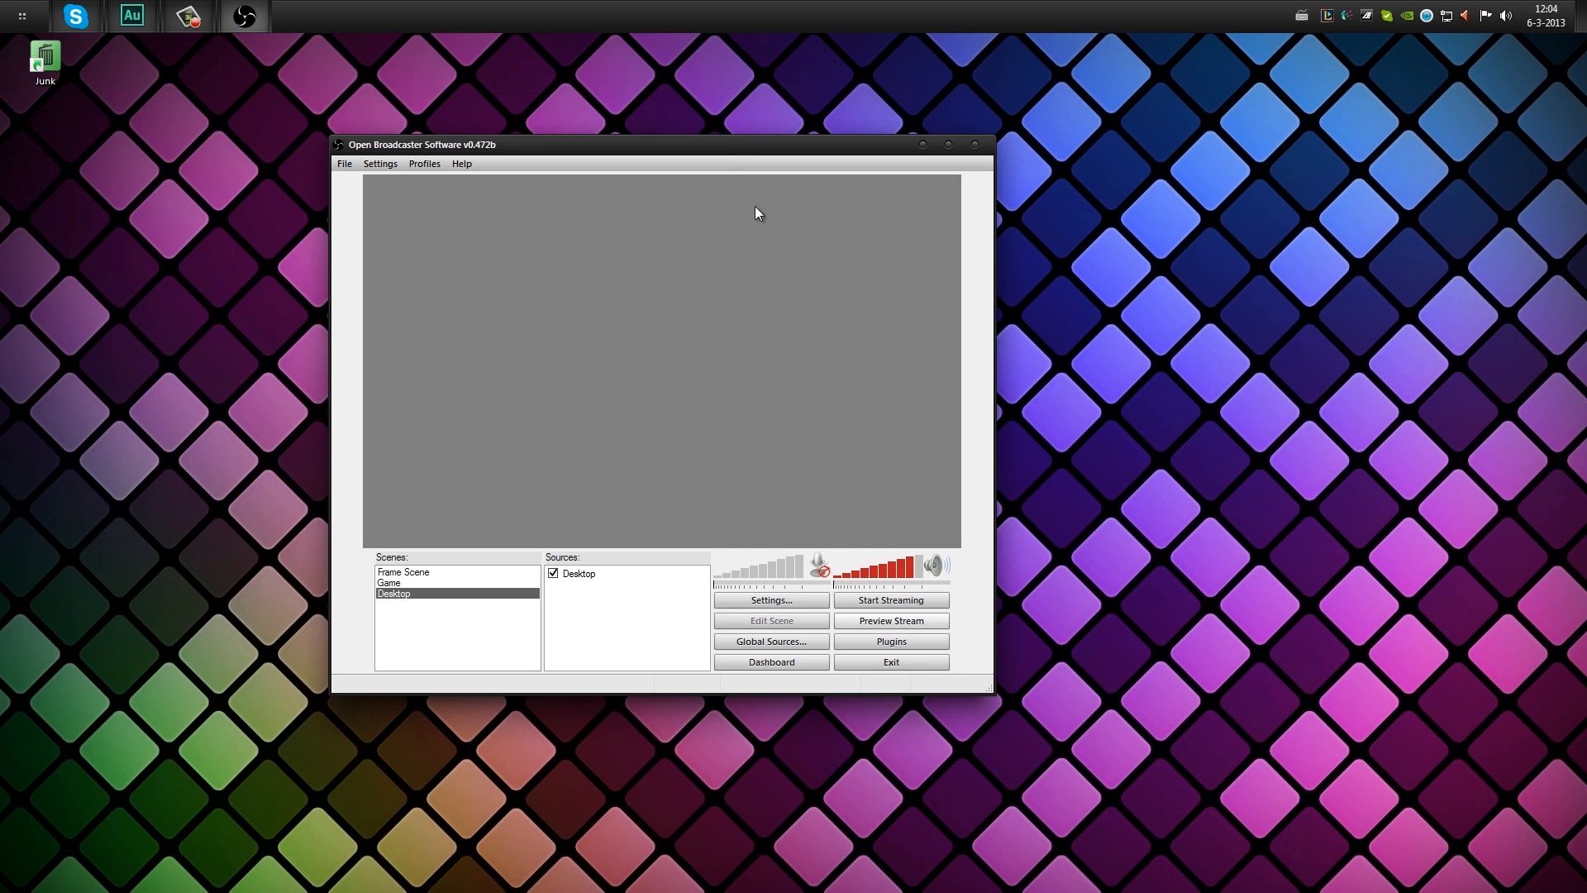
{"action": "mouse_move", "coordinate": [622, 195]}
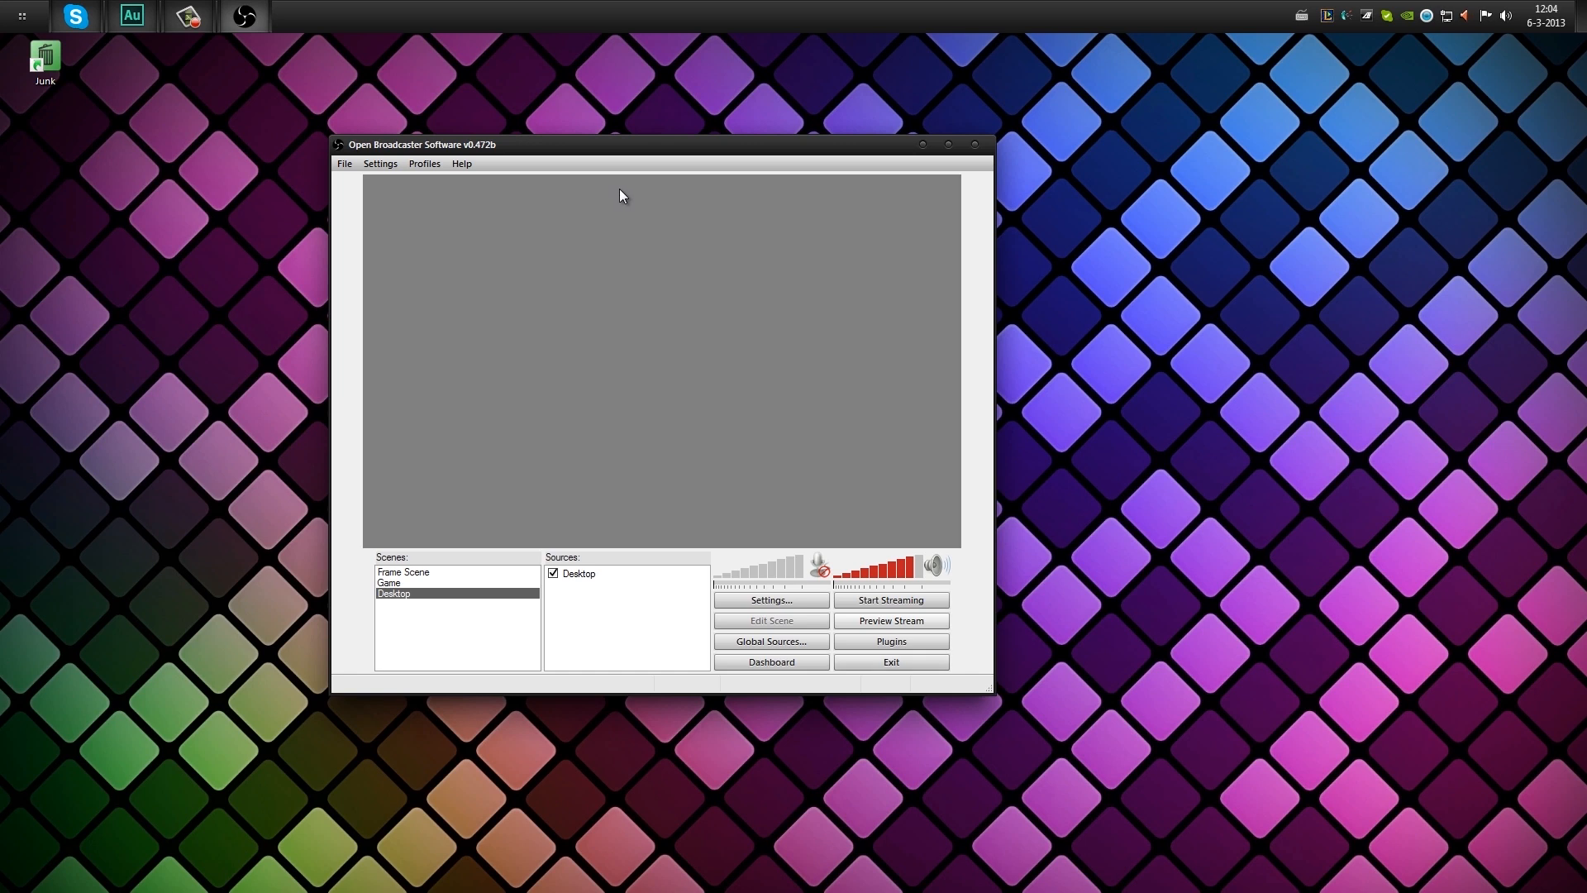
{"action": "mouse_move", "coordinate": [632, 231]}
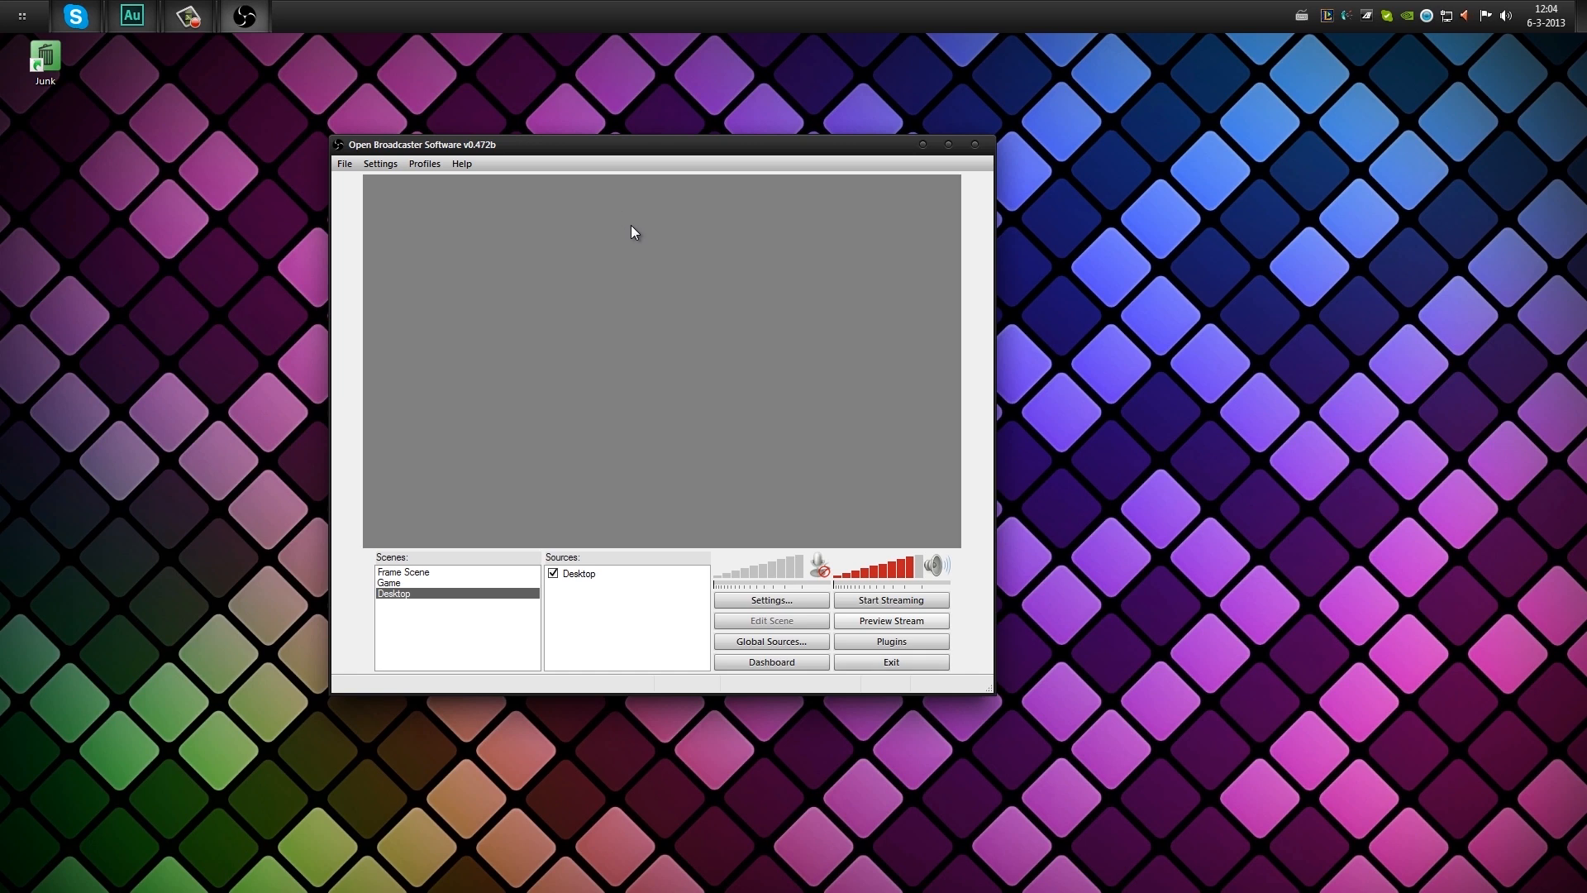
{"action": "mouse_move", "coordinate": [612, 248]}
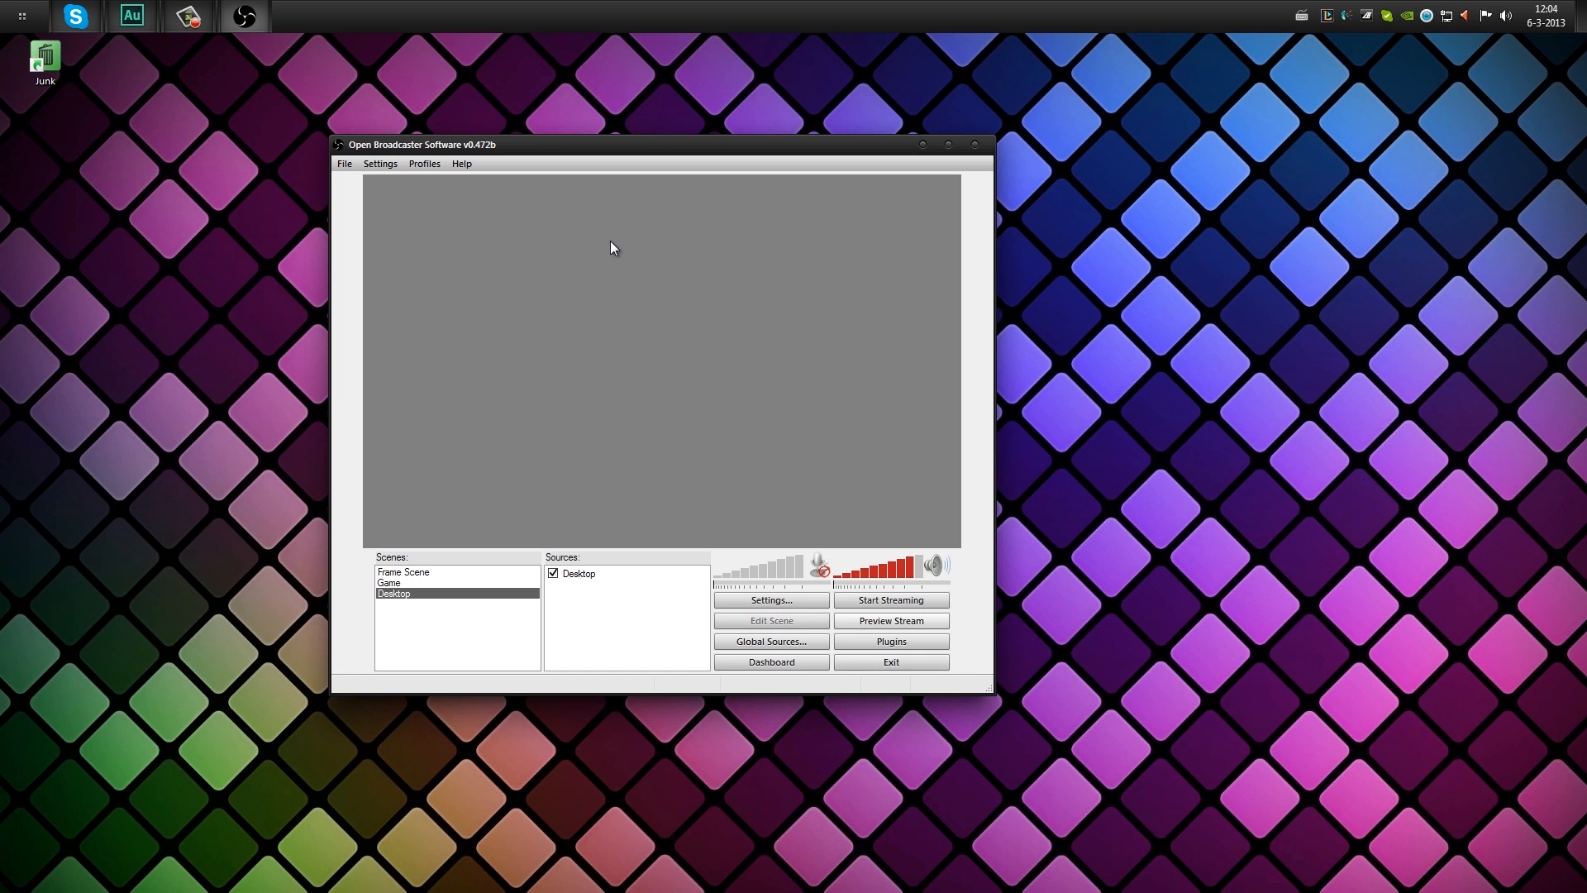
{"action": "mouse_move", "coordinate": [621, 296]}
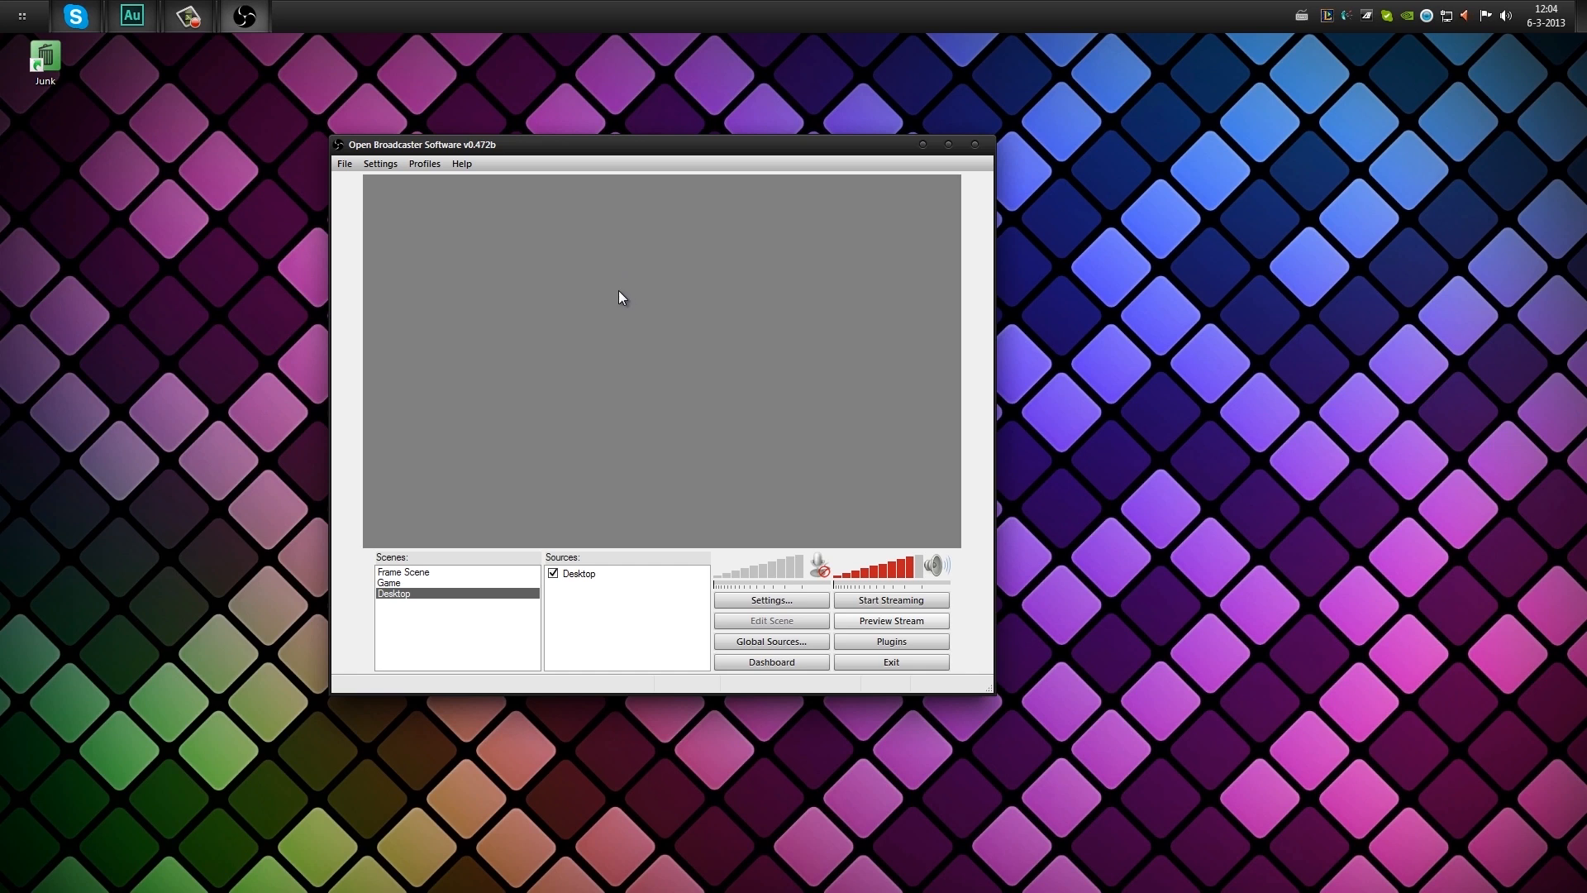
{"action": "mouse_move", "coordinate": [677, 658]}
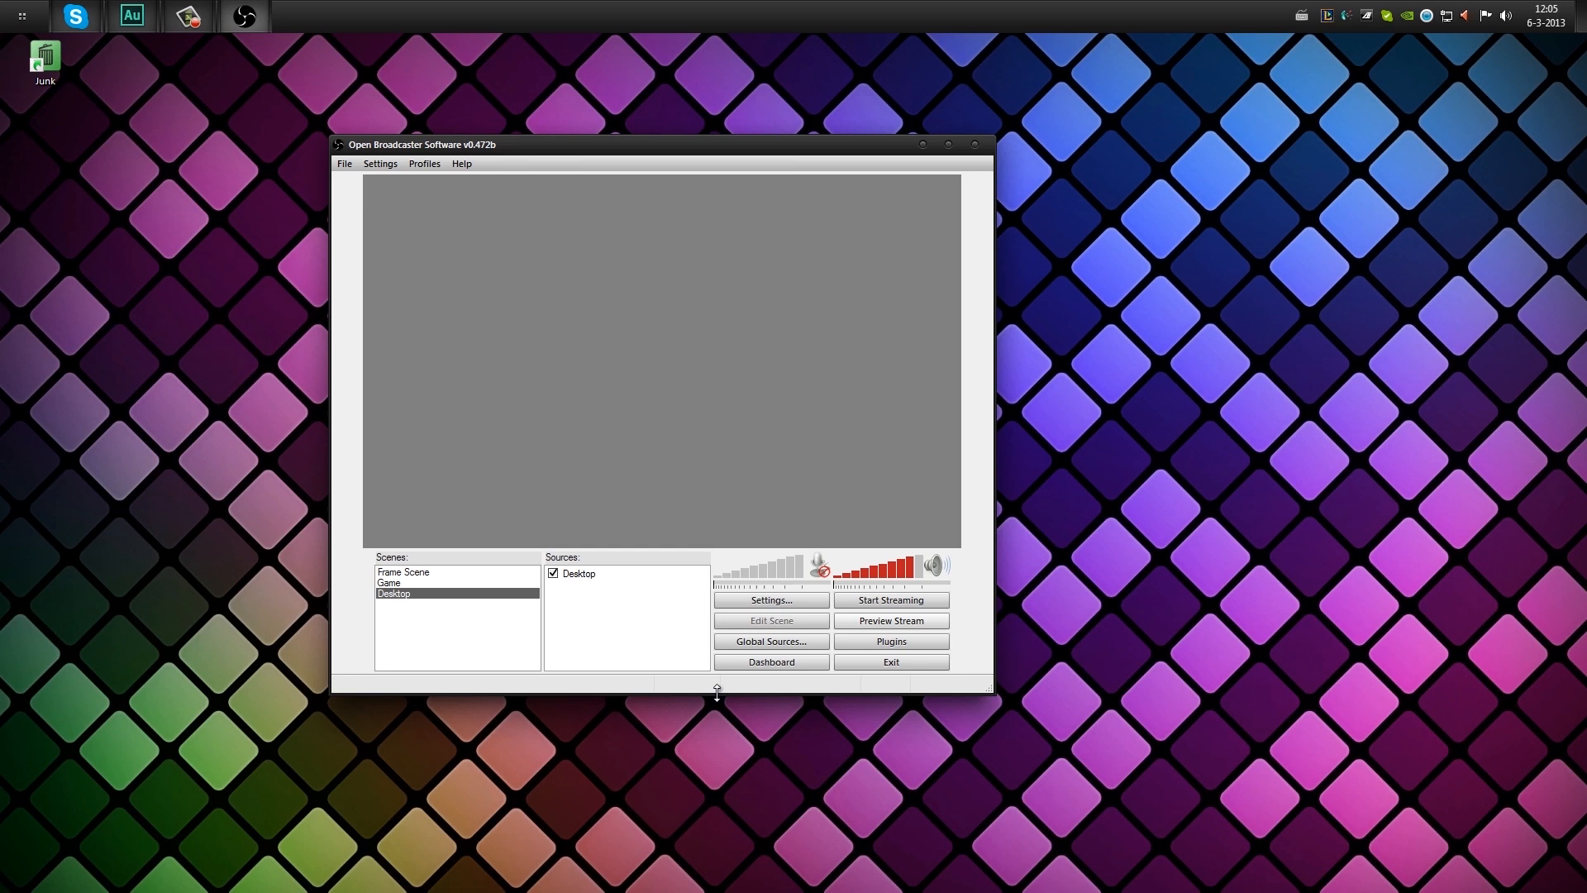
{"action": "mouse_move", "coordinate": [605, 689]}
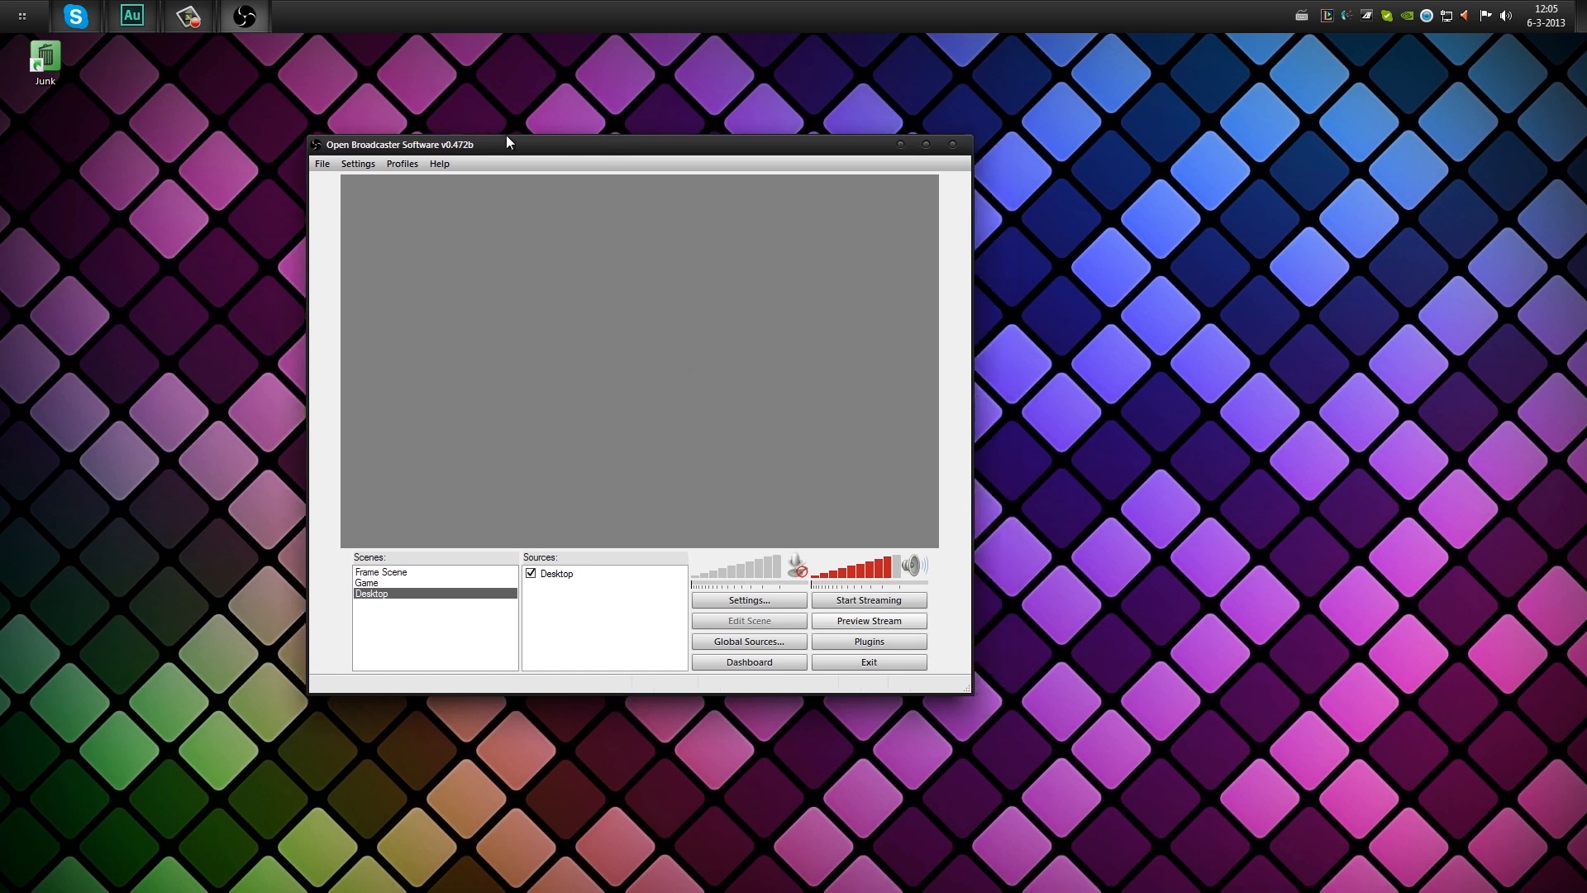
{"action": "left_click_drag", "start_coordinate": [506, 144], "coordinate": [389, 119]}
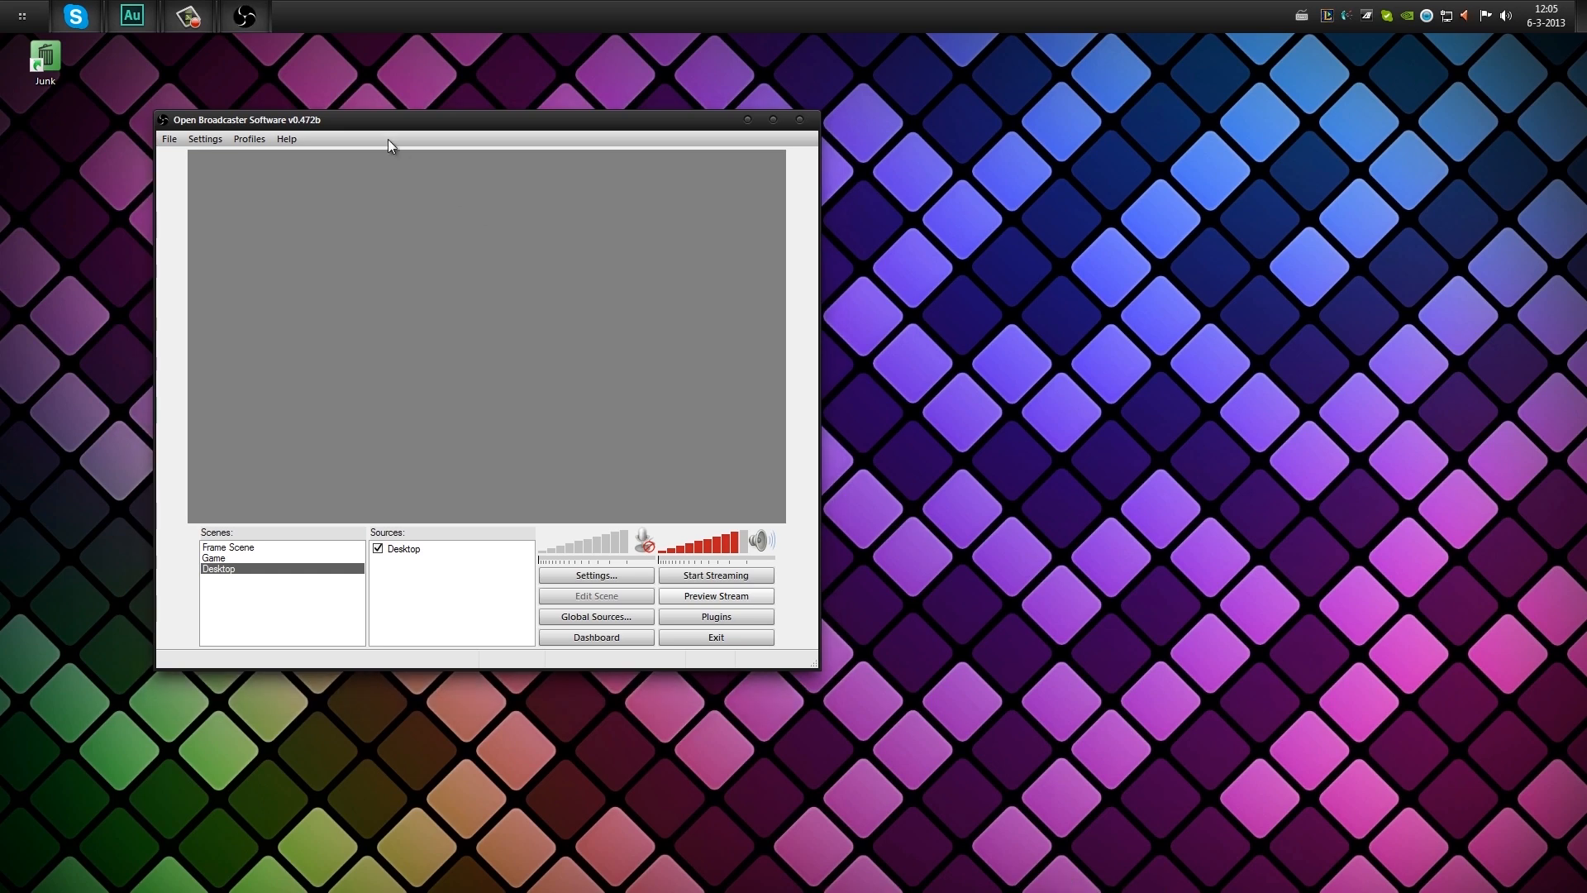
{"action": "mouse_move", "coordinate": [824, 306]}
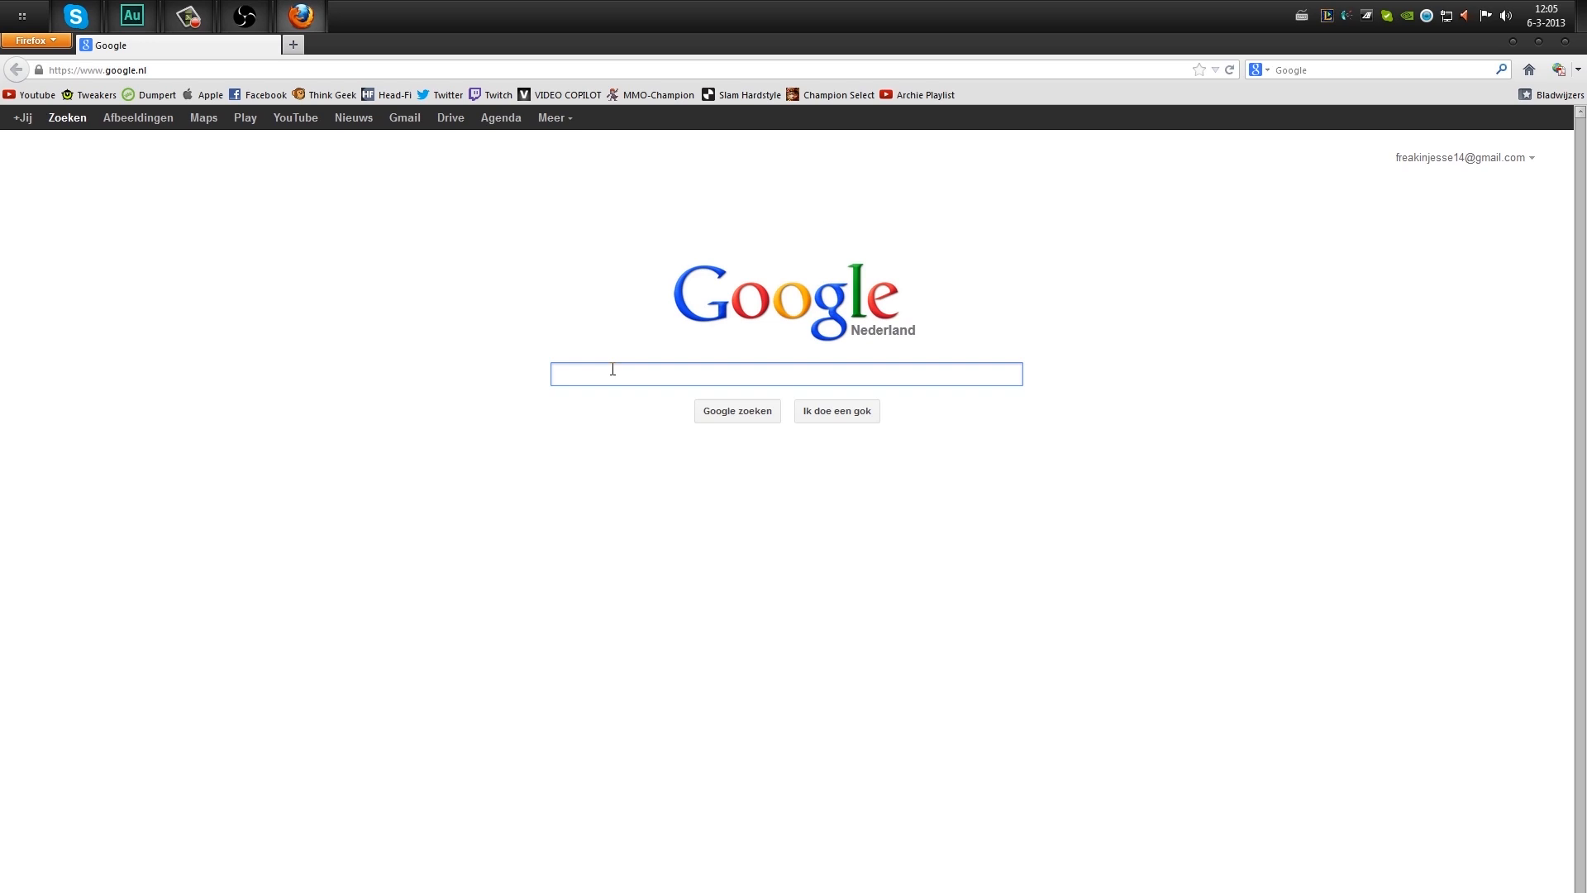
Visit the OBS site, download OBS_0472b_Installer.exe from SourceForge, and close the page.
{"action": "type", "text": "open broadcaster software"}
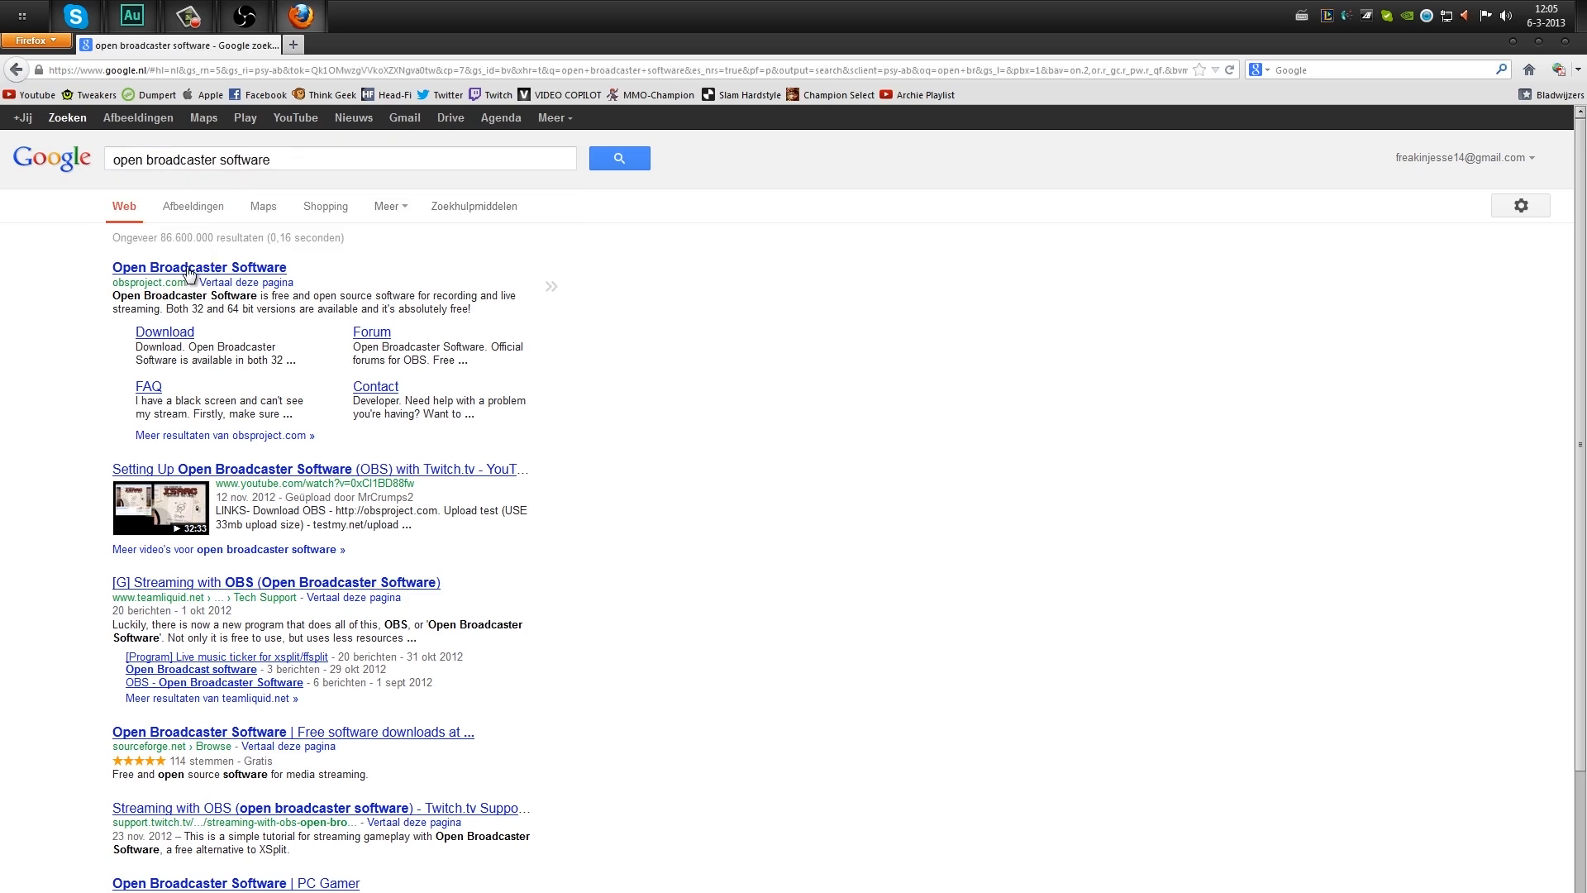
{"action": "left_click", "coordinate": [199, 267]}
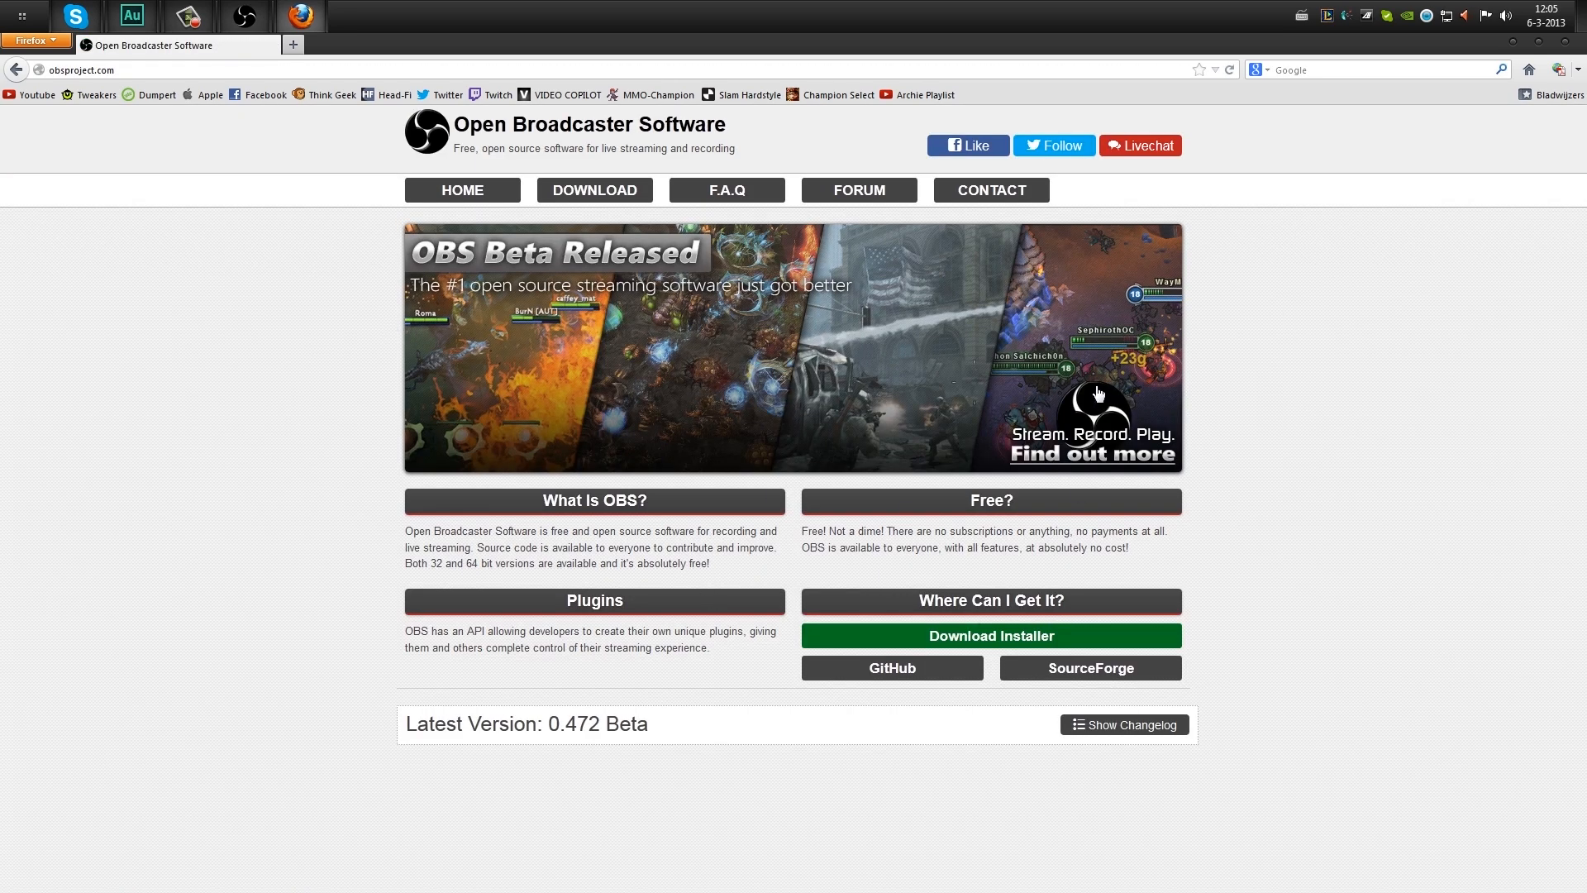
{"action": "mouse_move", "coordinate": [939, 314]}
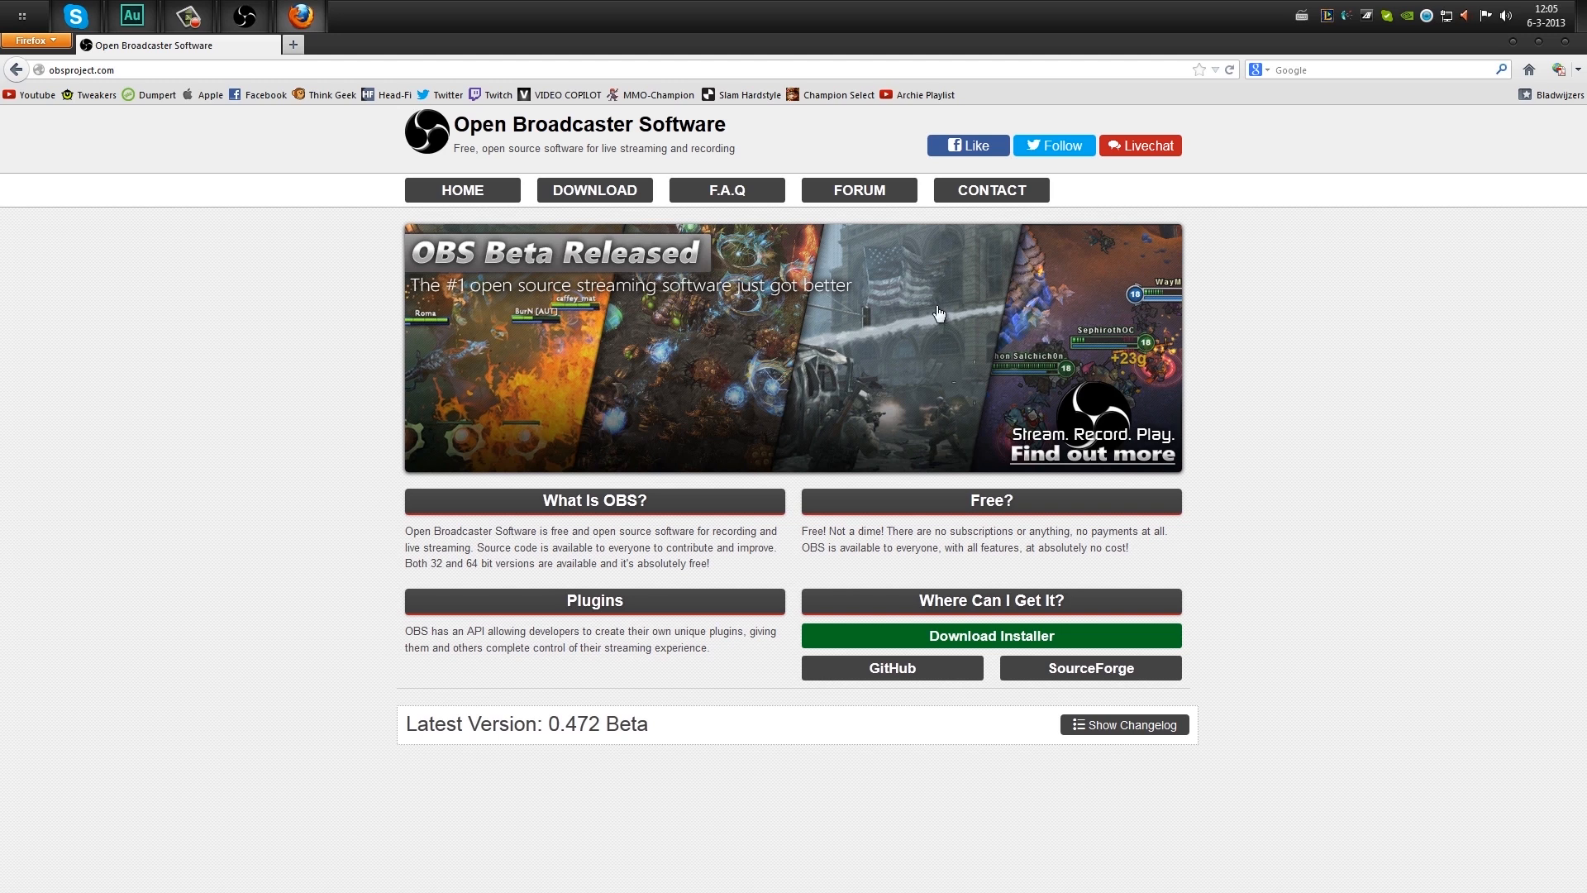
{"action": "mouse_move", "coordinate": [925, 322]}
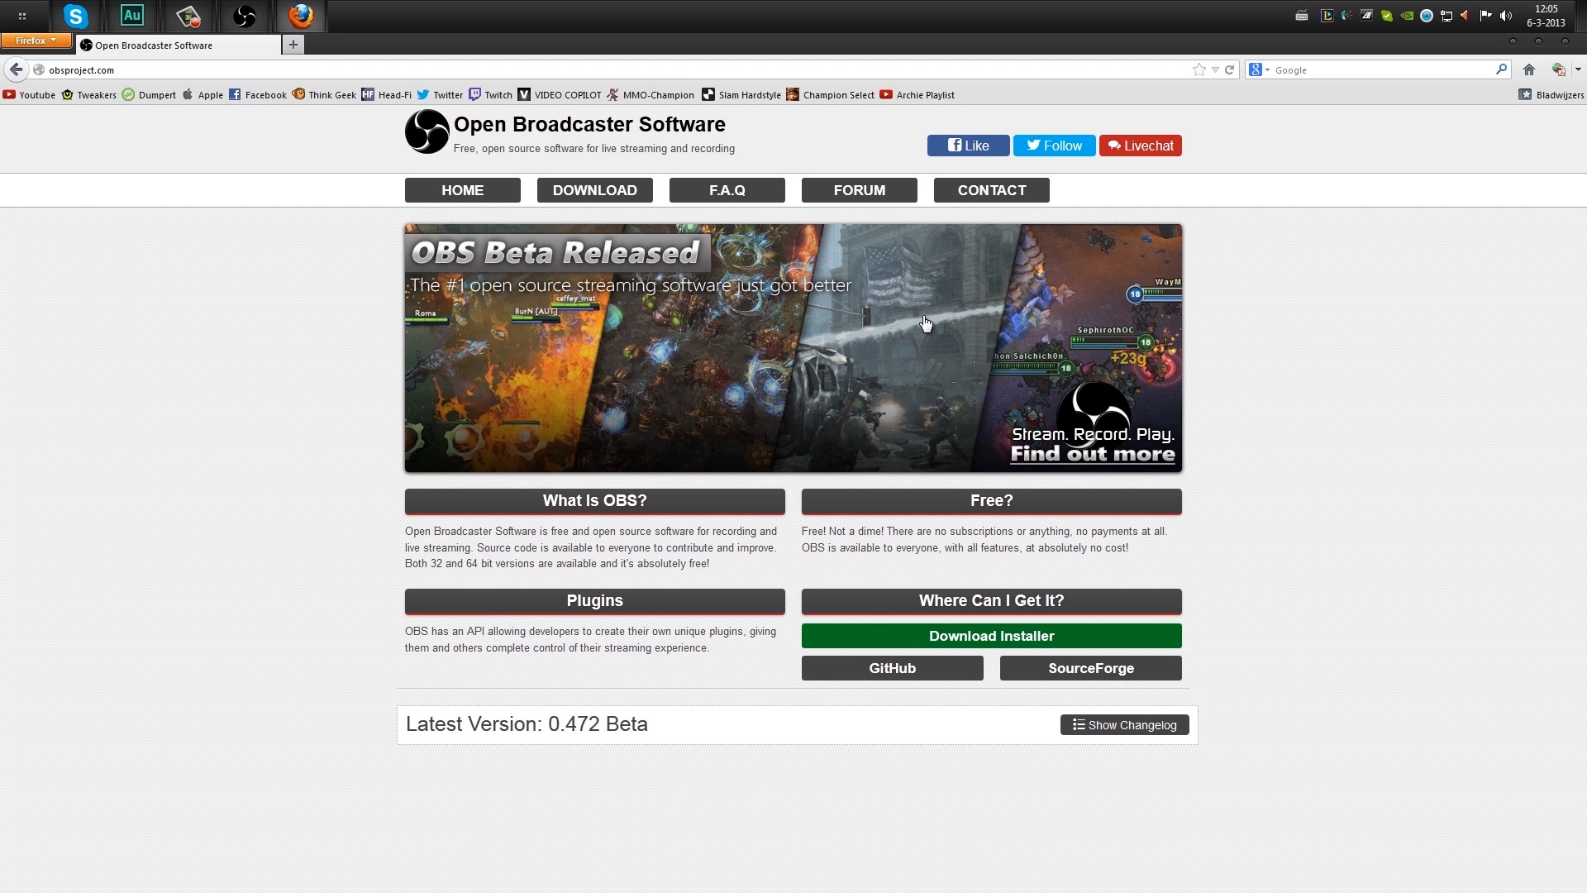
{"action": "left_click", "coordinate": [989, 635]}
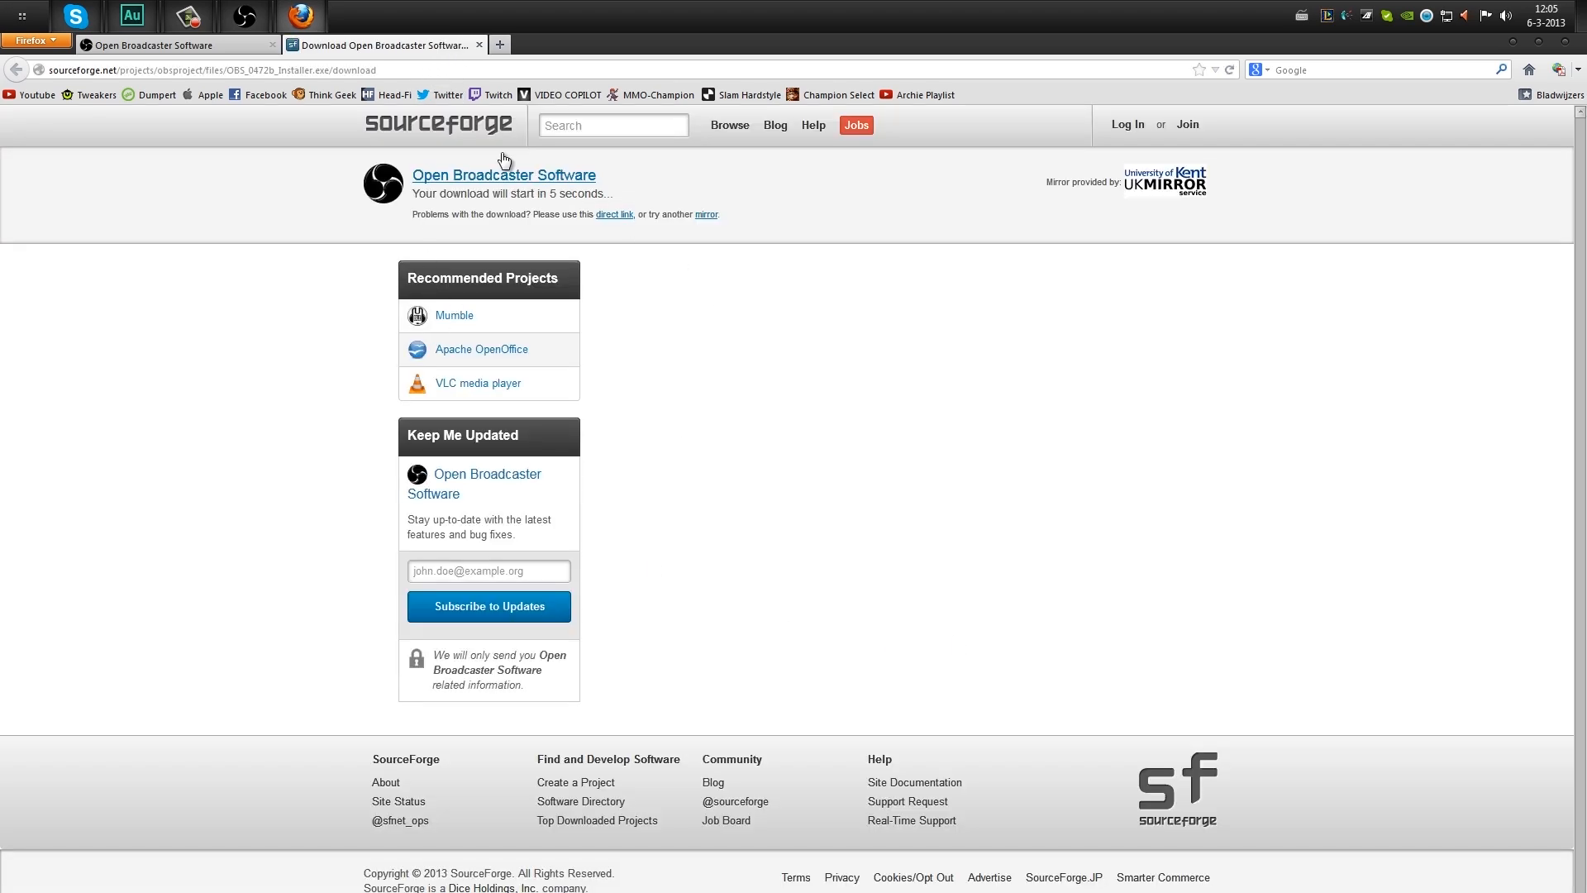
{"action": "mouse_move", "coordinate": [610, 179]}
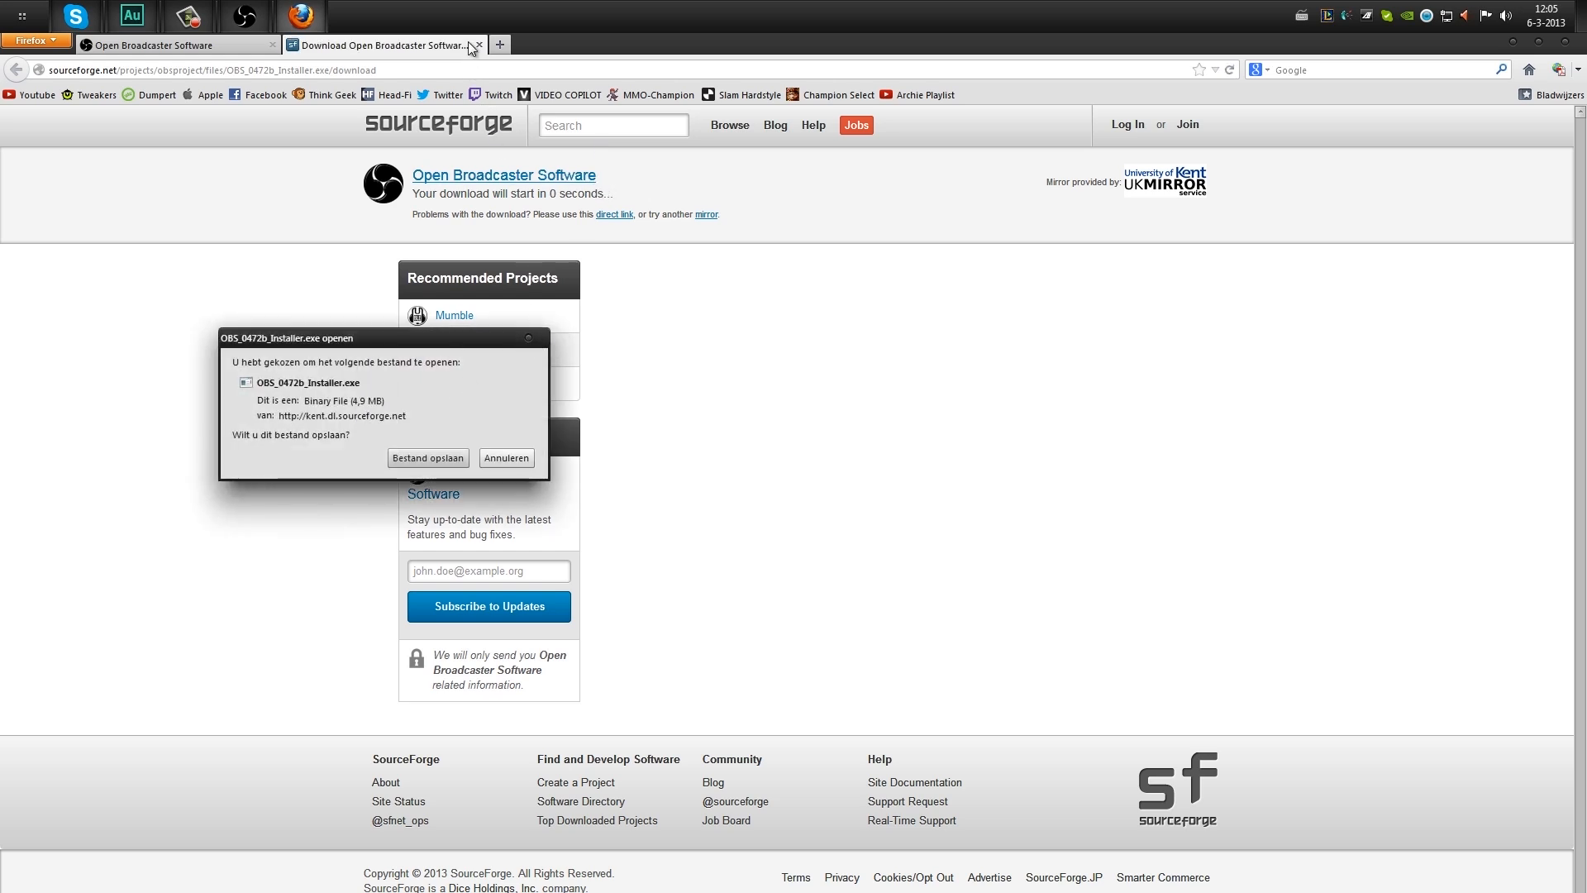
{"action": "left_click", "coordinate": [506, 457]}
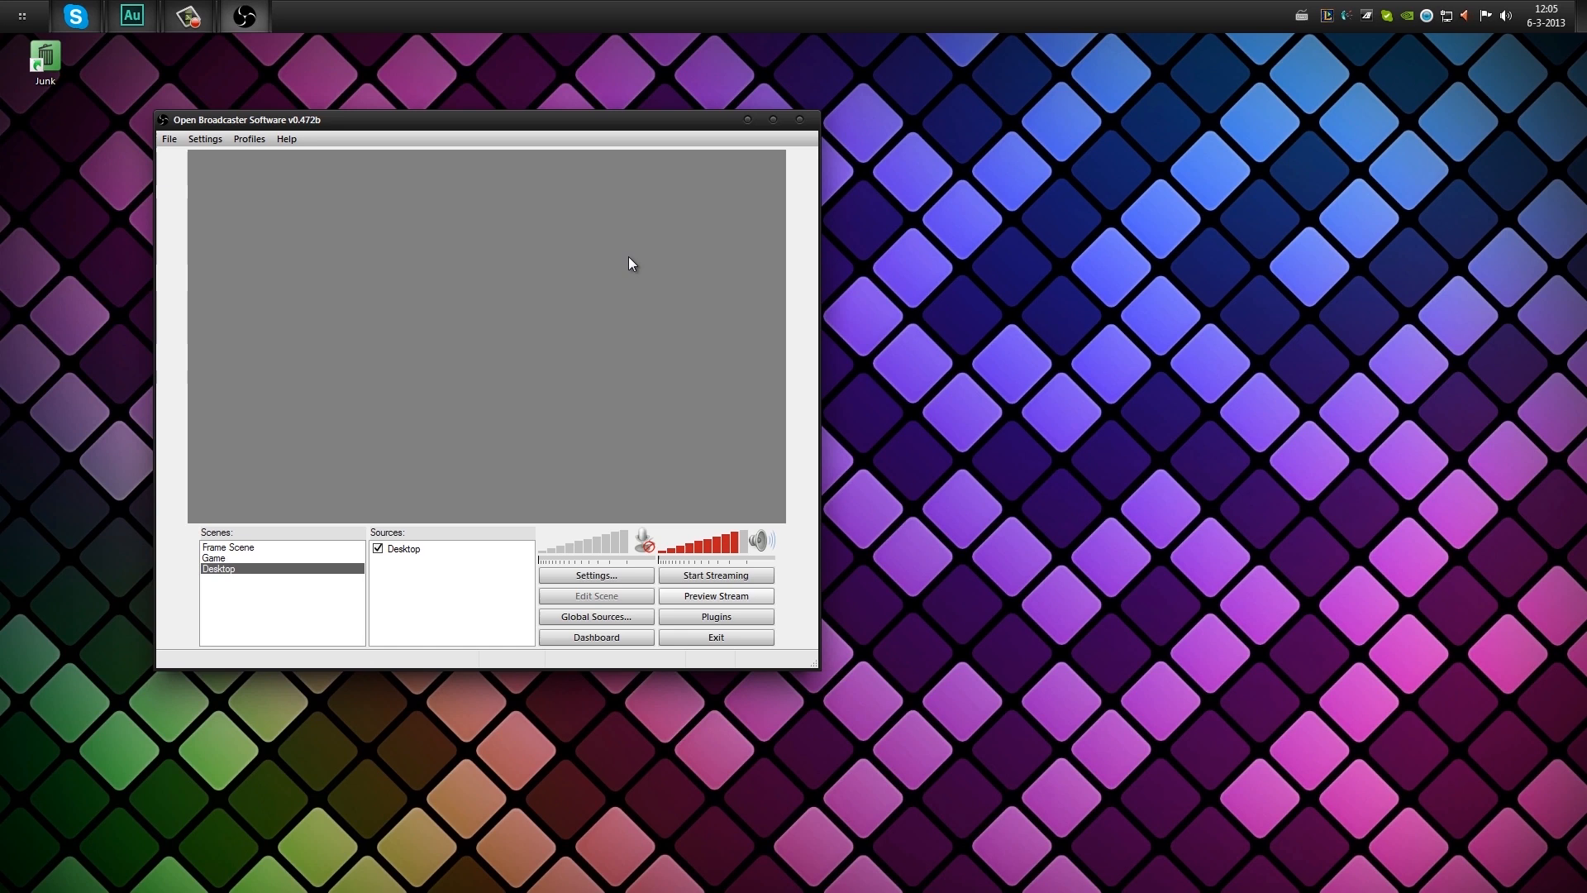
{"action": "mouse_move", "coordinate": [241, 195]}
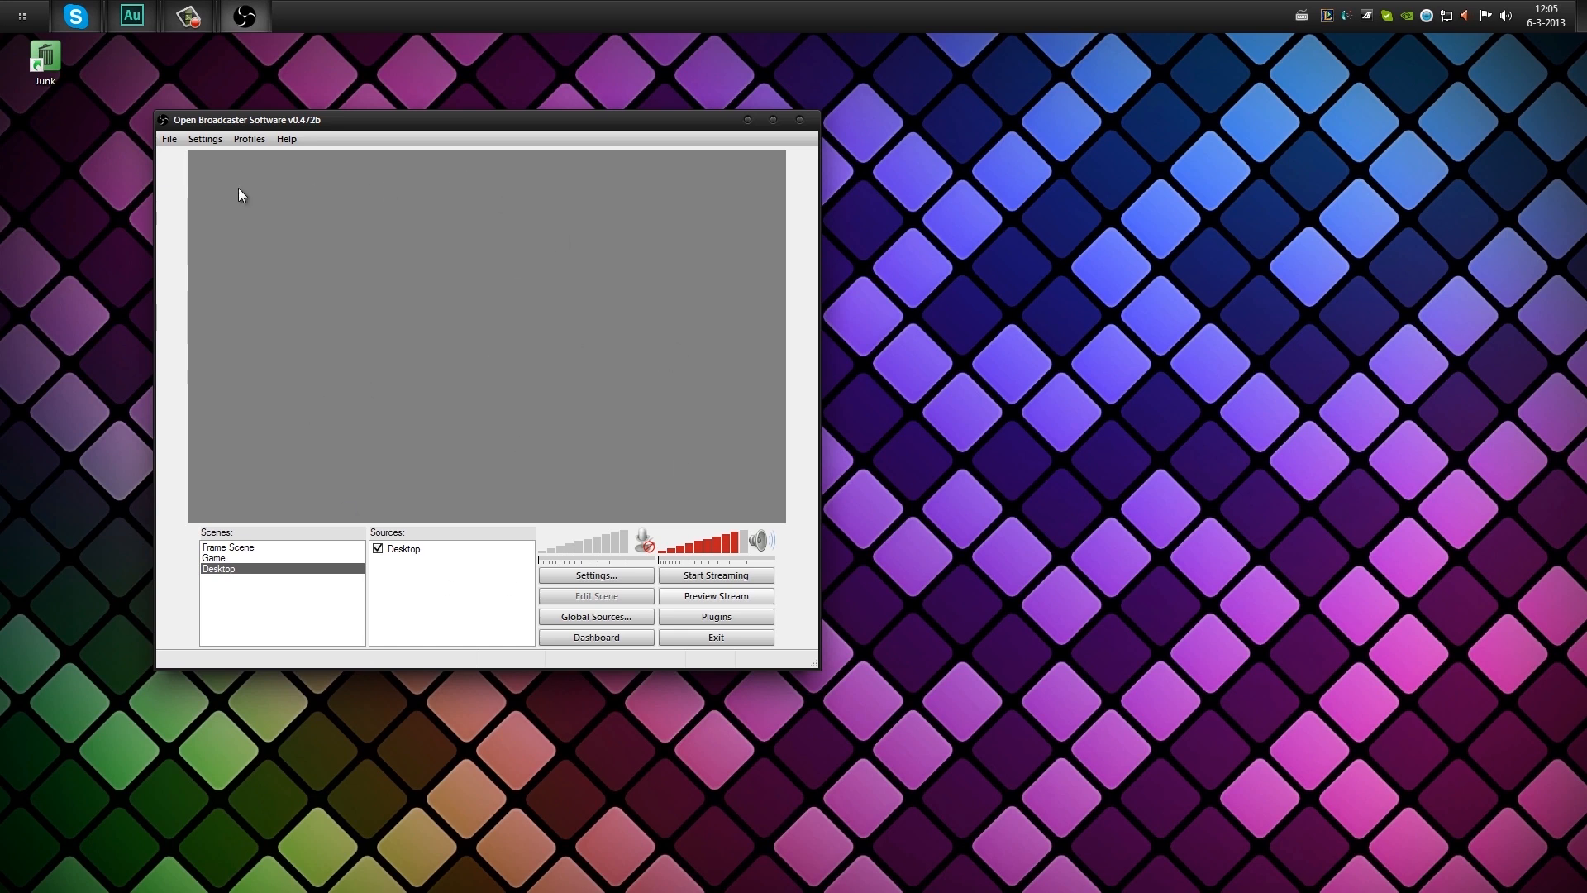
{"action": "mouse_move", "coordinate": [233, 559]}
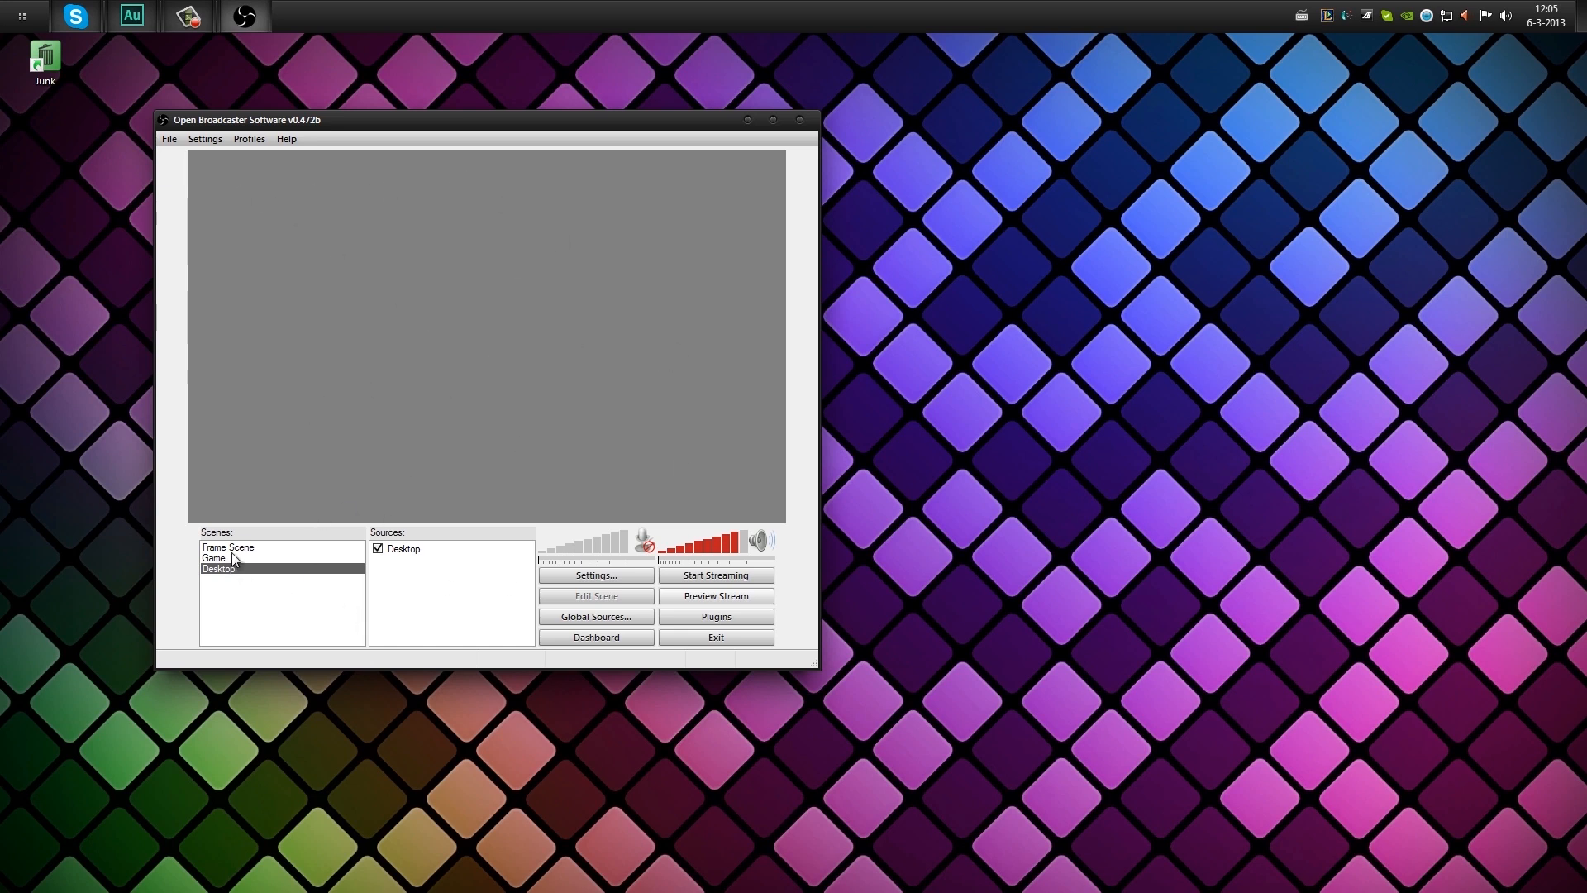
{"action": "mouse_move", "coordinate": [470, 585]}
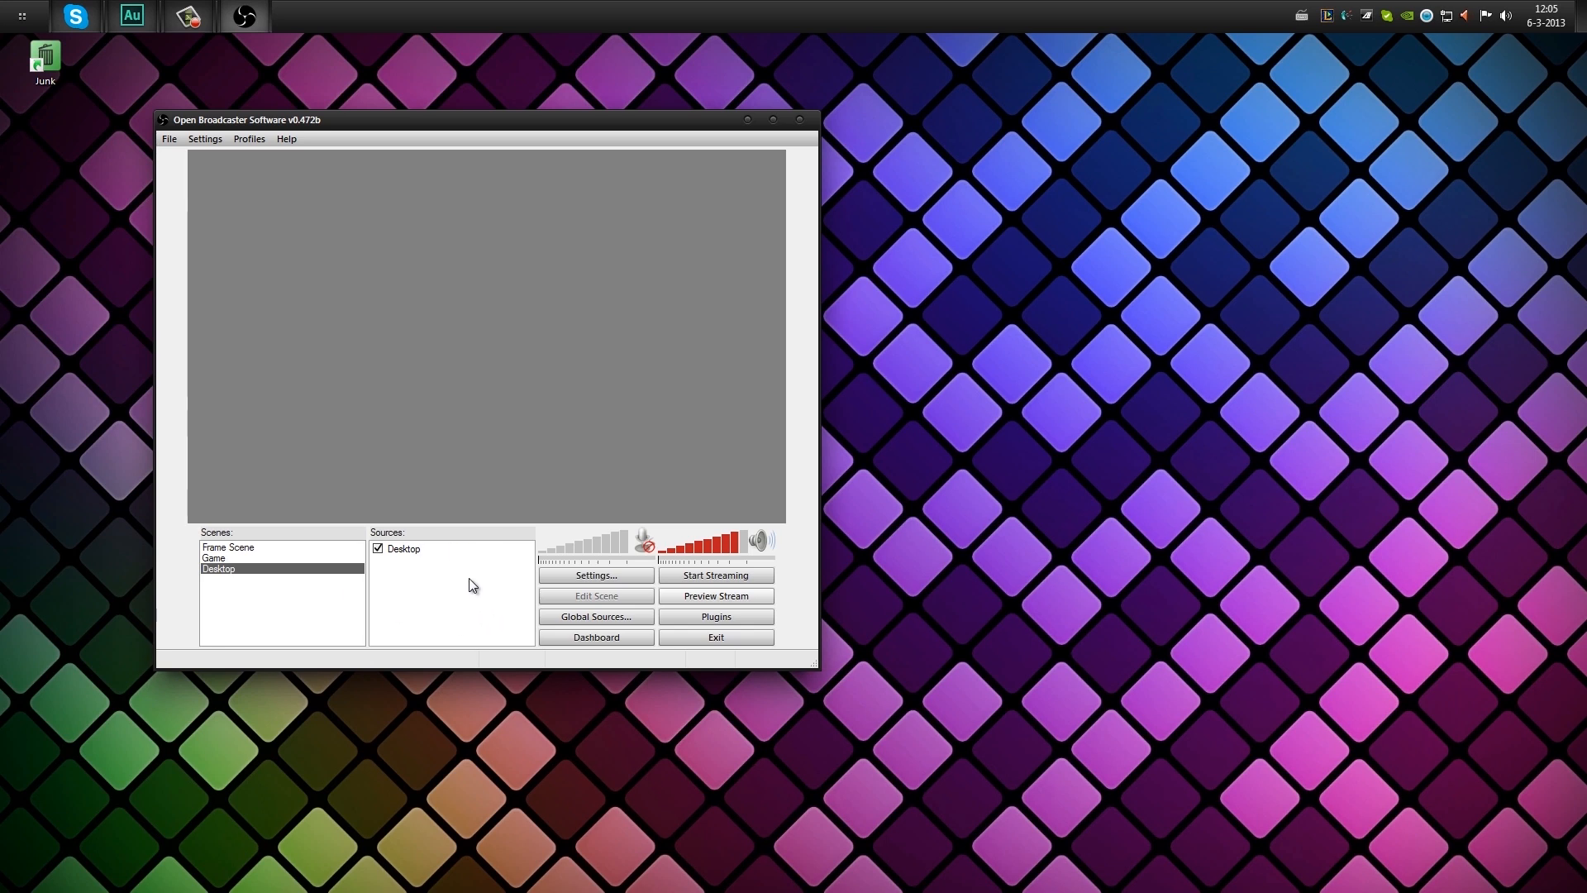
{"action": "mouse_move", "coordinate": [393, 194]}
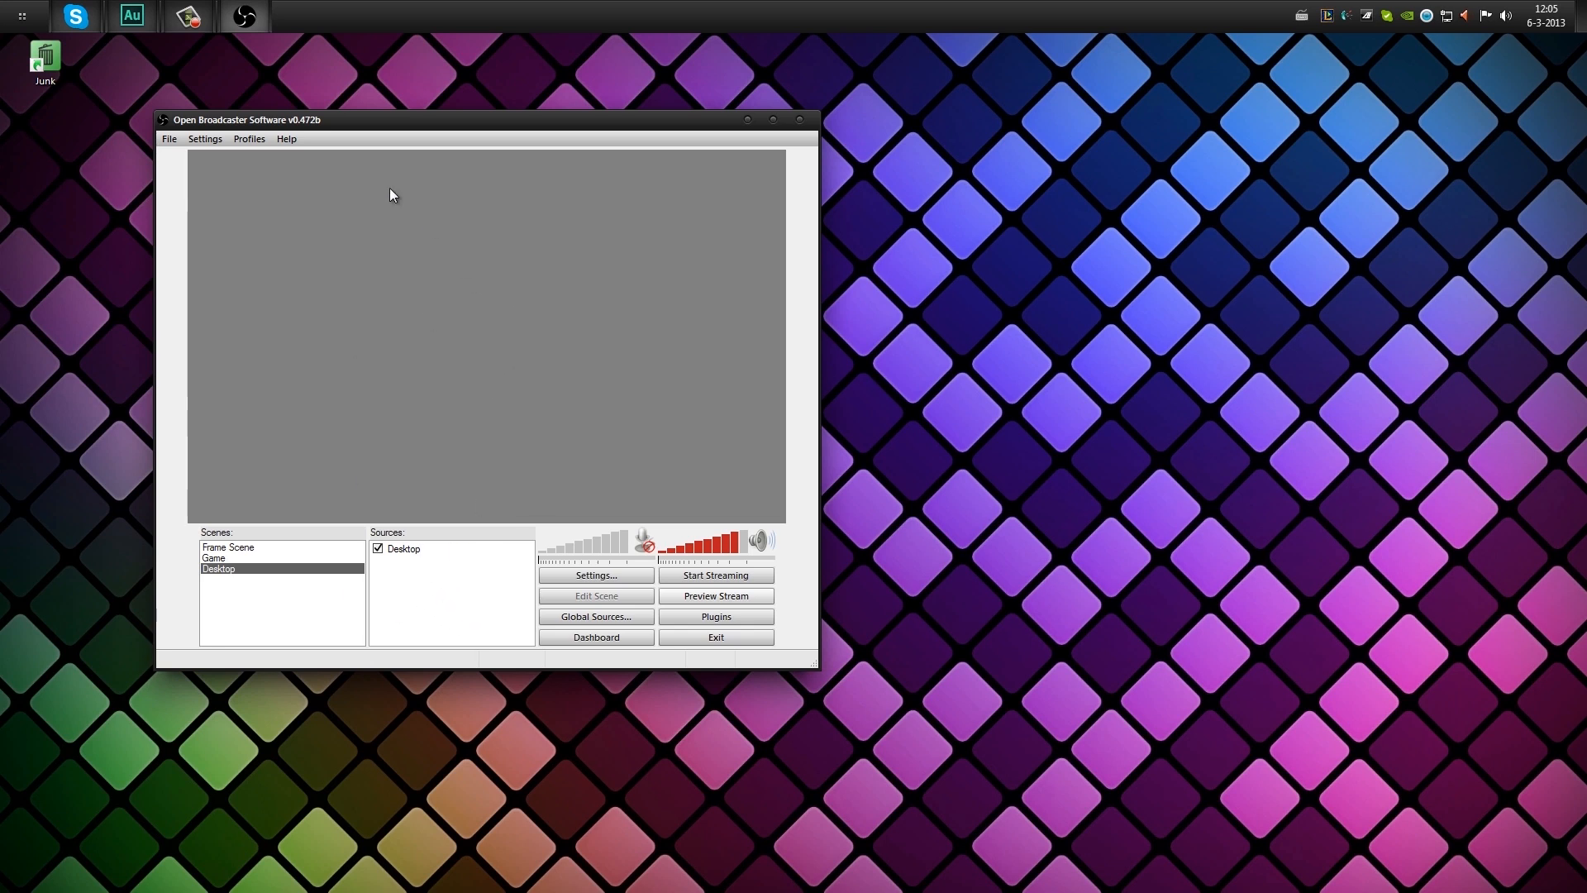
Open the OBS Settings menu showing Settings, Always On Top and folder entries.
{"action": "left_click", "coordinate": [205, 139]}
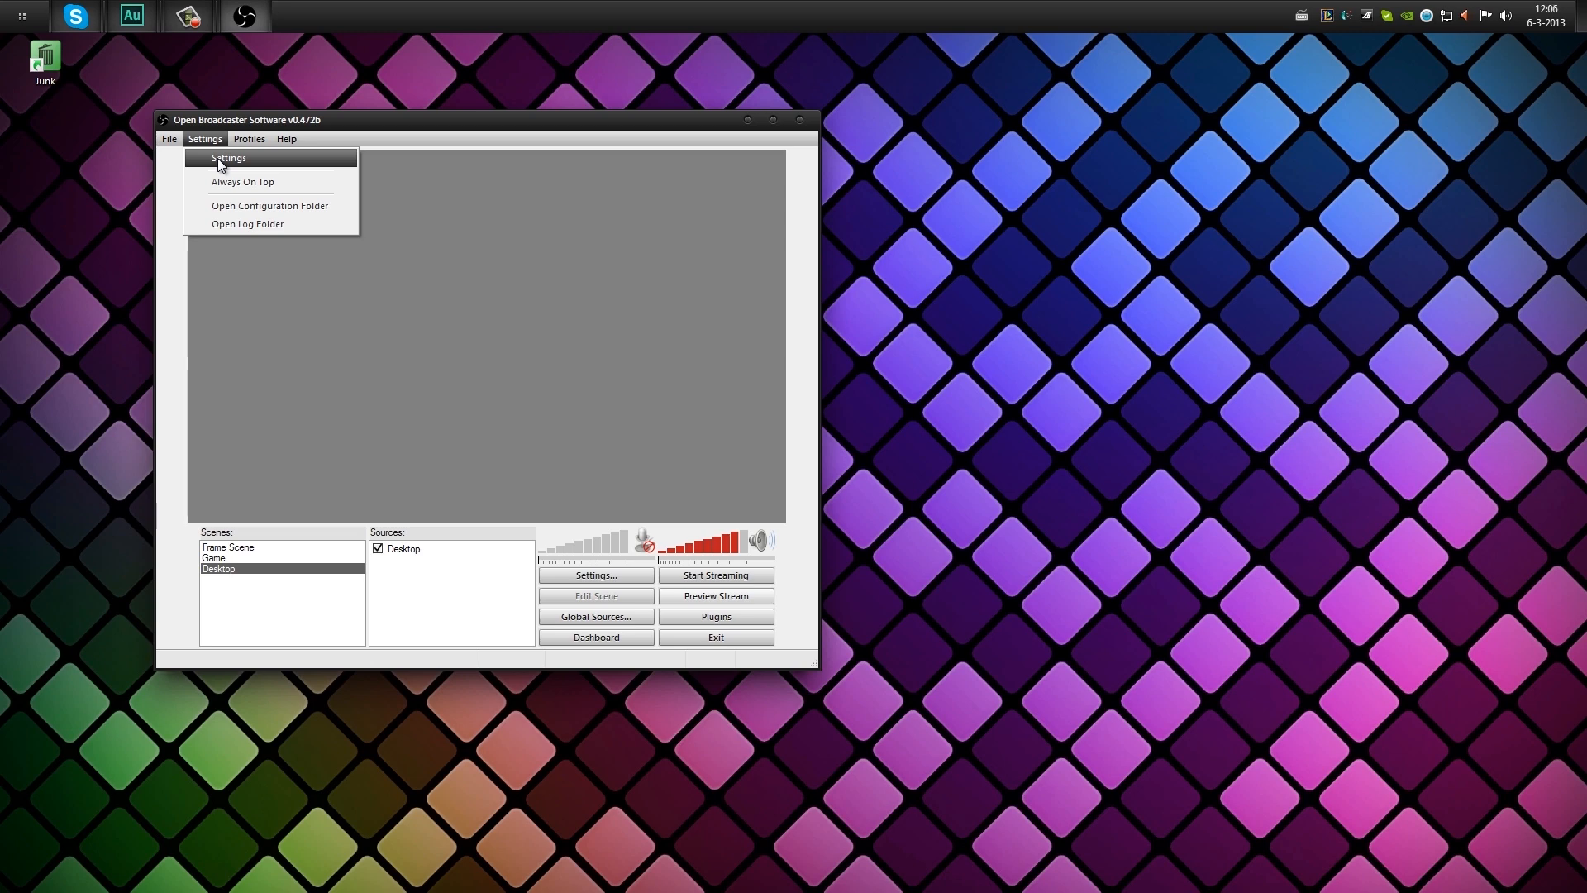
Open Settings and enter LoLreplay as the setting profile name on General.
{"action": "left_click", "coordinate": [228, 158]}
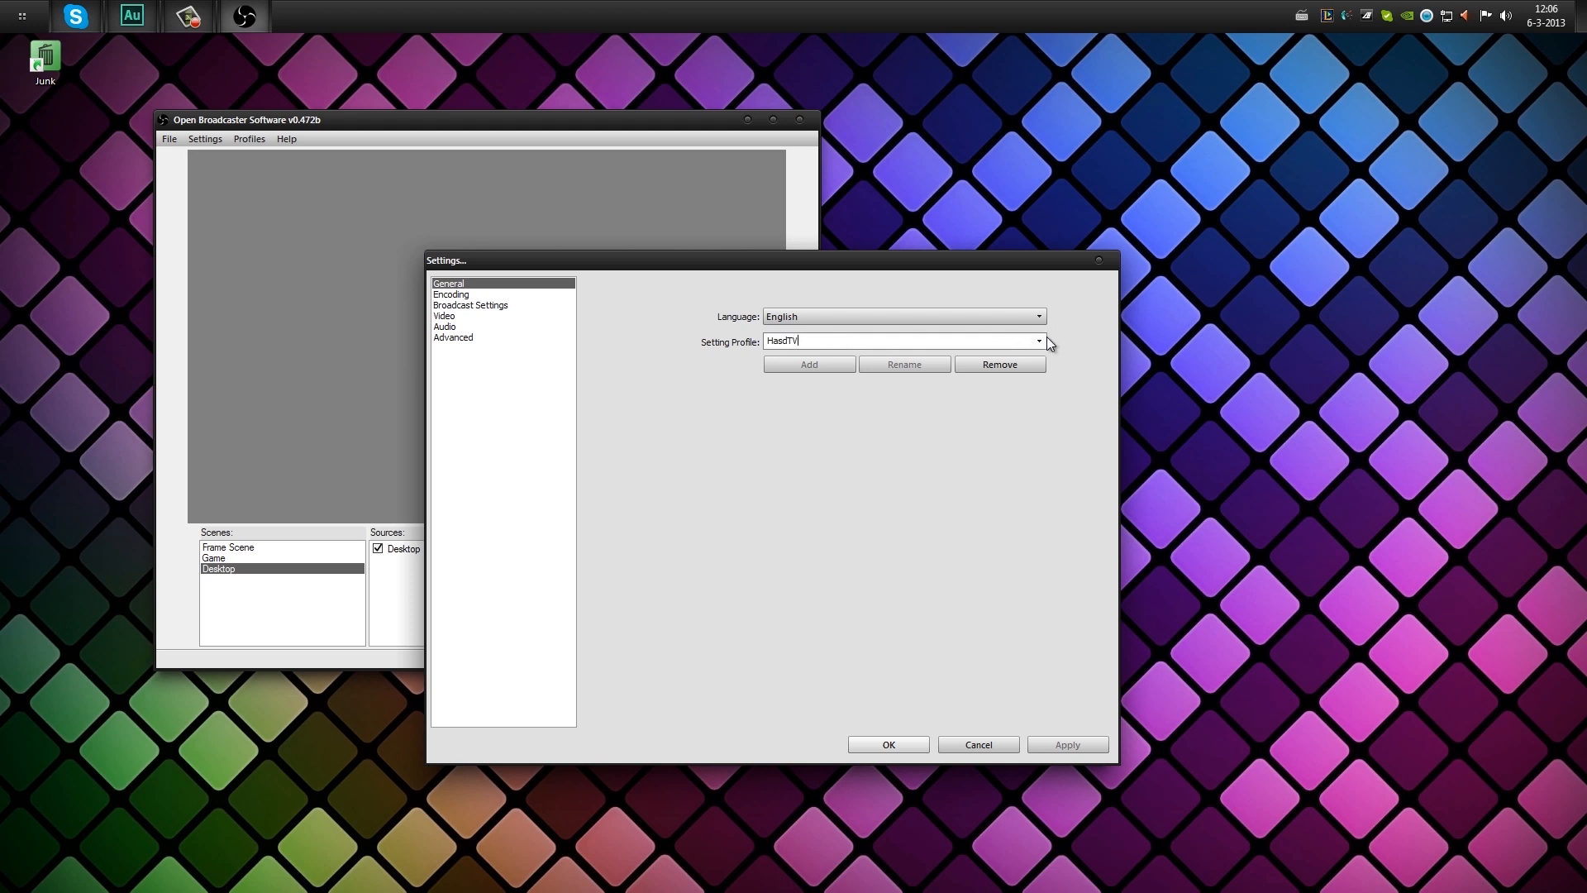
{"action": "left_click", "coordinate": [1038, 341]}
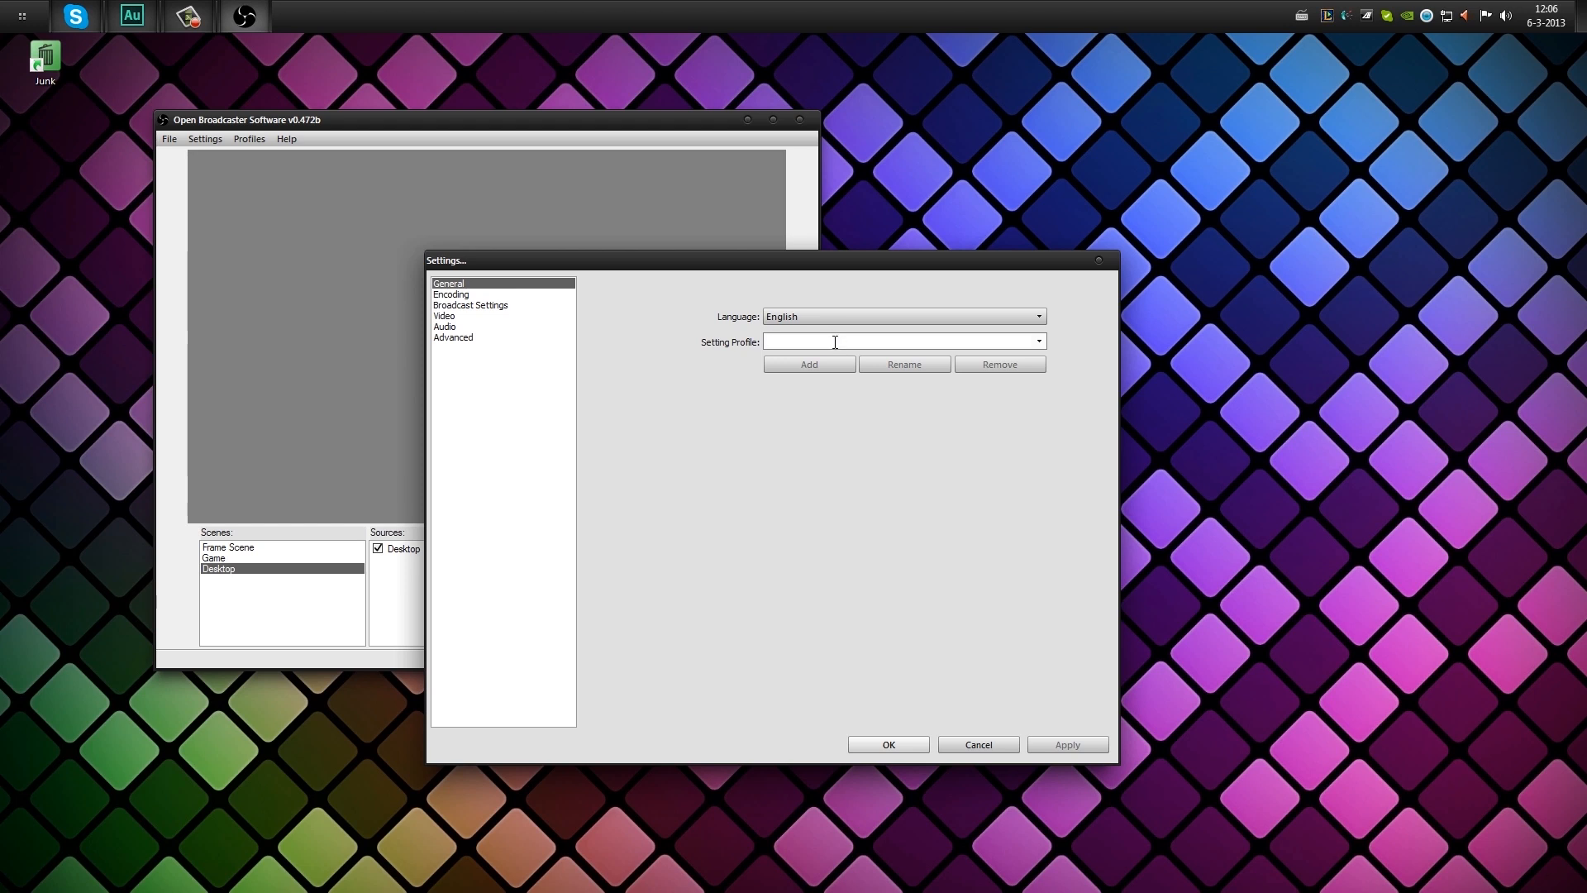
{"action": "type", "text": "LoLreplay"}
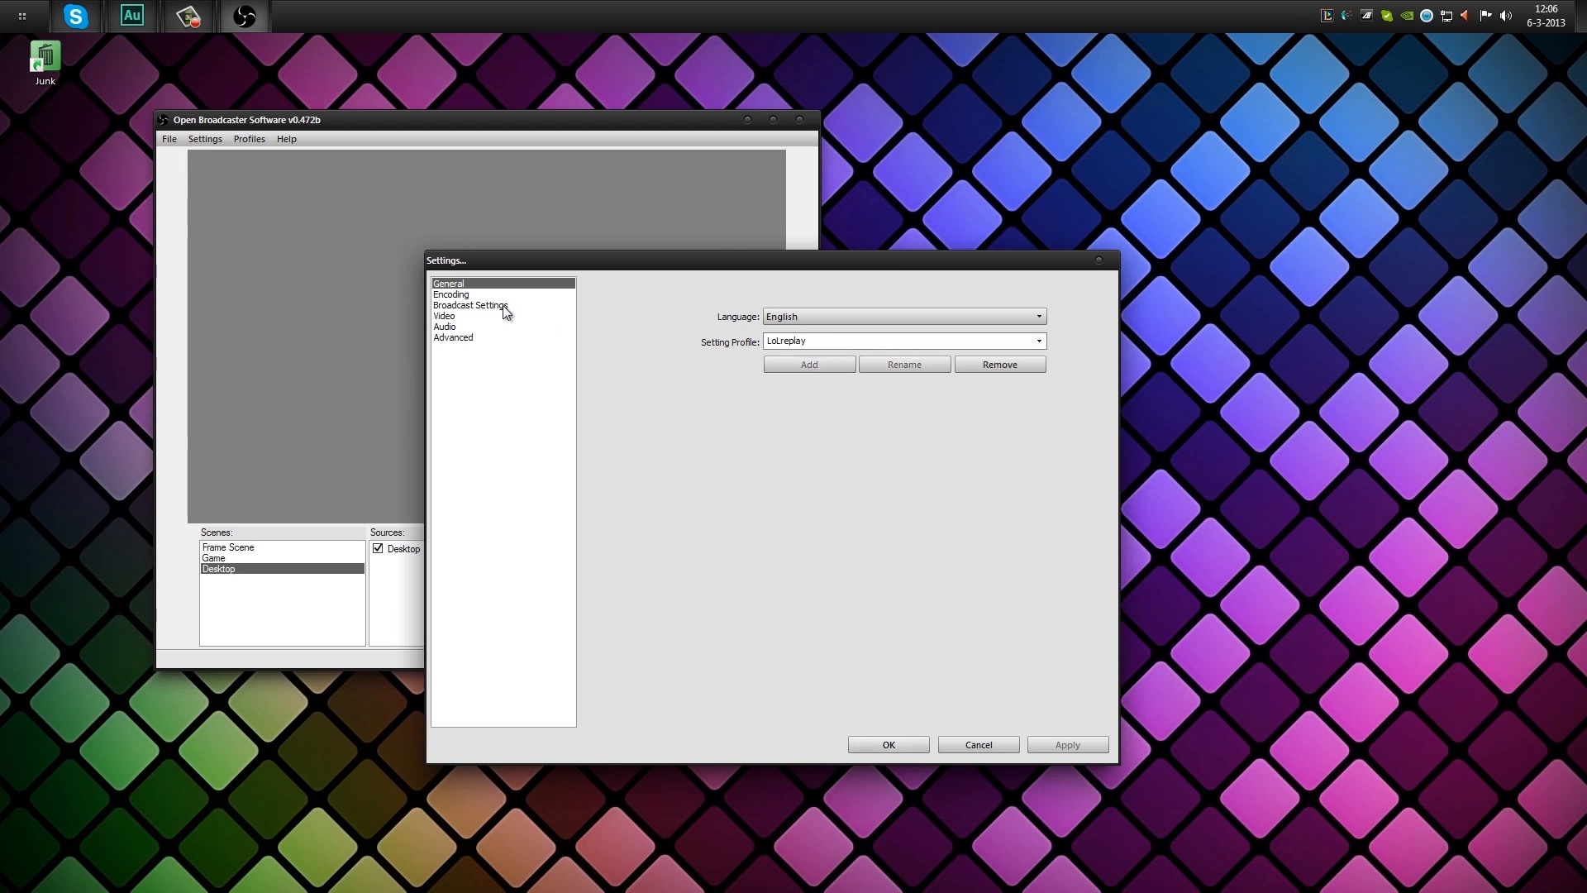
{"action": "mouse_move", "coordinate": [452, 301]}
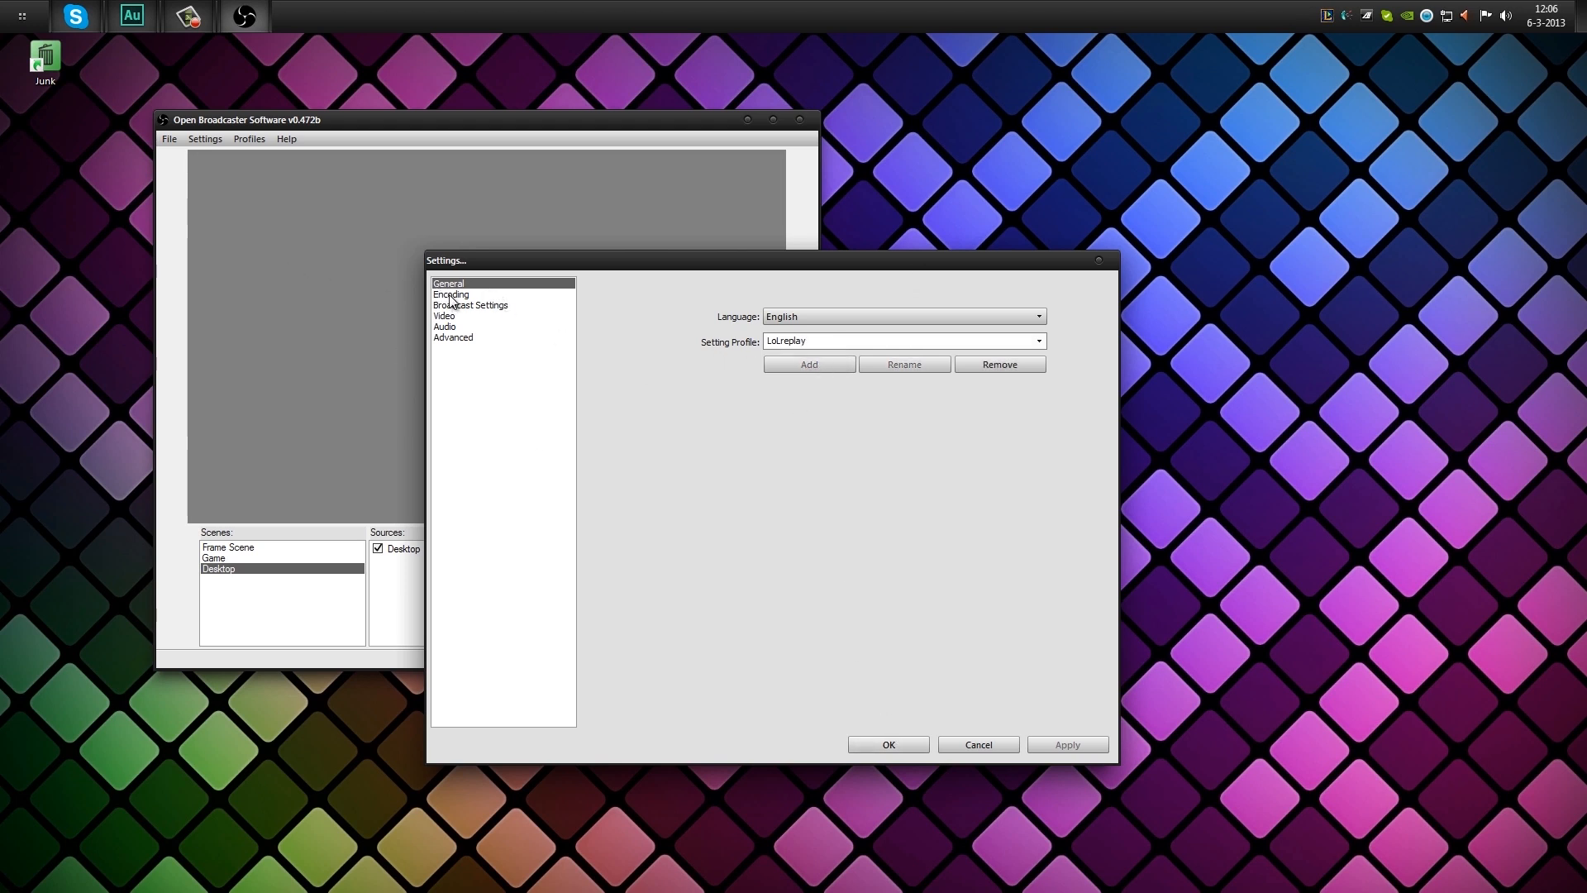
In Encoding, keep quality balance 10 and set Max Bitrate and Buffer Size to 15000.
{"action": "left_click", "coordinate": [451, 294]}
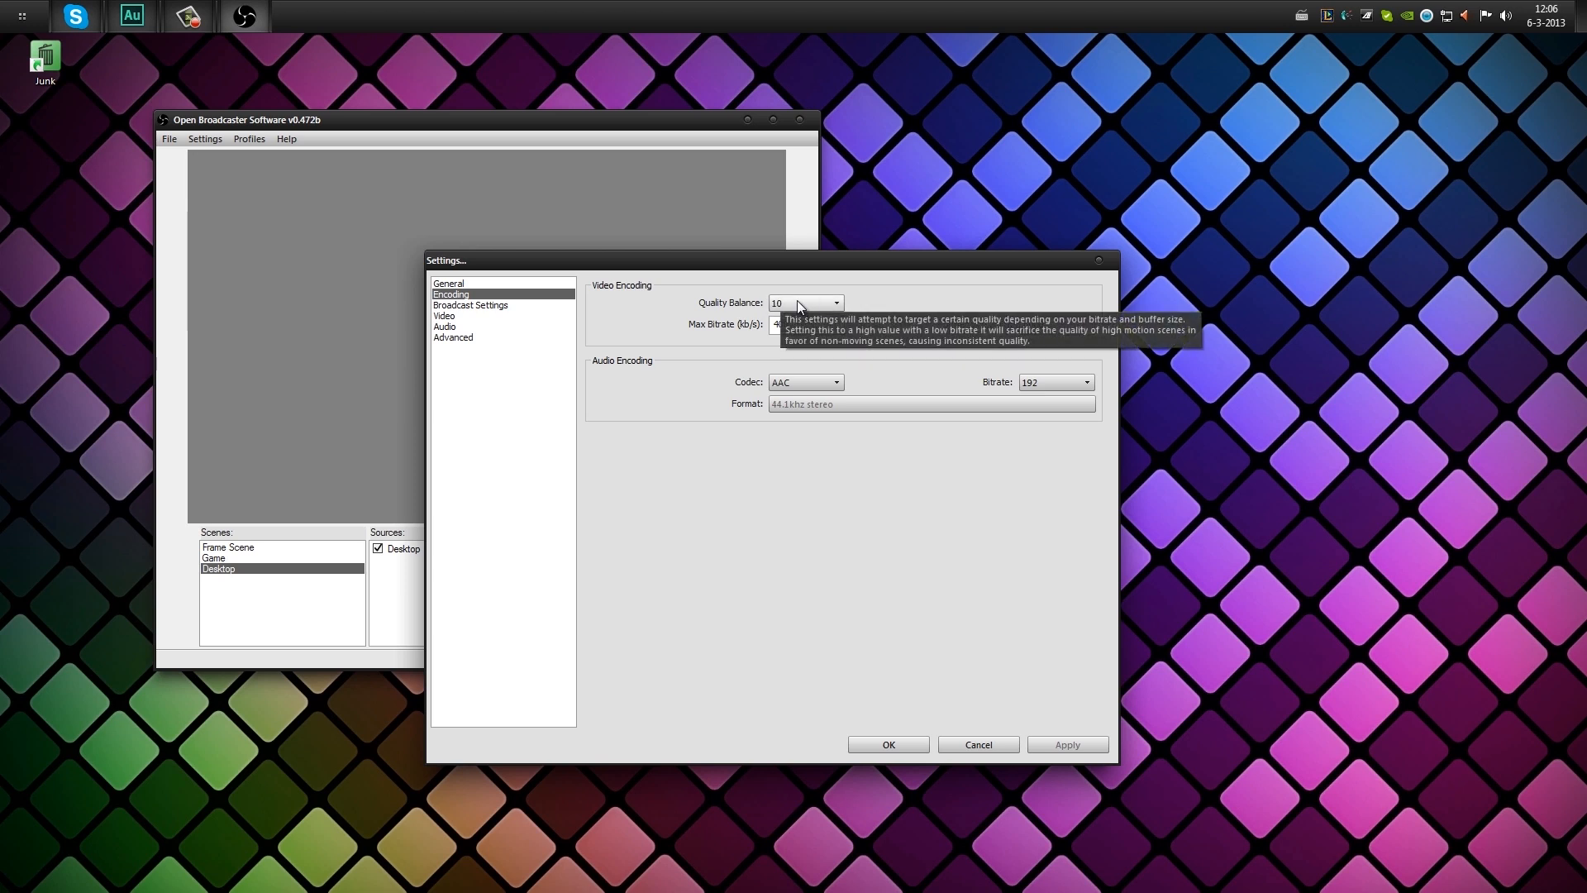
{"action": "left_click", "coordinate": [835, 303]}
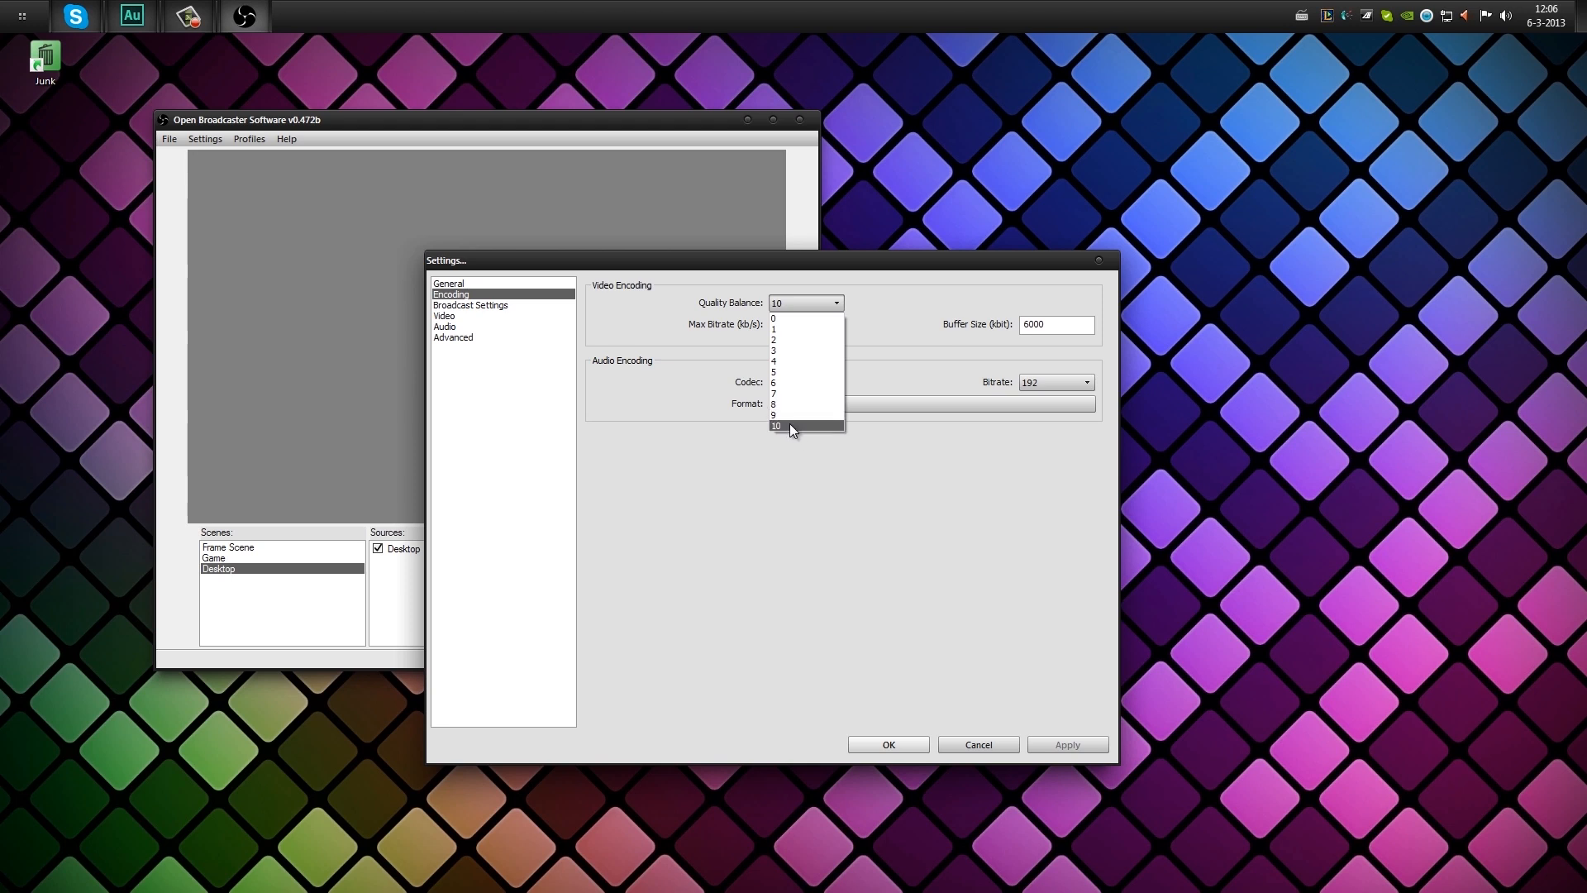
{"action": "left_click", "coordinate": [803, 425]}
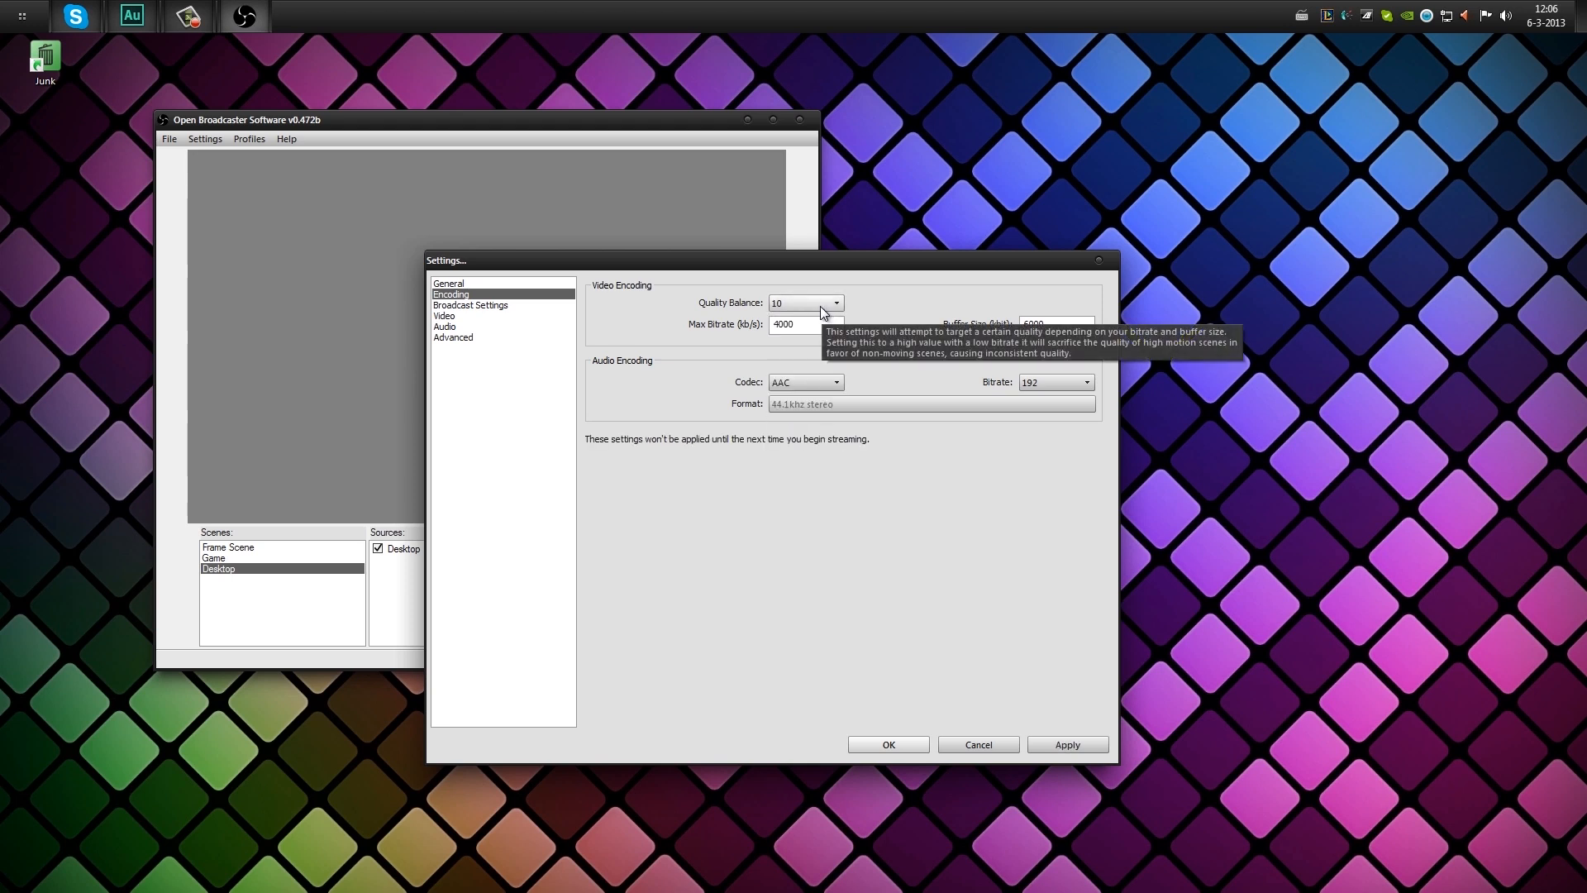
{"action": "left_click", "coordinate": [836, 303]}
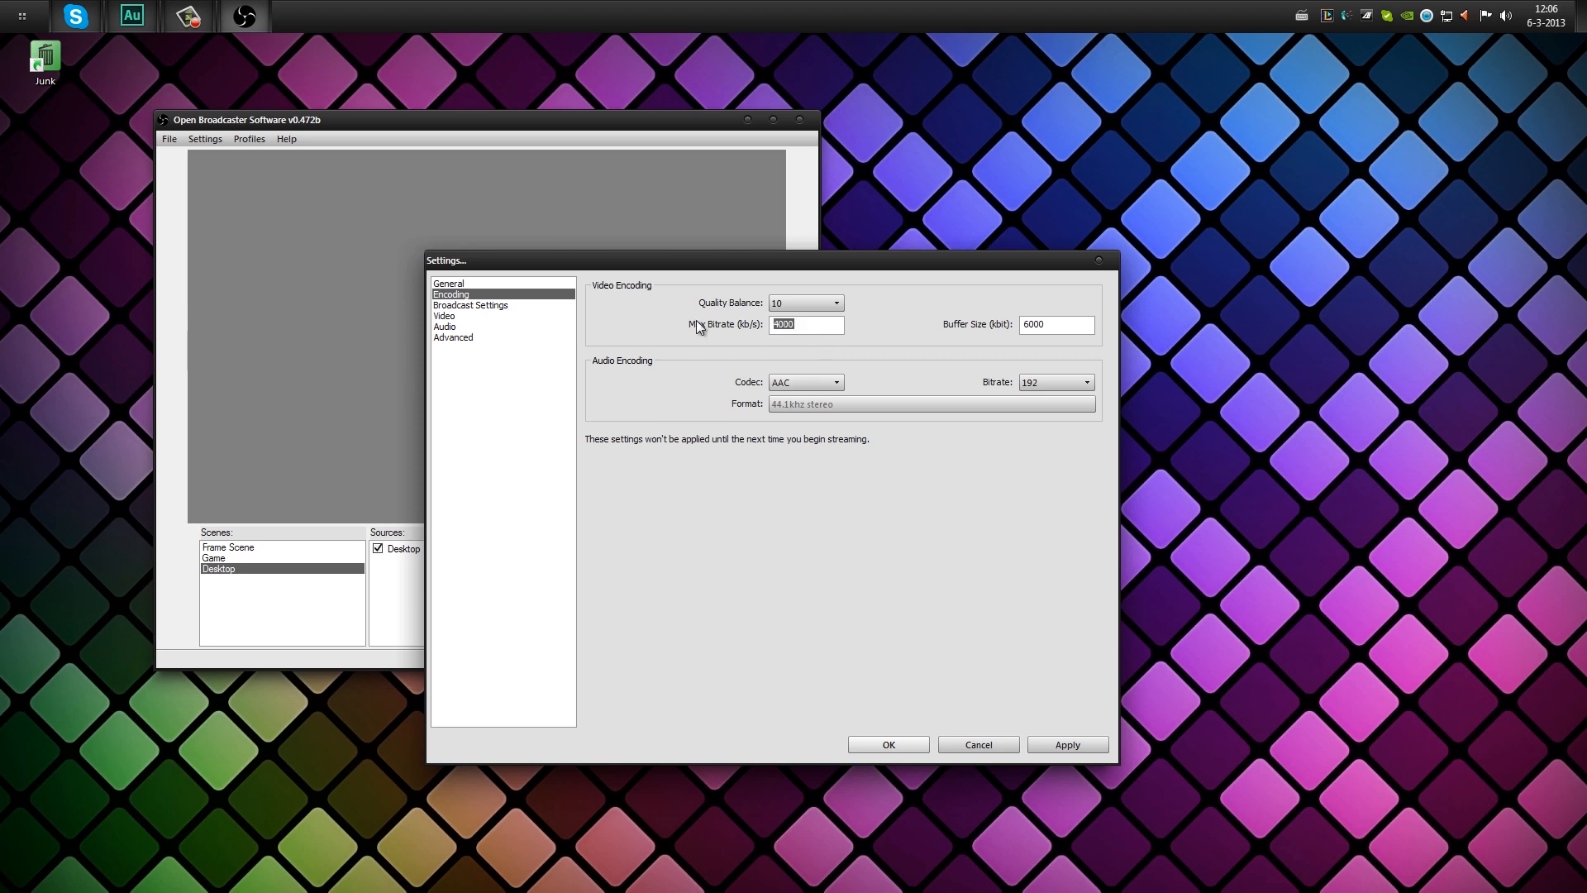
{"action": "mouse_move", "coordinate": [914, 197]}
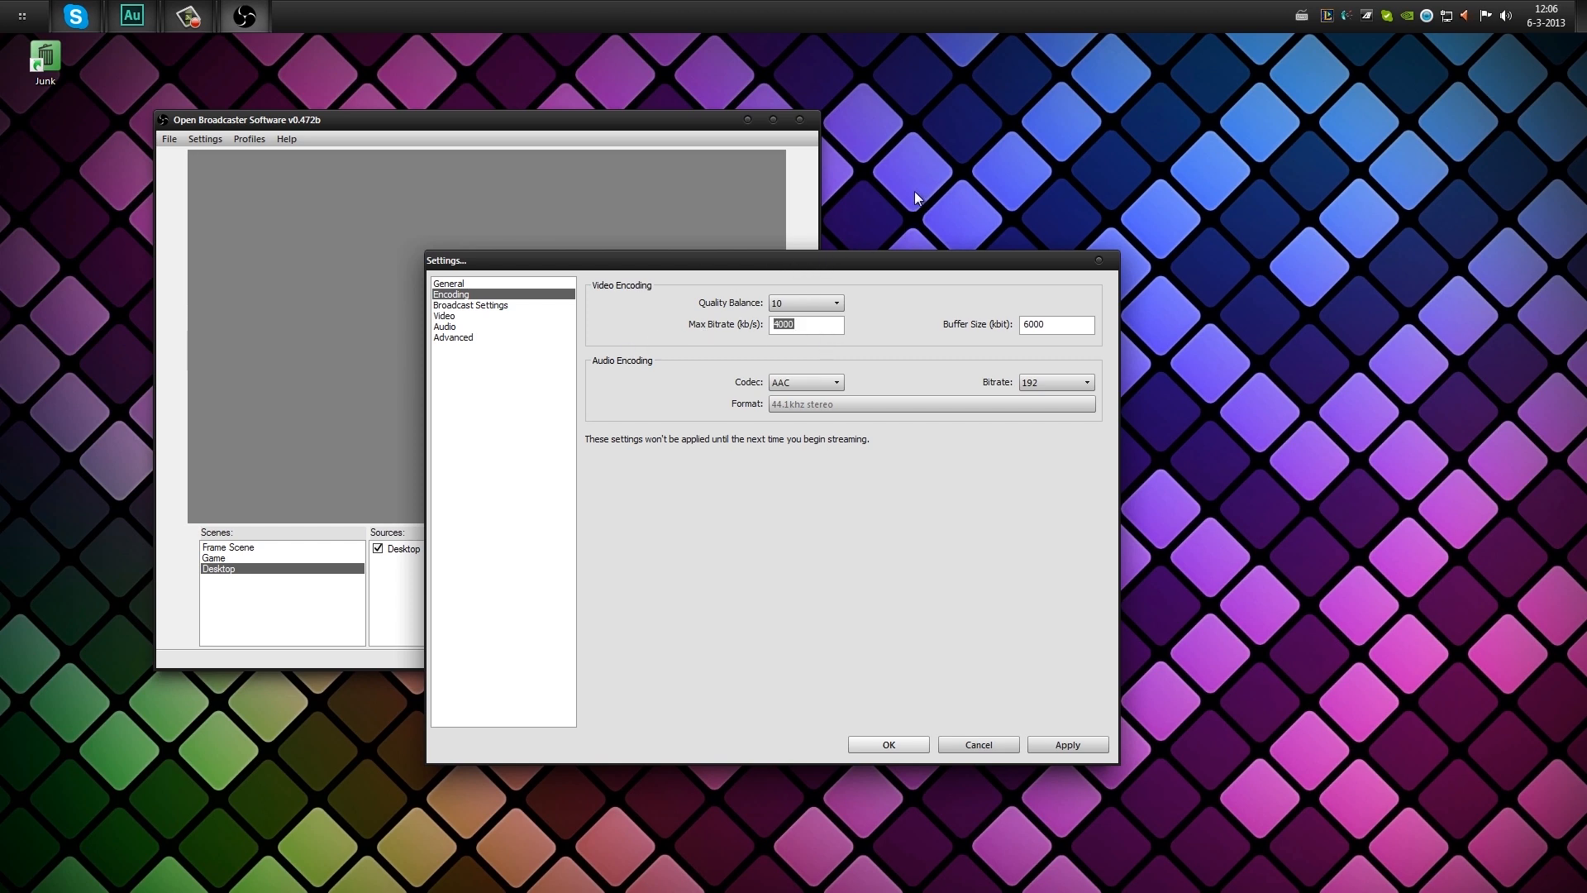
{"action": "mouse_move", "coordinate": [708, 338]}
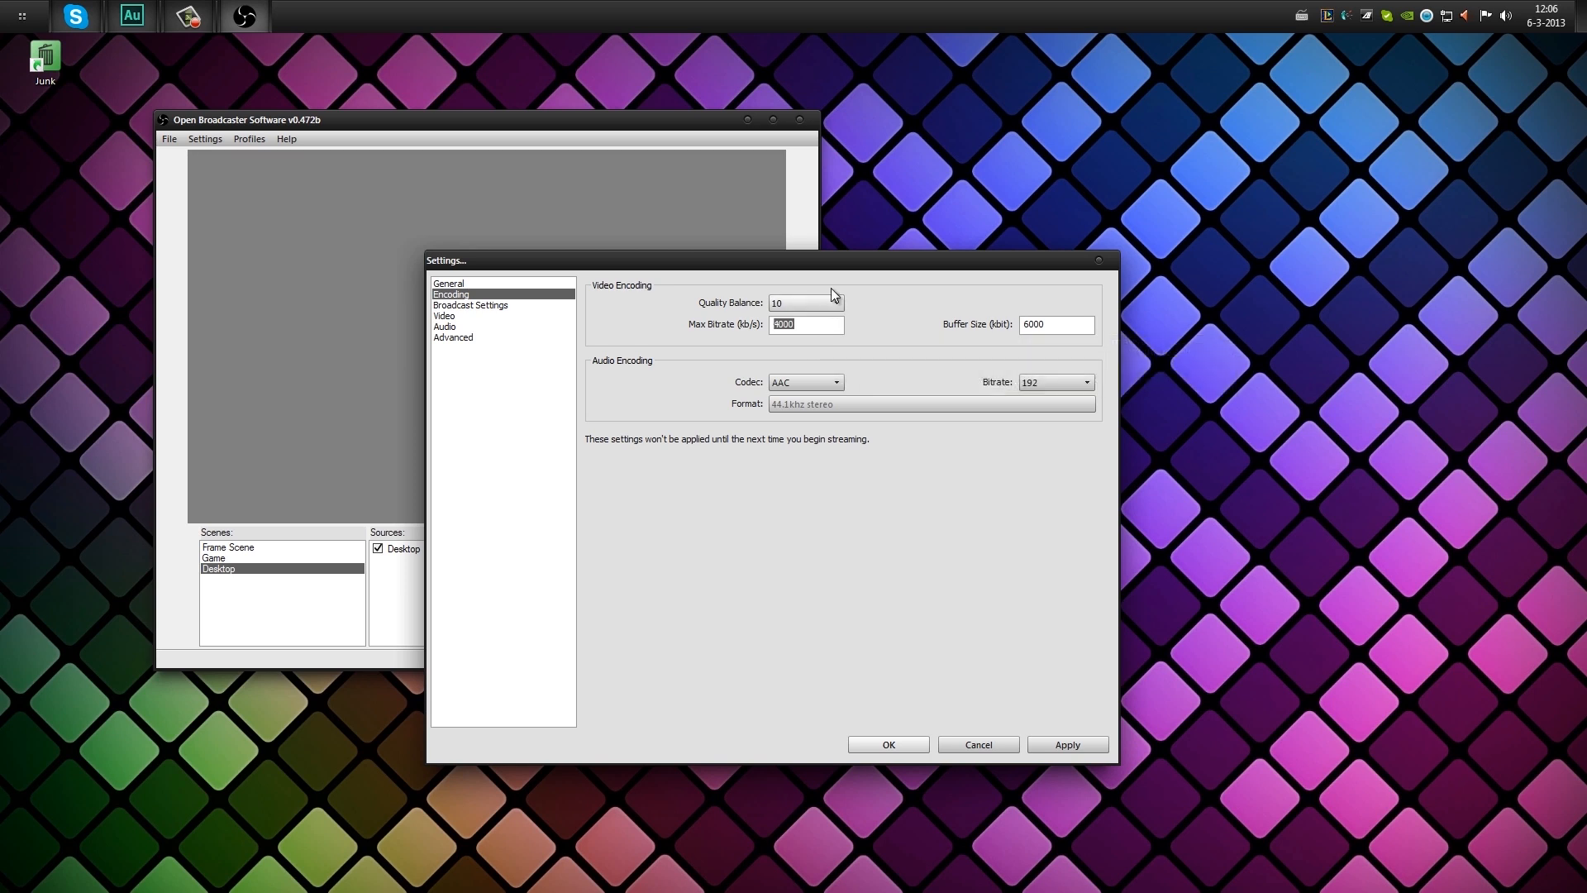
{"action": "mouse_move", "coordinate": [835, 304]}
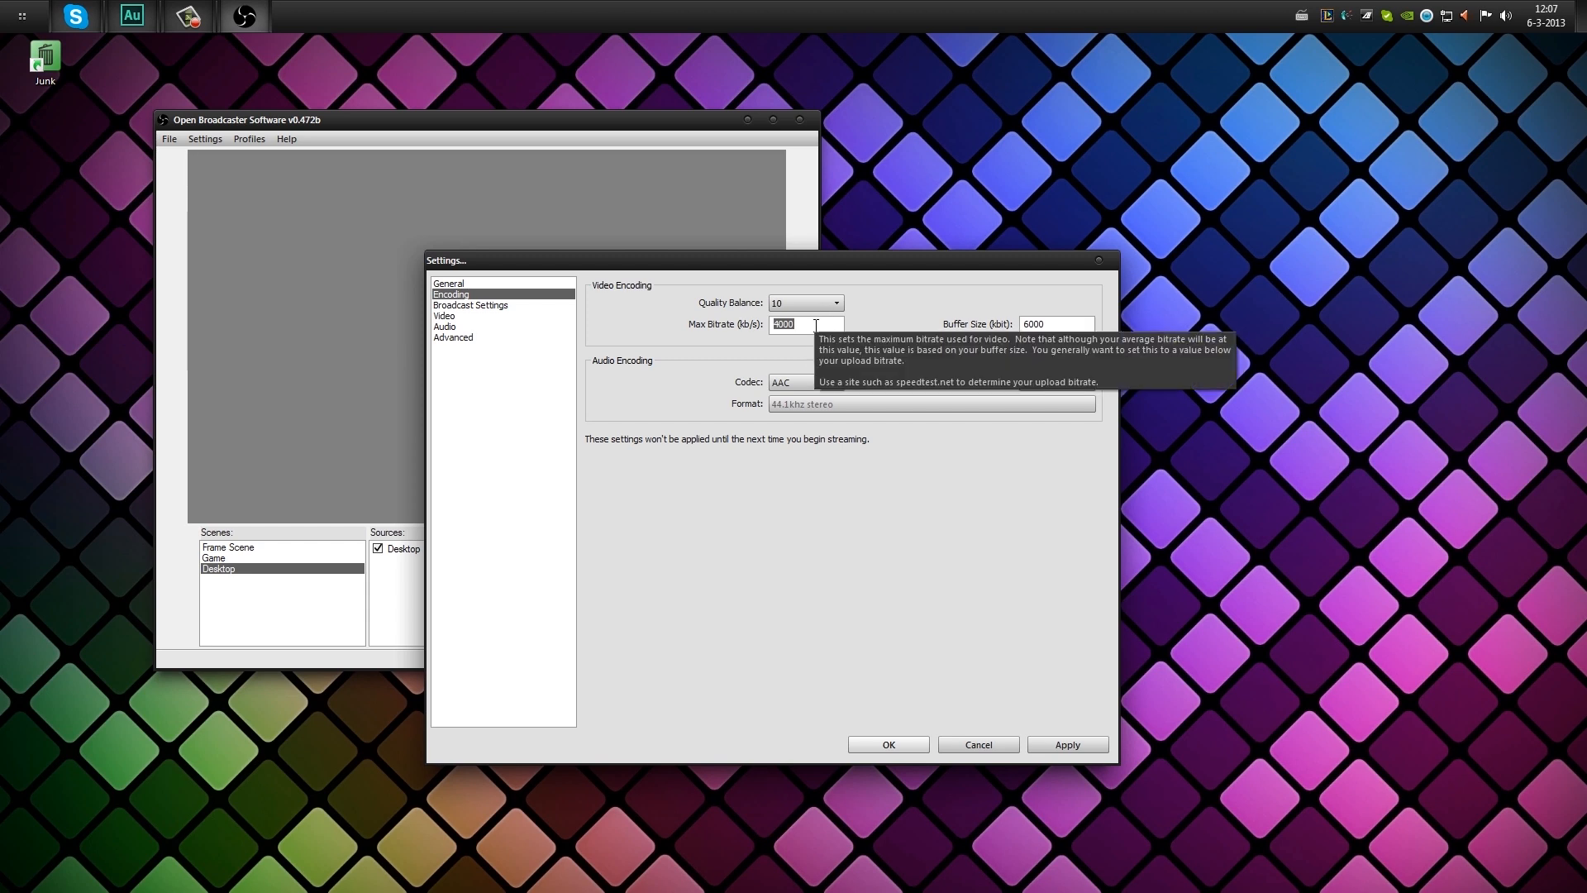
{"action": "mouse_move", "coordinate": [843, 297]}
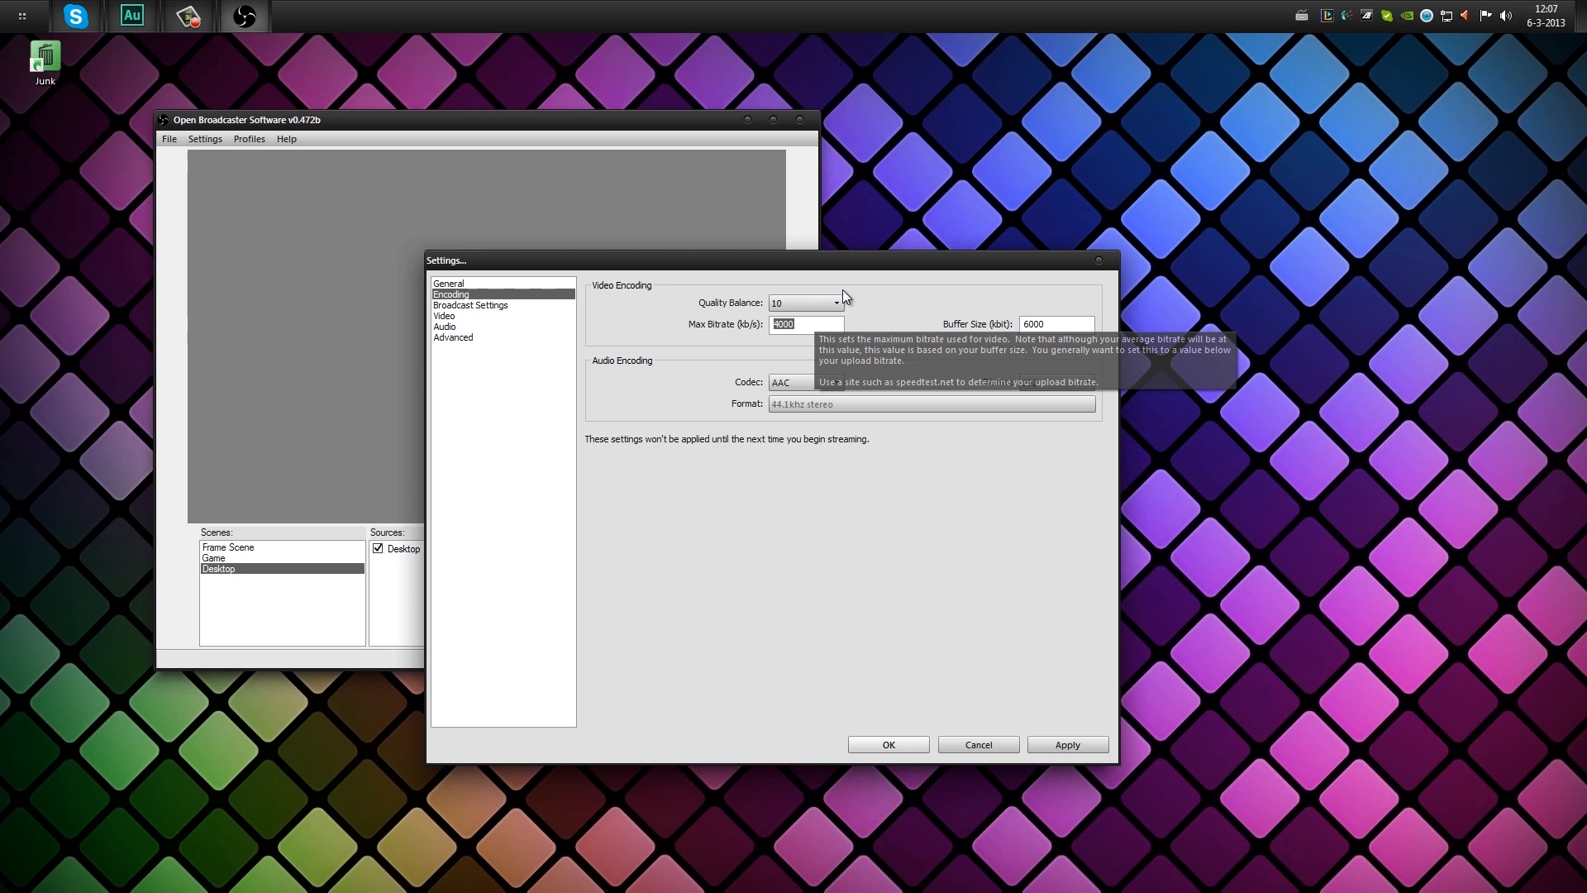
{"action": "type", "text": "145"}
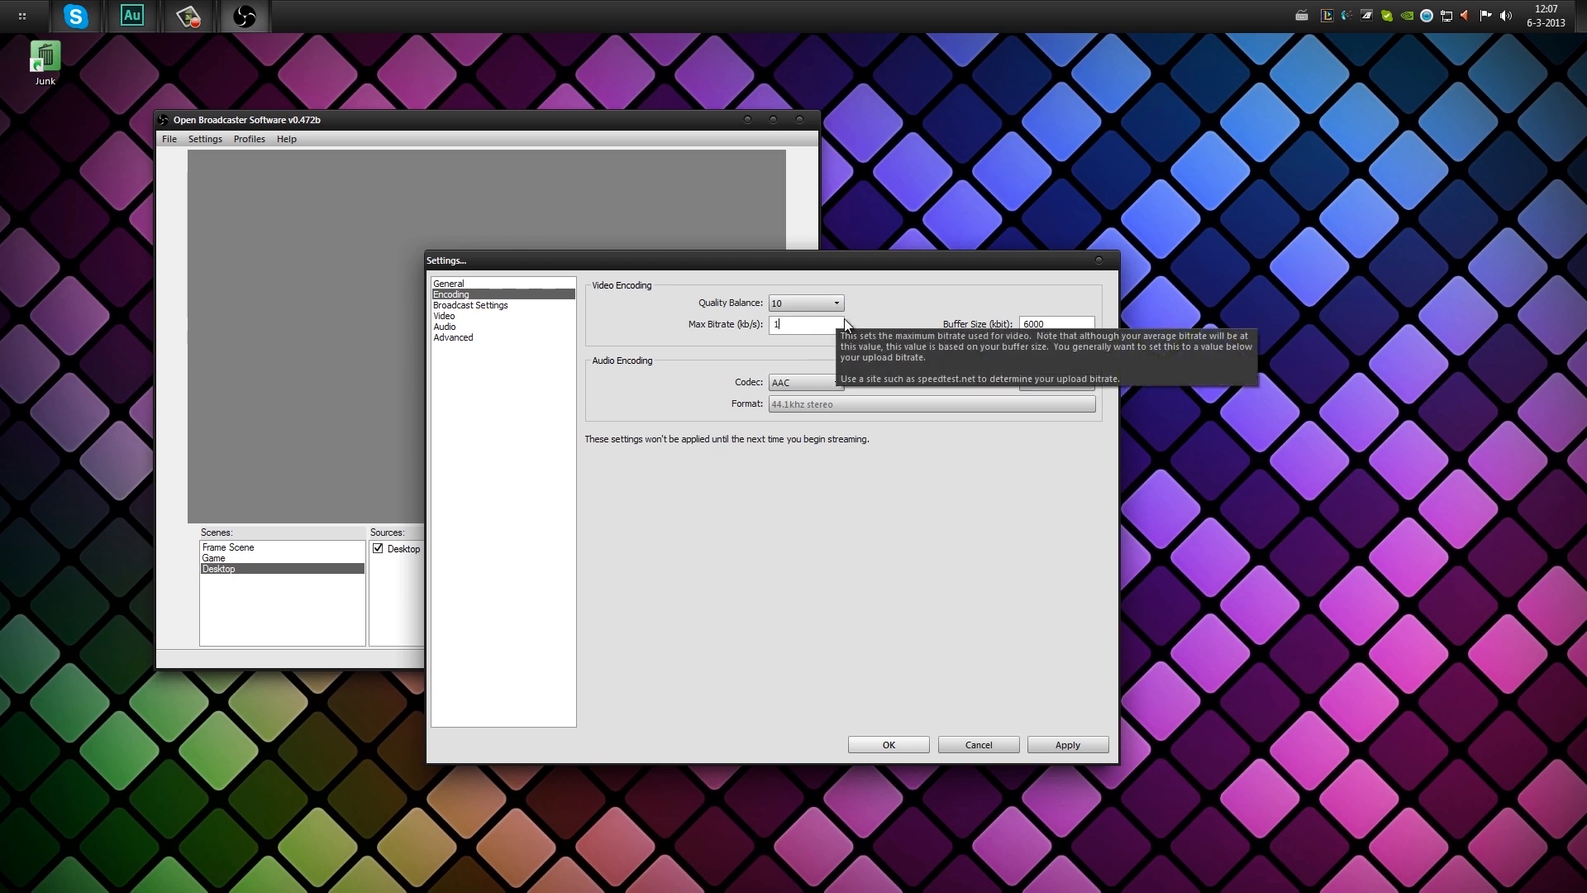
{"action": "type", "text": "5000"}
{"action": "left_click", "coordinate": [1057, 323]}
{"action": "type", "text": "1"}
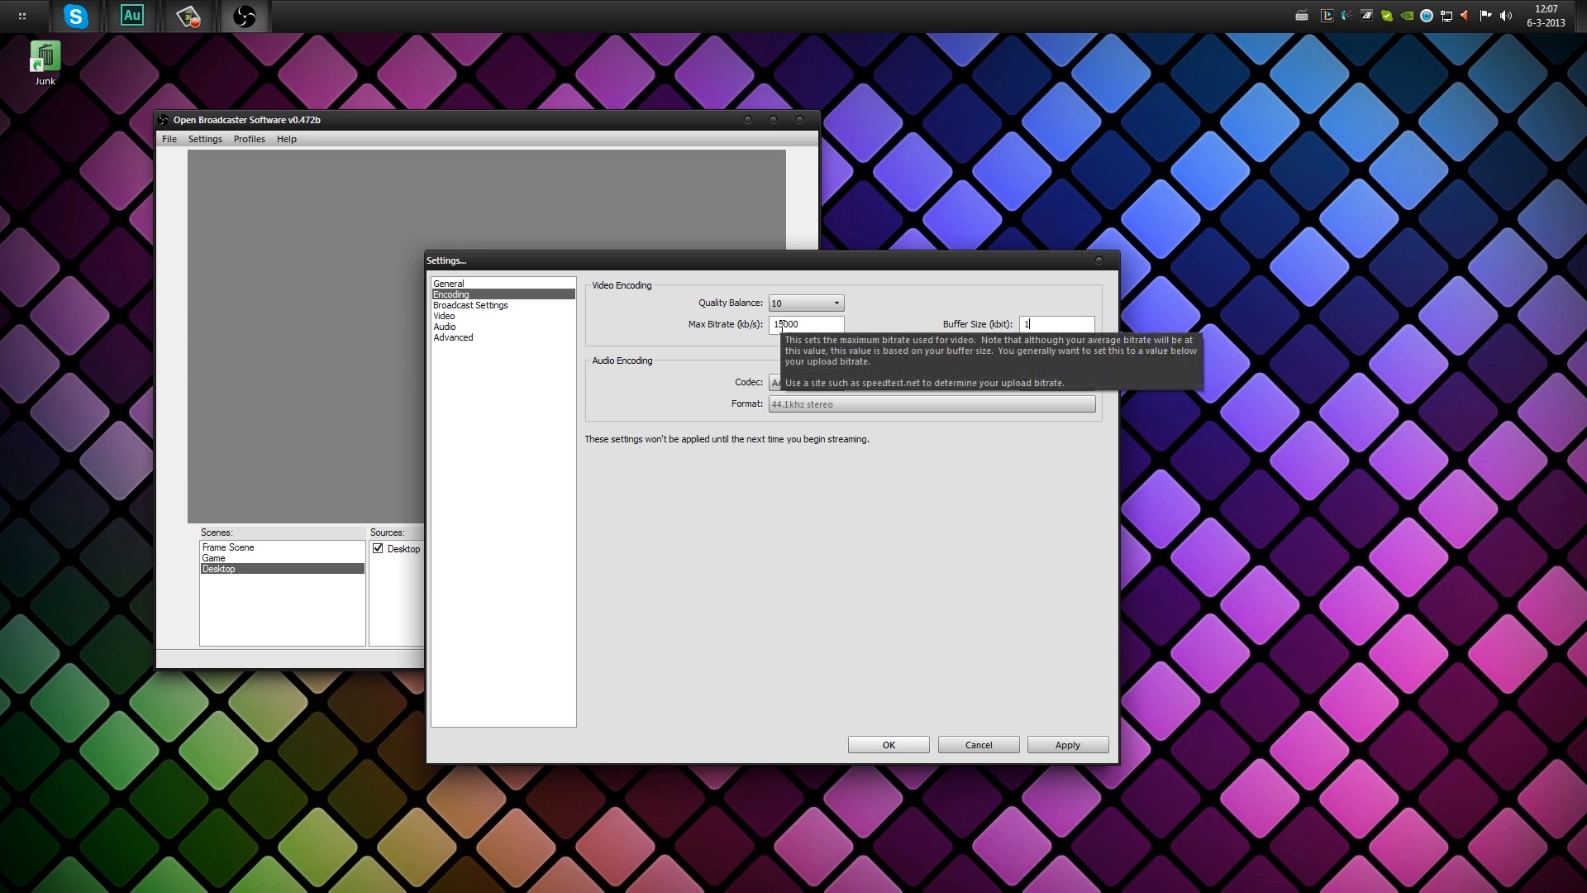
{"action": "type", "text": "5000"}
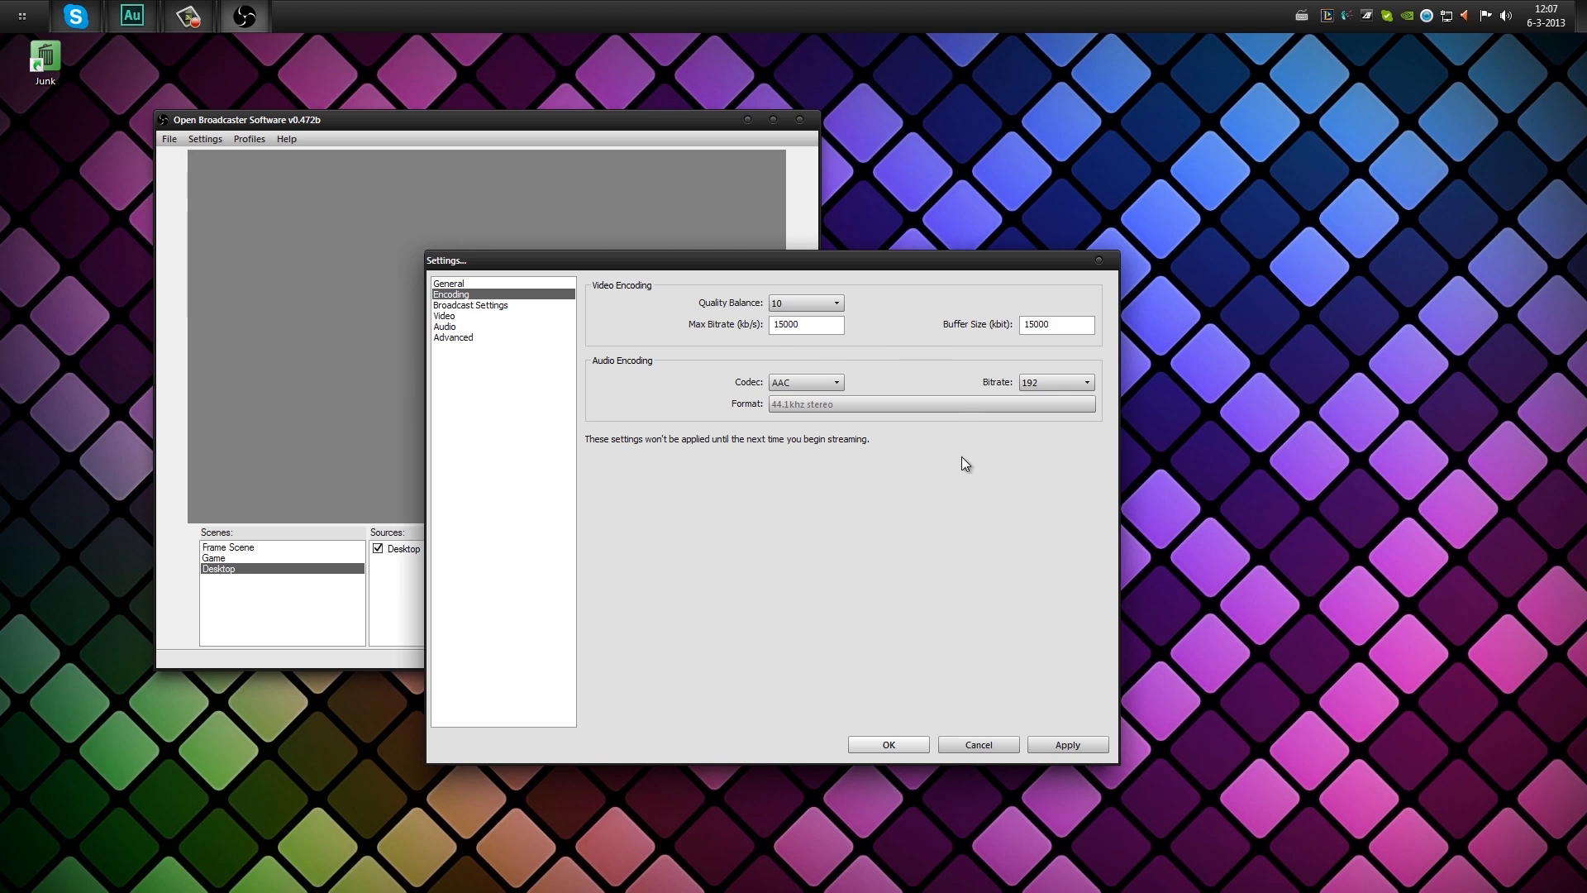
{"action": "left_click", "coordinate": [1055, 324]}
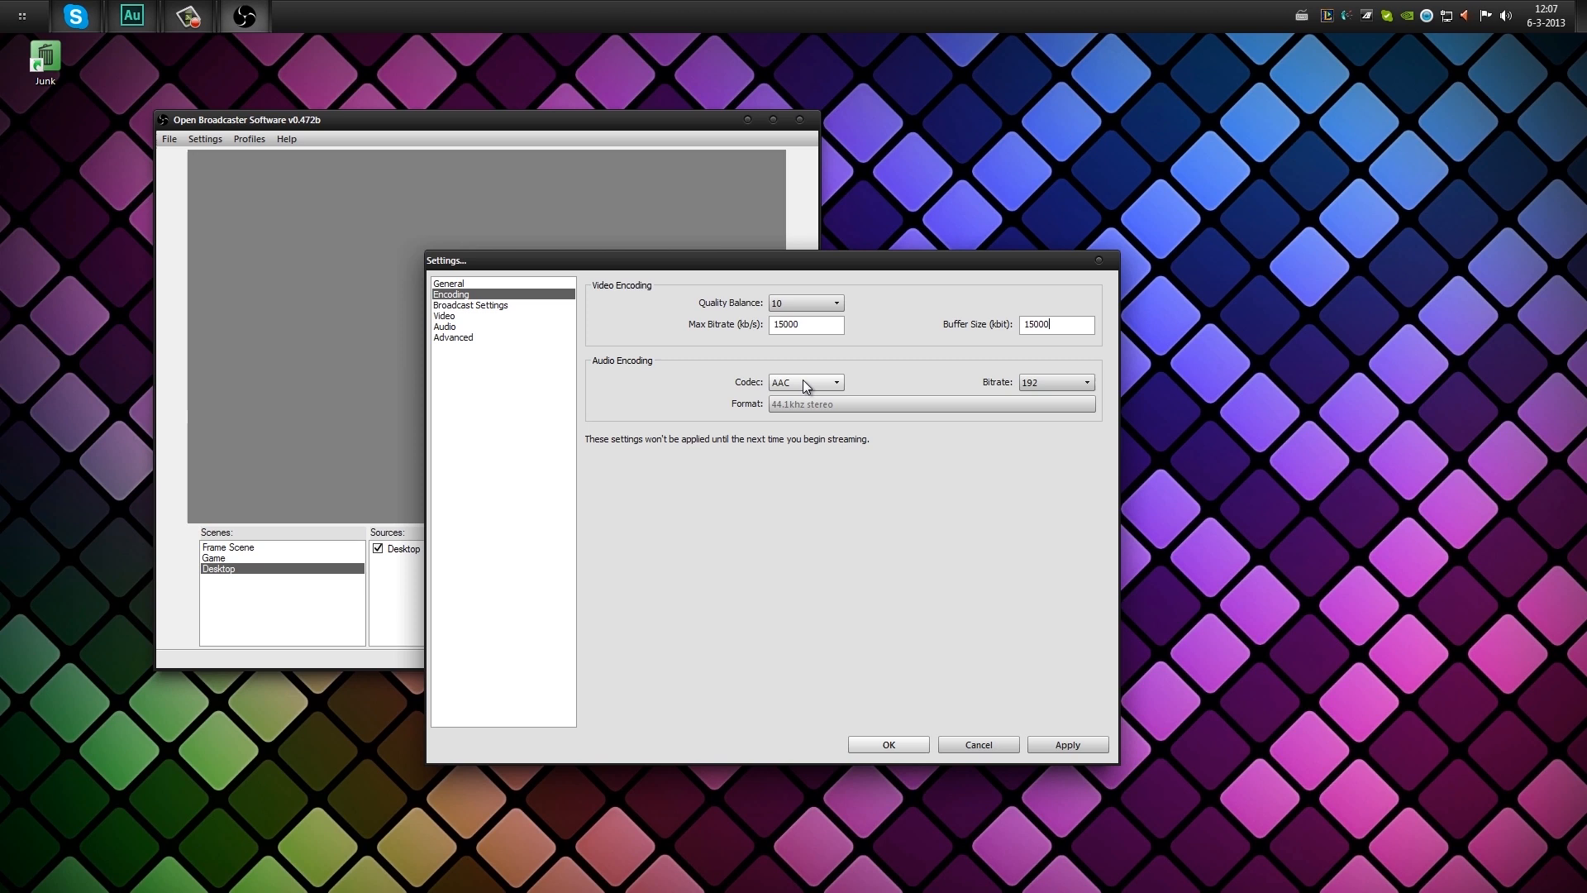
Keep the AAC codec, set audio bitrate to 320, and apply the encoding changes.
{"action": "left_click", "coordinate": [834, 382]}
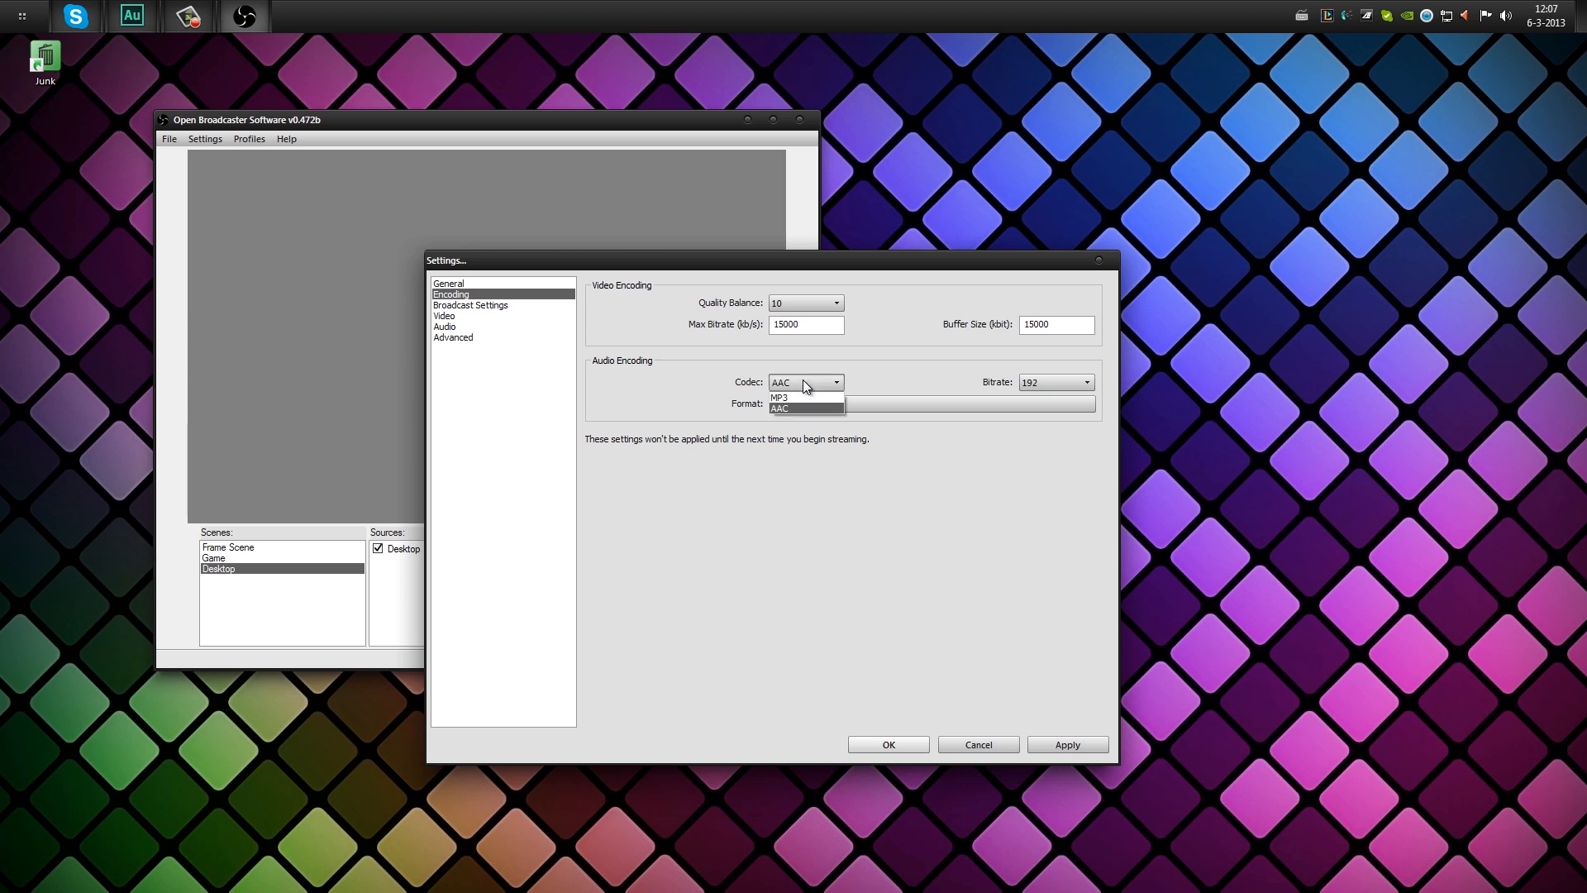
{"action": "left_click", "coordinate": [804, 407]}
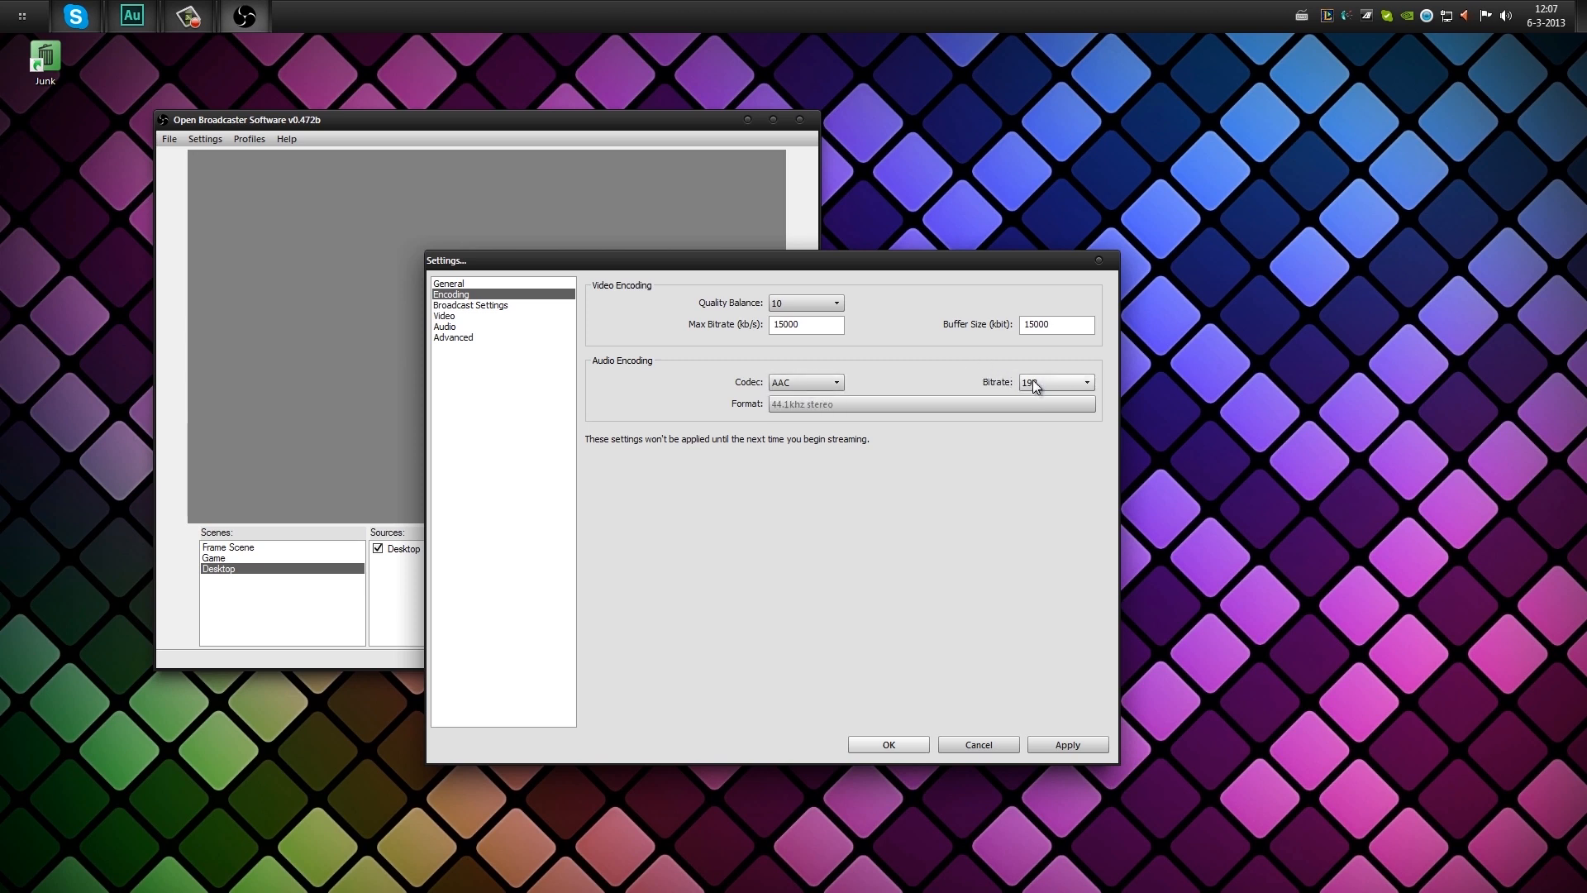
{"action": "left_click", "coordinate": [1087, 382]}
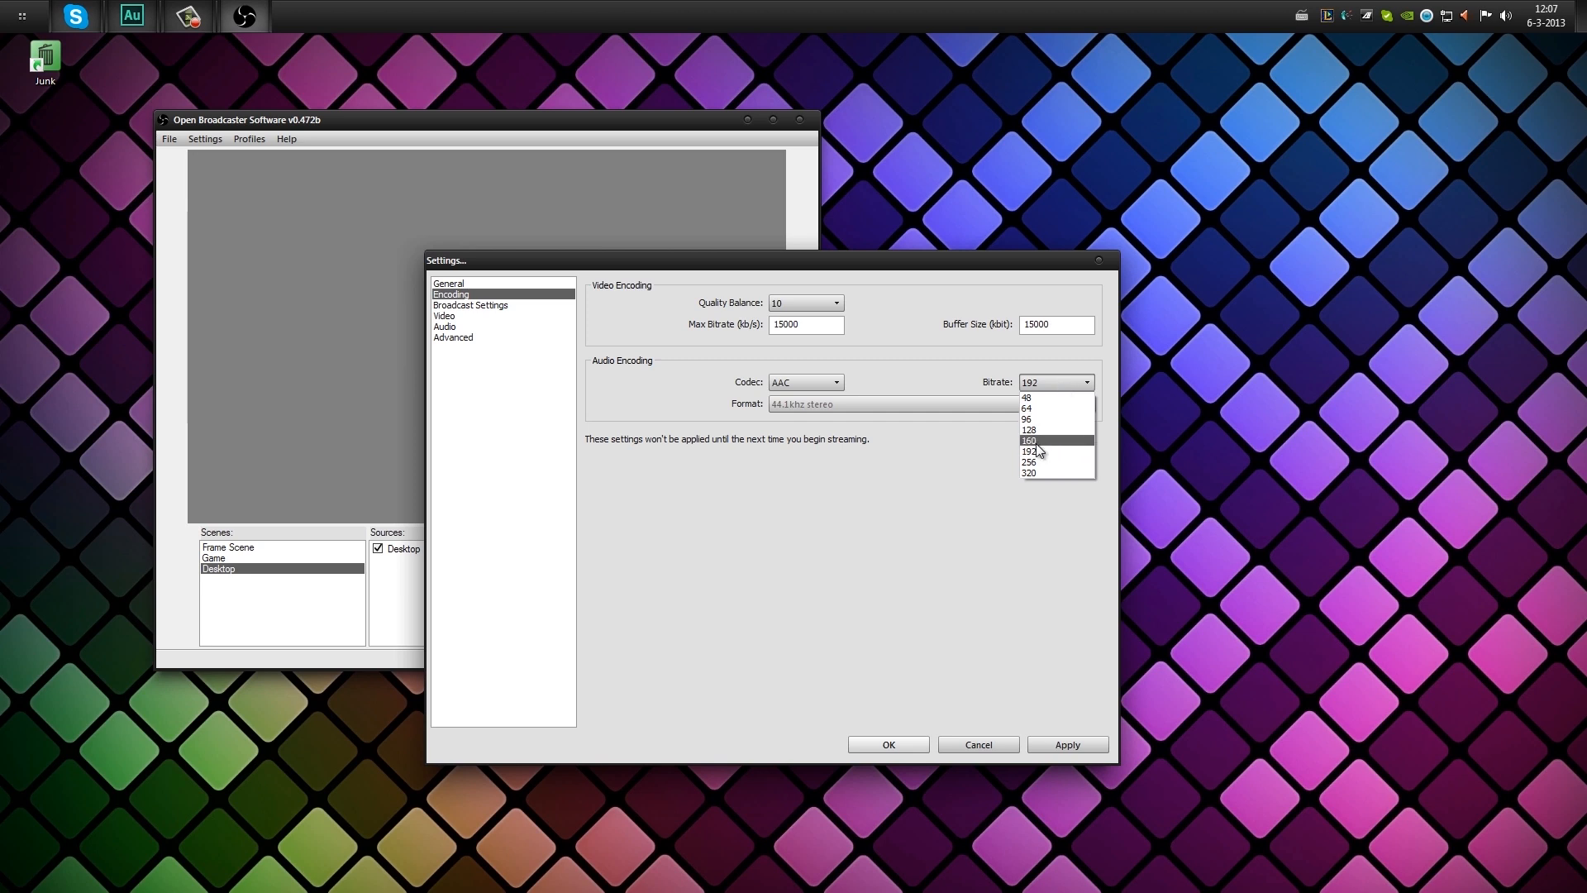
{"action": "mouse_move", "coordinate": [1036, 474]}
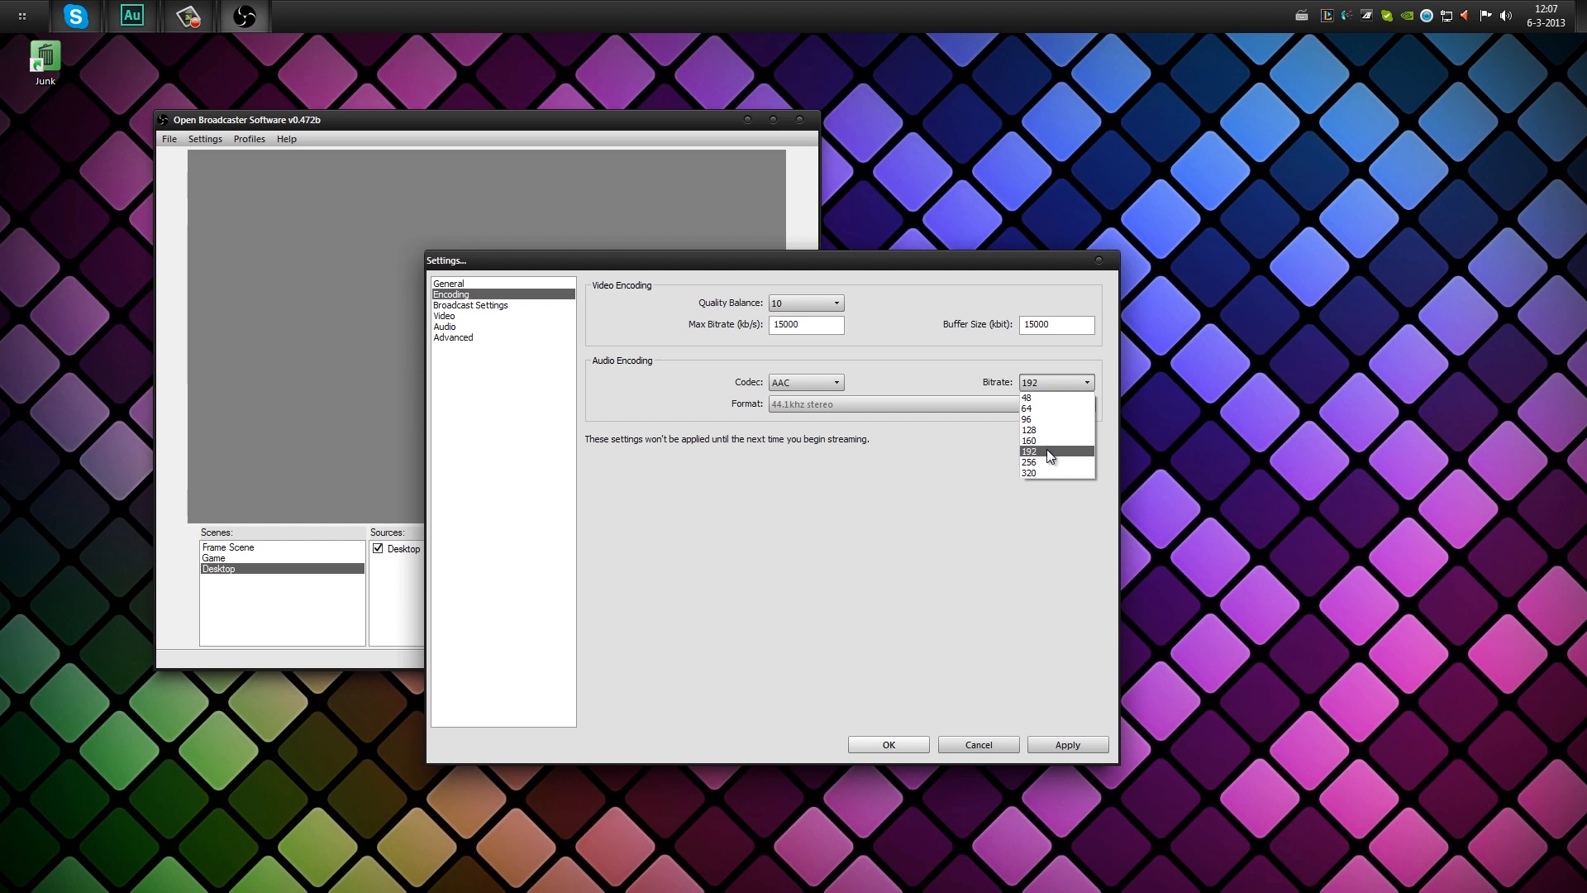
{"action": "left_click", "coordinate": [1028, 473]}
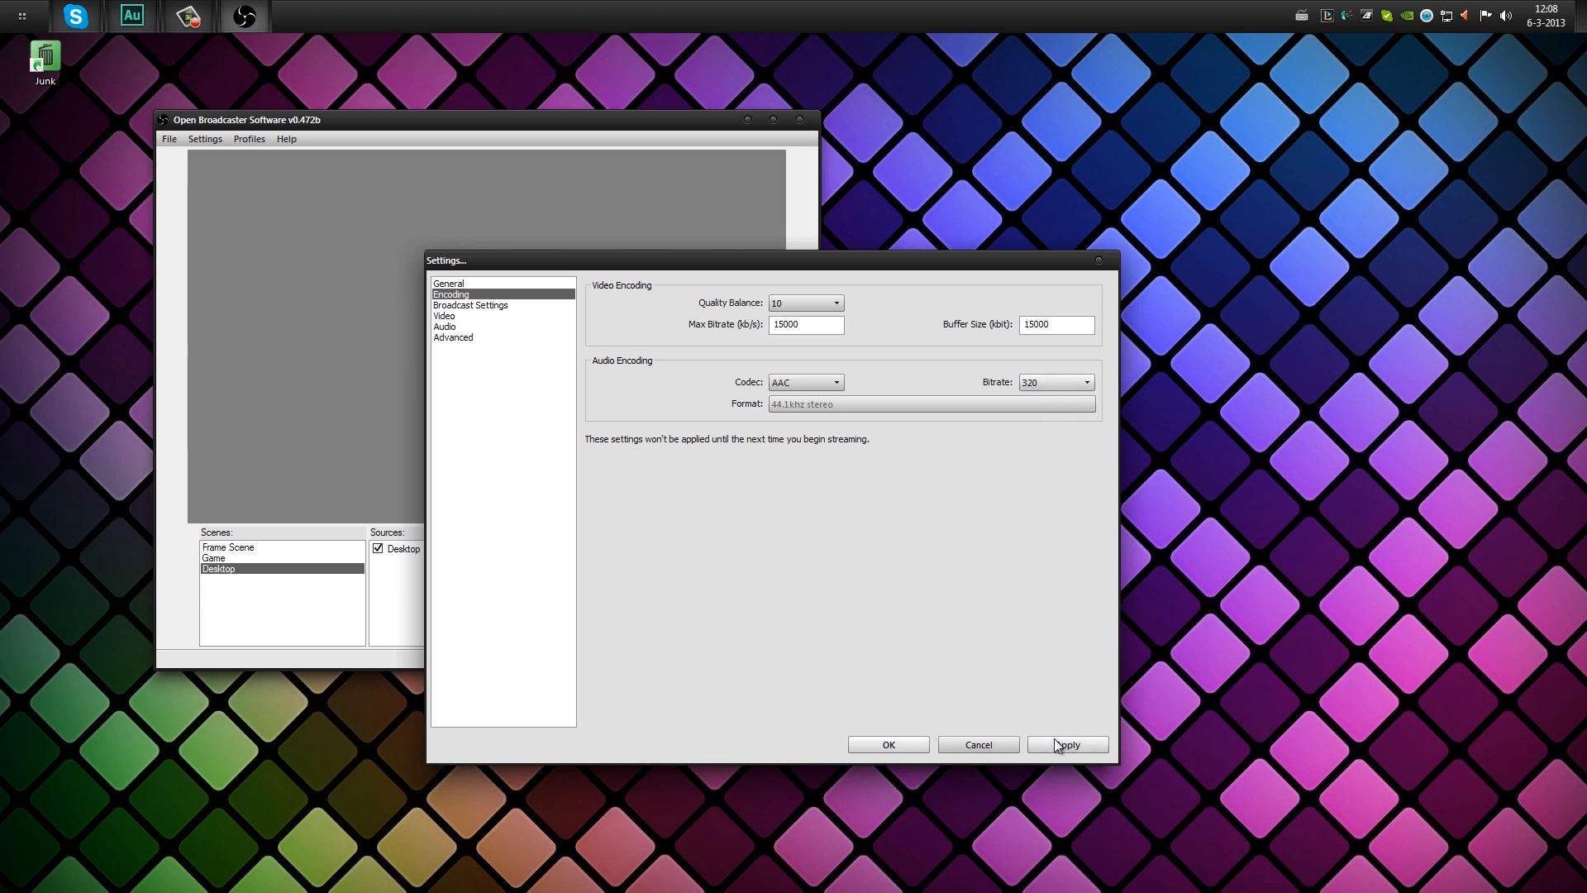
{"action": "mouse_move", "coordinate": [1060, 739]}
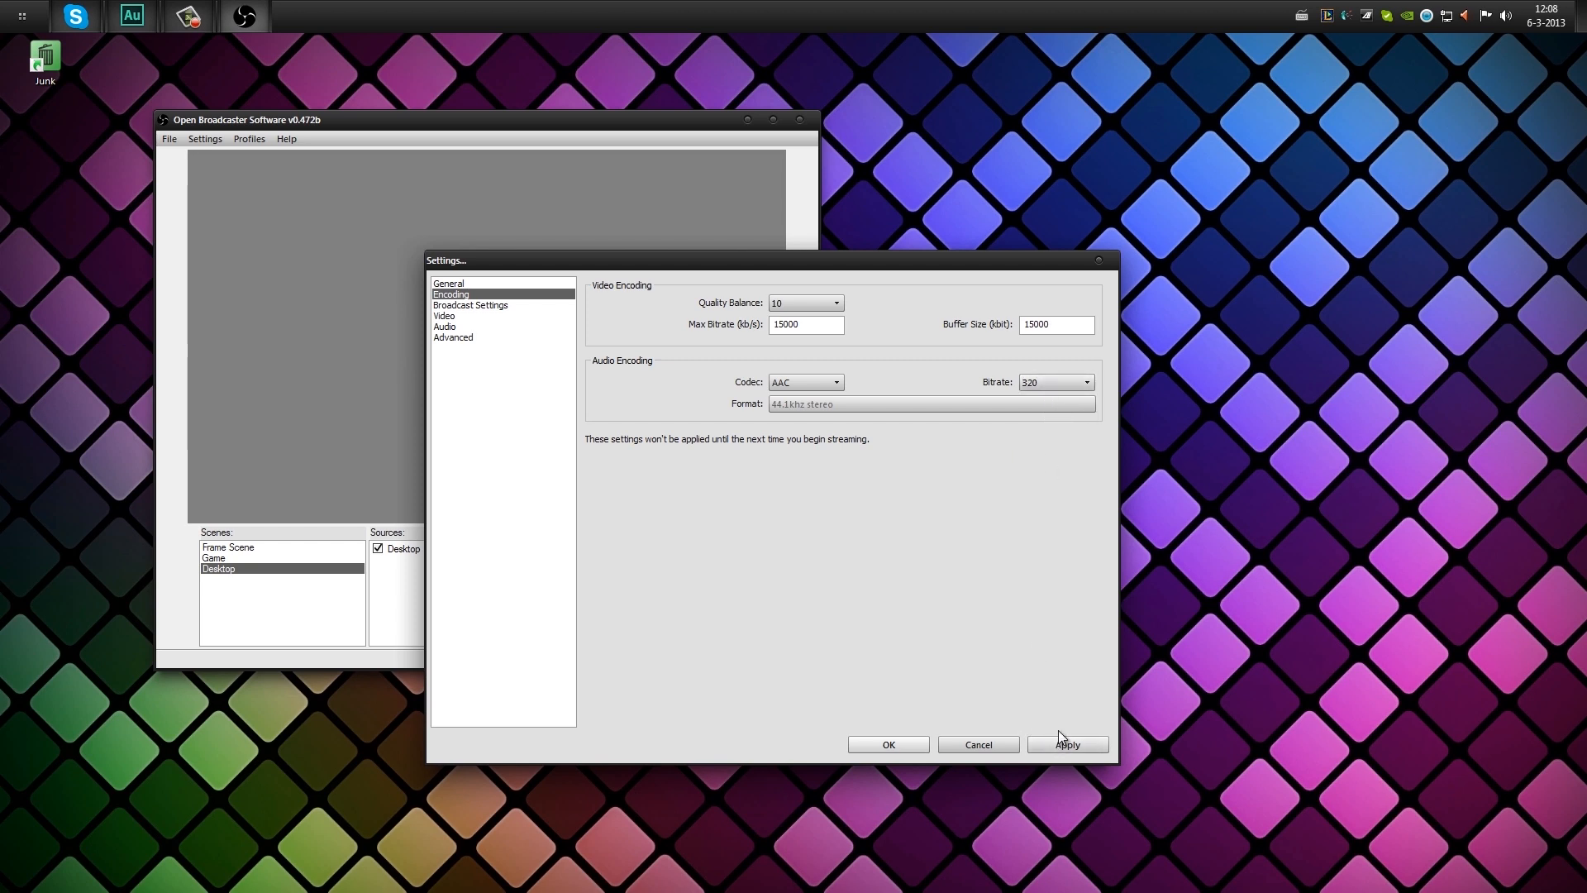
{"action": "mouse_move", "coordinate": [1066, 729]}
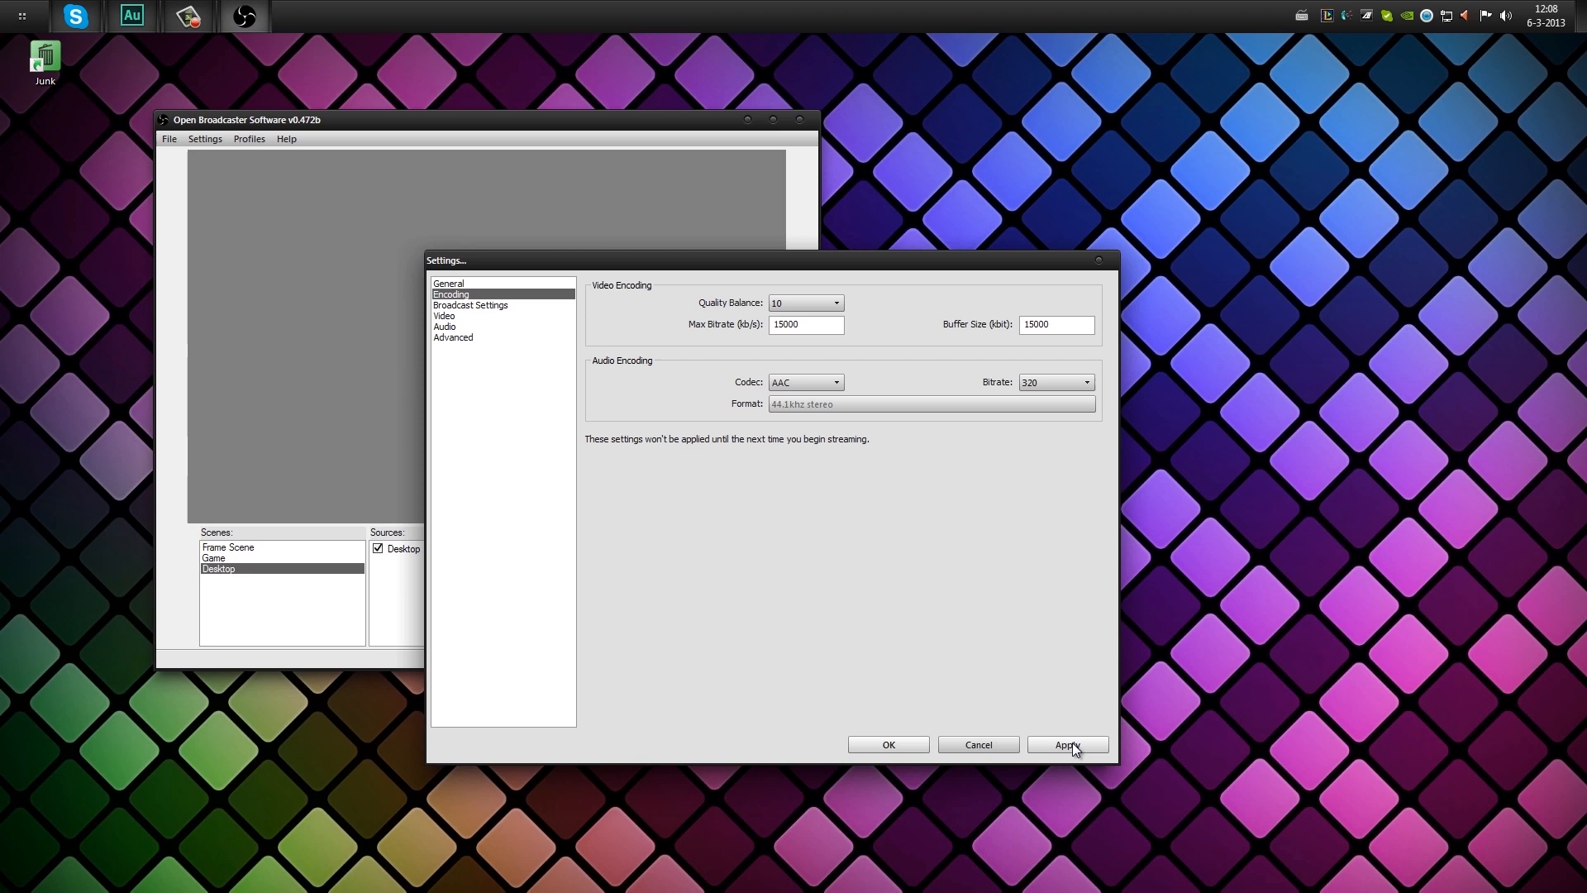
{"action": "left_click", "coordinate": [1067, 744]}
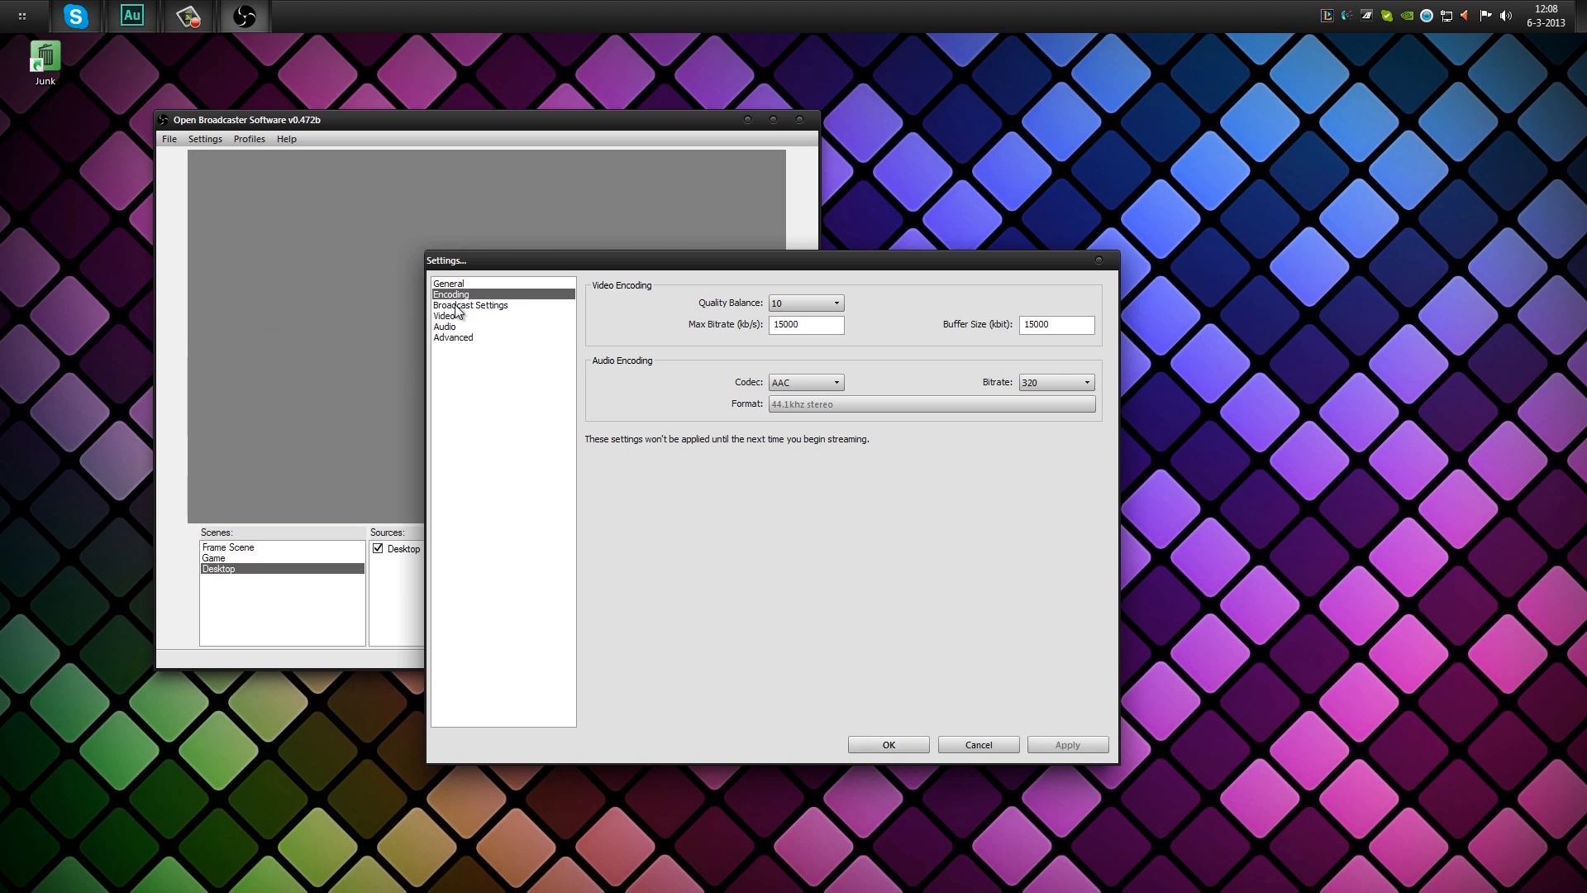
Set broadcast mode to File Output Only, saving recording.mp4 to the desktop.
{"action": "left_click", "coordinate": [469, 305]}
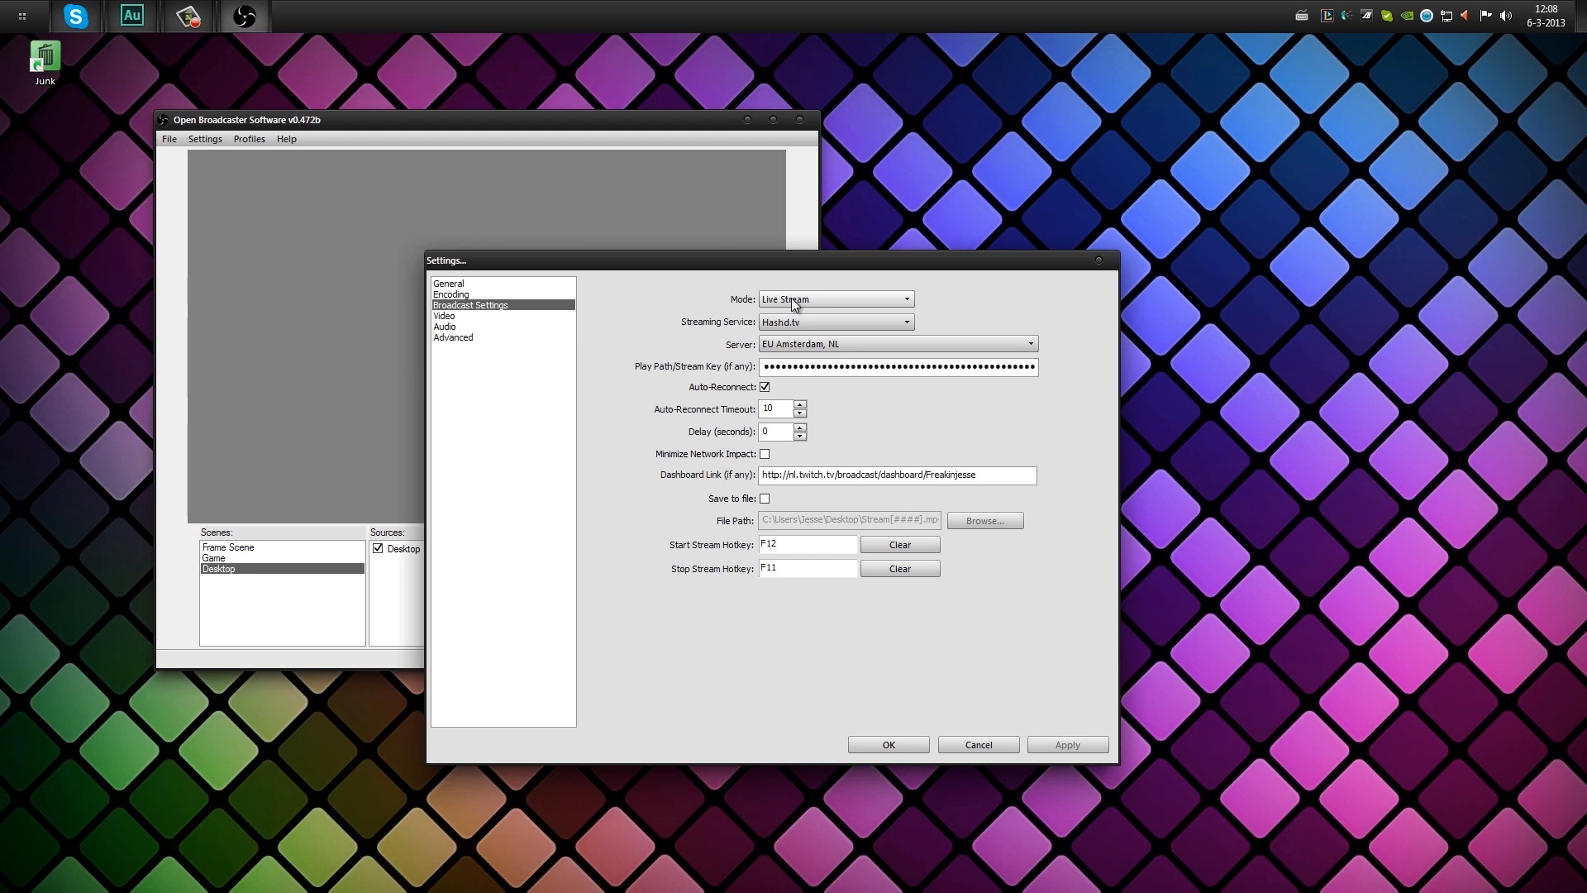
{"action": "mouse_move", "coordinate": [799, 309]}
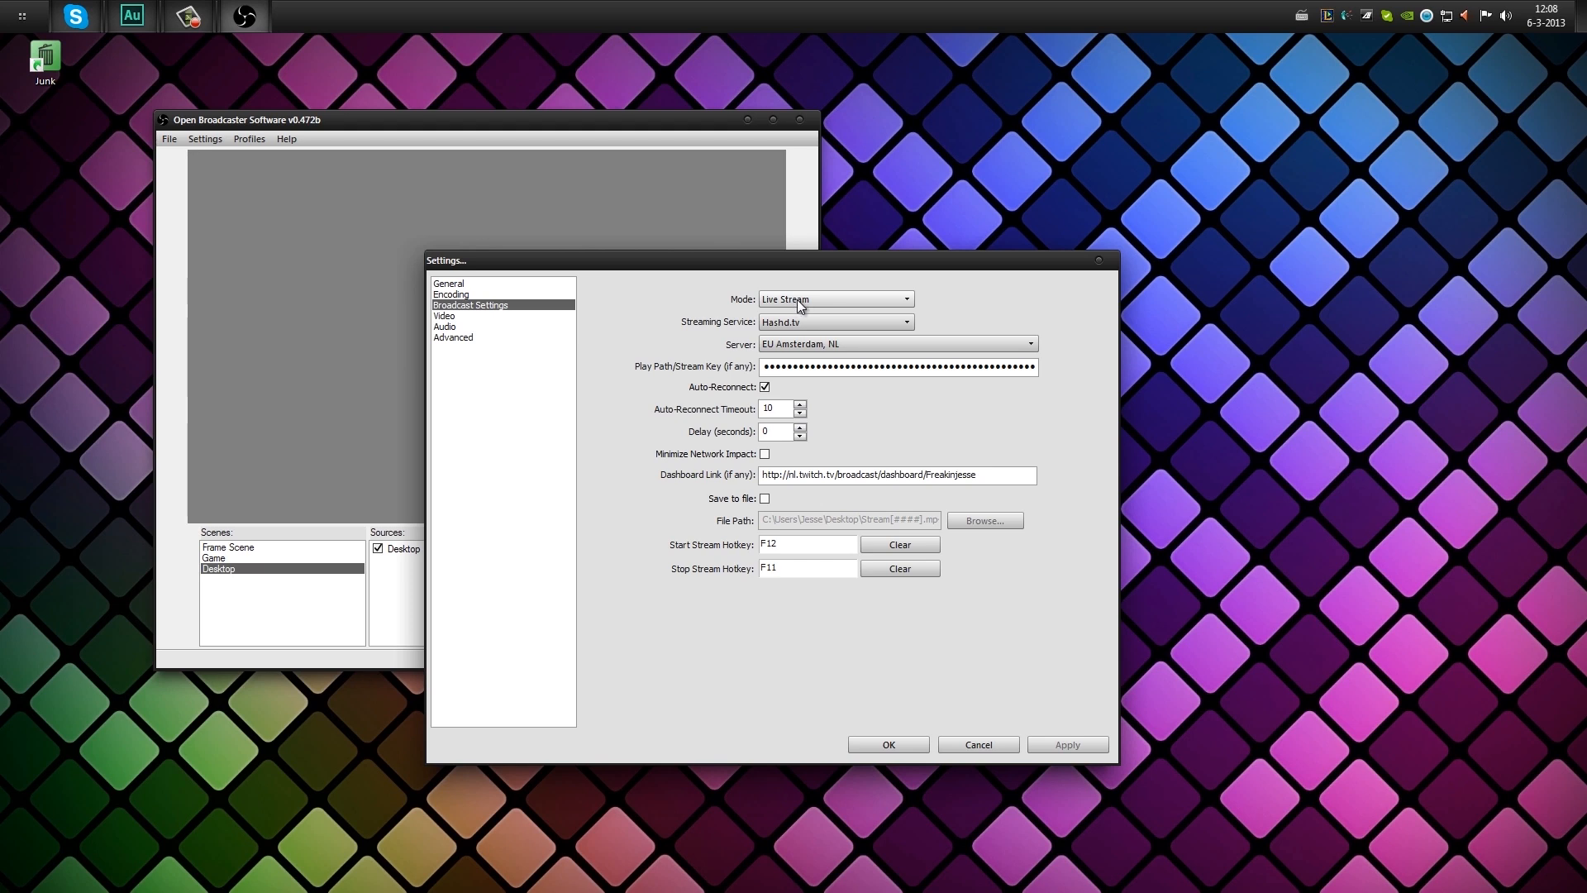
{"action": "left_click", "coordinate": [833, 298]}
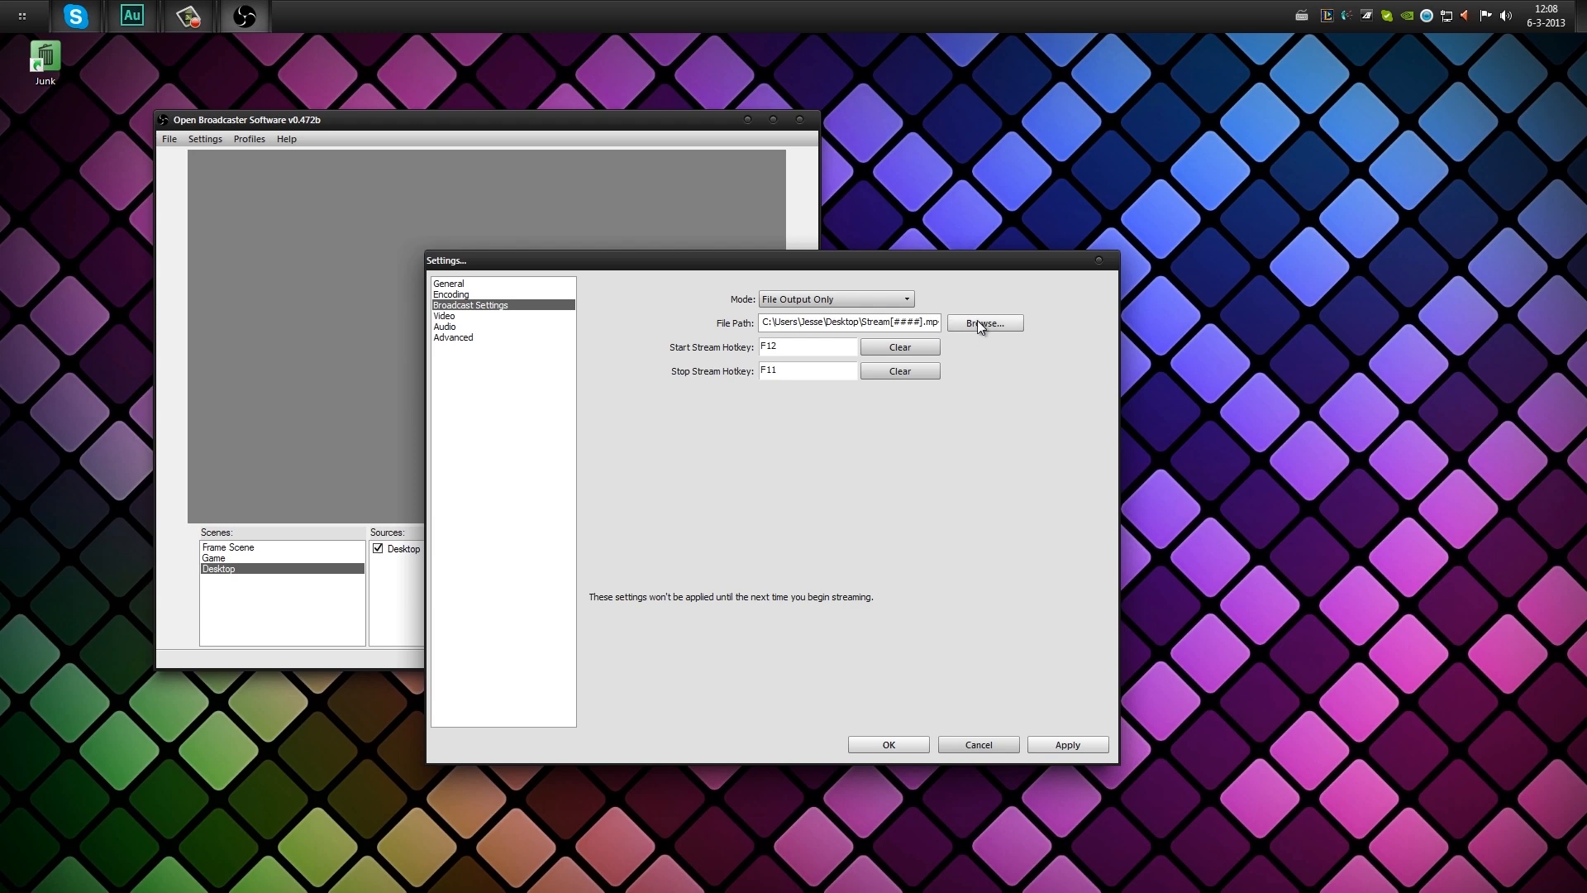
{"action": "left_click", "coordinate": [983, 324]}
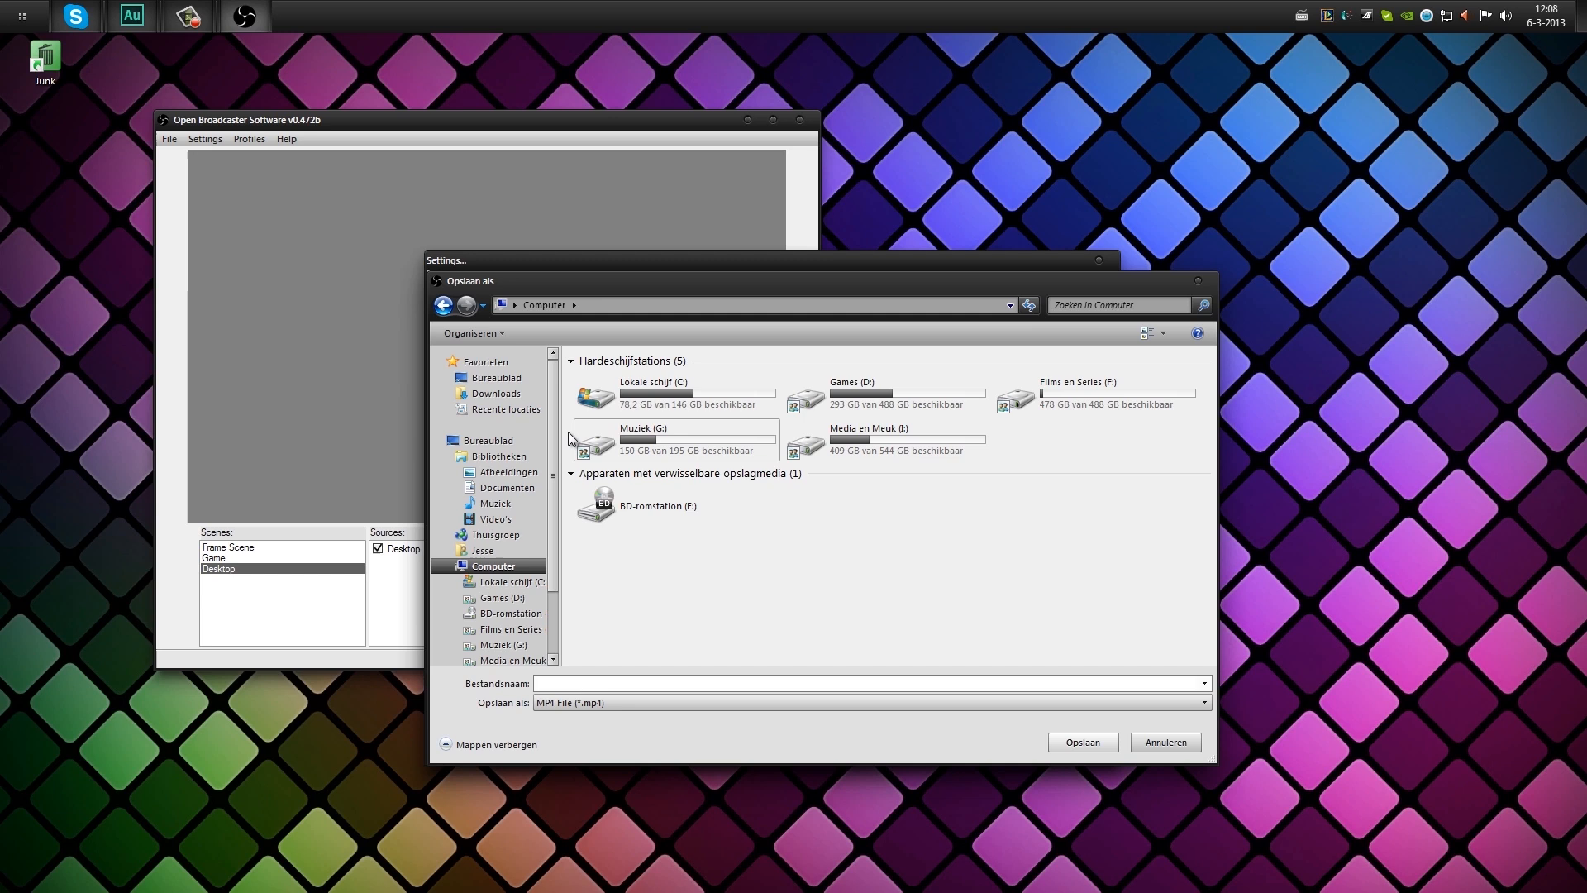
{"action": "left_click", "coordinate": [497, 377]}
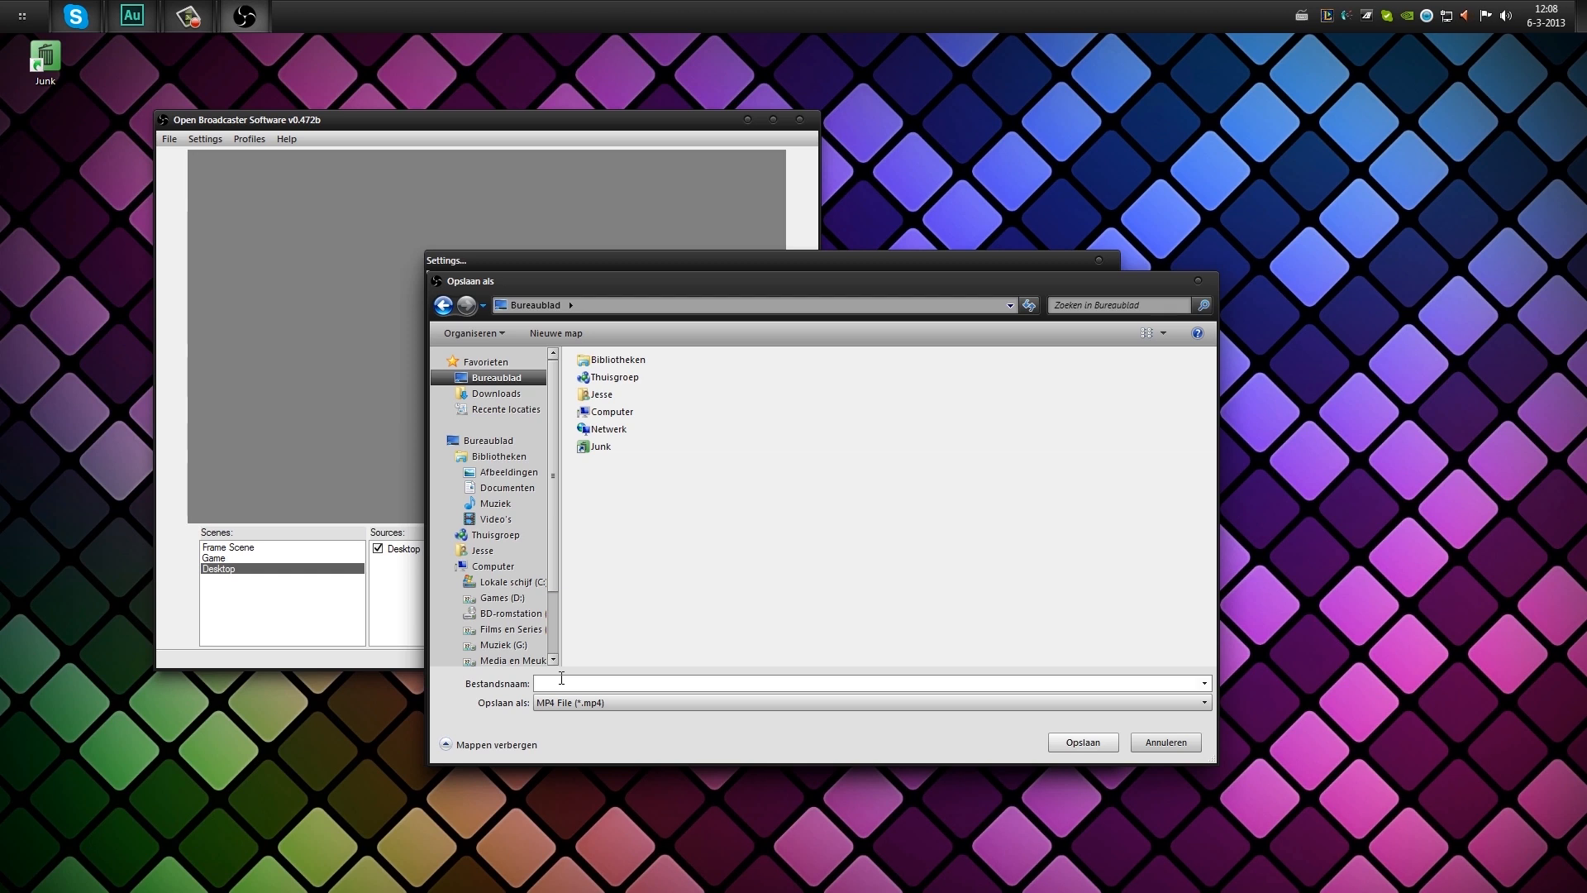
{"action": "type", "text": "recording.mp4"}
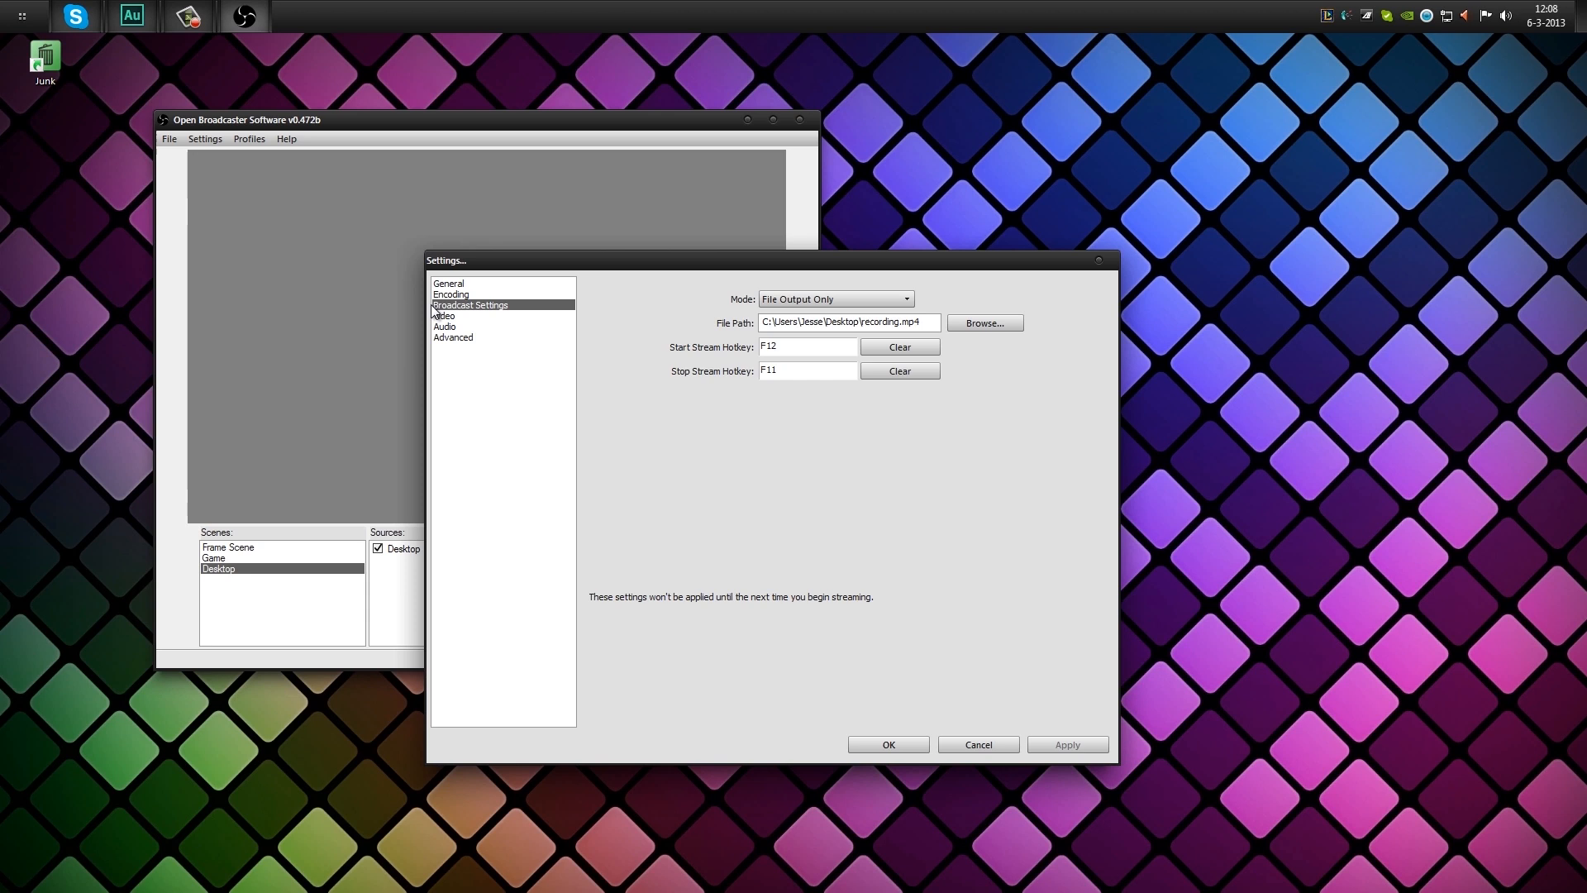
{"action": "left_click", "coordinate": [445, 316]}
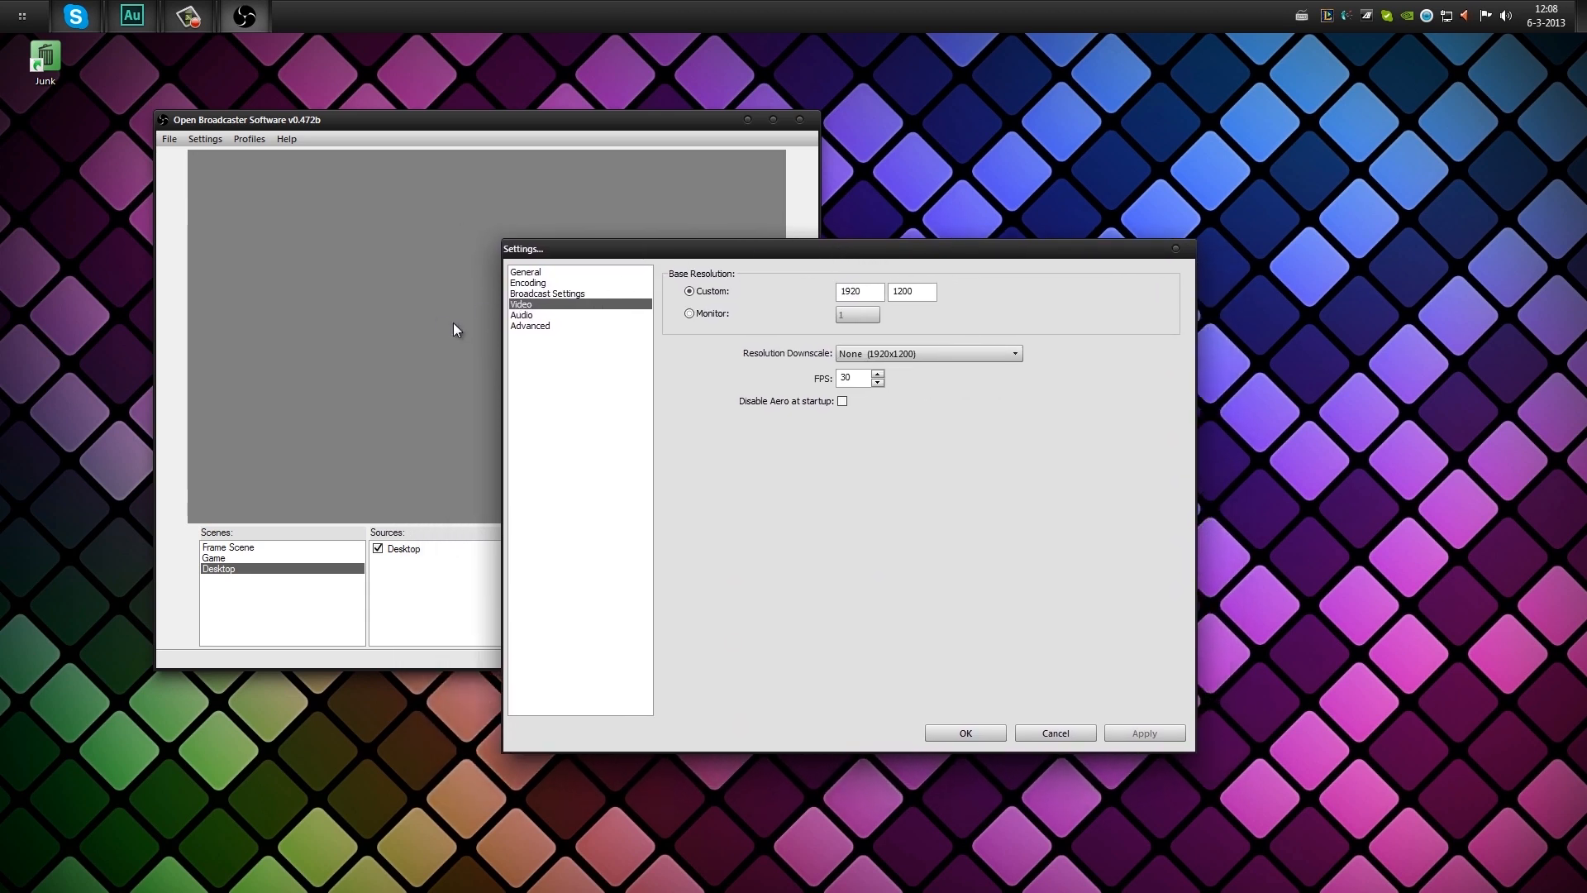
{"action": "mouse_move", "coordinate": [894, 311]}
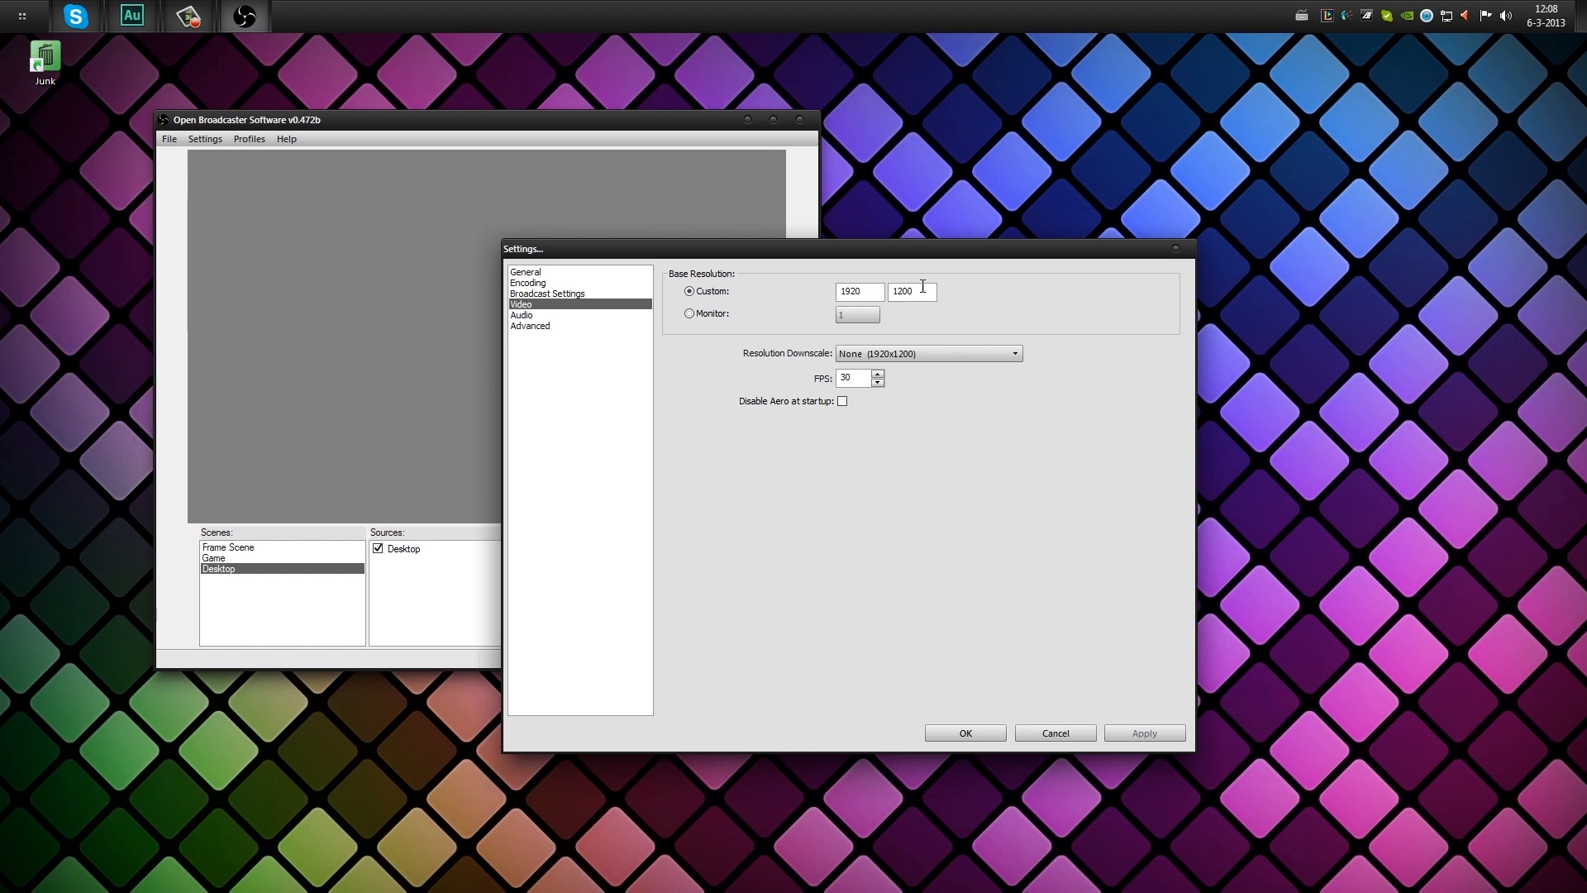
Enter 1080 as the custom base resolution height, keeping width 1920.
{"action": "left_click_drag", "start_coordinate": [523, 249], "coordinate": [771, 330]}
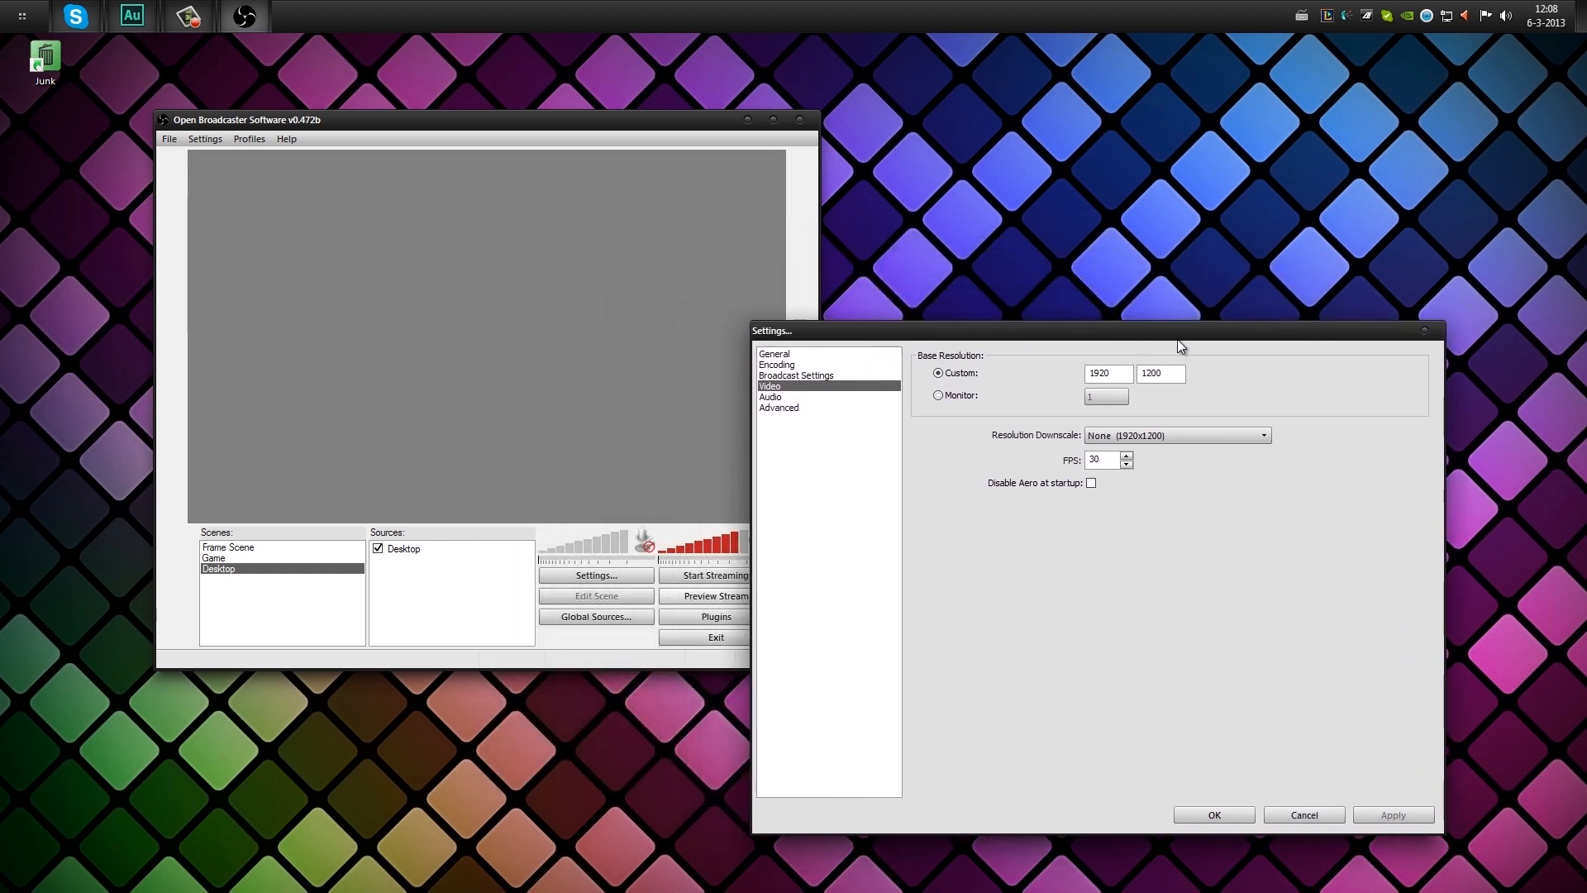
{"action": "left_click_drag", "start_coordinate": [1179, 330], "coordinate": [1250, 271]}
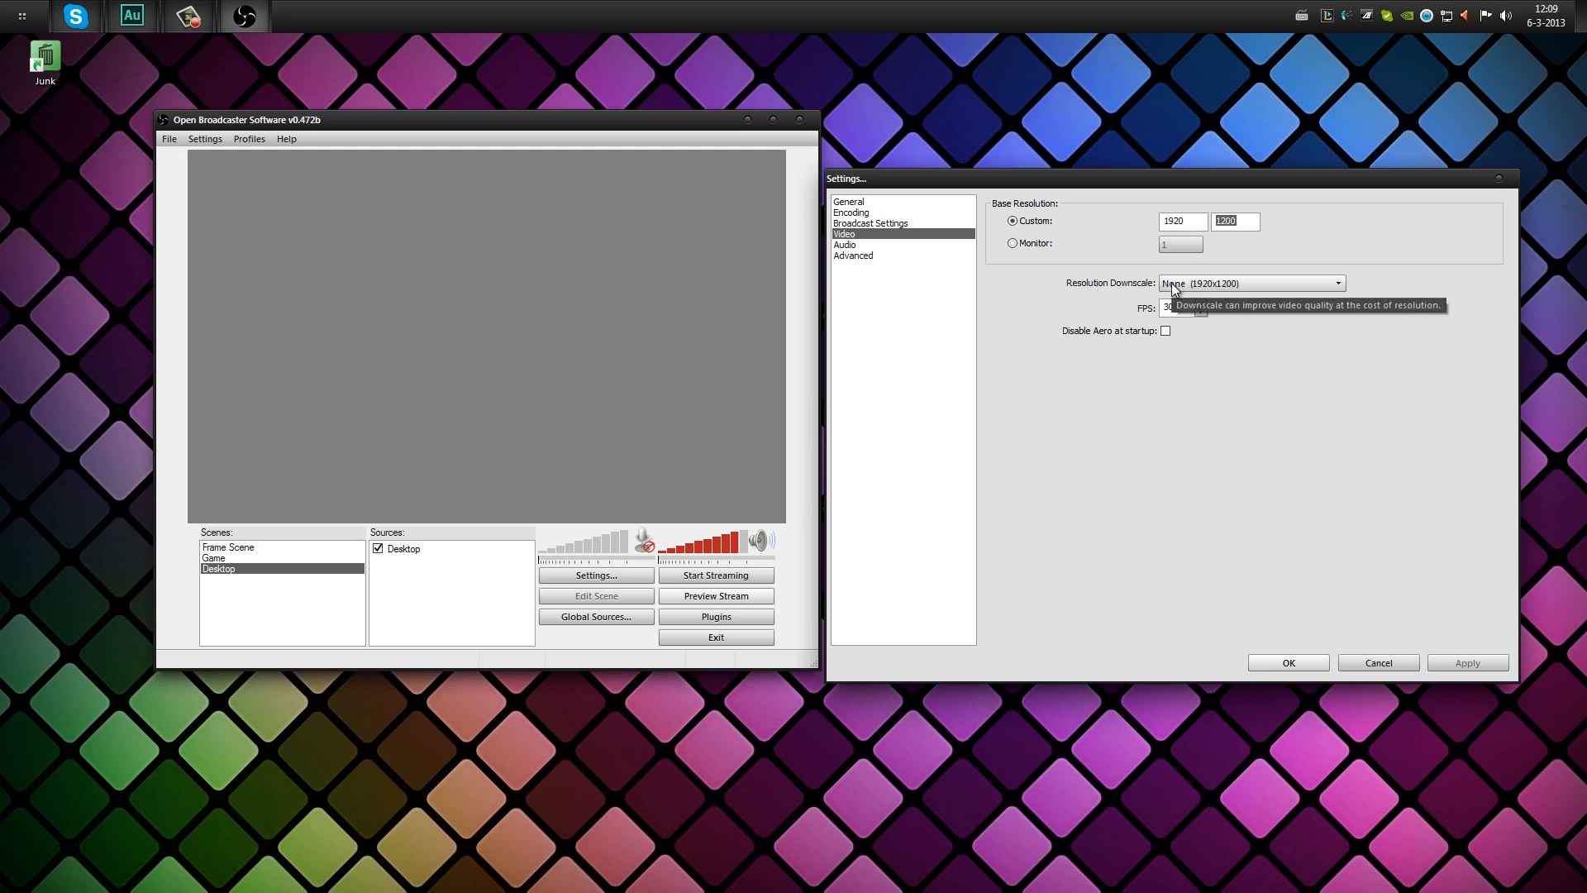
{"action": "mouse_move", "coordinate": [1118, 388]}
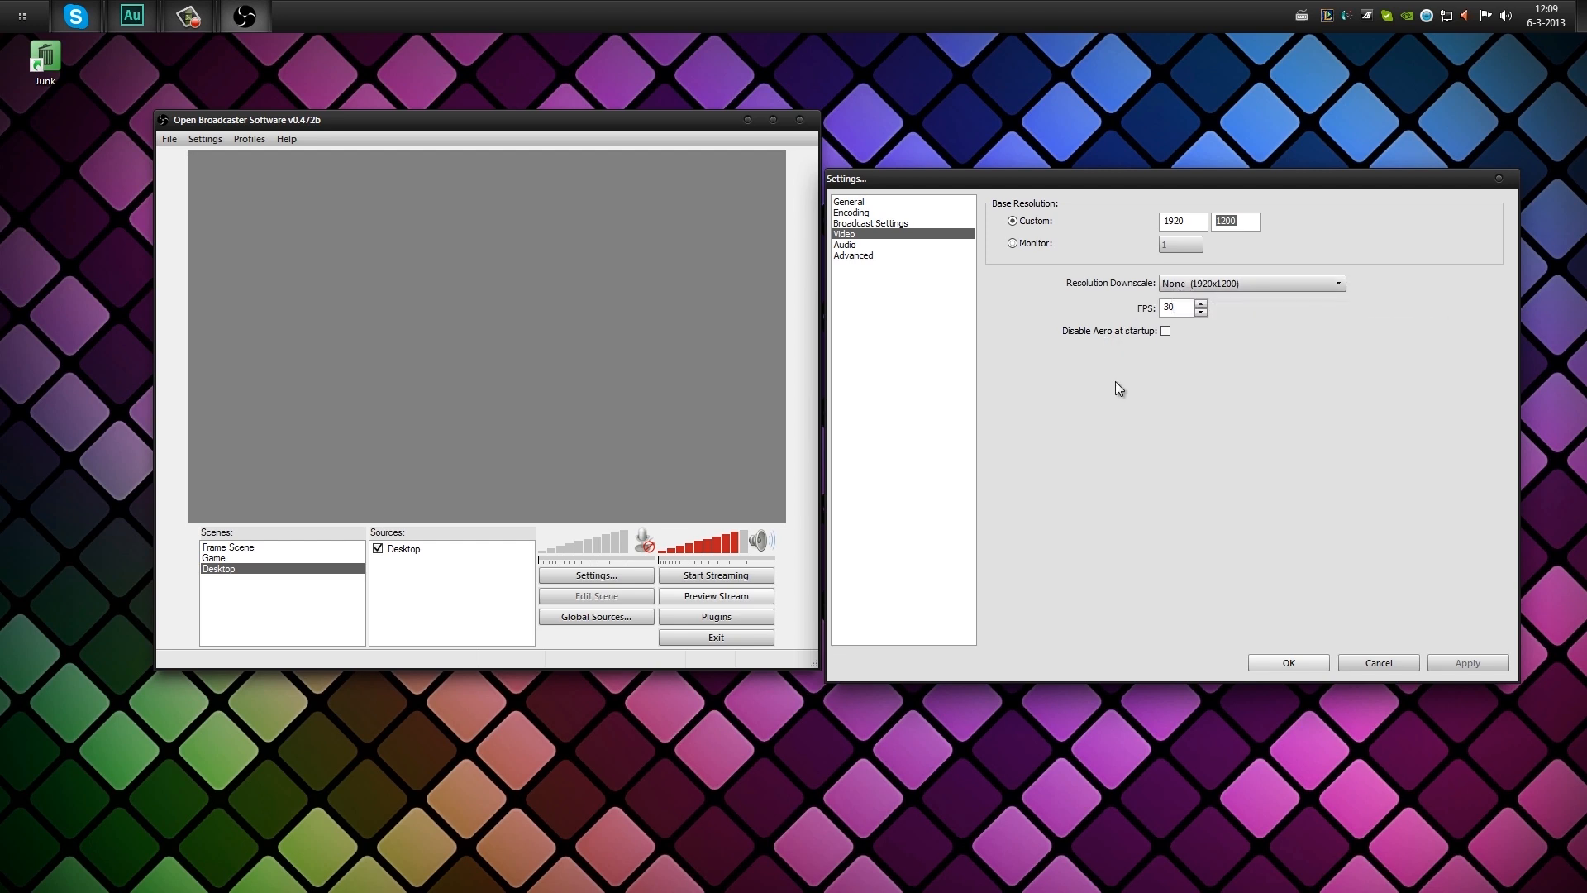
{"action": "left_click", "coordinate": [1235, 220]}
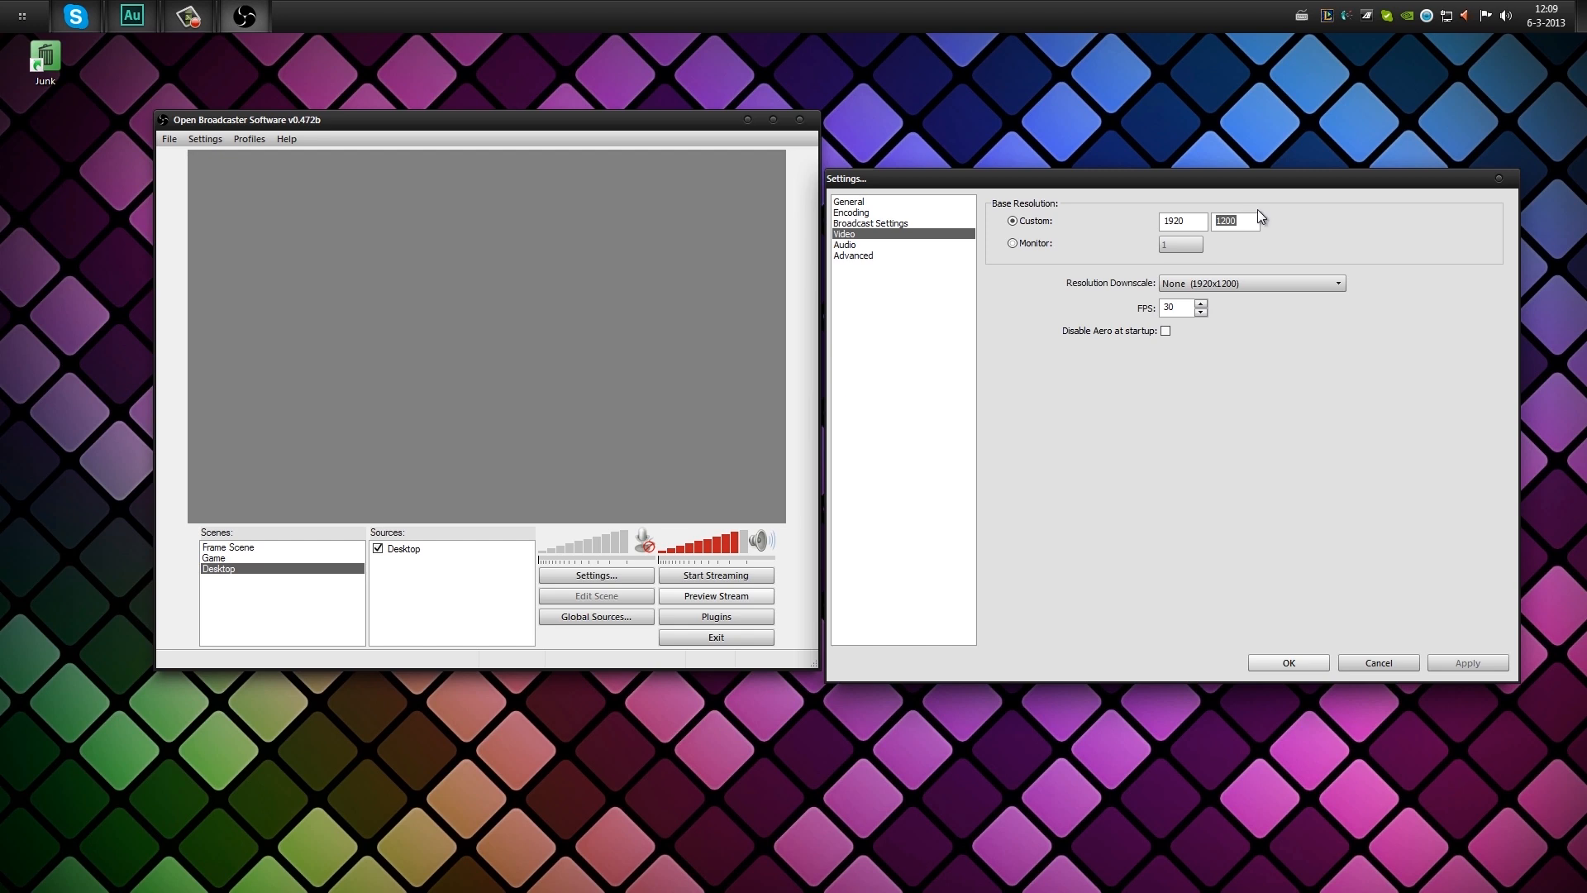
{"action": "type", "text": "1080"}
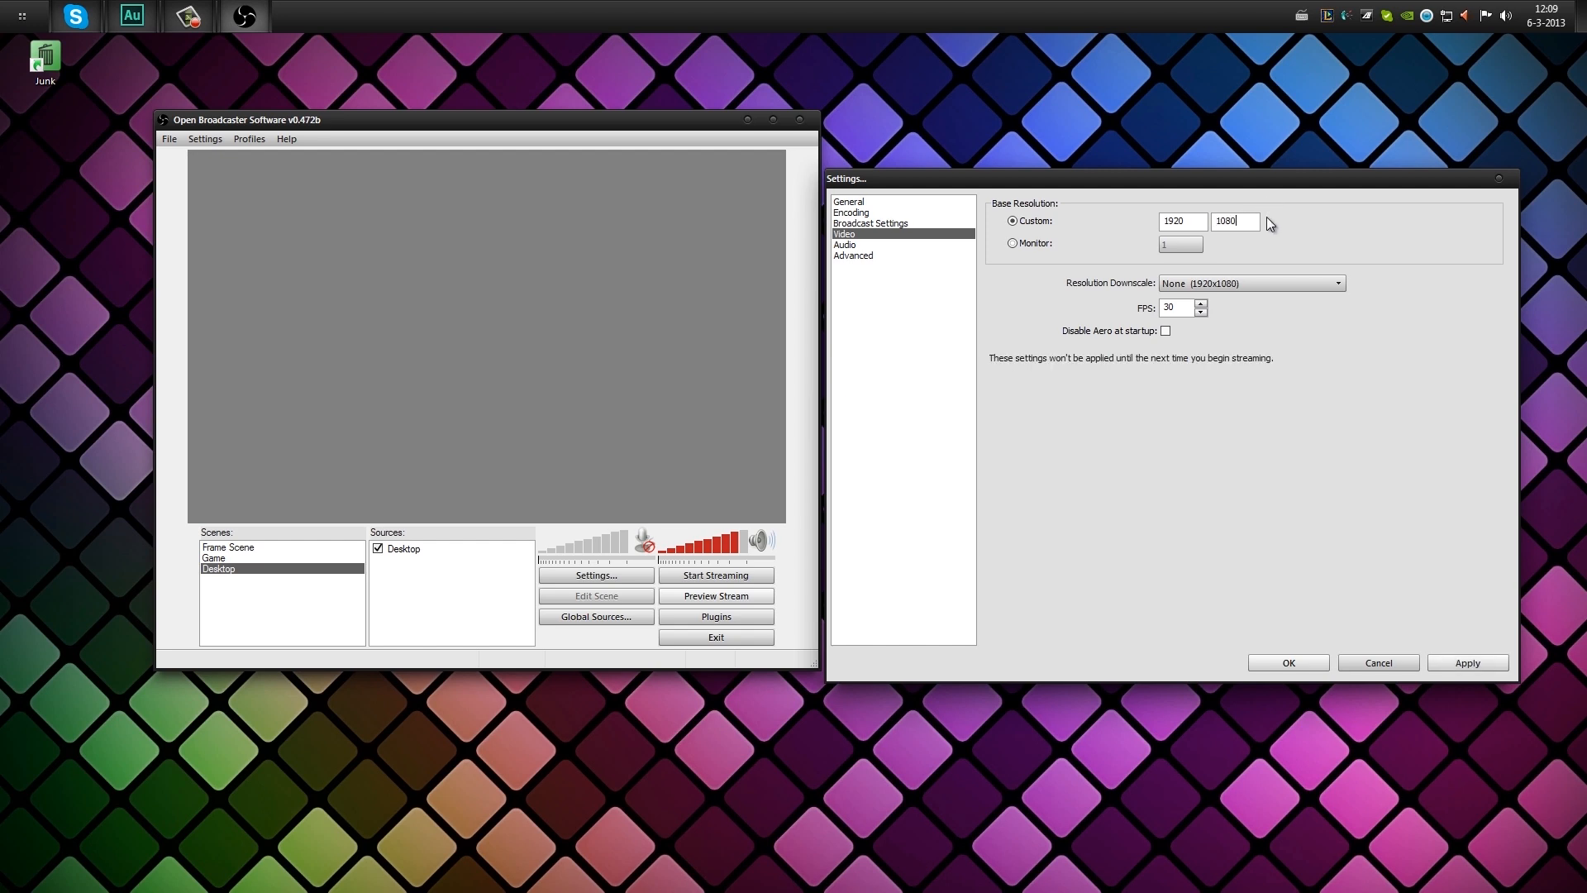
{"action": "mouse_move", "coordinate": [1275, 225]}
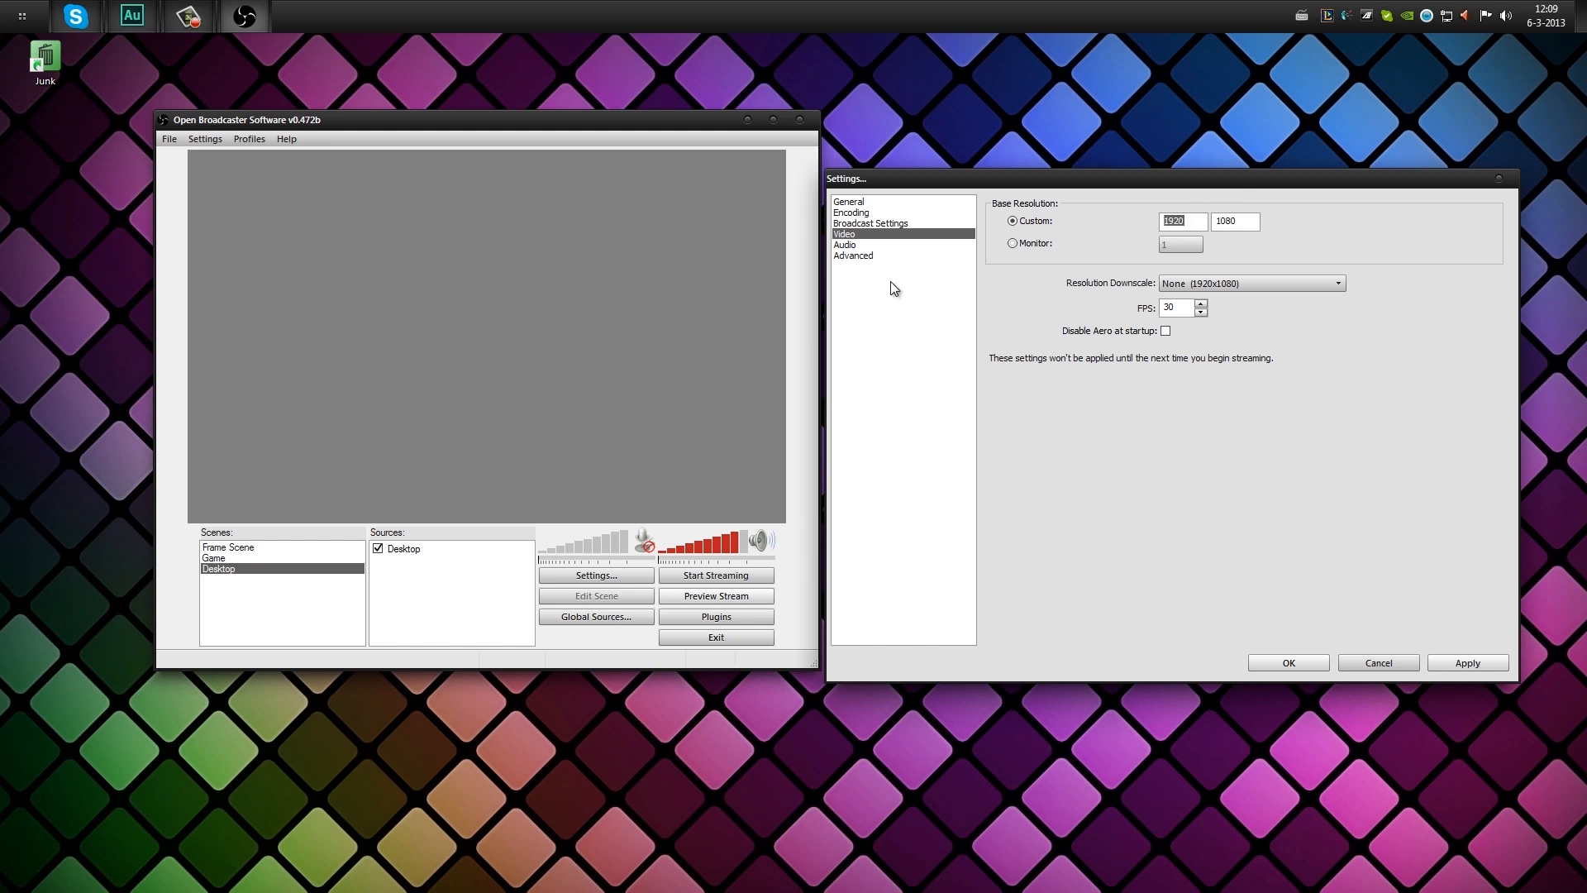
{"action": "type", "text": "12"}
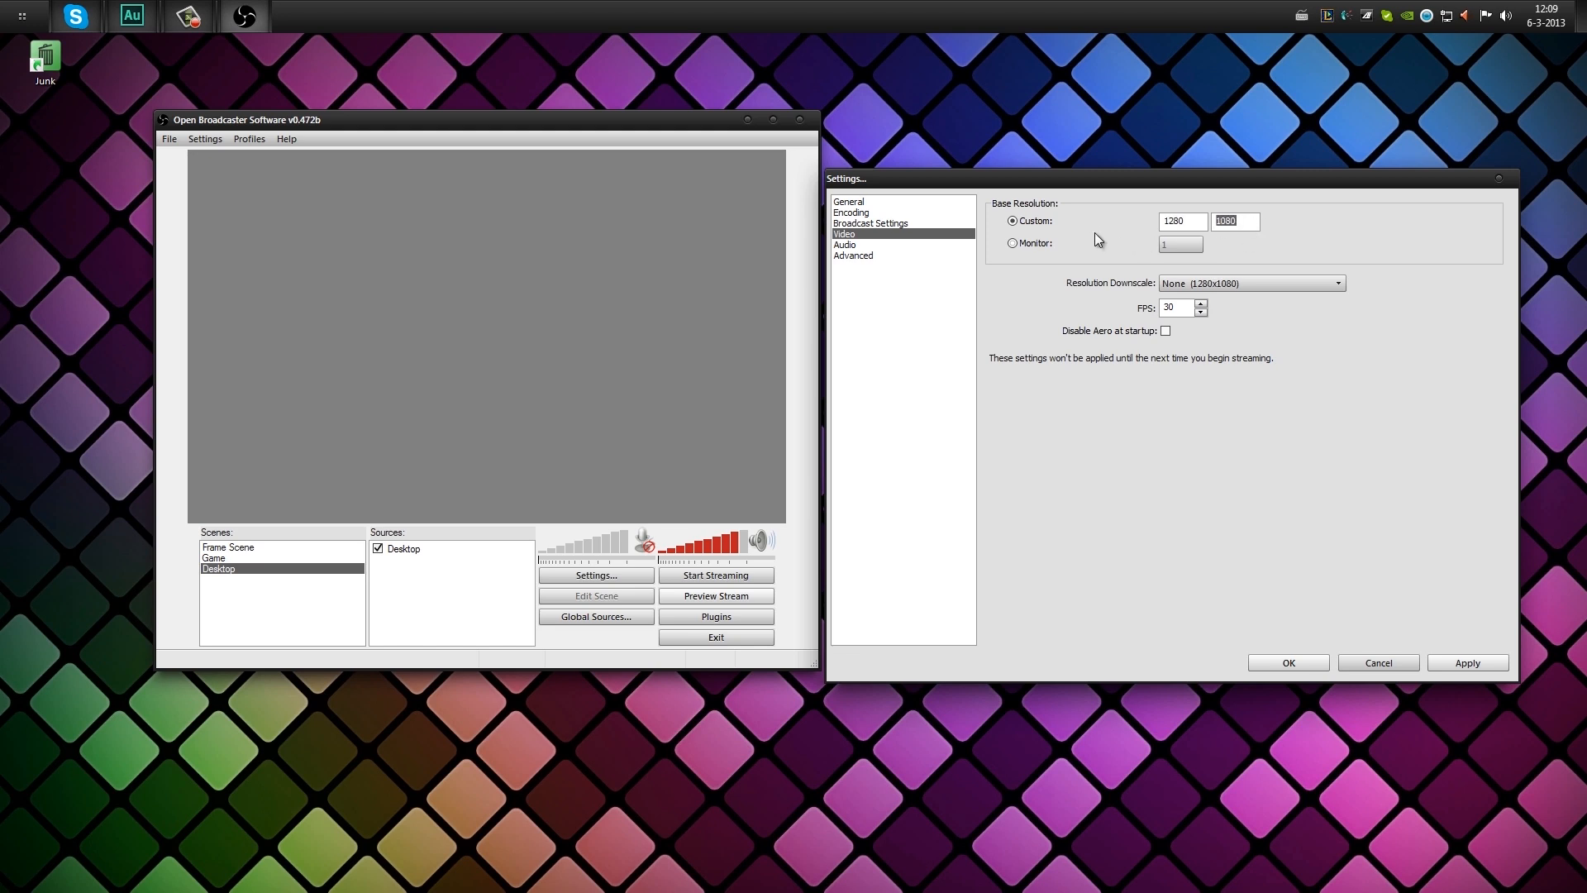
{"action": "type", "text": "720"}
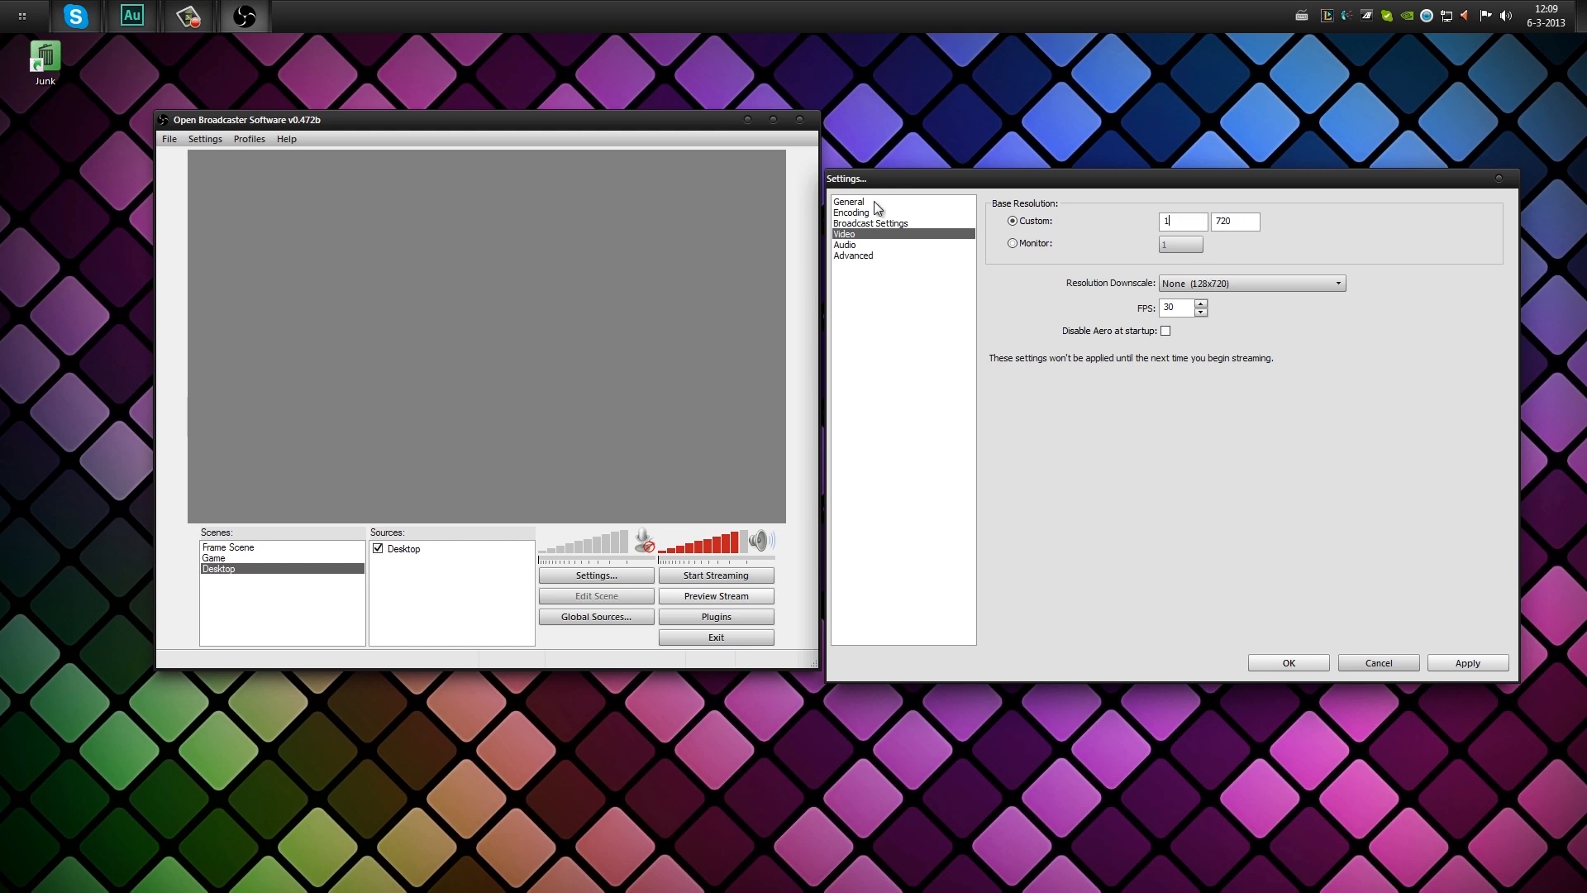
{"action": "type", "text": "920"}
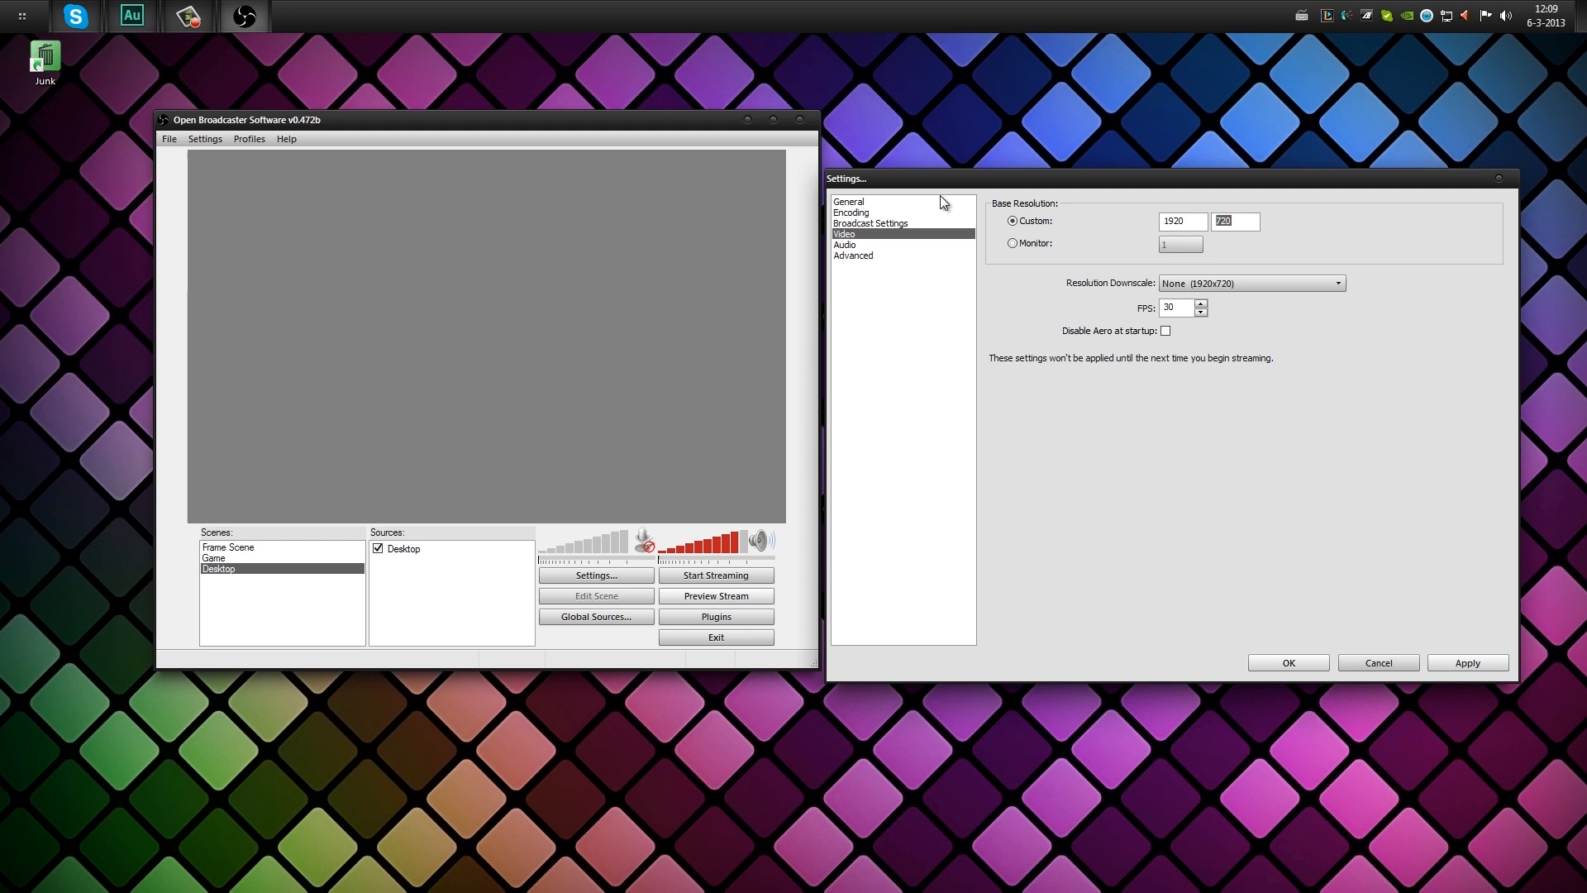
{"action": "type", "text": "1080"}
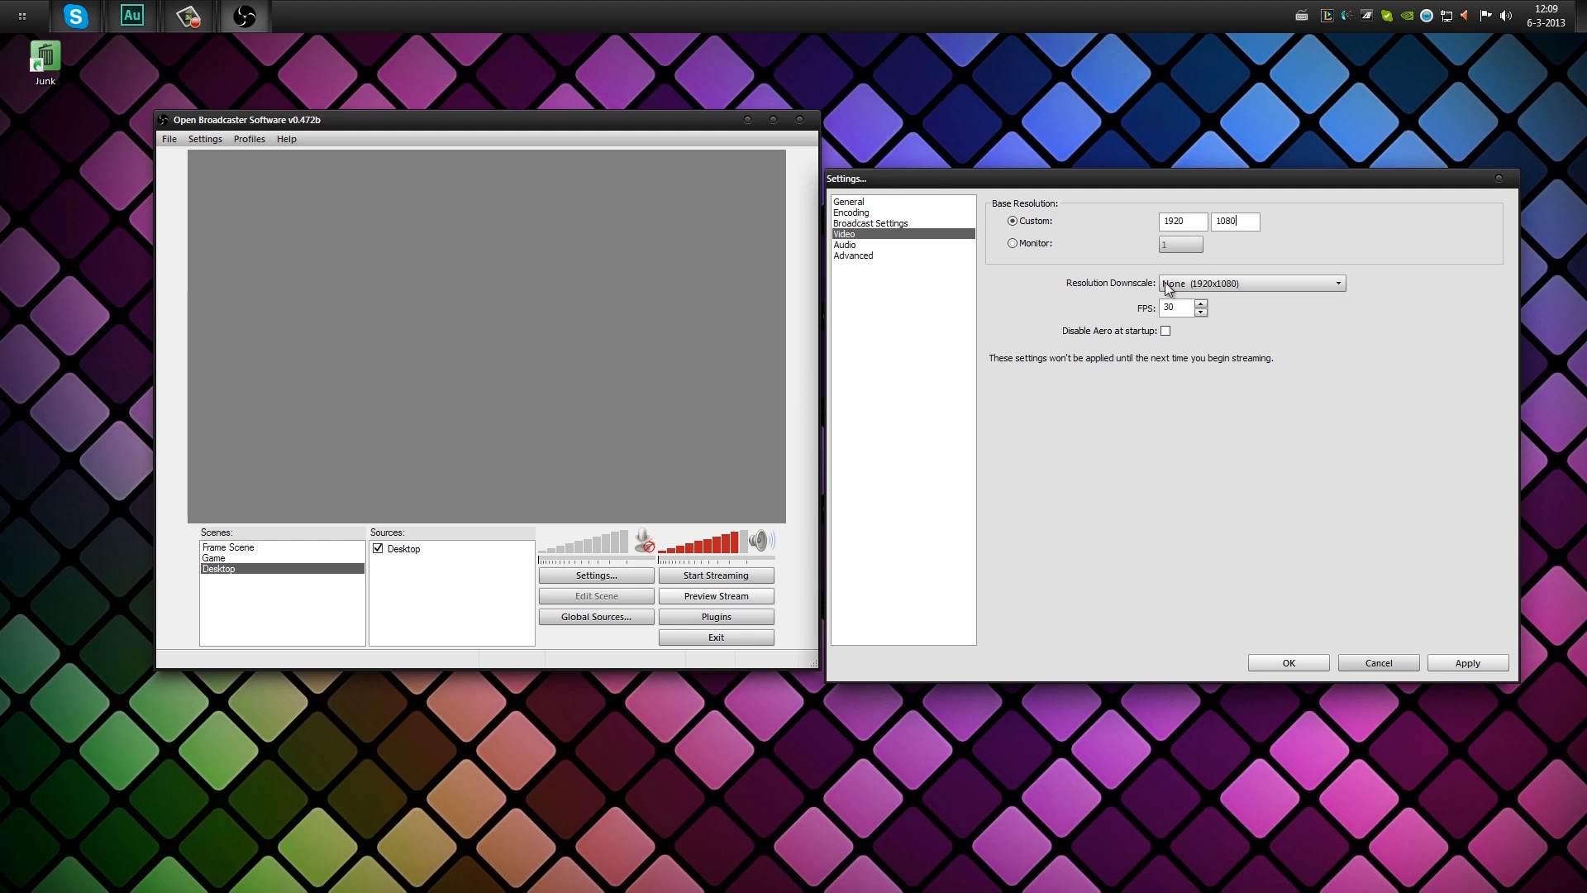
{"action": "mouse_move", "coordinate": [1189, 288]}
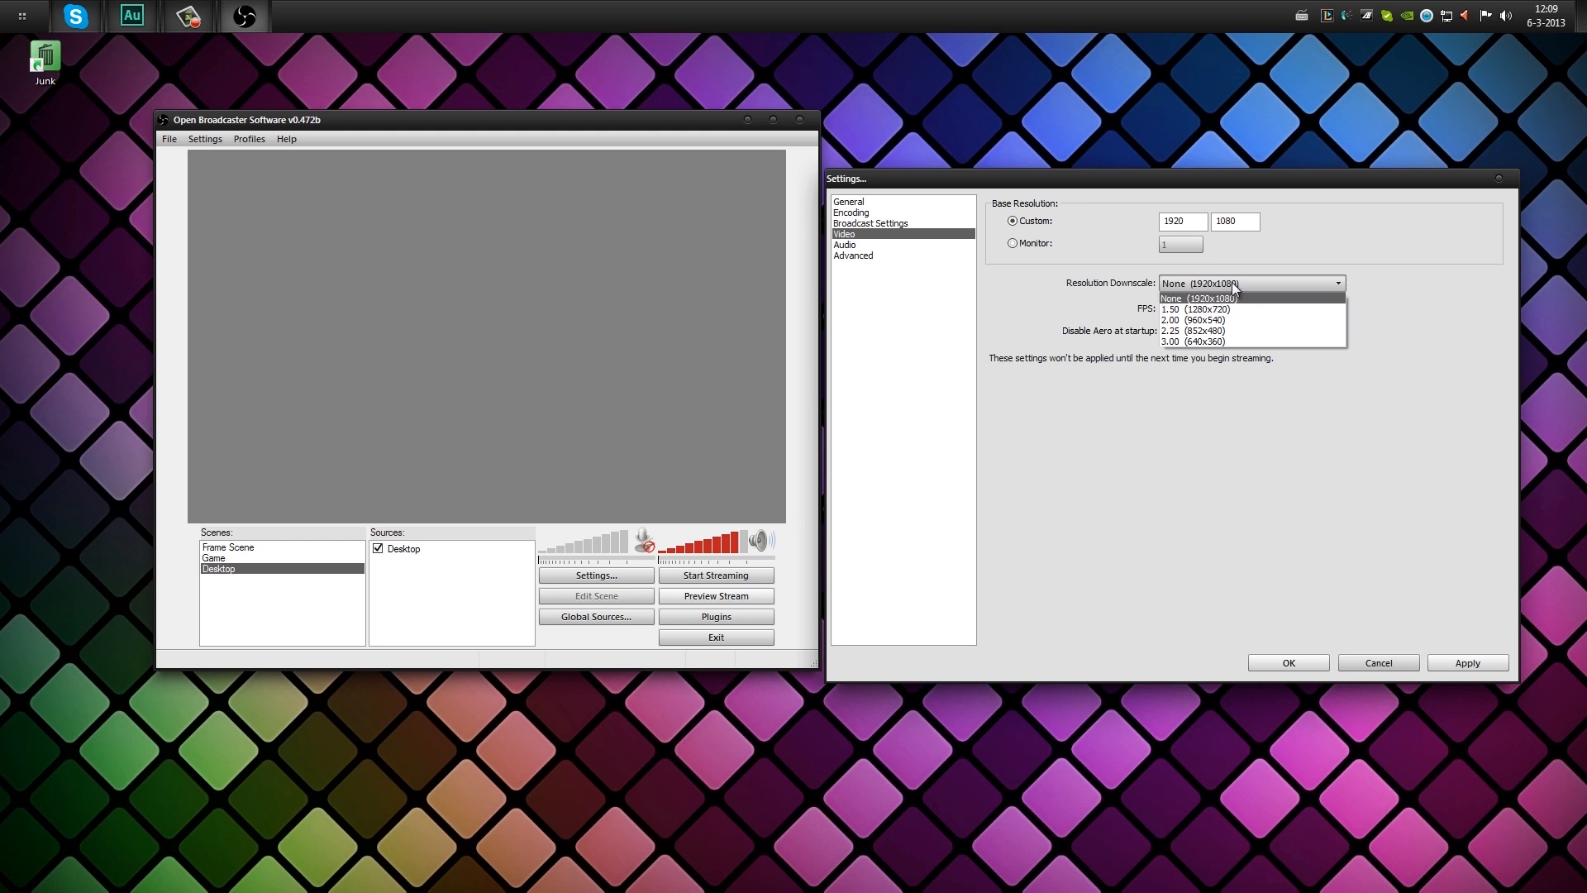
Keep downscale at None and 30 FPS, and apply the 1920x1080 video settings.
{"action": "left_click", "coordinate": [1199, 297]}
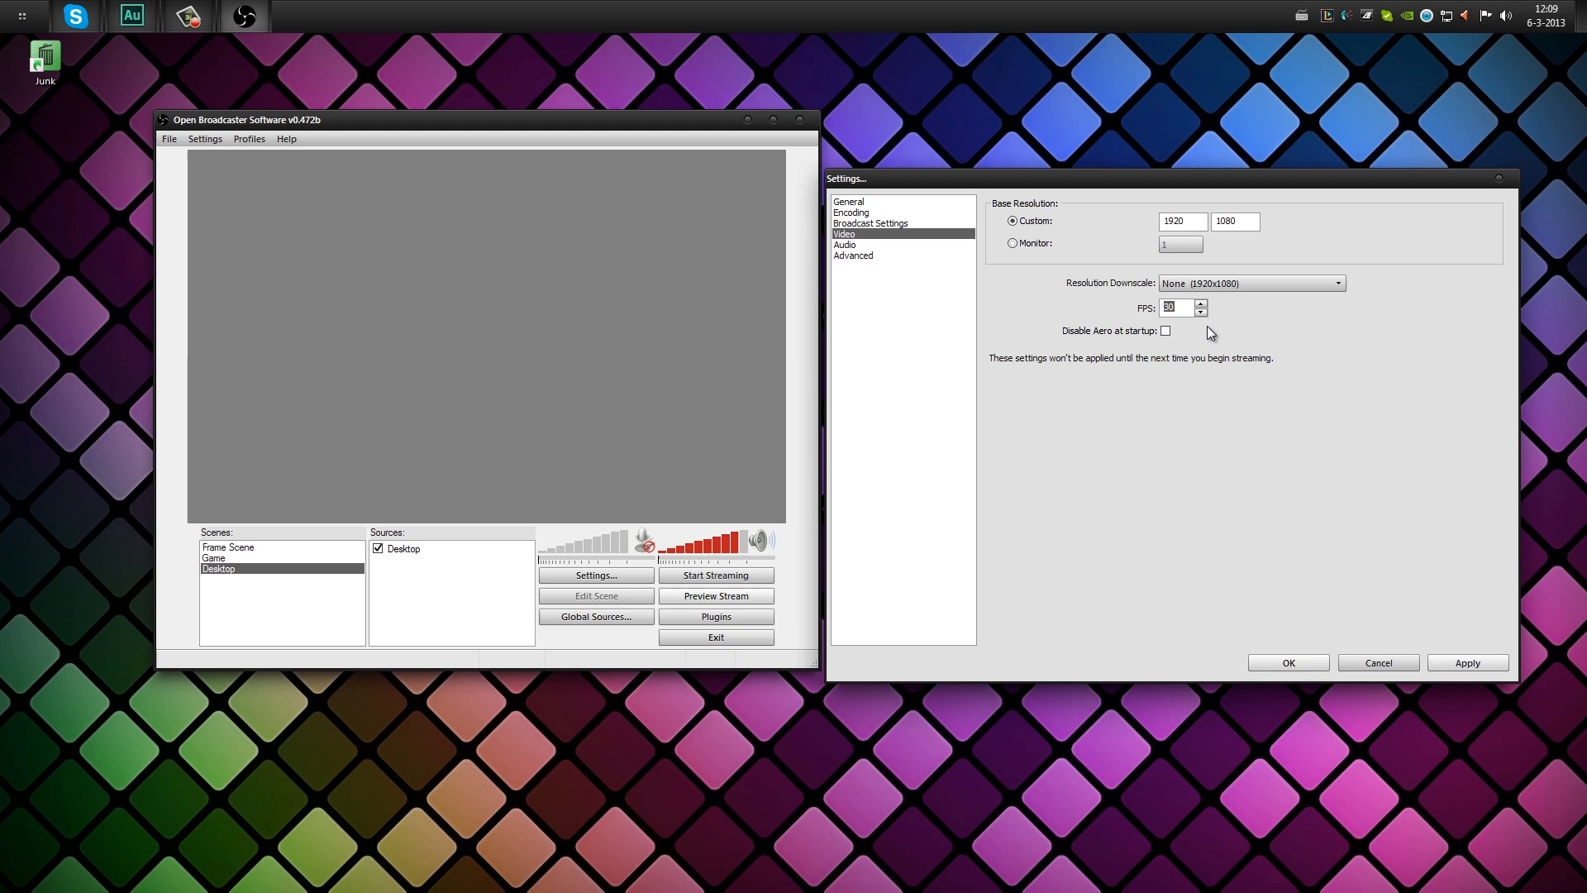
{"action": "mouse_move", "coordinate": [1208, 312]}
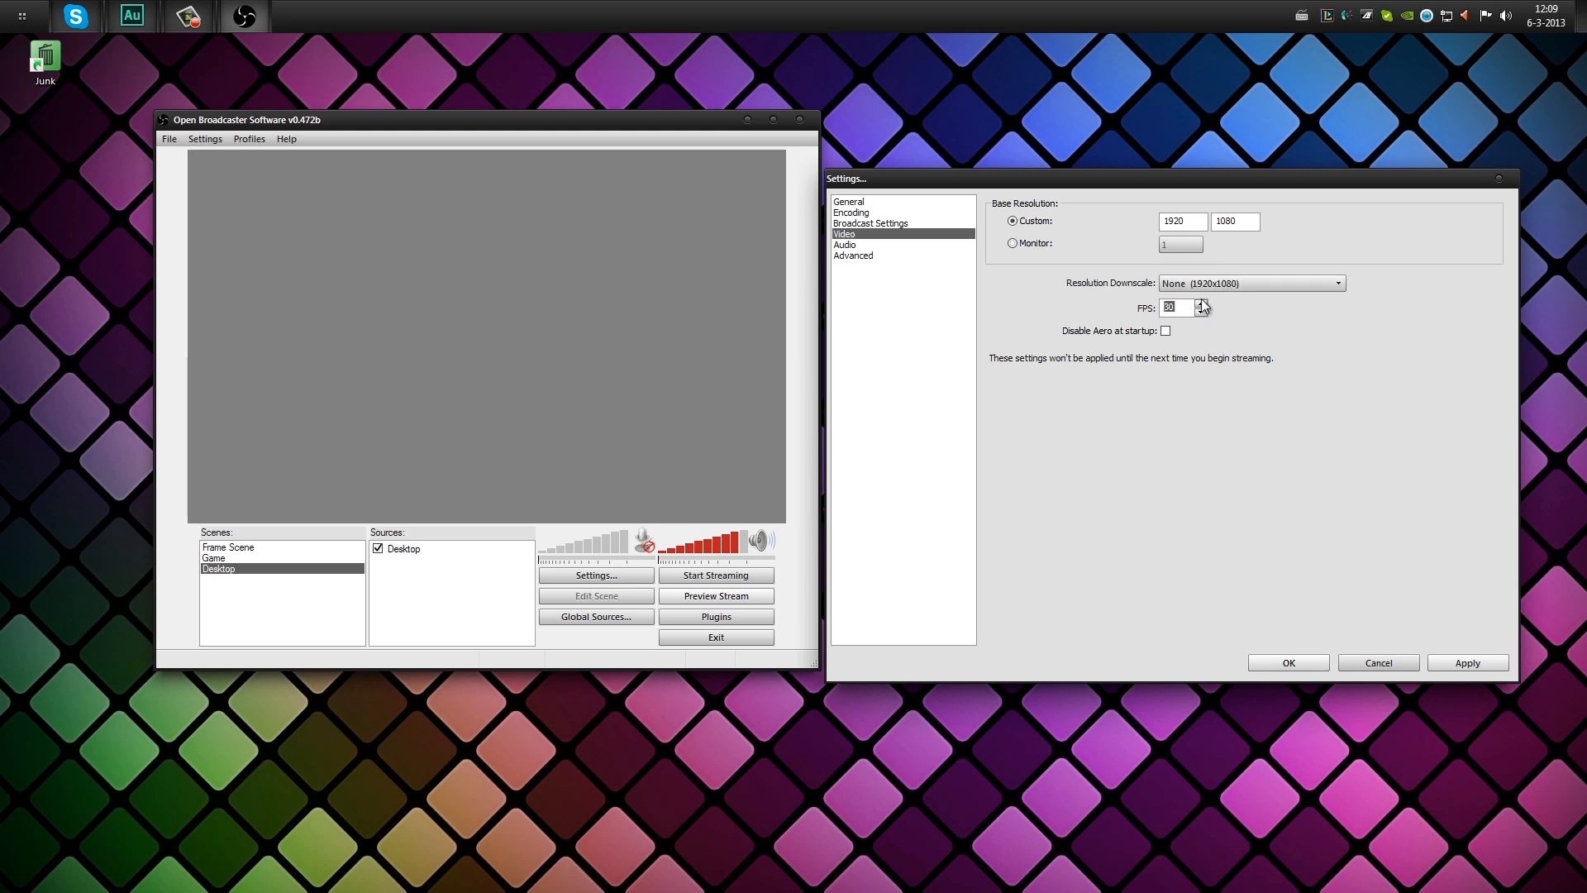
{"action": "mouse_move", "coordinate": [1164, 331]}
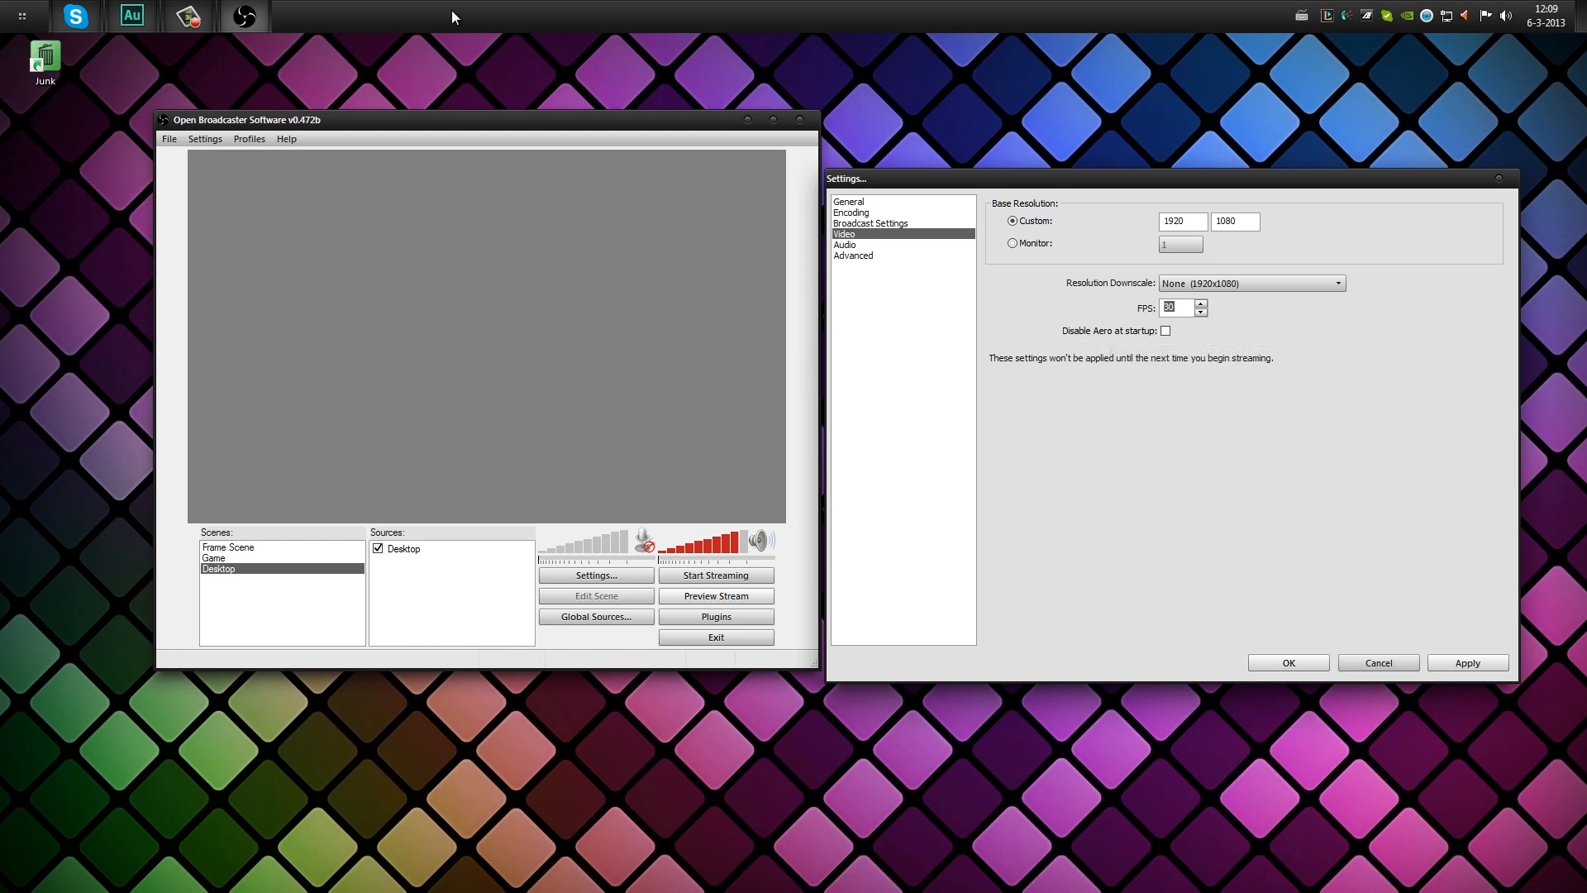
{"action": "mouse_move", "coordinate": [760, 11]}
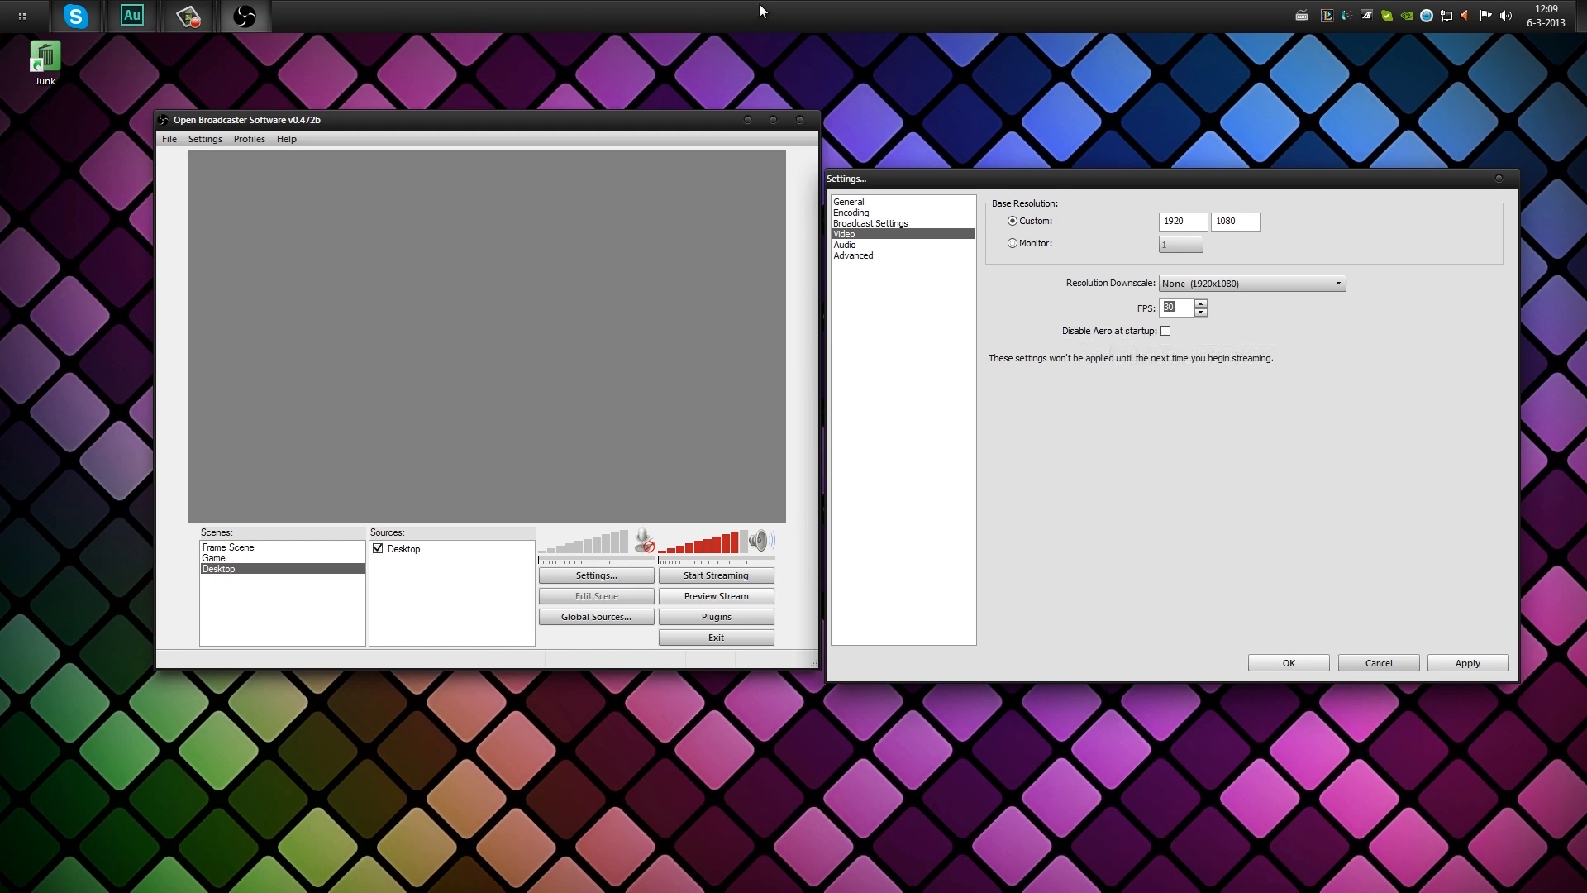
{"action": "mouse_move", "coordinate": [441, 128]}
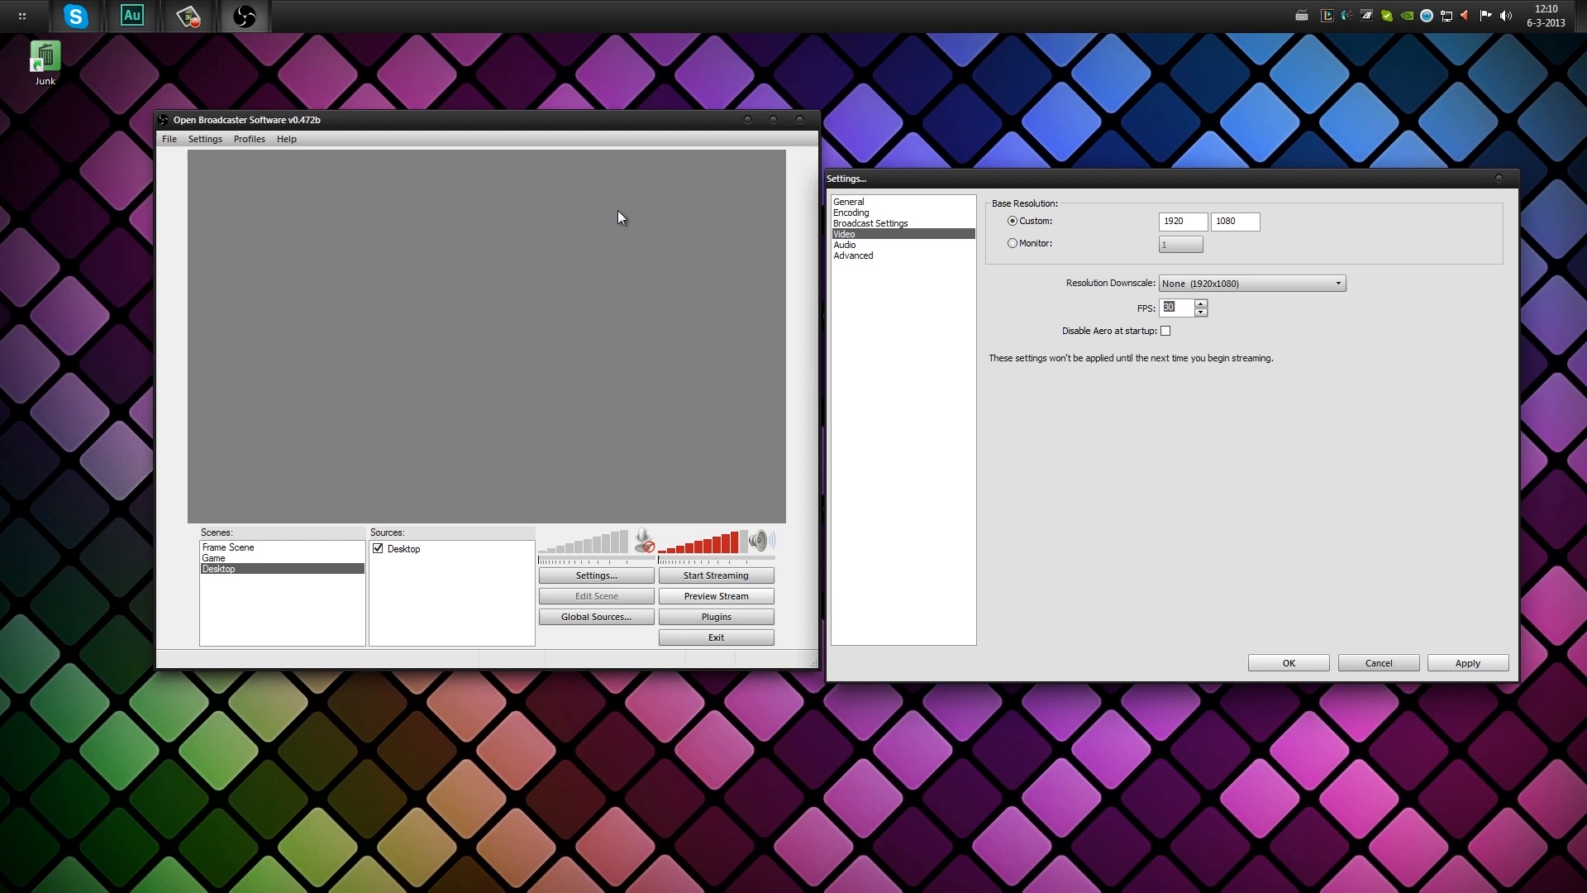
{"action": "mouse_move", "coordinate": [1276, 361]}
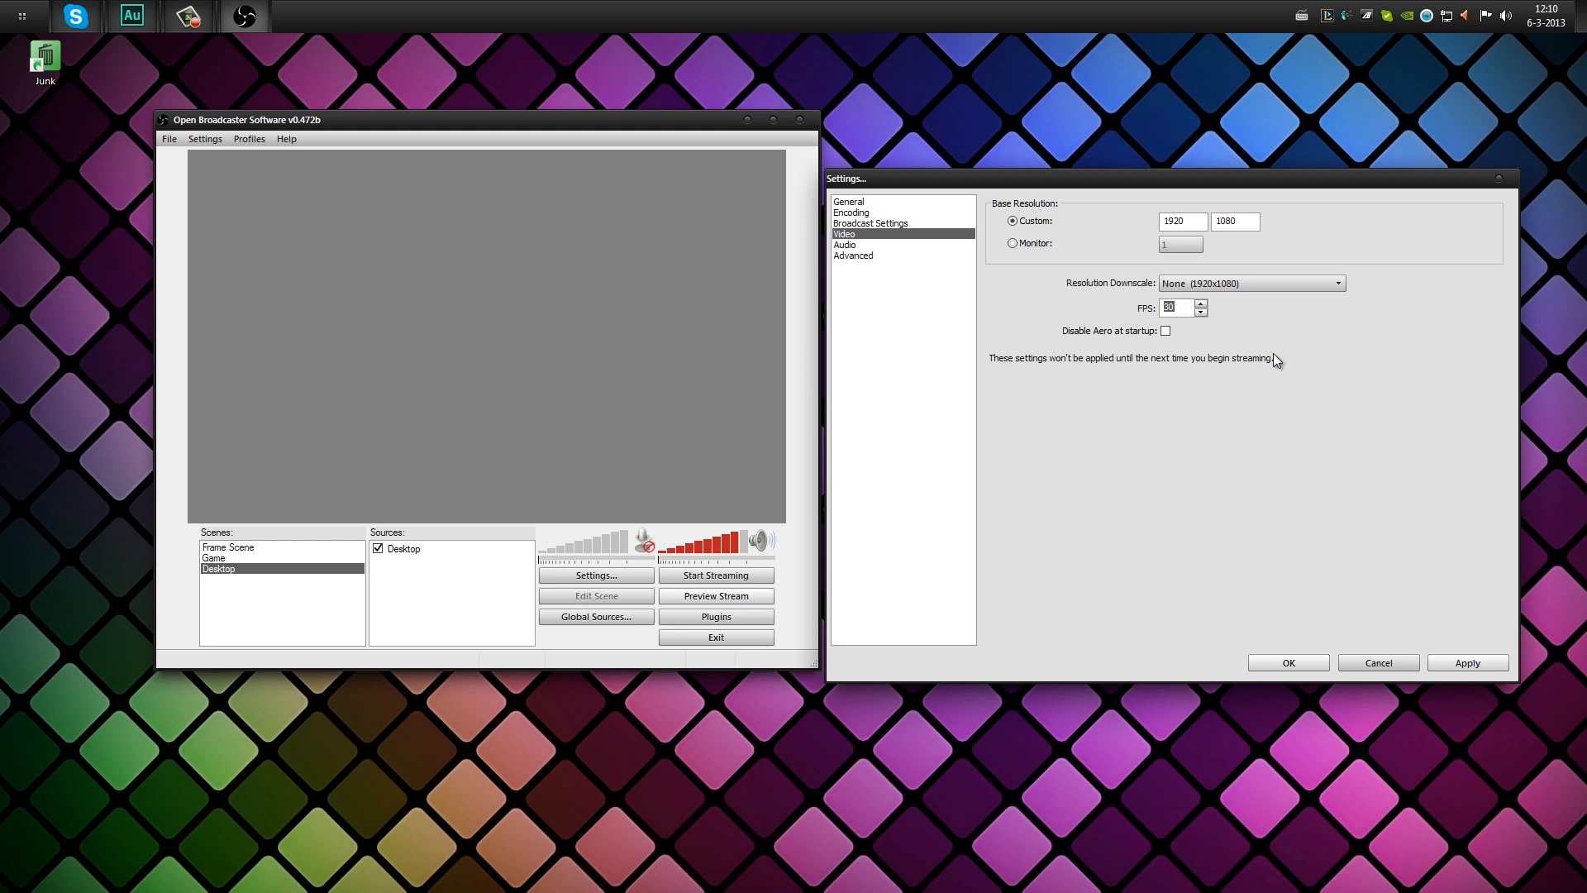
{"action": "mouse_move", "coordinate": [1271, 351]}
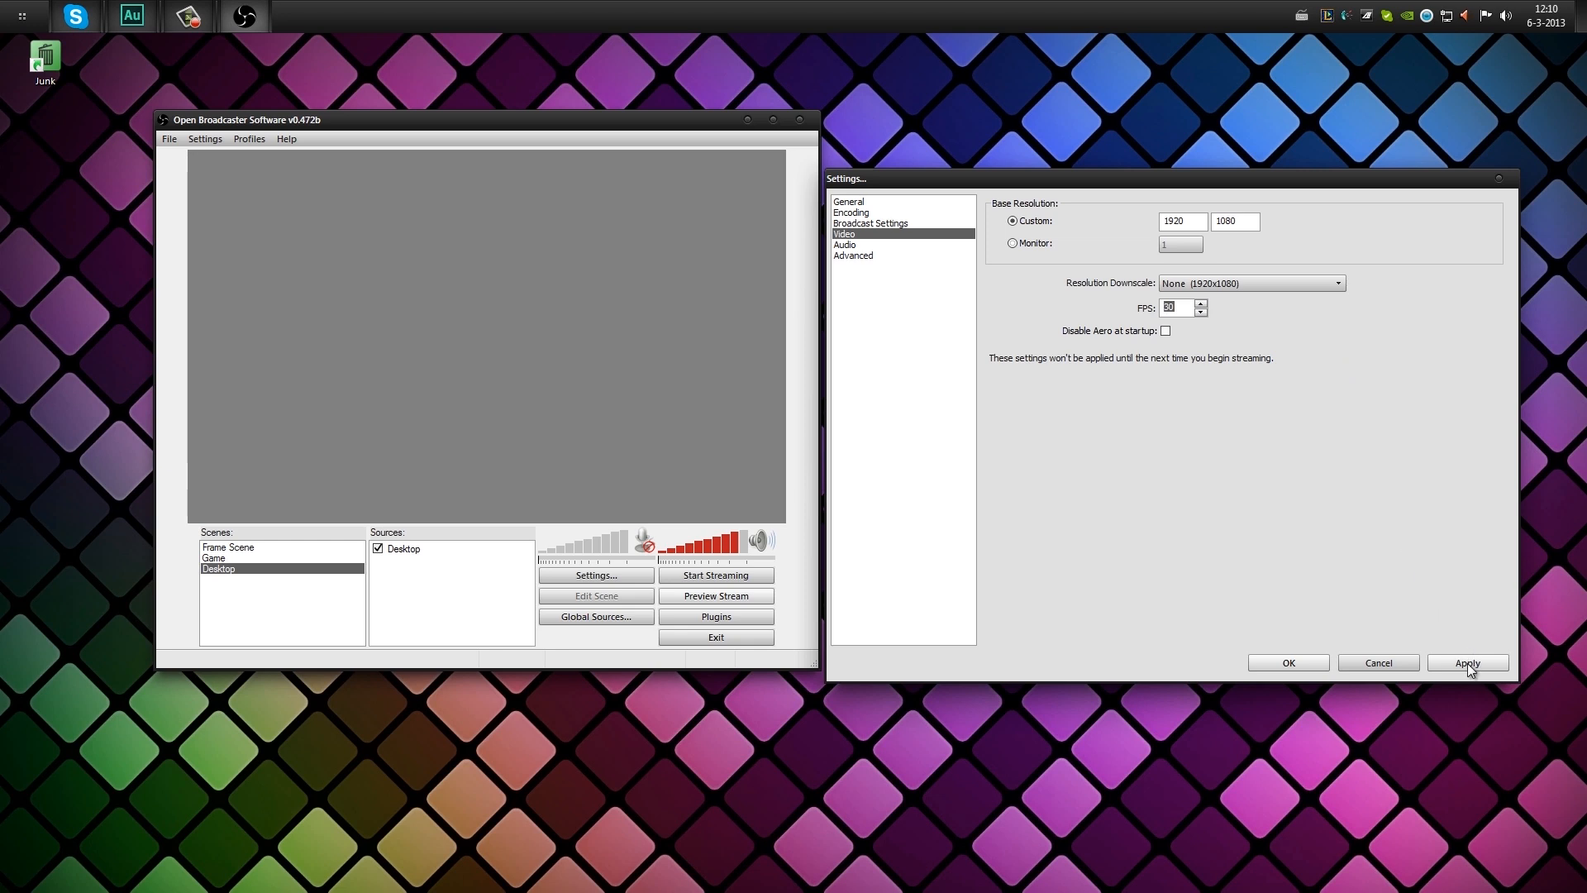
{"action": "left_click", "coordinate": [1466, 662]}
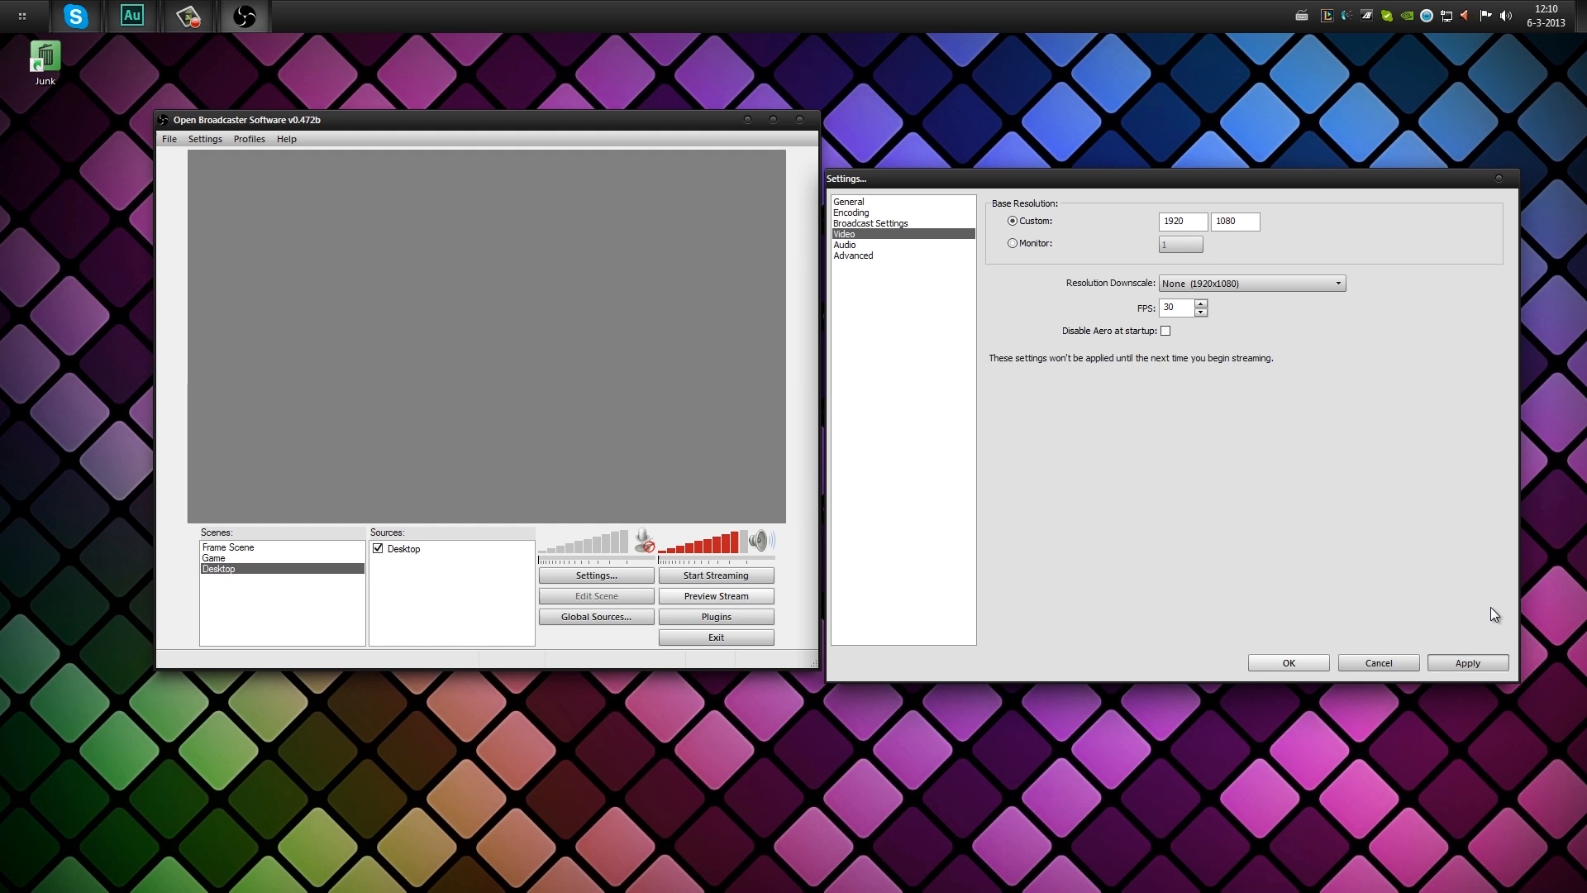
{"action": "left_click", "coordinate": [844, 244]}
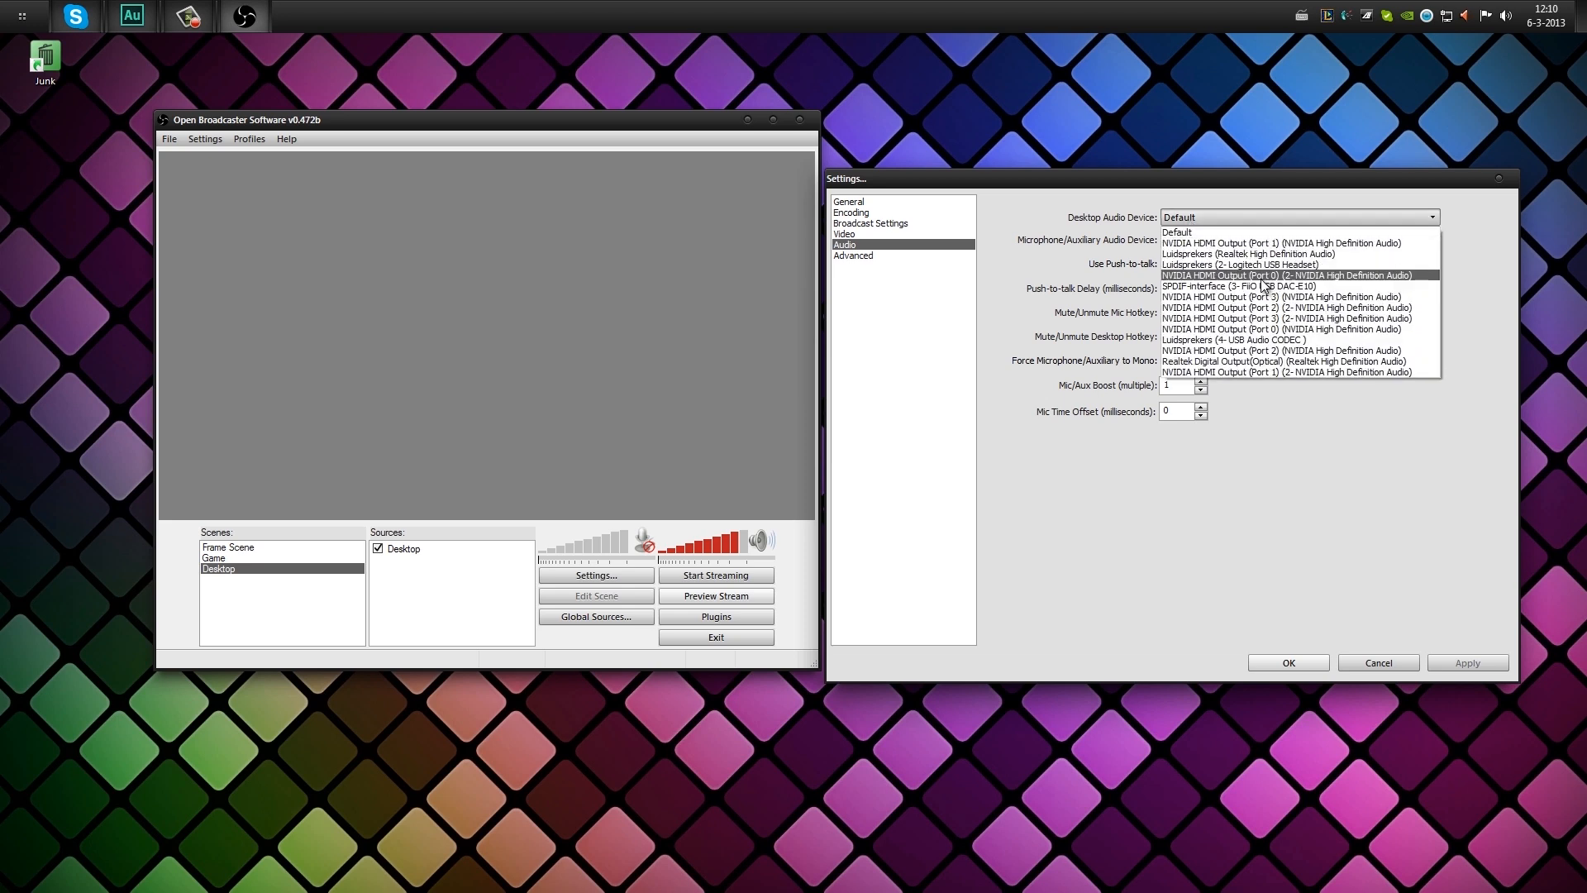
{"action": "mouse_move", "coordinate": [1265, 285]}
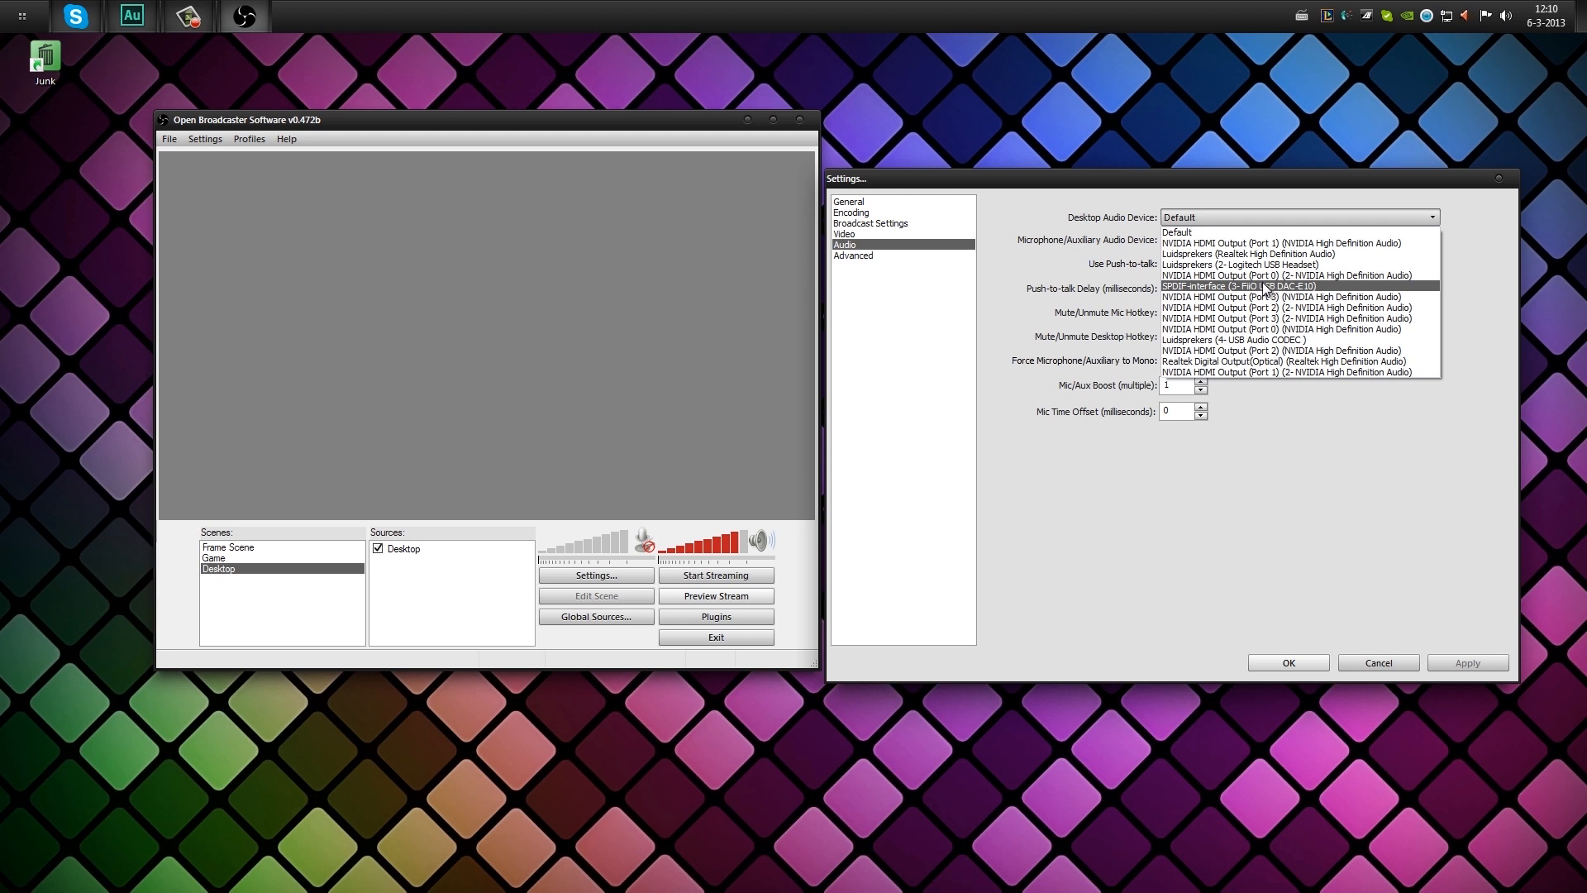
Set desktop audio to the SPDIF FiiO USB DAC-E10, disable the microphone, and apply.
{"action": "left_click", "coordinate": [1236, 285]}
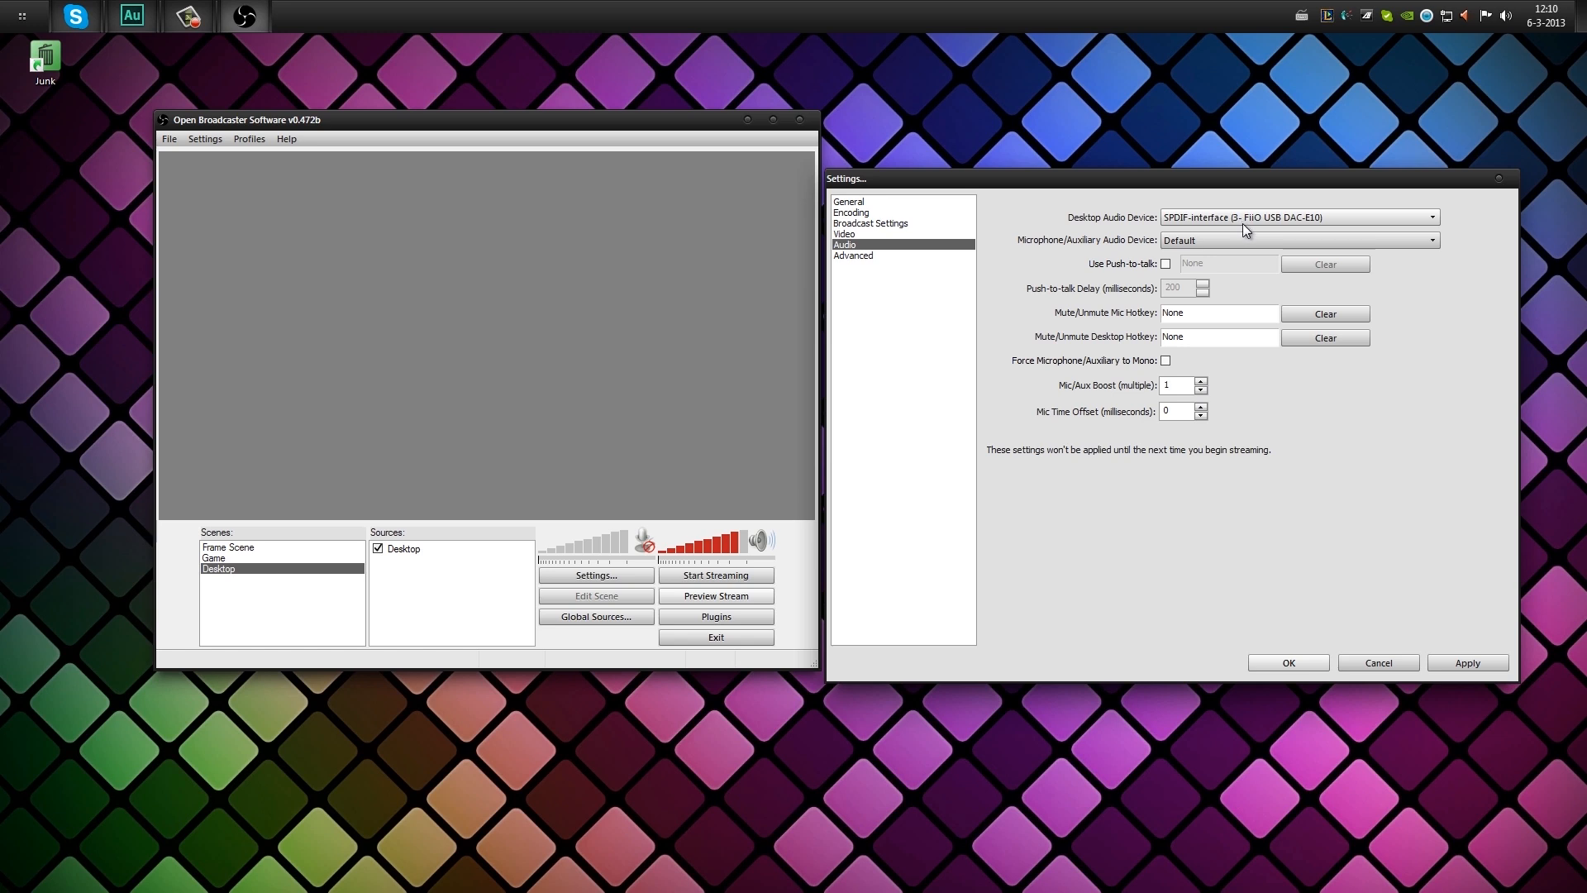
{"action": "mouse_move", "coordinate": [1242, 230]}
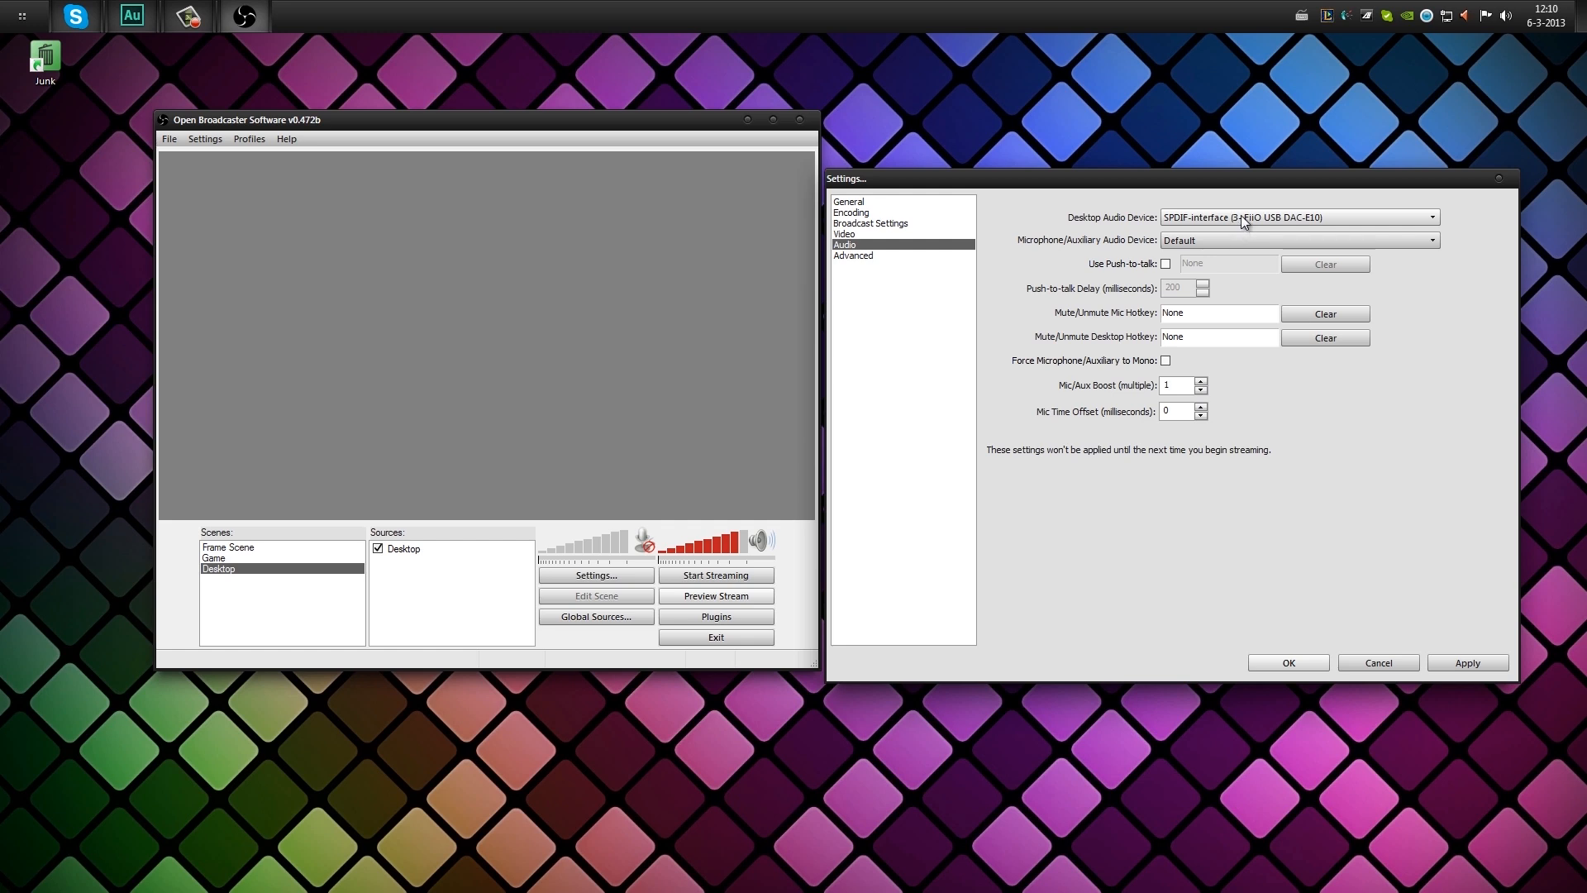
{"action": "mouse_move", "coordinate": [1209, 225]}
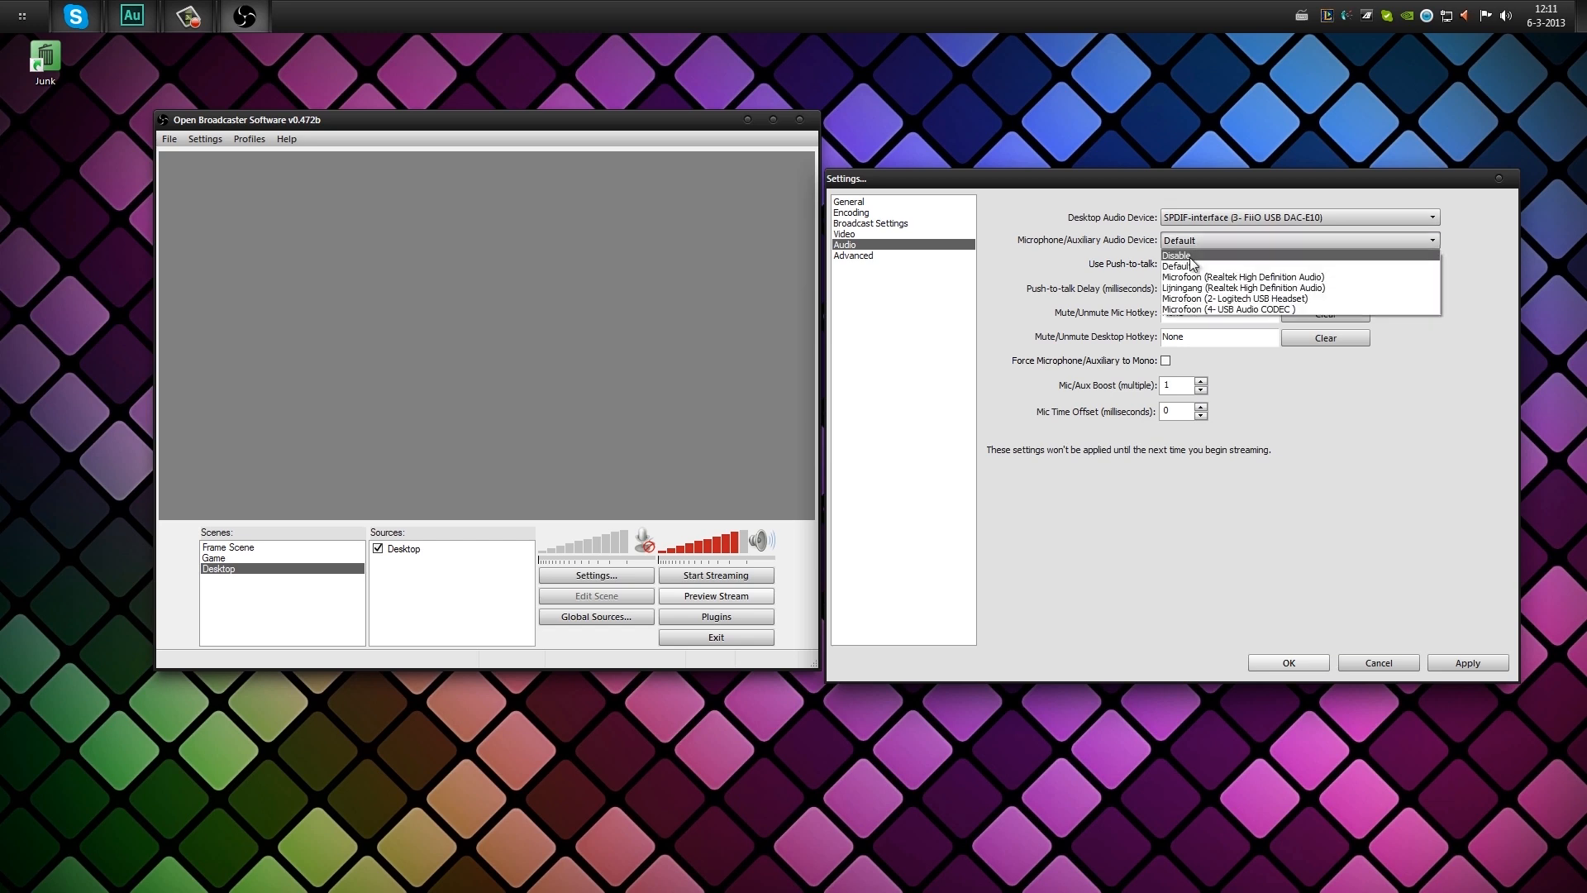
{"action": "left_click", "coordinate": [1176, 254]}
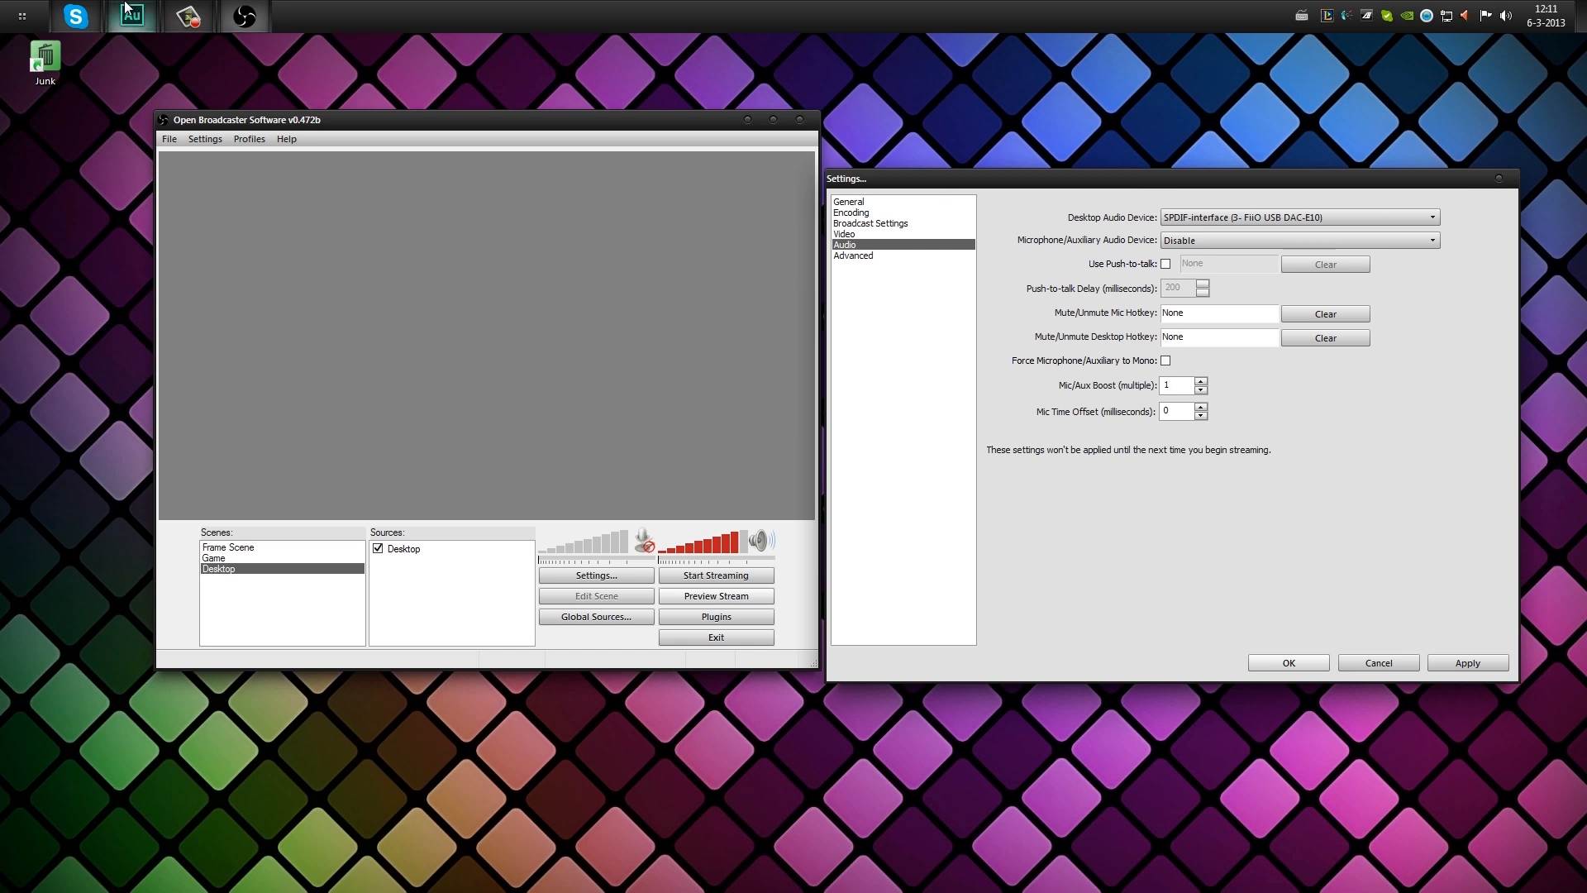
{"action": "mouse_move", "coordinate": [130, 17]}
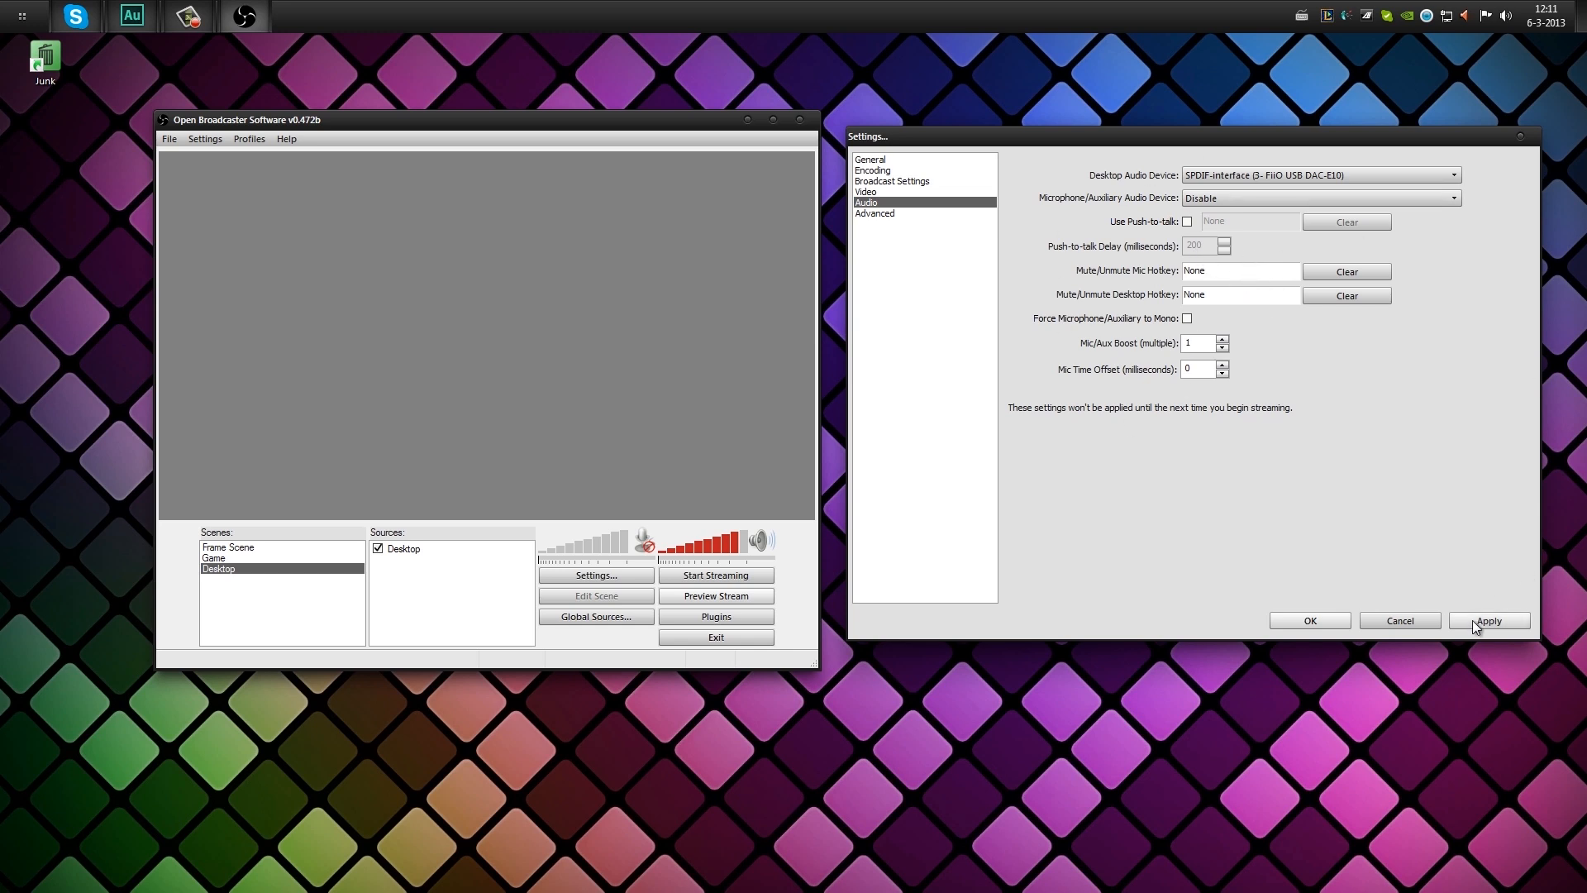
{"action": "left_click", "coordinate": [1488, 621]}
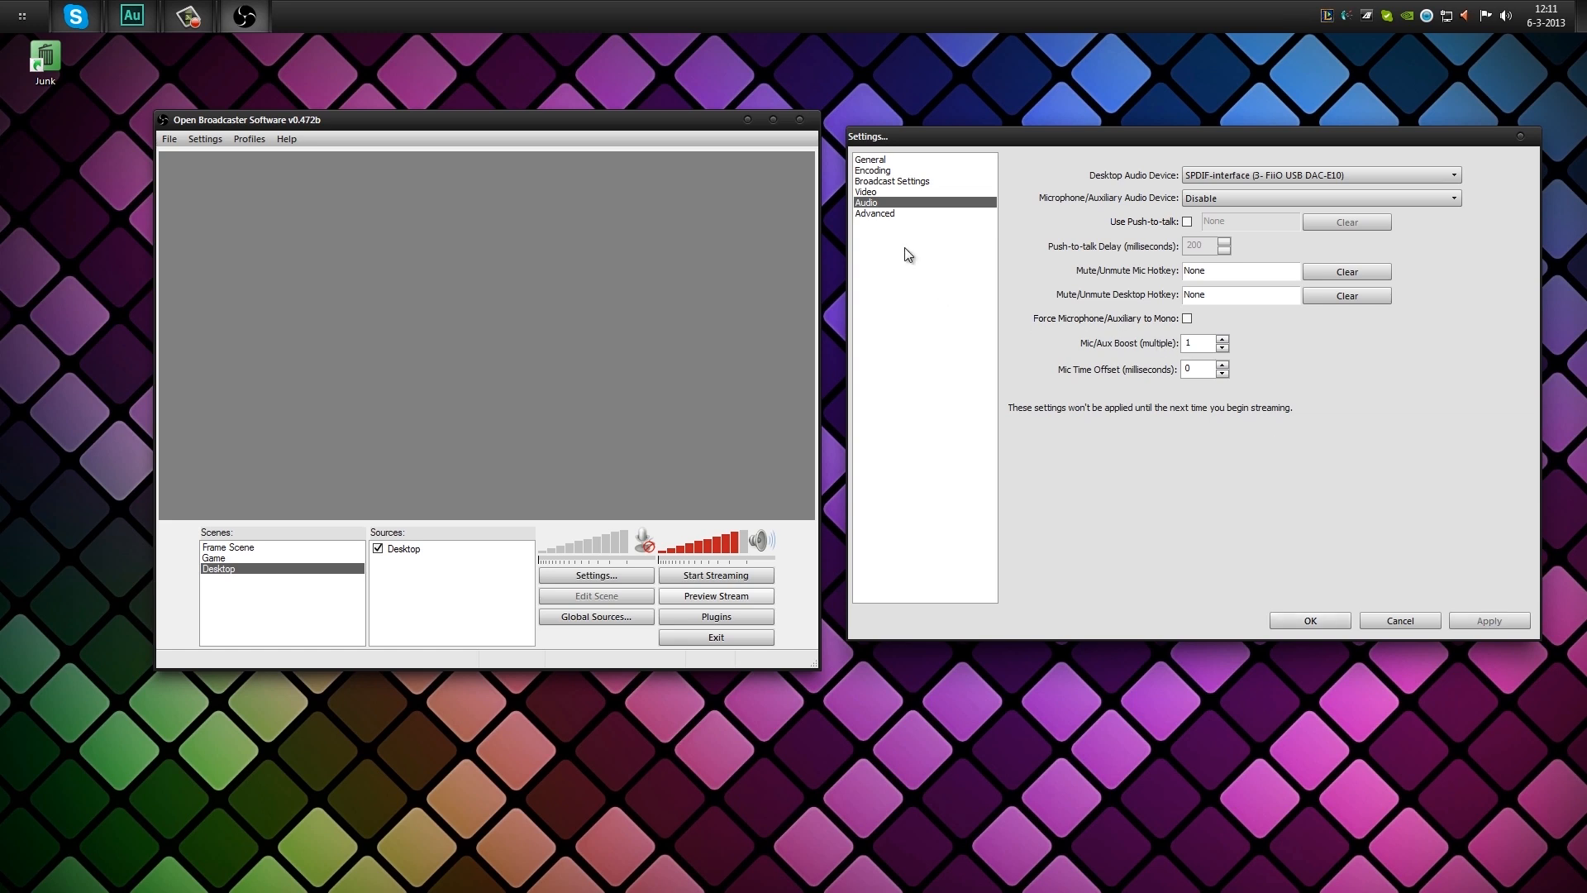
{"action": "left_click", "coordinate": [873, 212]}
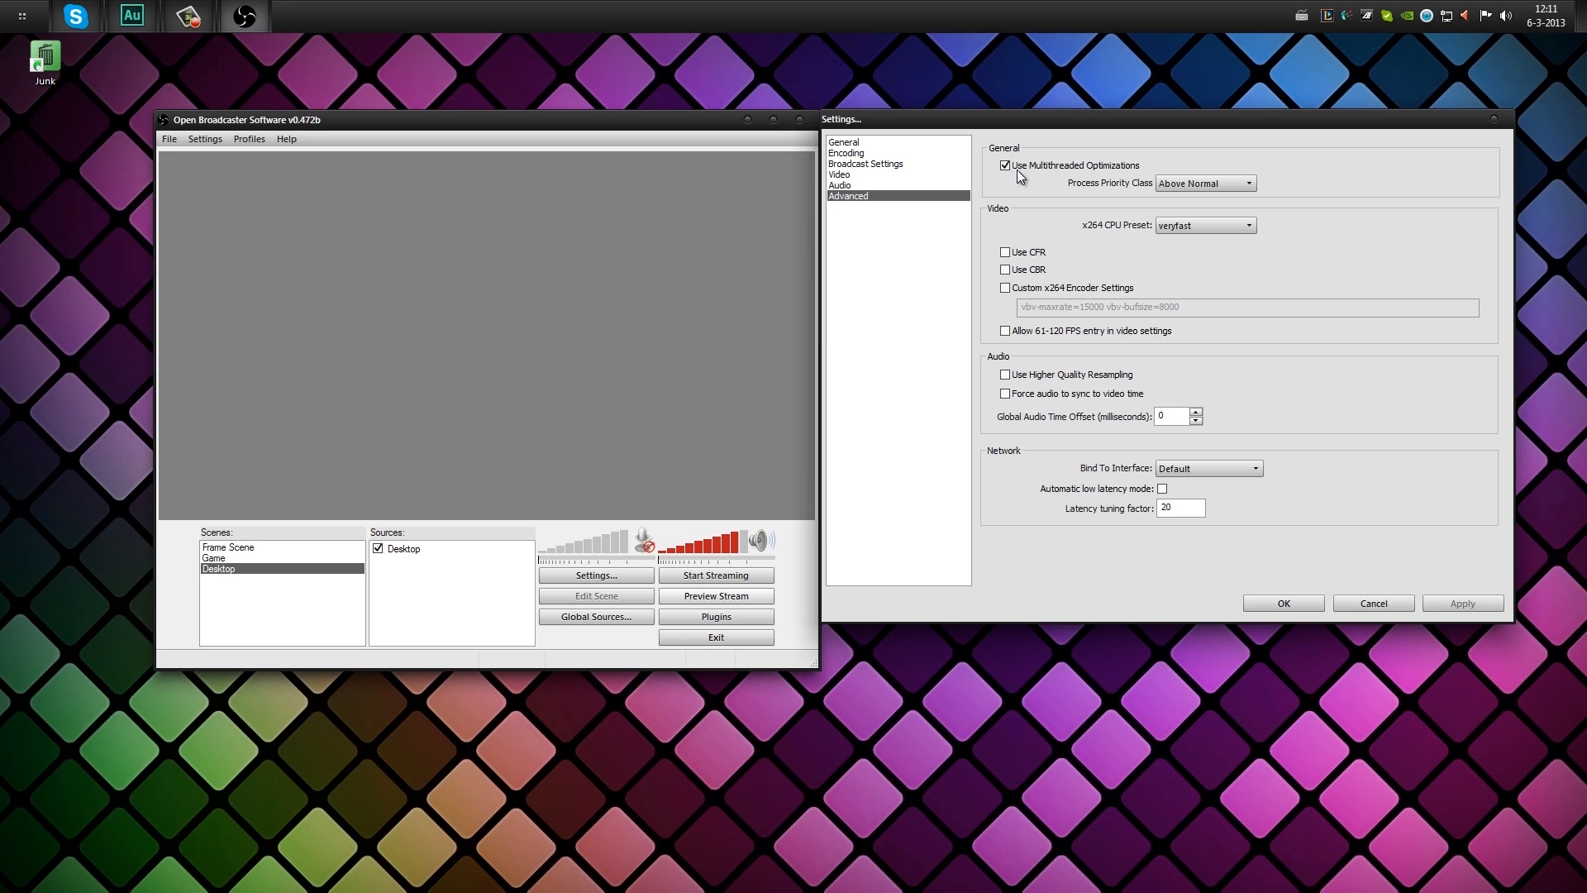
{"action": "mouse_move", "coordinate": [1022, 172]}
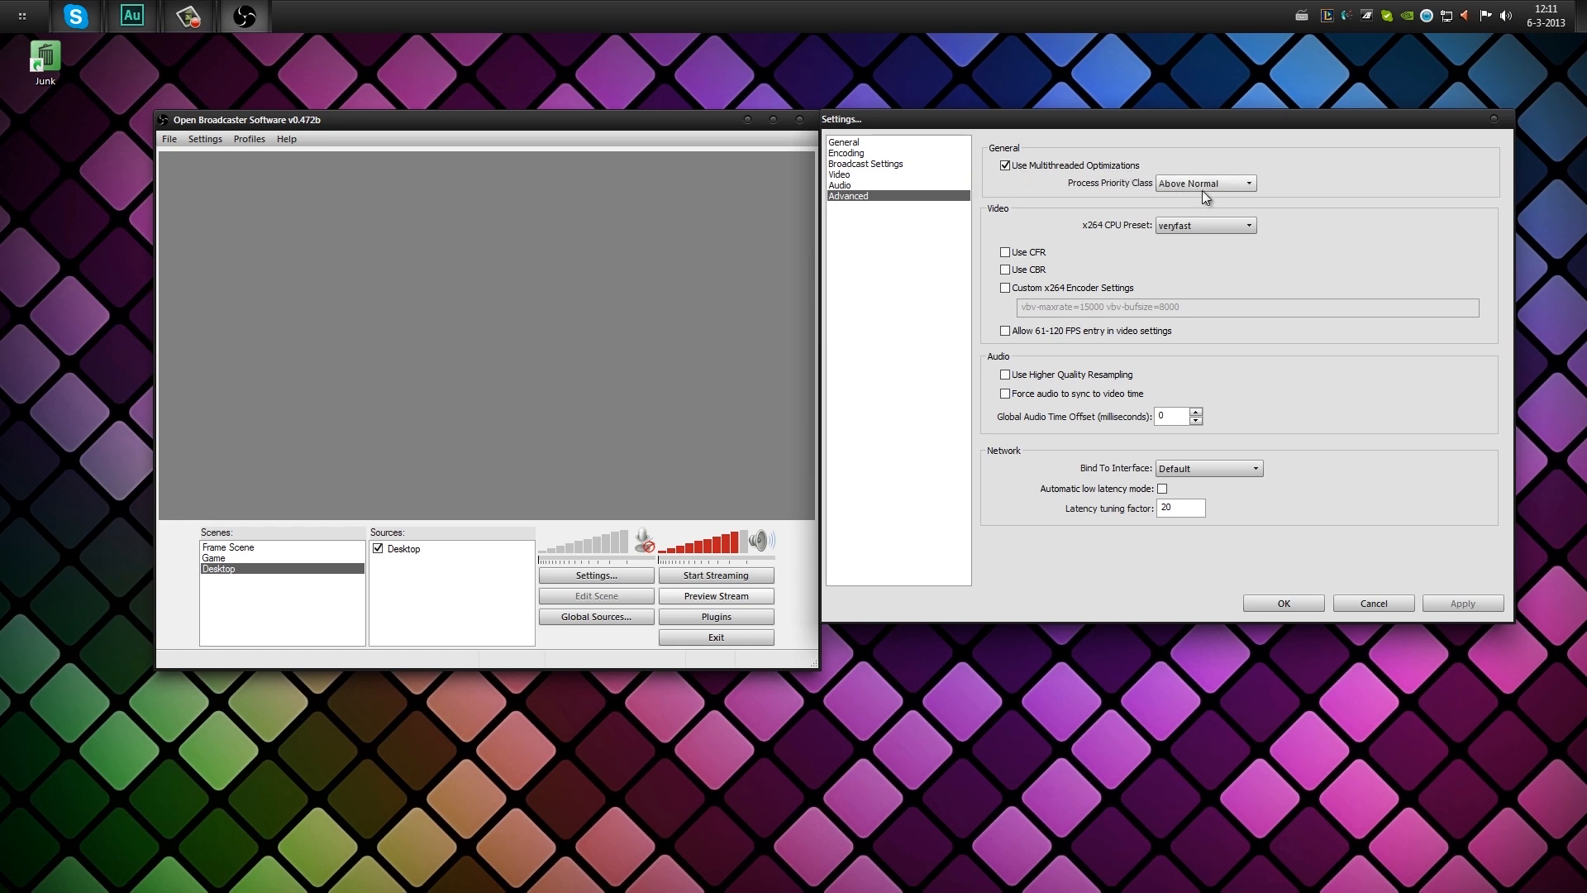
Open the Process Priority Class choices, keeping Above Normal with multithreaded optimizations on.
{"action": "left_click", "coordinate": [1249, 184]}
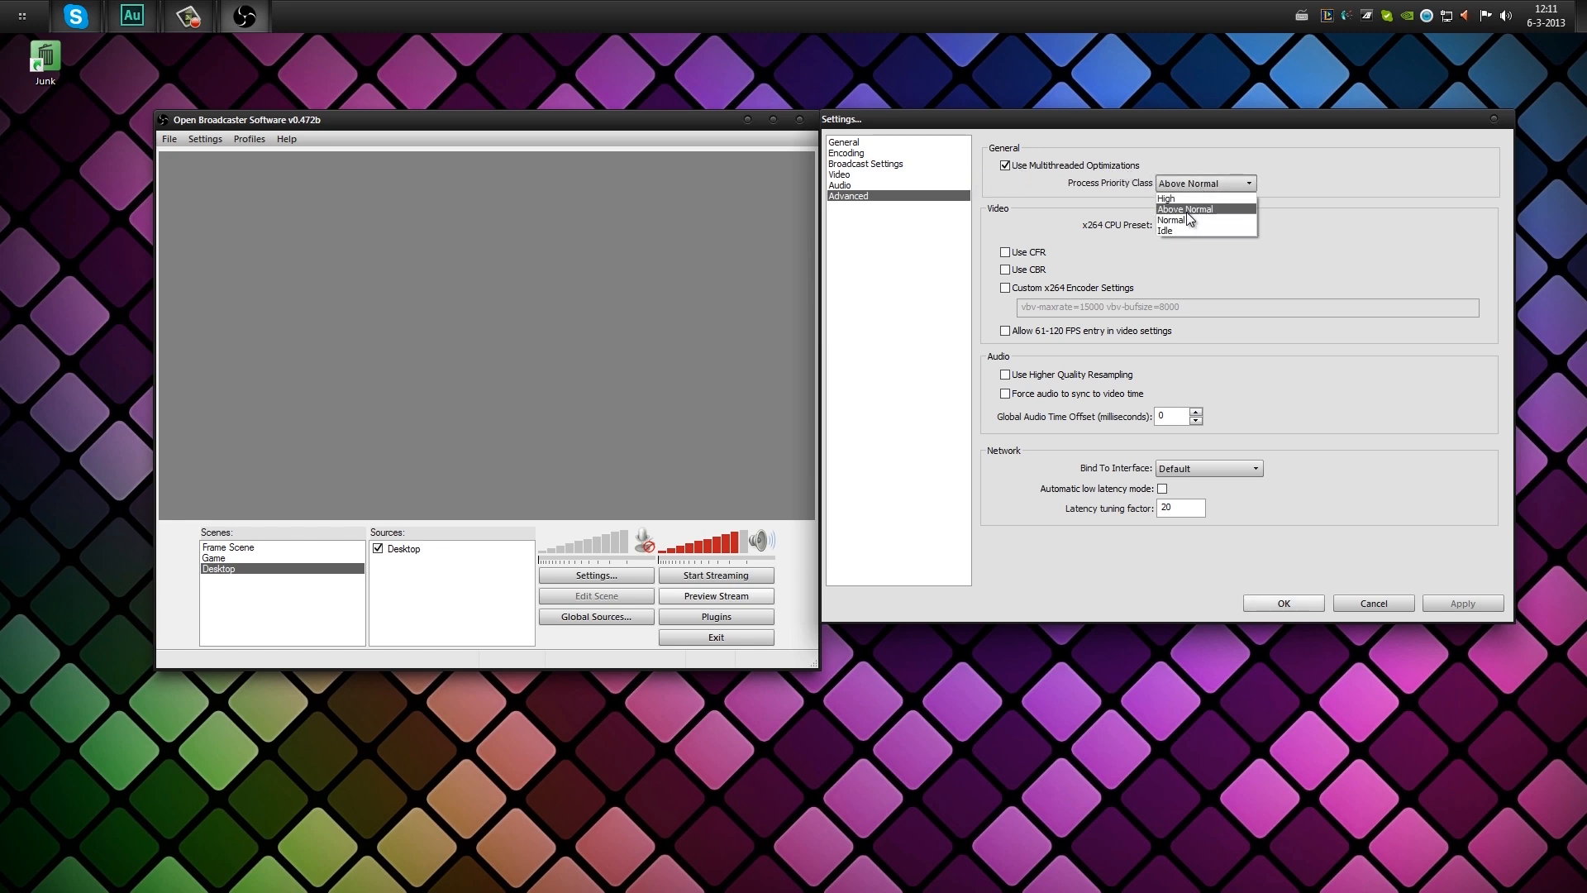
{"action": "mouse_move", "coordinate": [1184, 197]}
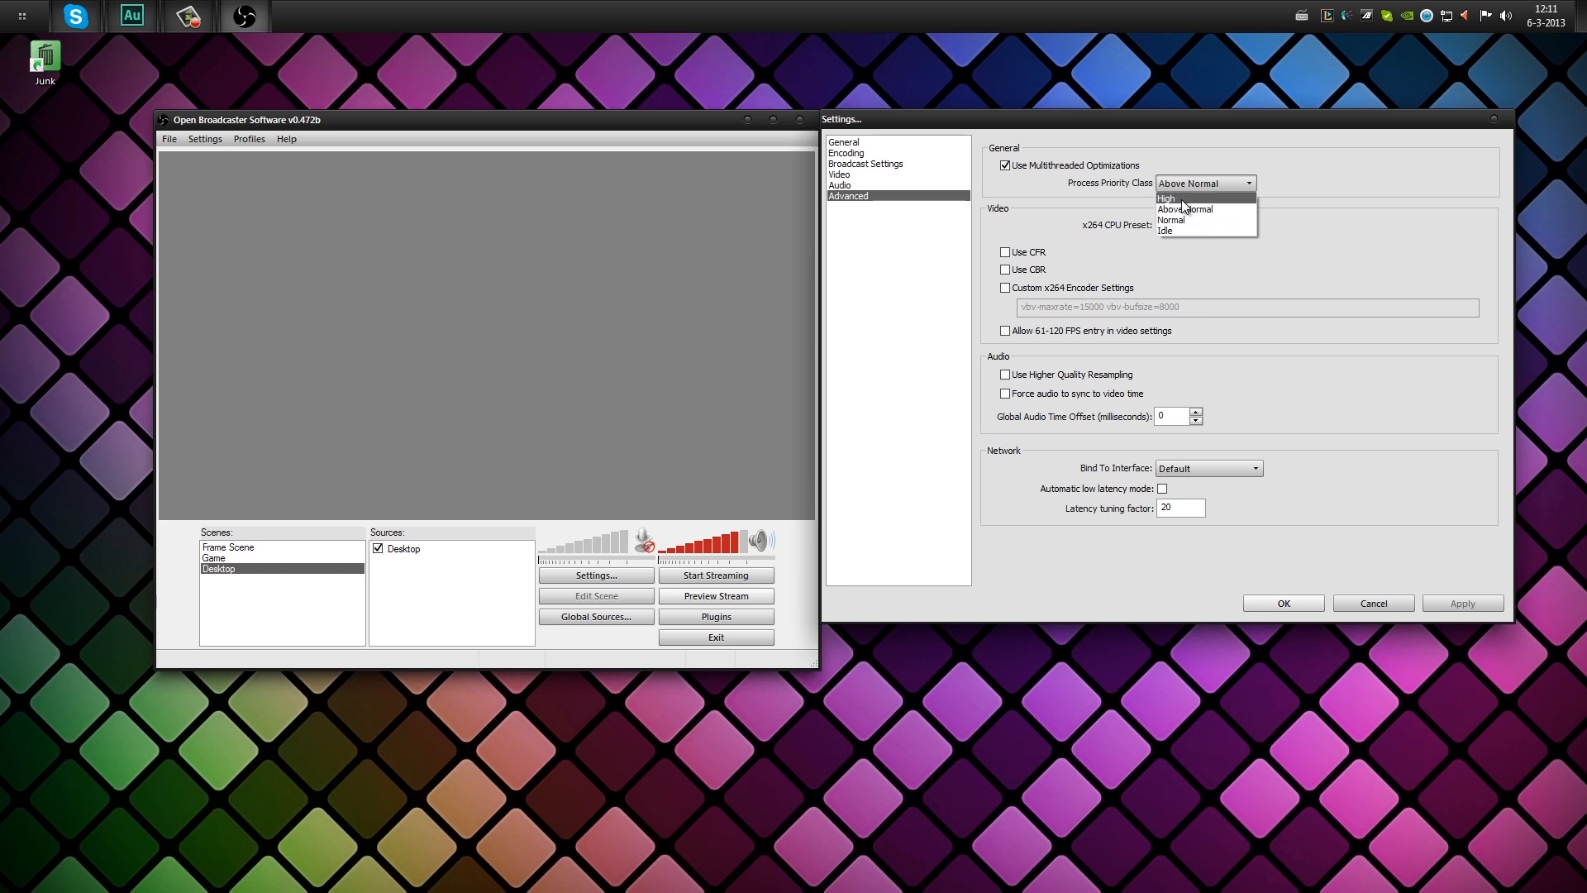
{"action": "mouse_move", "coordinate": [1176, 222]}
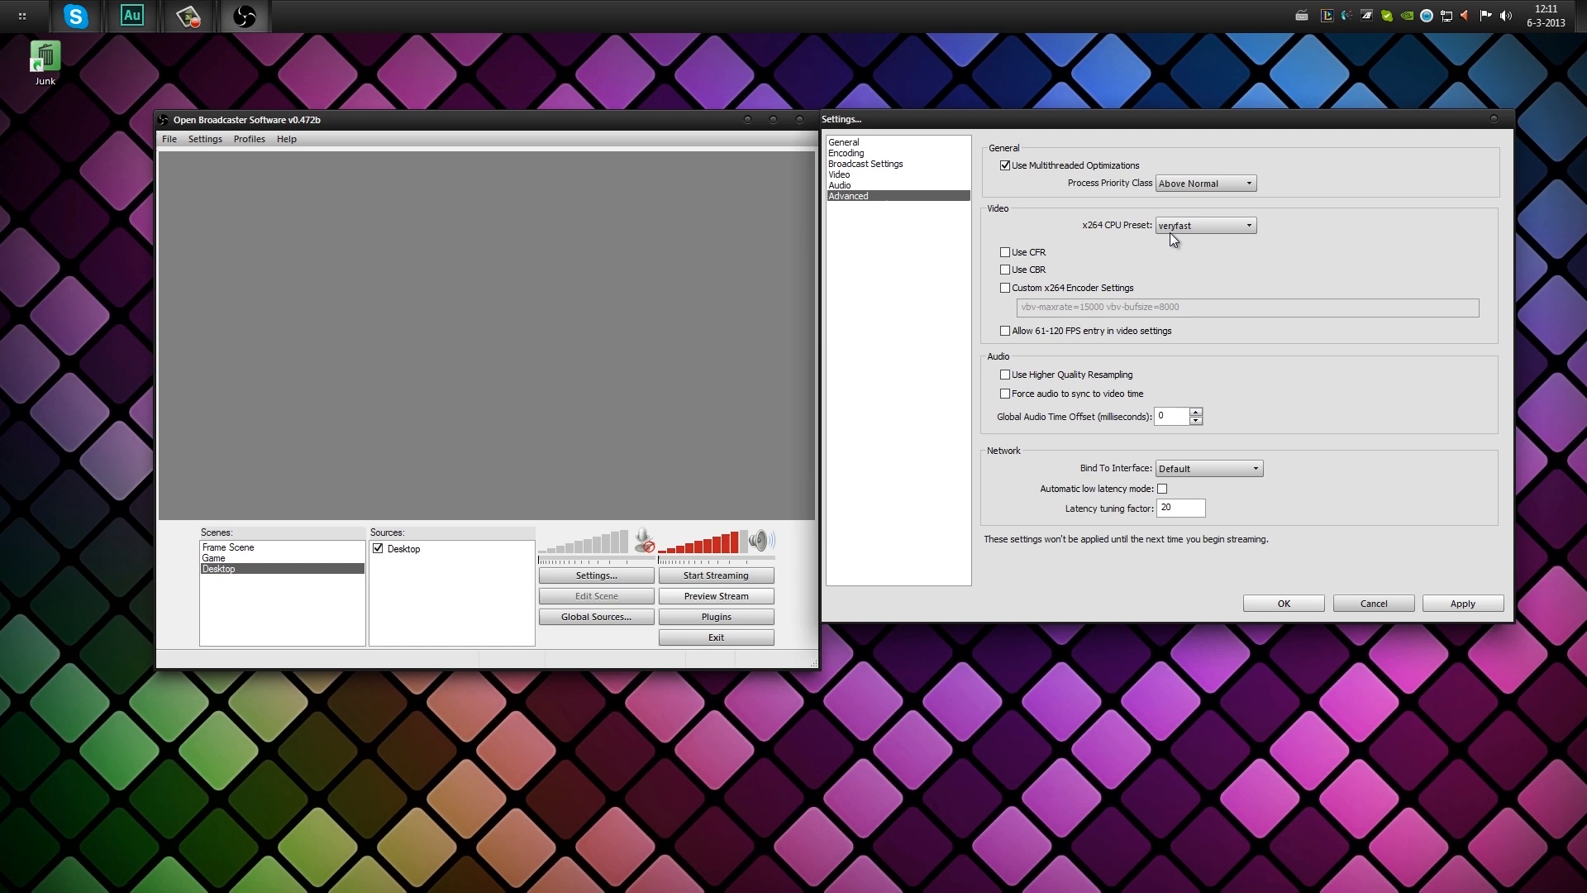
{"action": "mouse_move", "coordinate": [1204, 225]}
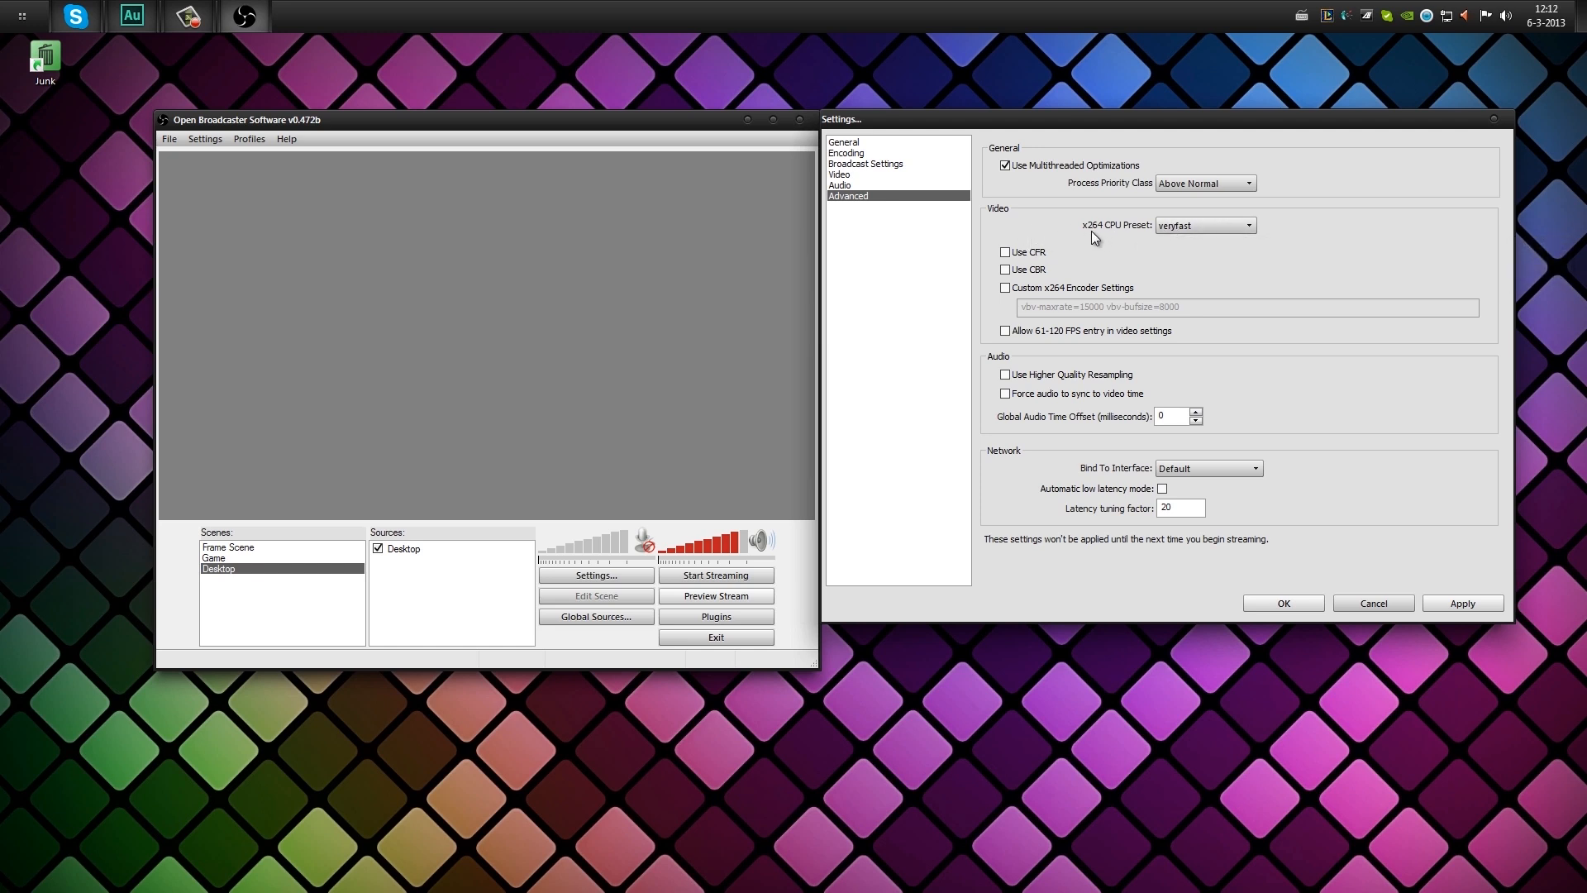
{"action": "mouse_move", "coordinate": [1187, 225]}
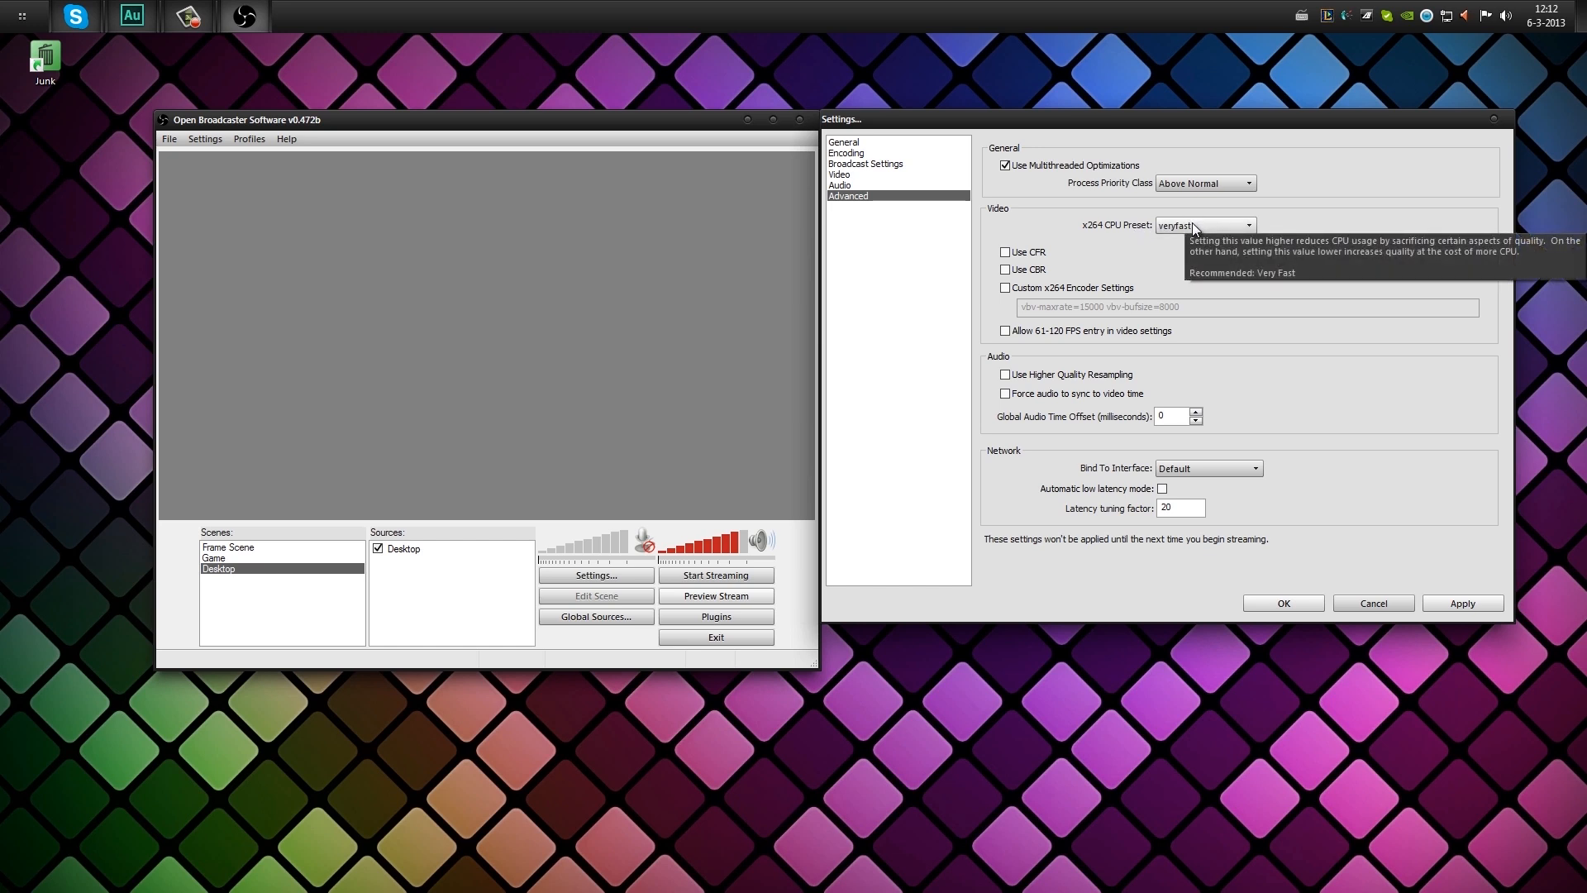
Open the x264 CPU Preset dropdown, listing ultrafast through slow with veryfast current.
{"action": "left_click", "coordinate": [1248, 224]}
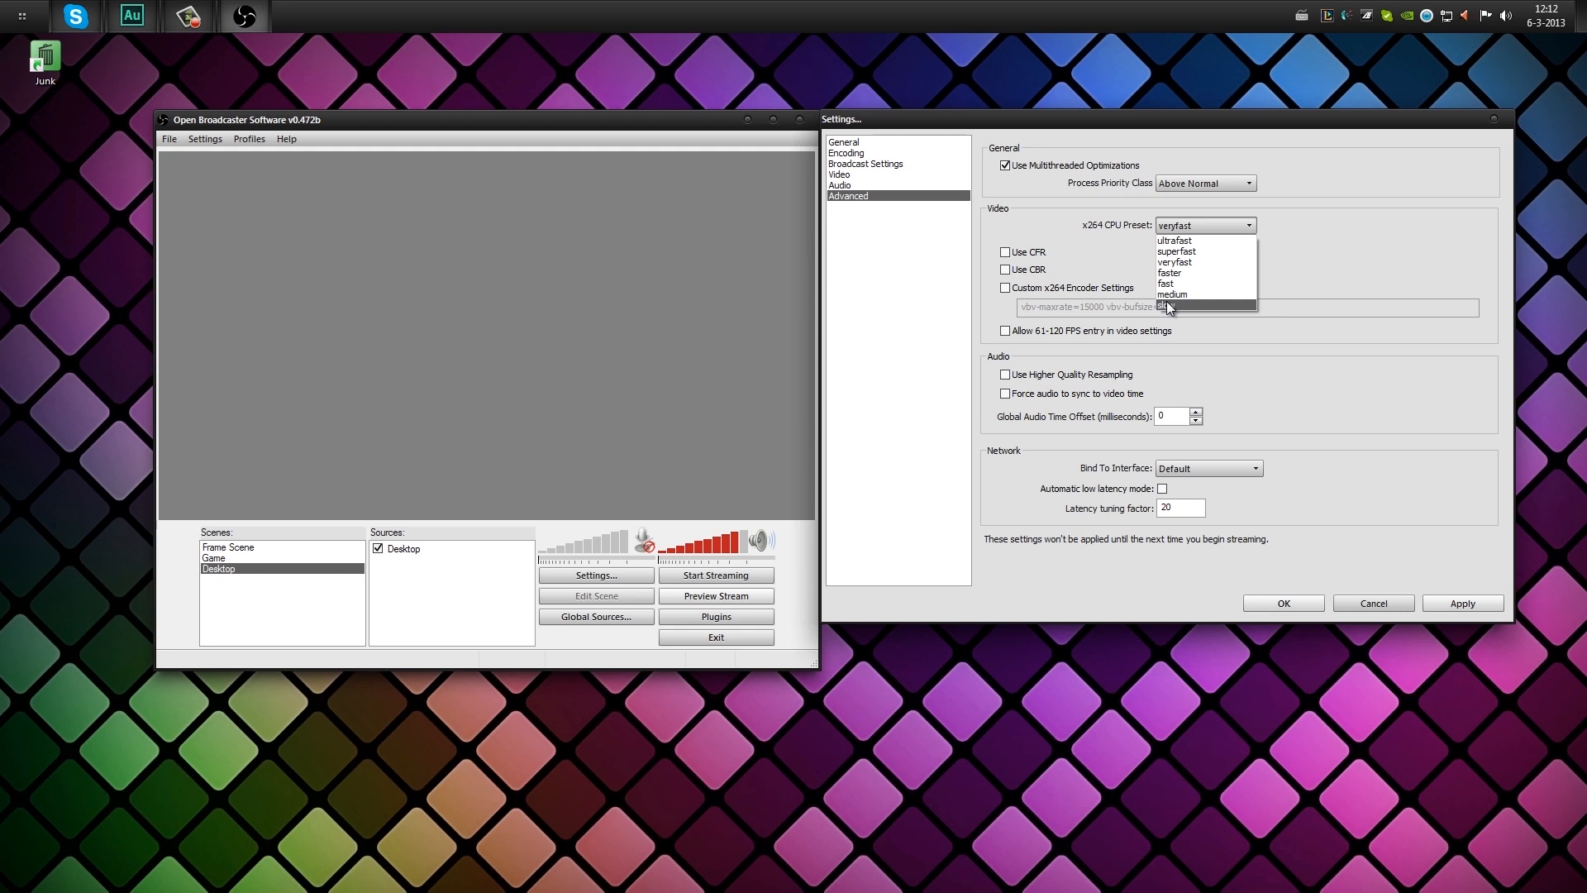
{"action": "mouse_move", "coordinate": [1174, 311]}
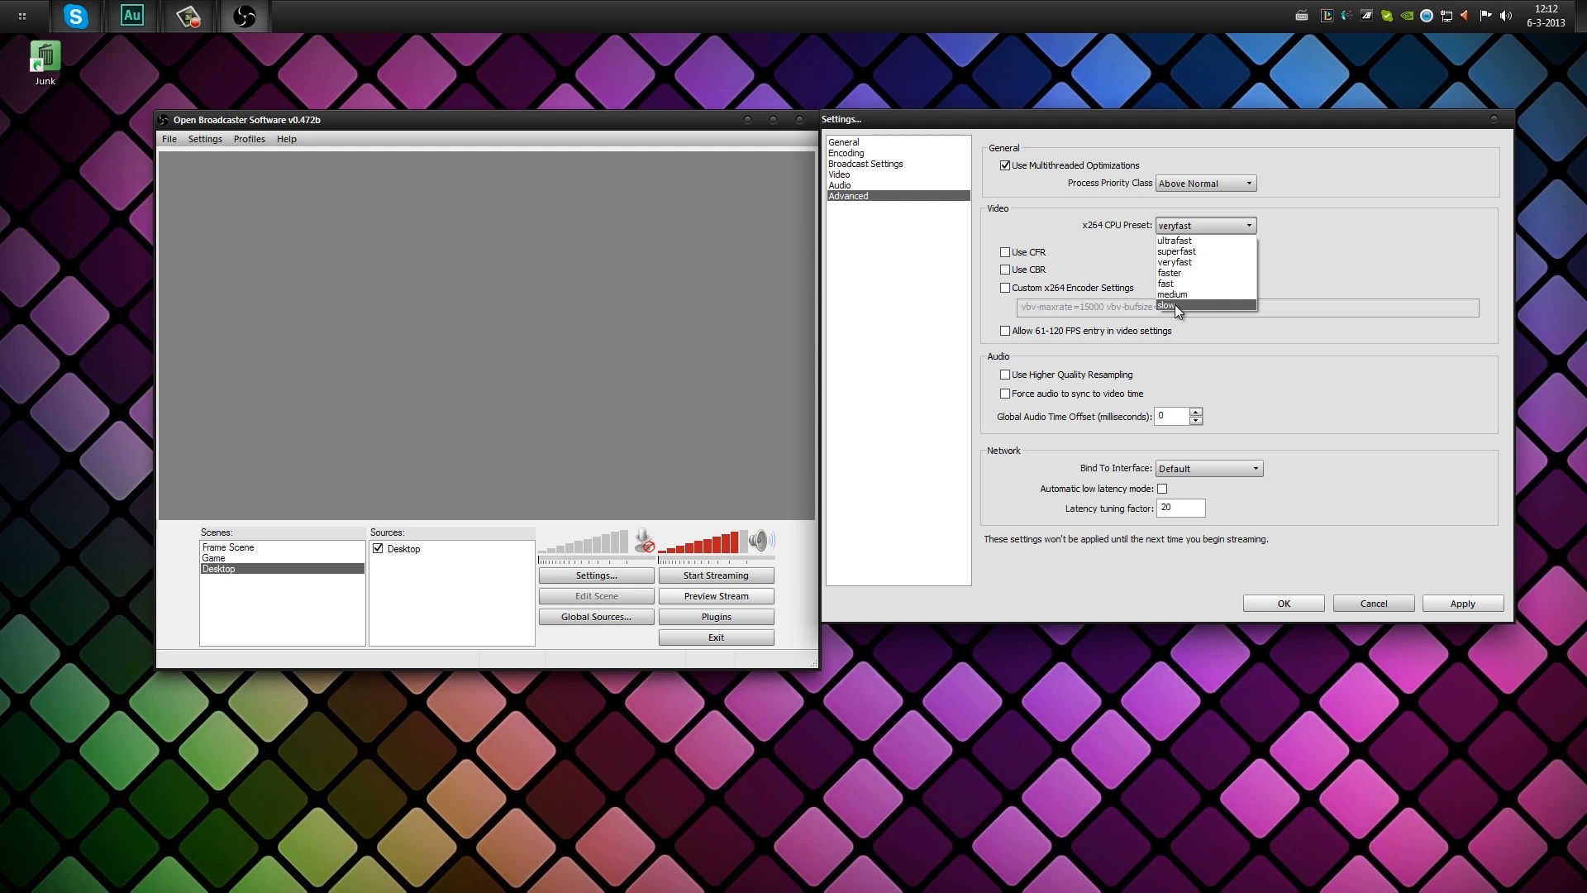
{"action": "mouse_move", "coordinate": [1195, 262]}
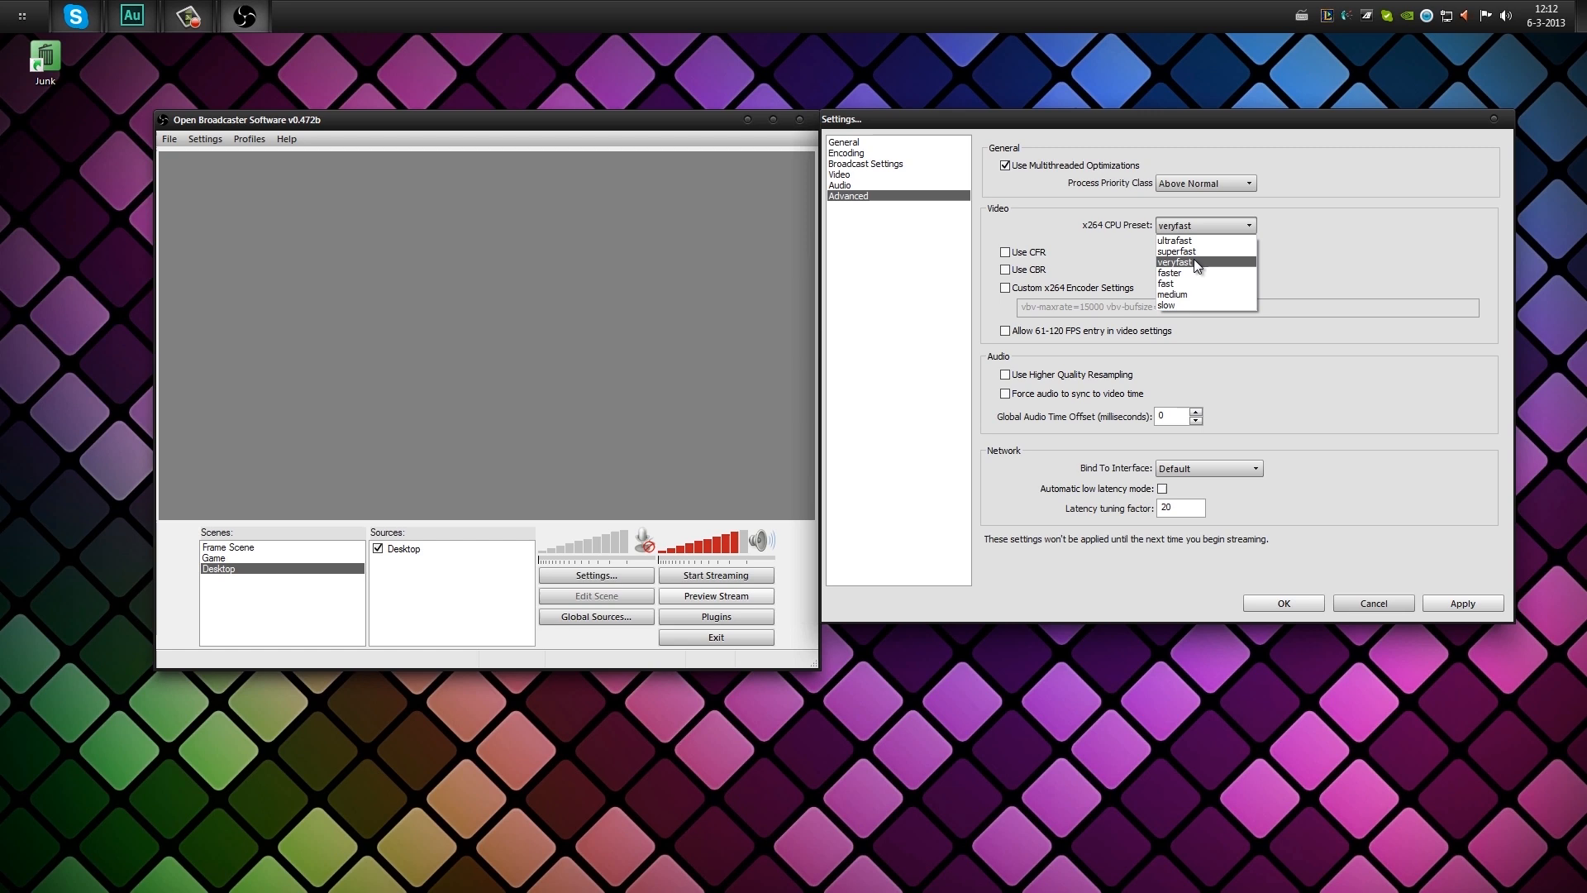
{"action": "mouse_move", "coordinate": [1204, 272]}
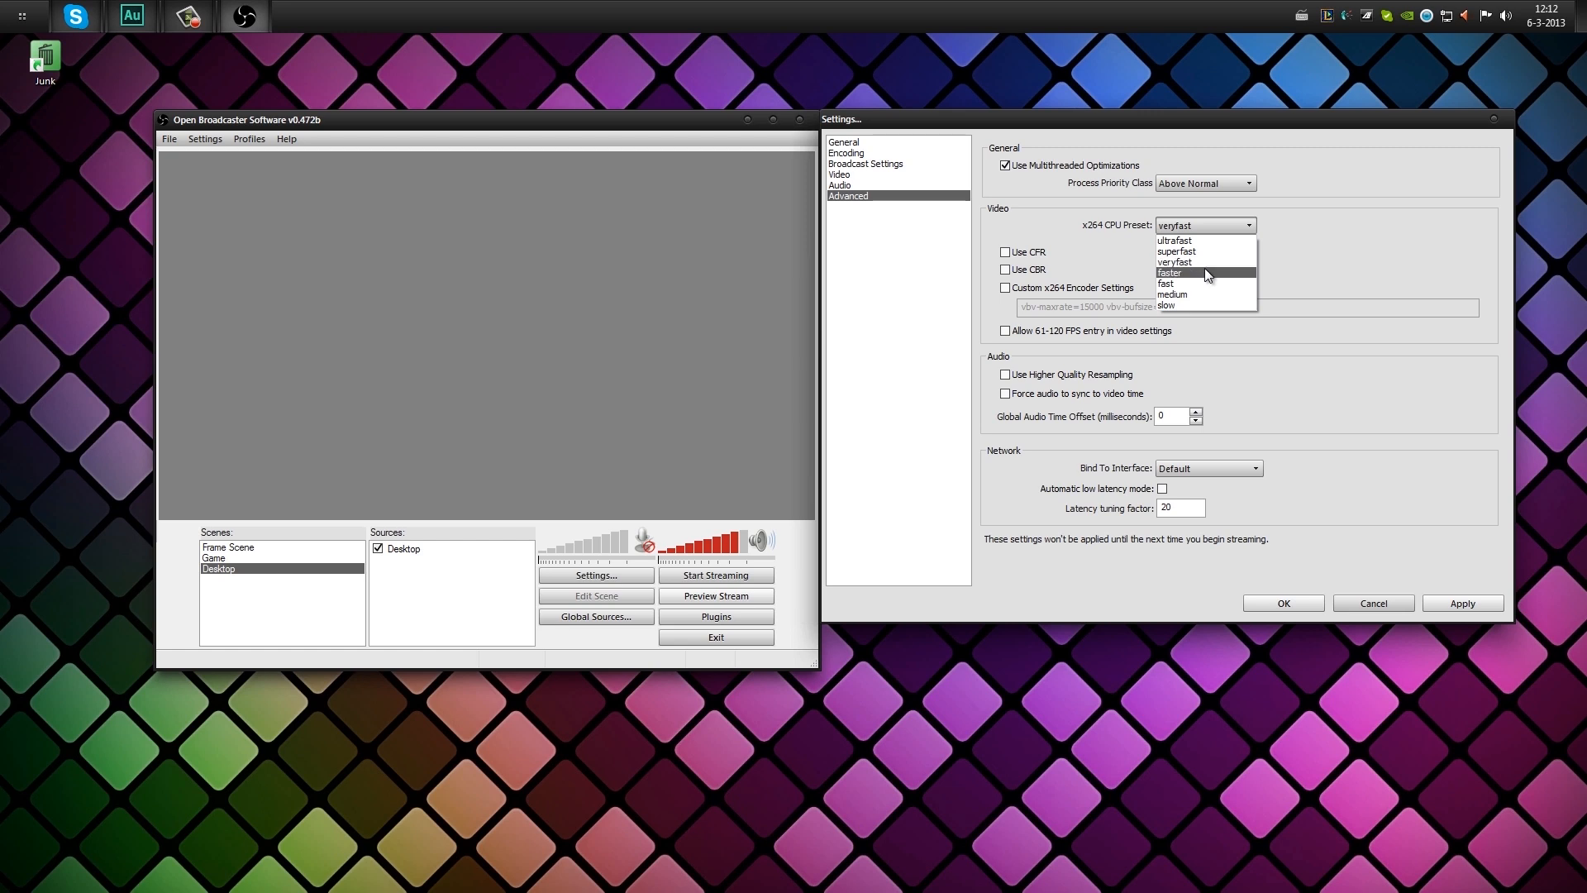
{"action": "mouse_move", "coordinate": [1212, 274]}
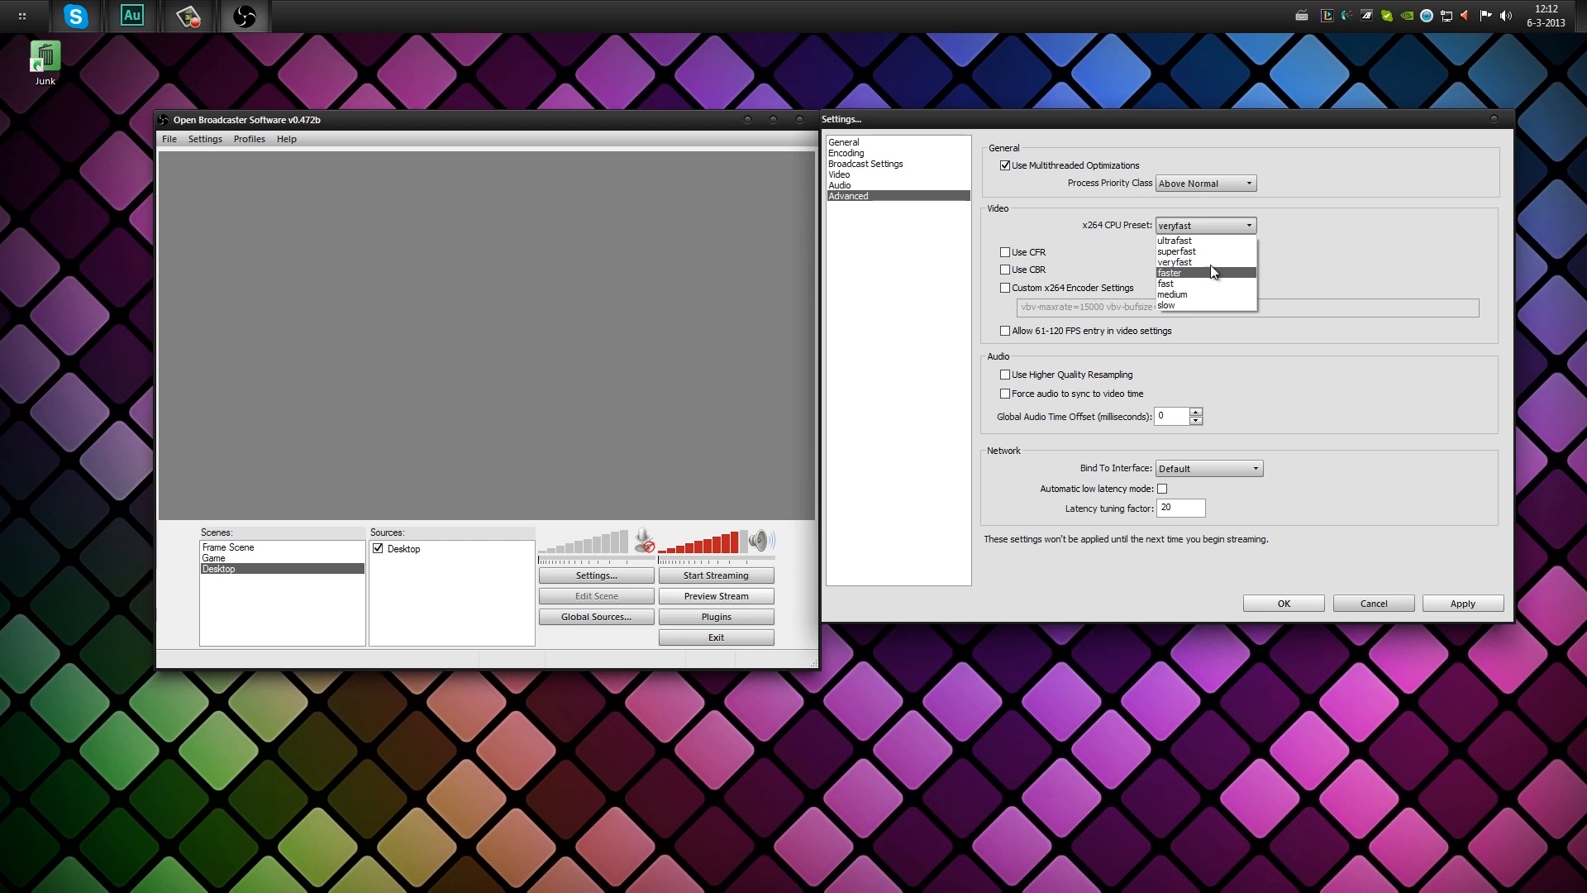
{"action": "mouse_move", "coordinate": [1213, 278]}
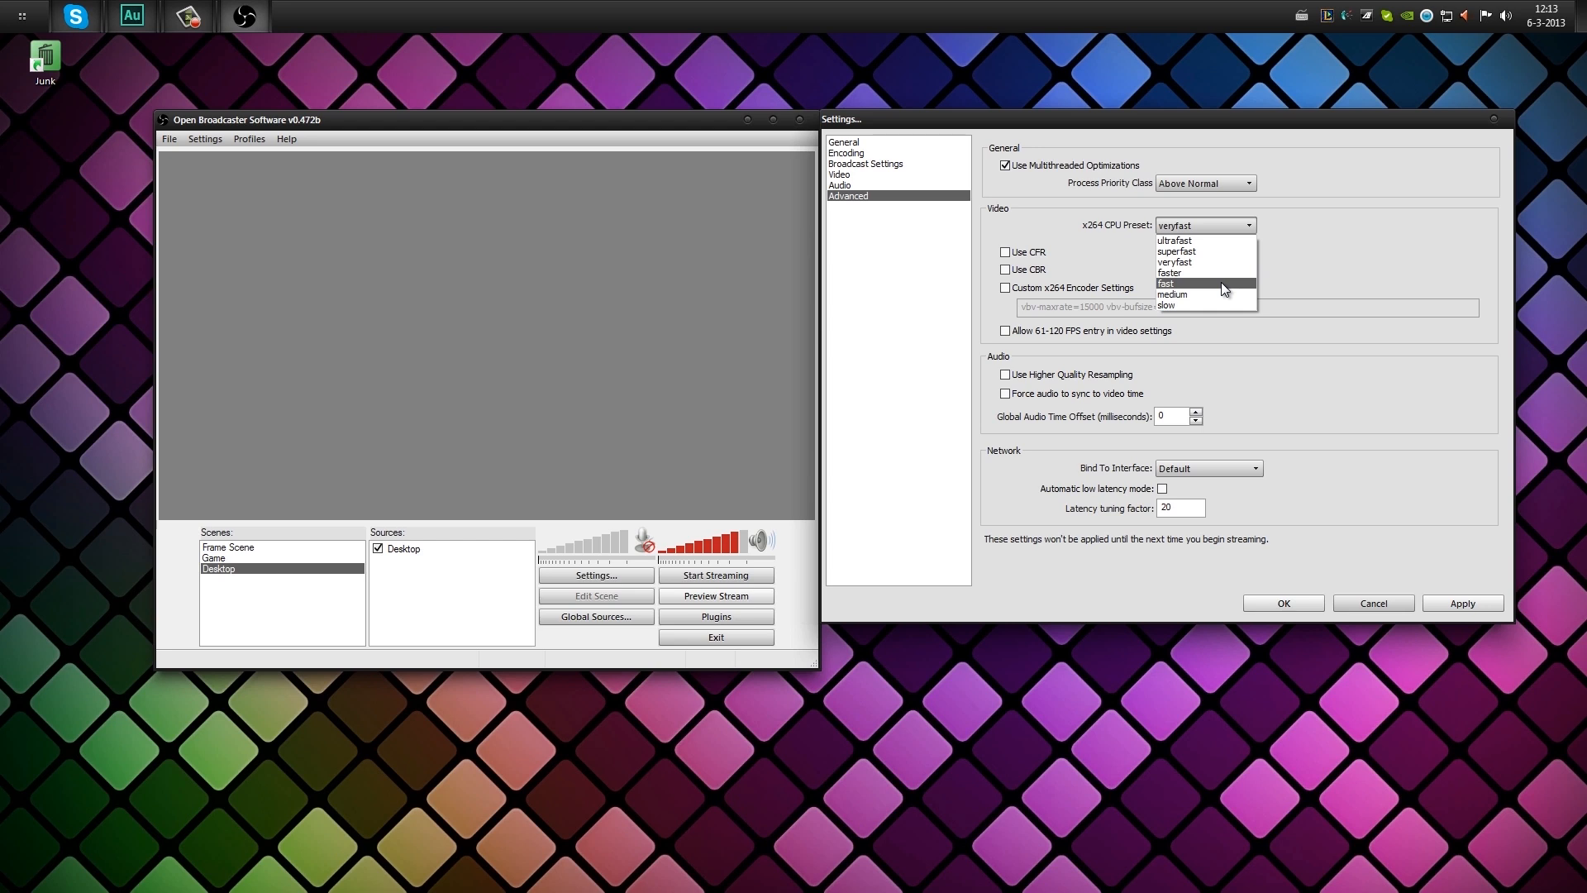
{"action": "mouse_move", "coordinate": [1225, 272]}
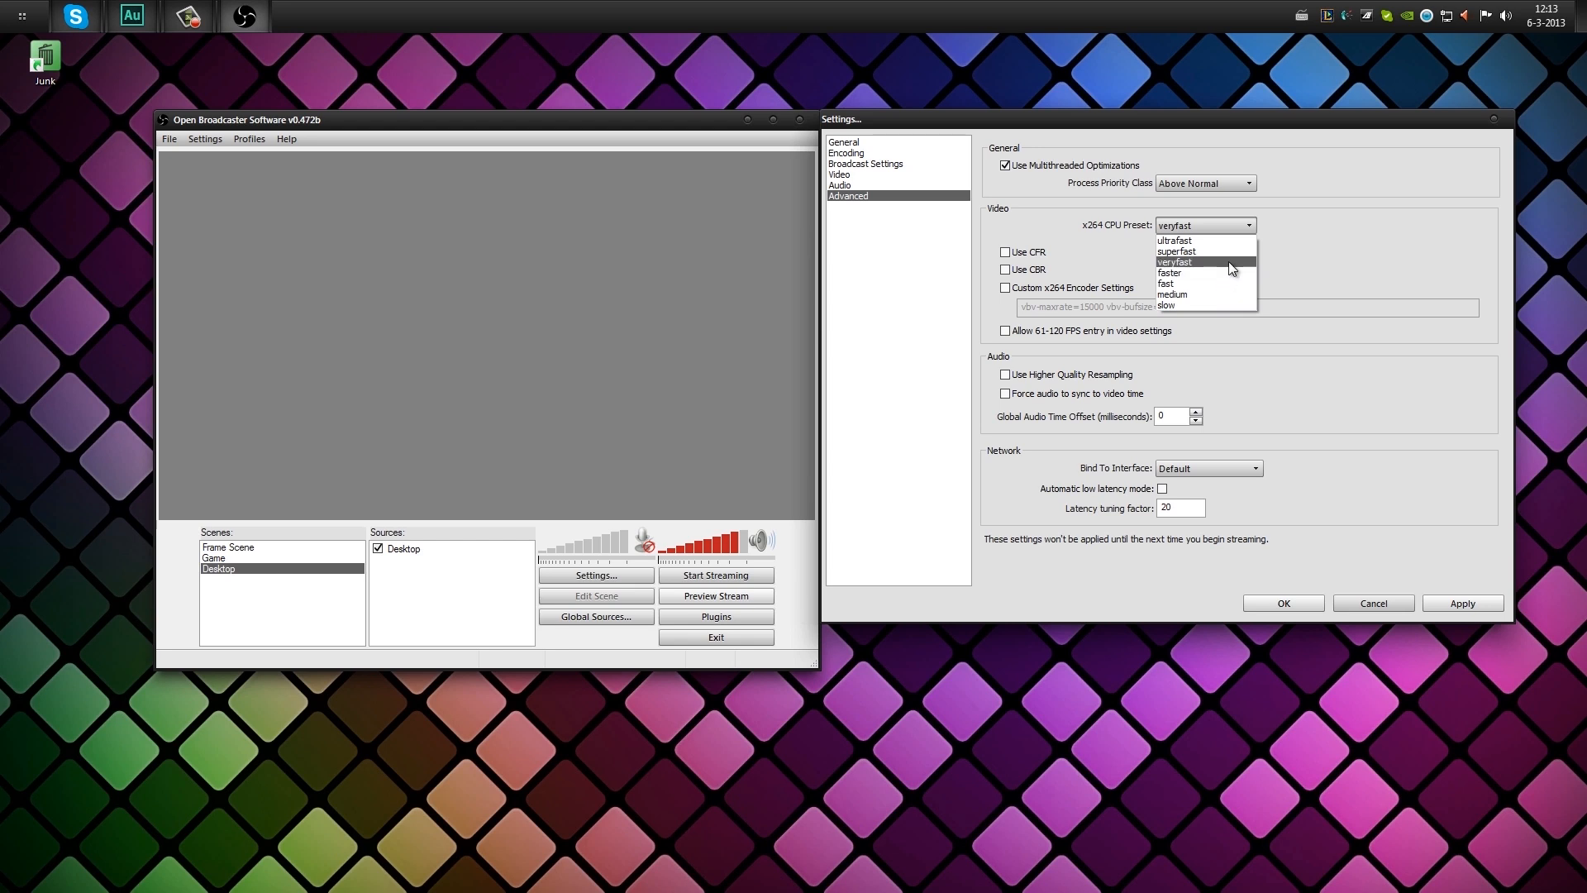
{"action": "mouse_move", "coordinate": [1231, 267]}
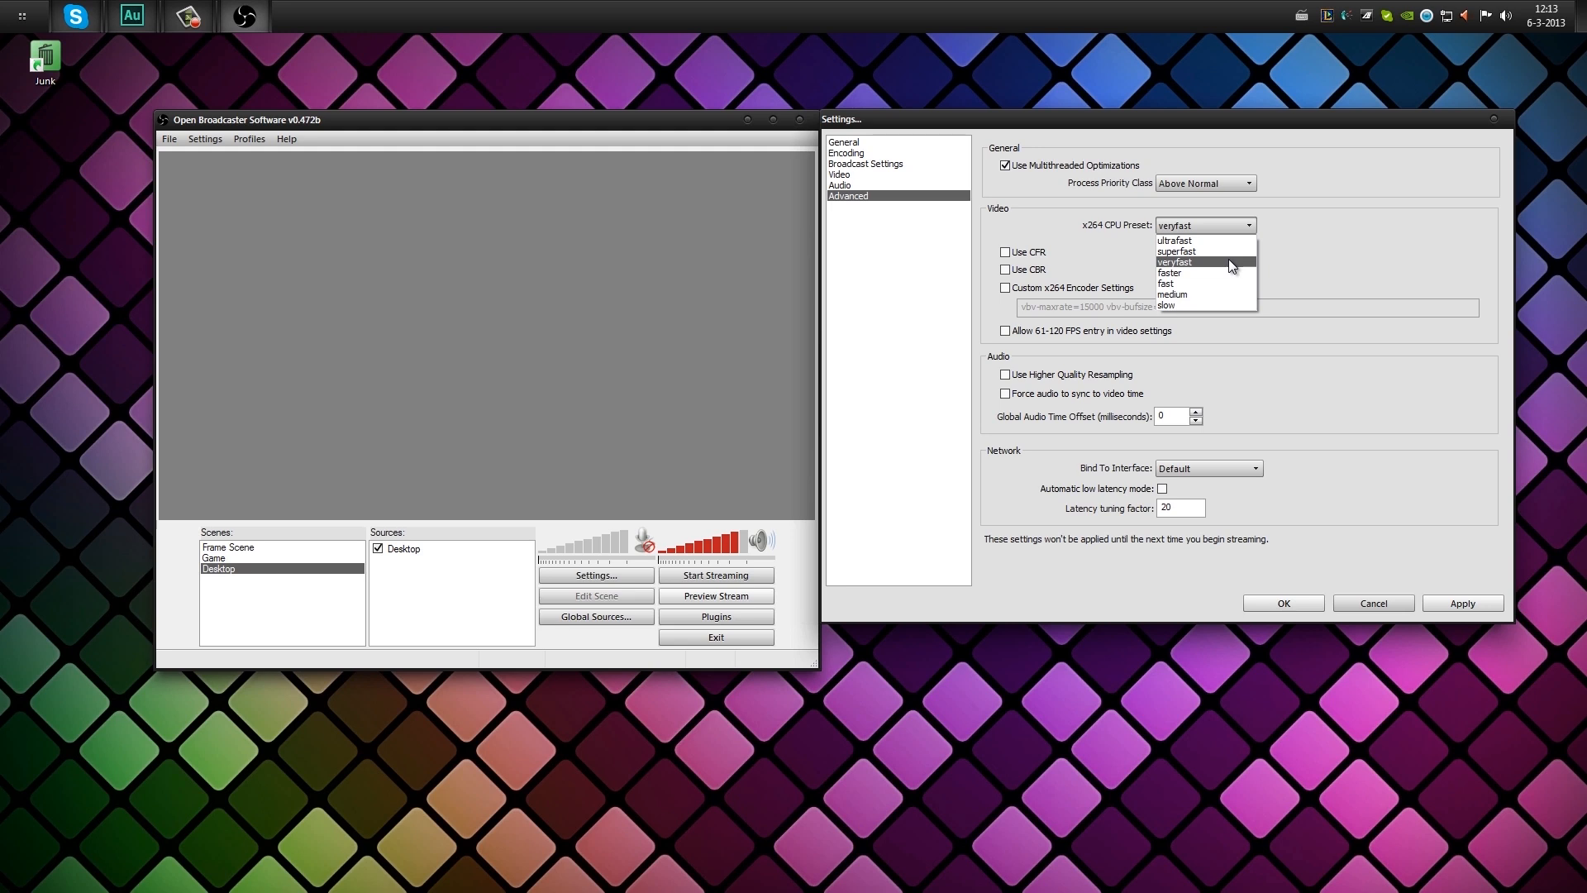
{"action": "mouse_move", "coordinate": [1199, 251]}
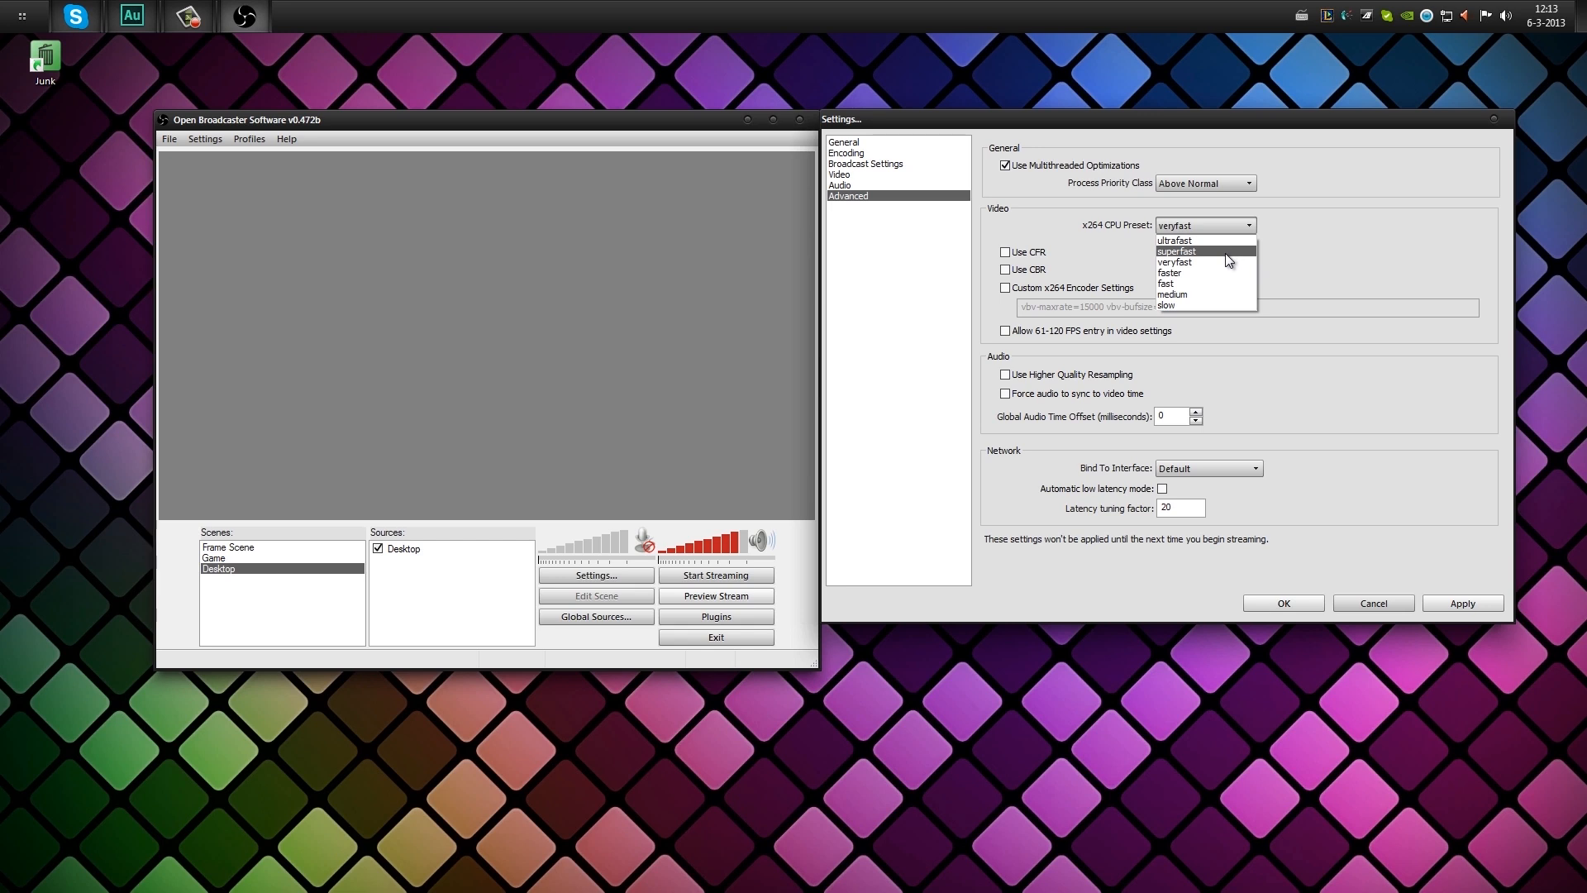
{"action": "left_click", "coordinate": [1173, 261]}
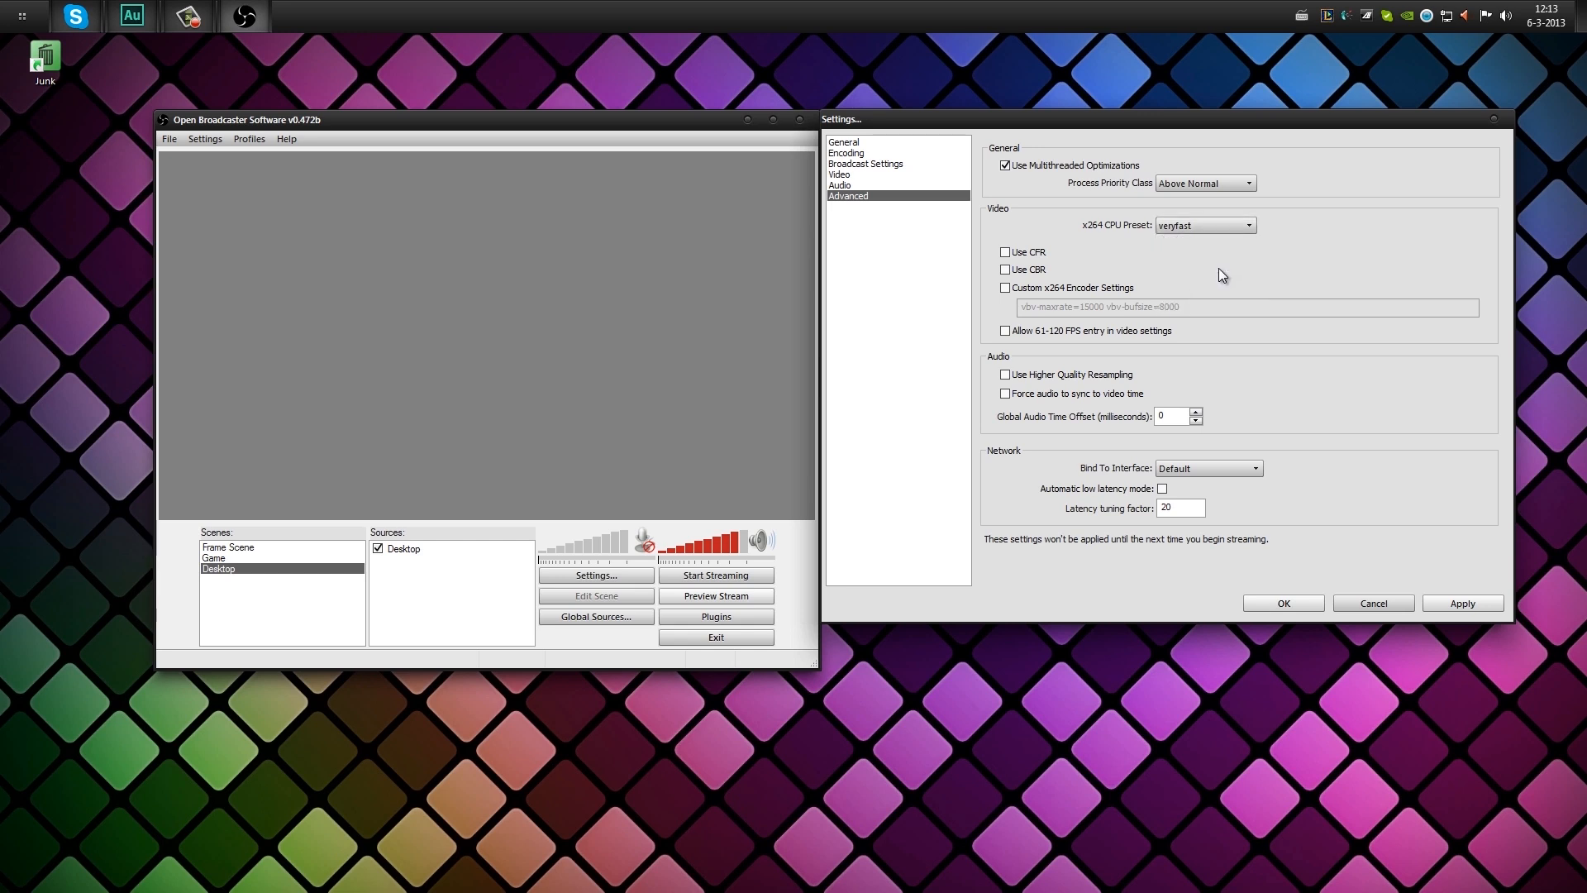
{"action": "left_click", "coordinate": [1252, 225]}
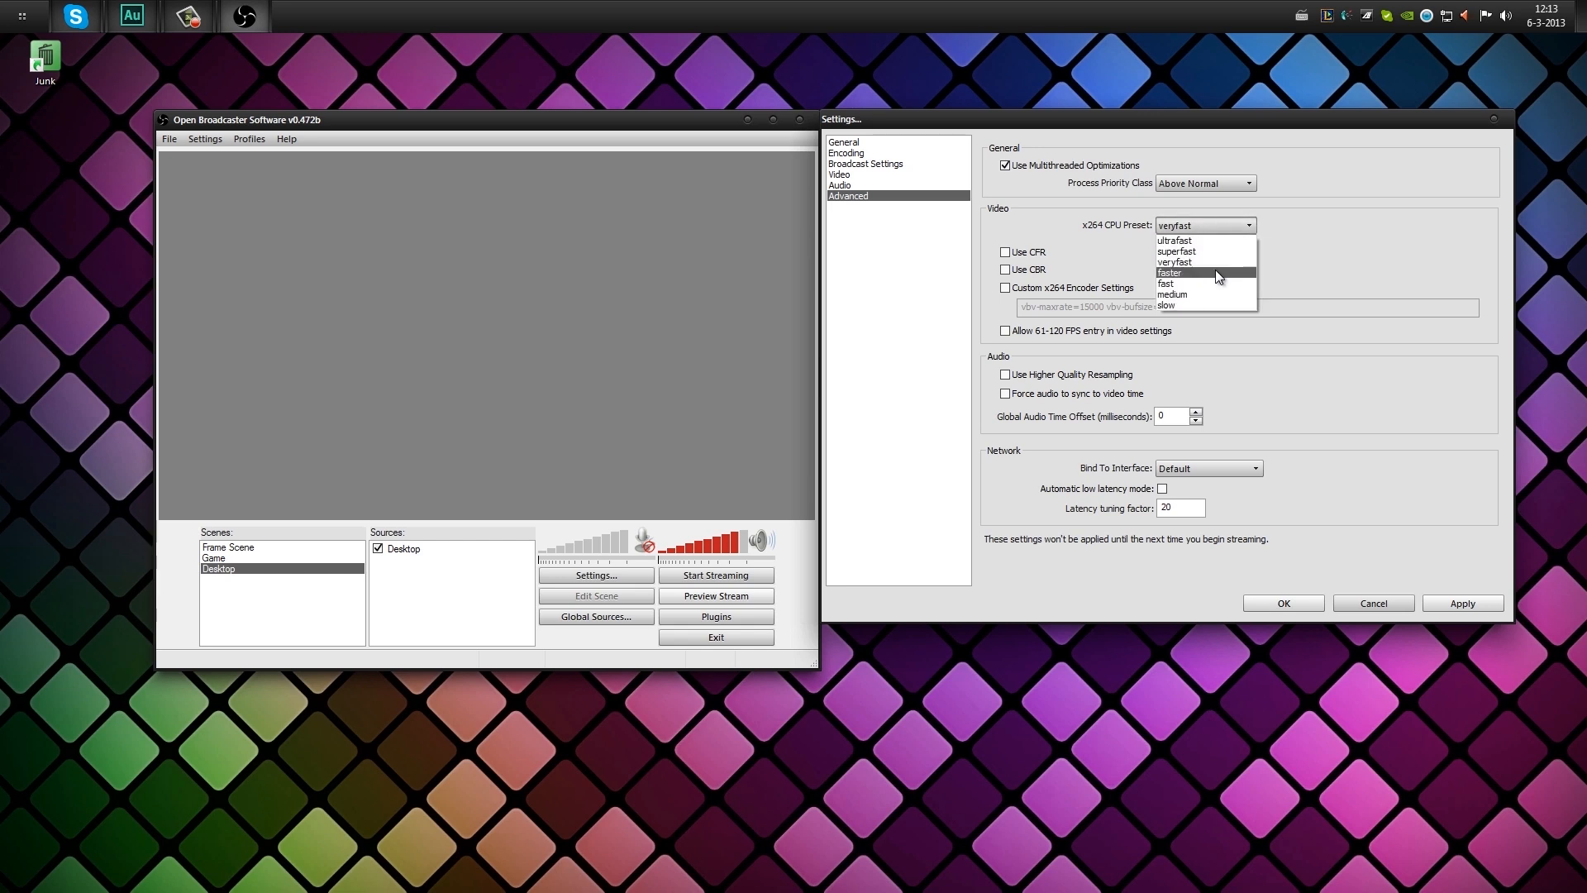
Switch the x264 CPU preset to faster and accept the change warning.
{"action": "left_click", "coordinate": [1171, 272]}
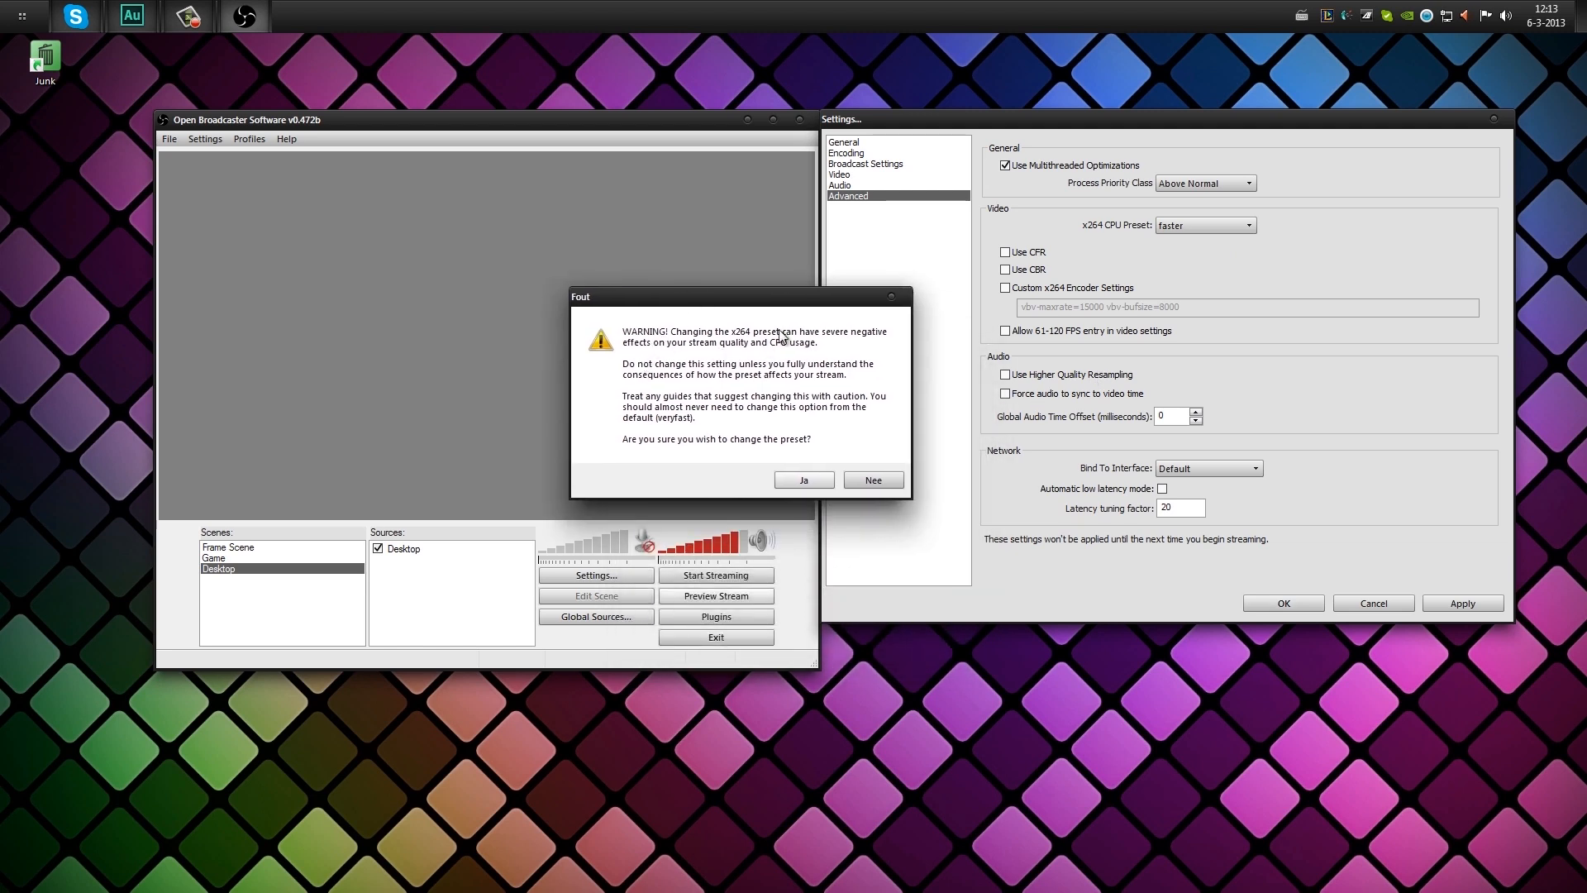
{"action": "mouse_move", "coordinate": [610, 369]}
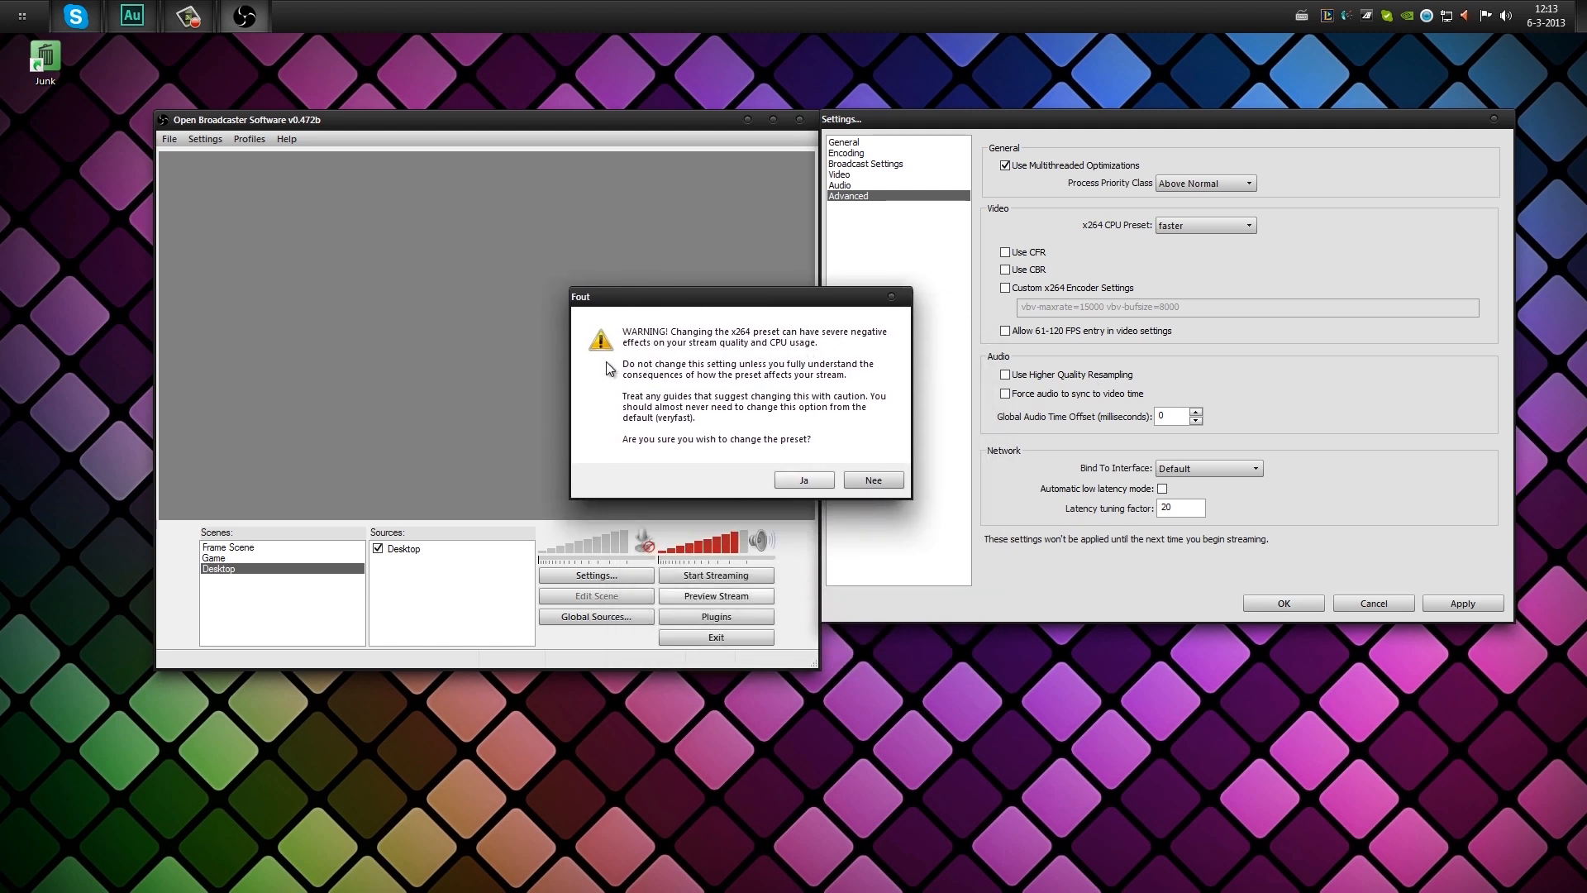
{"action": "mouse_move", "coordinate": [770, 361]}
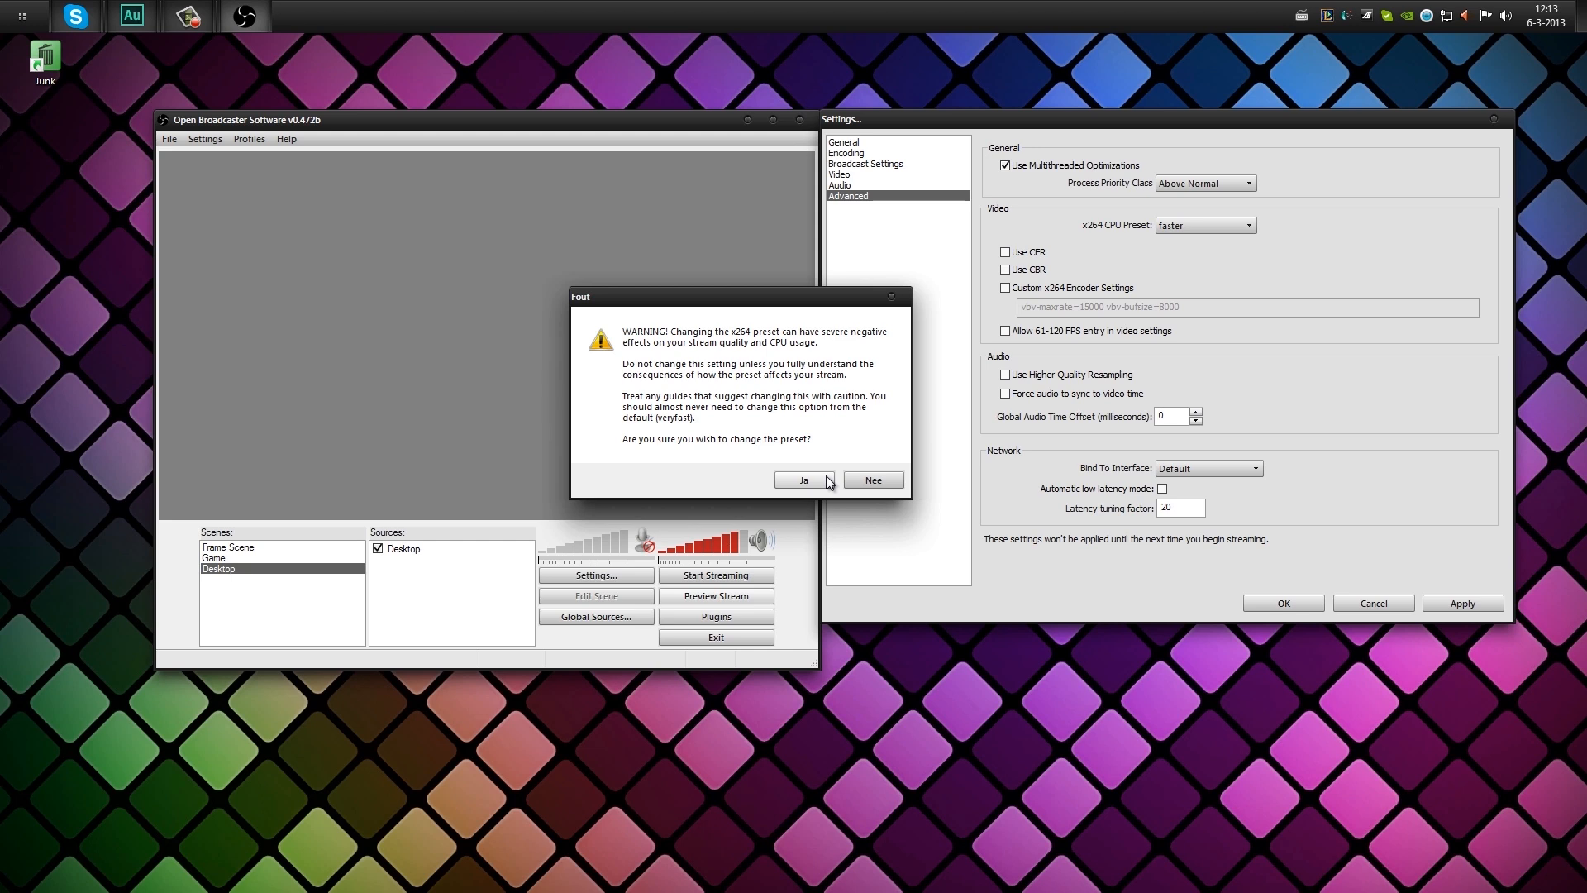
{"action": "left_click", "coordinate": [802, 479]}
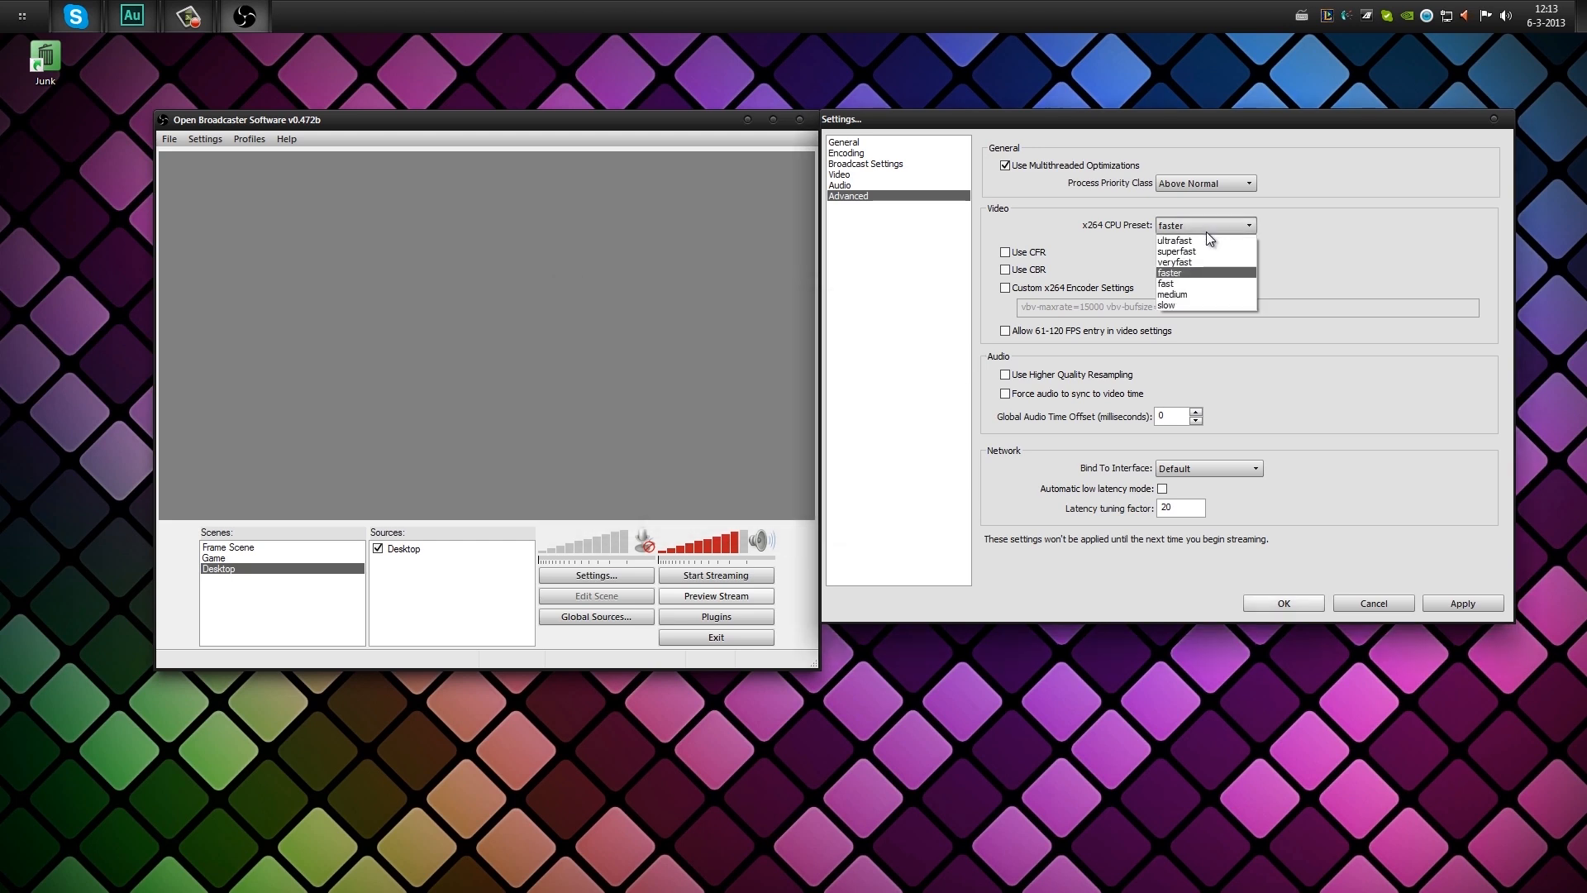
Keep the faster preset and replace the custom x264 encoder settings with crf=18.
{"action": "left_click", "coordinate": [1169, 271]}
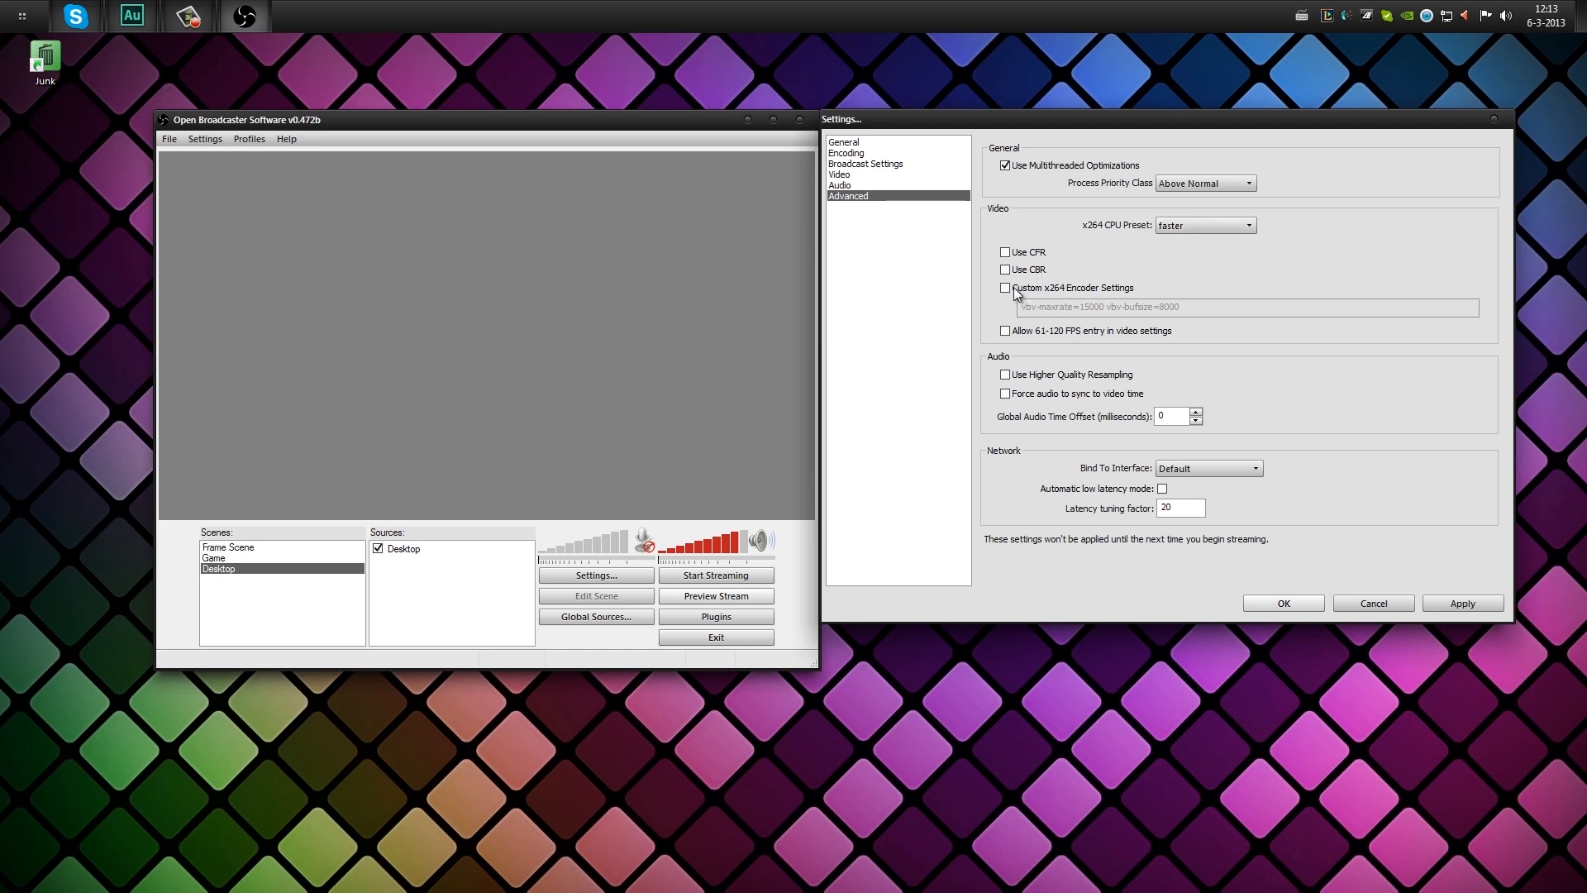
{"action": "left_click", "coordinate": [1006, 287]}
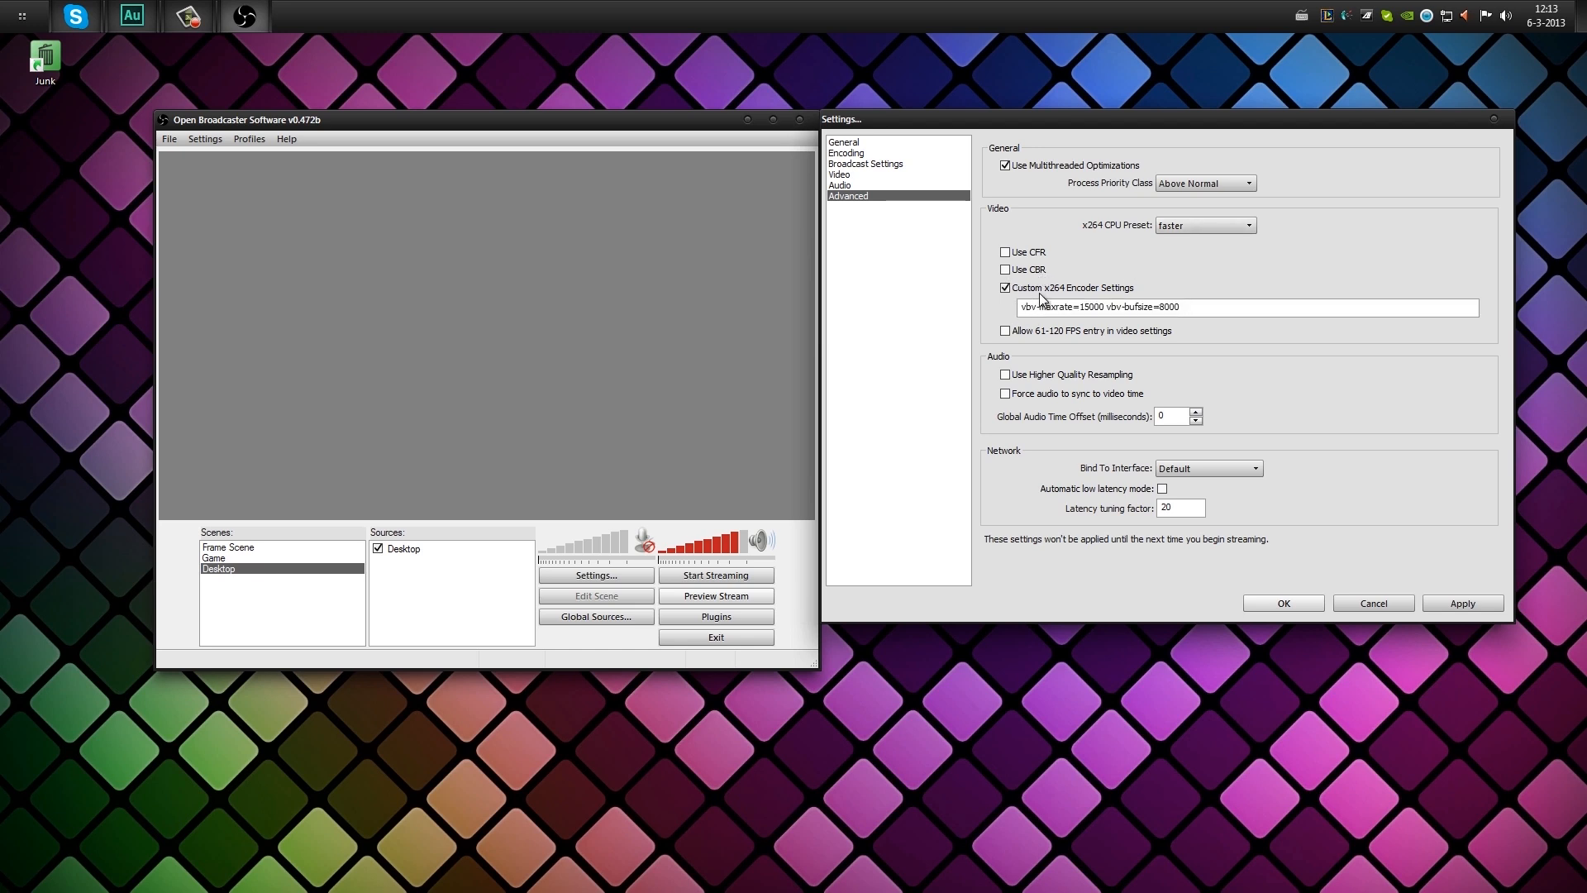
{"action": "triple_click", "coordinate": [1113, 307]}
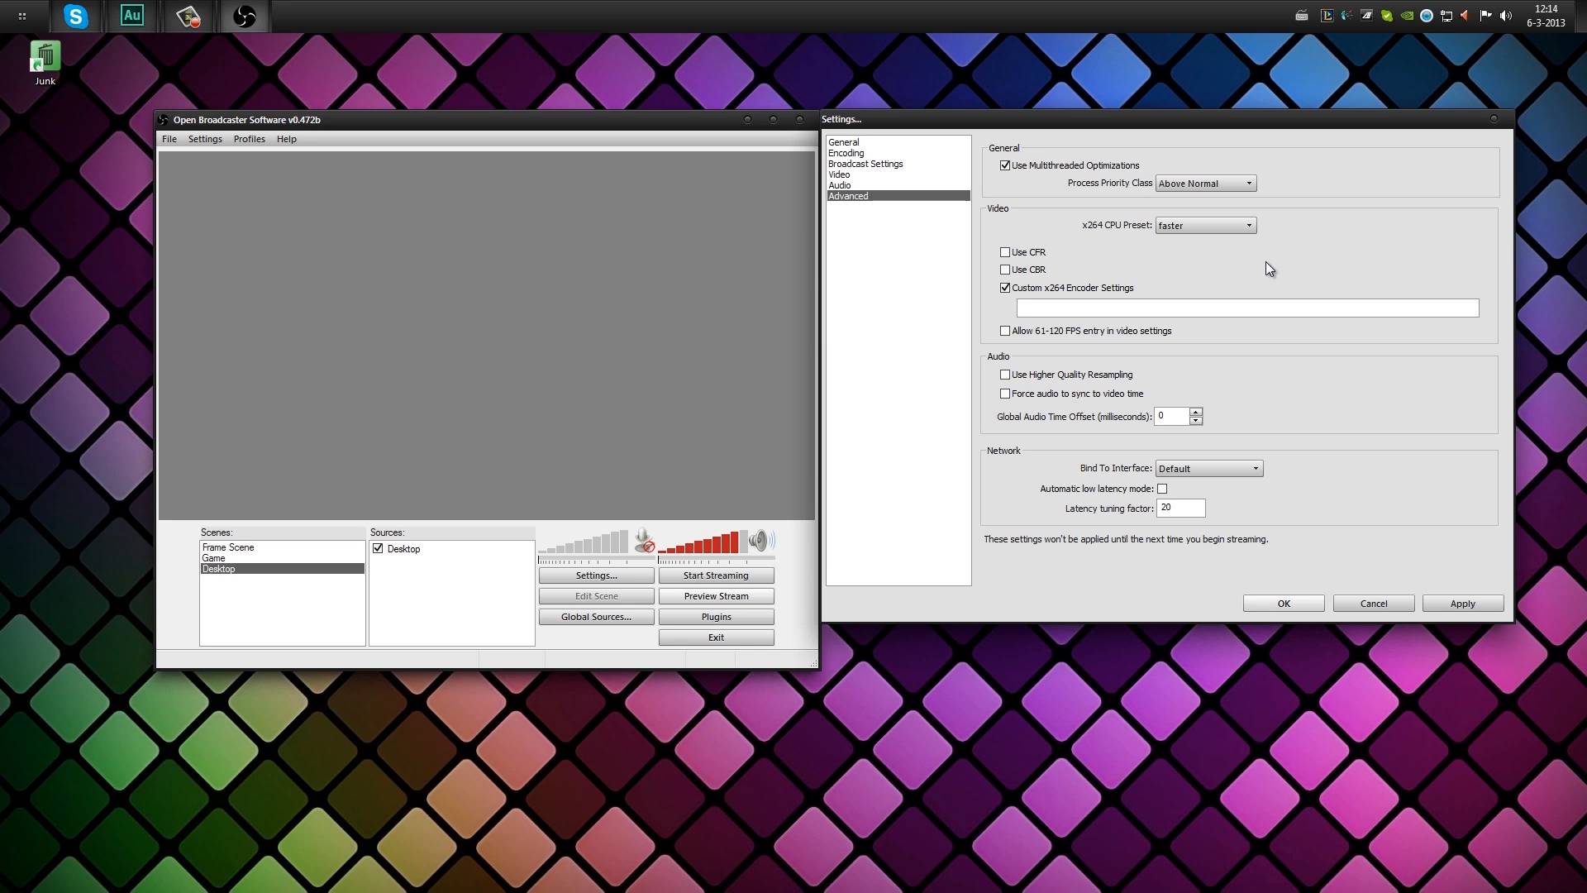
{"action": "type", "text": "crf"}
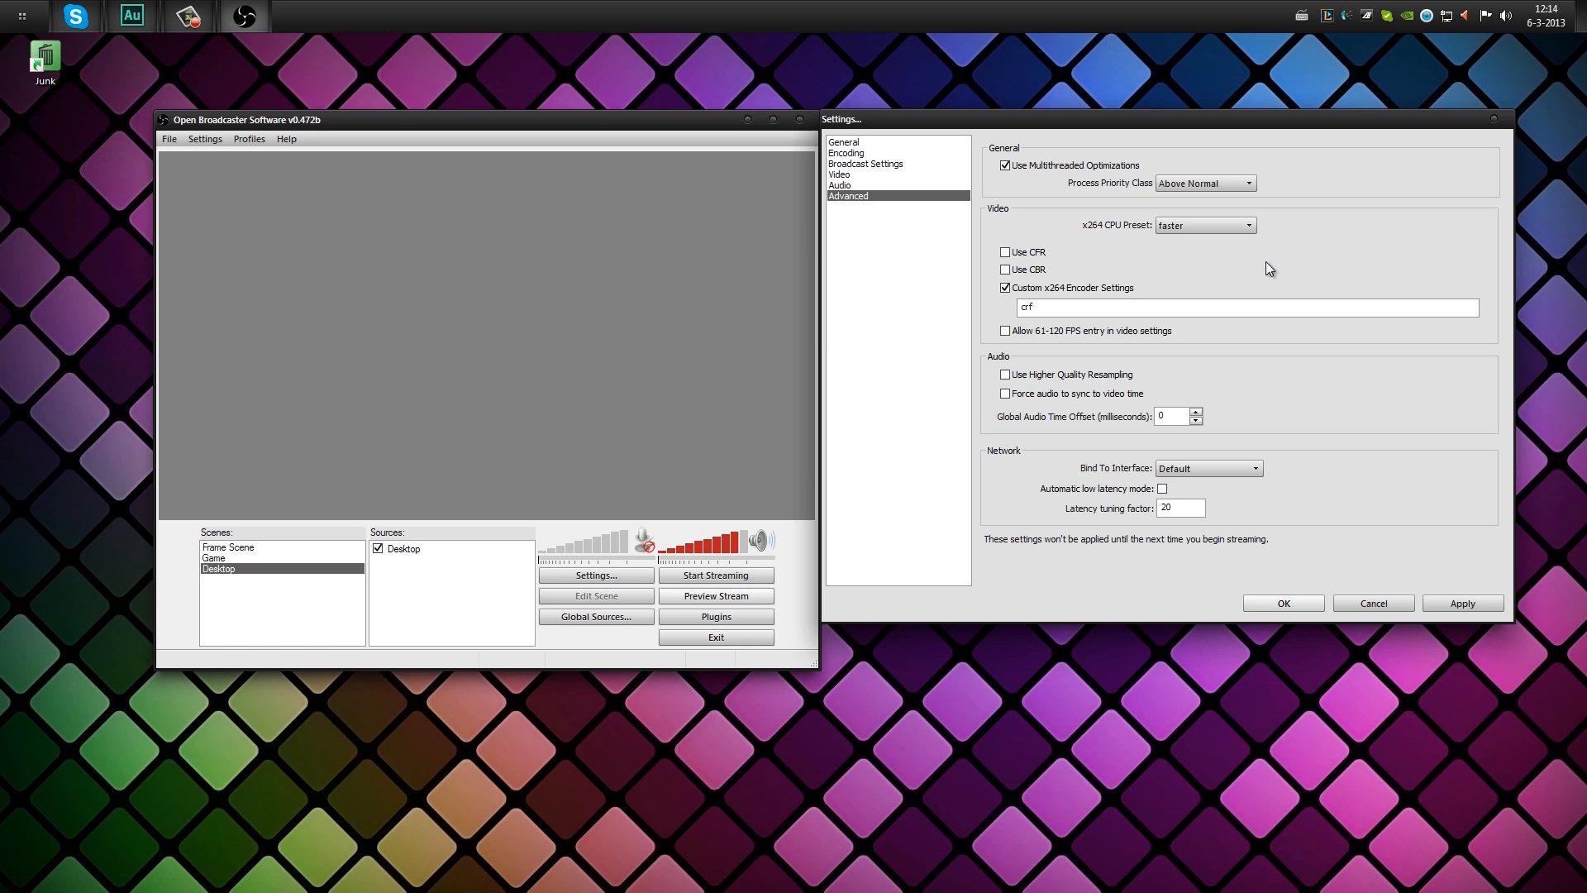
{"action": "type", "text": "="}
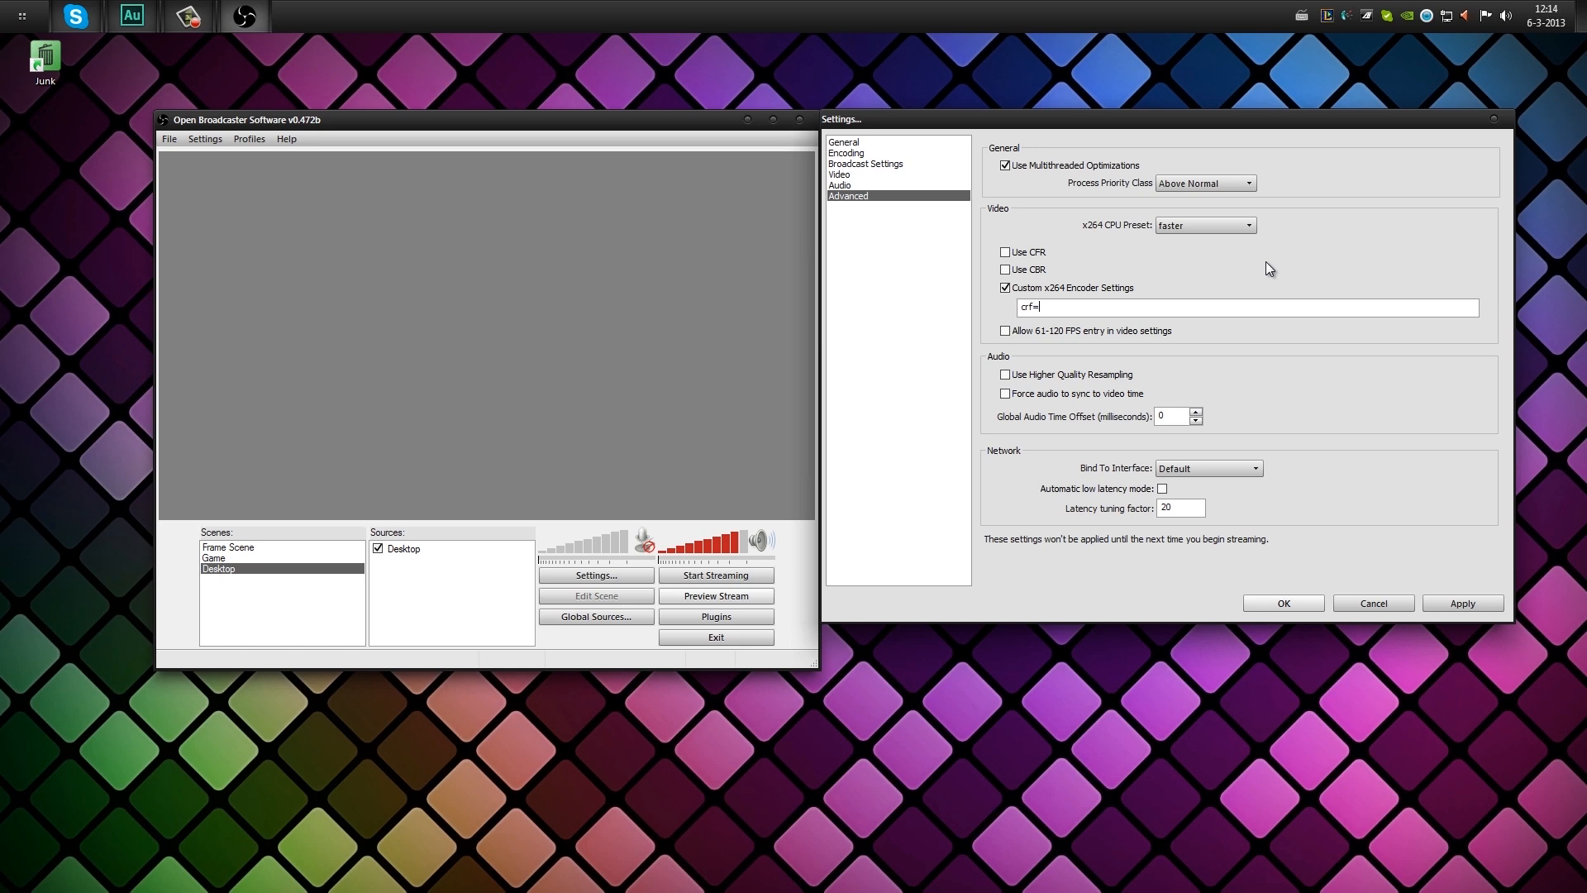
{"action": "type", "text": "18"}
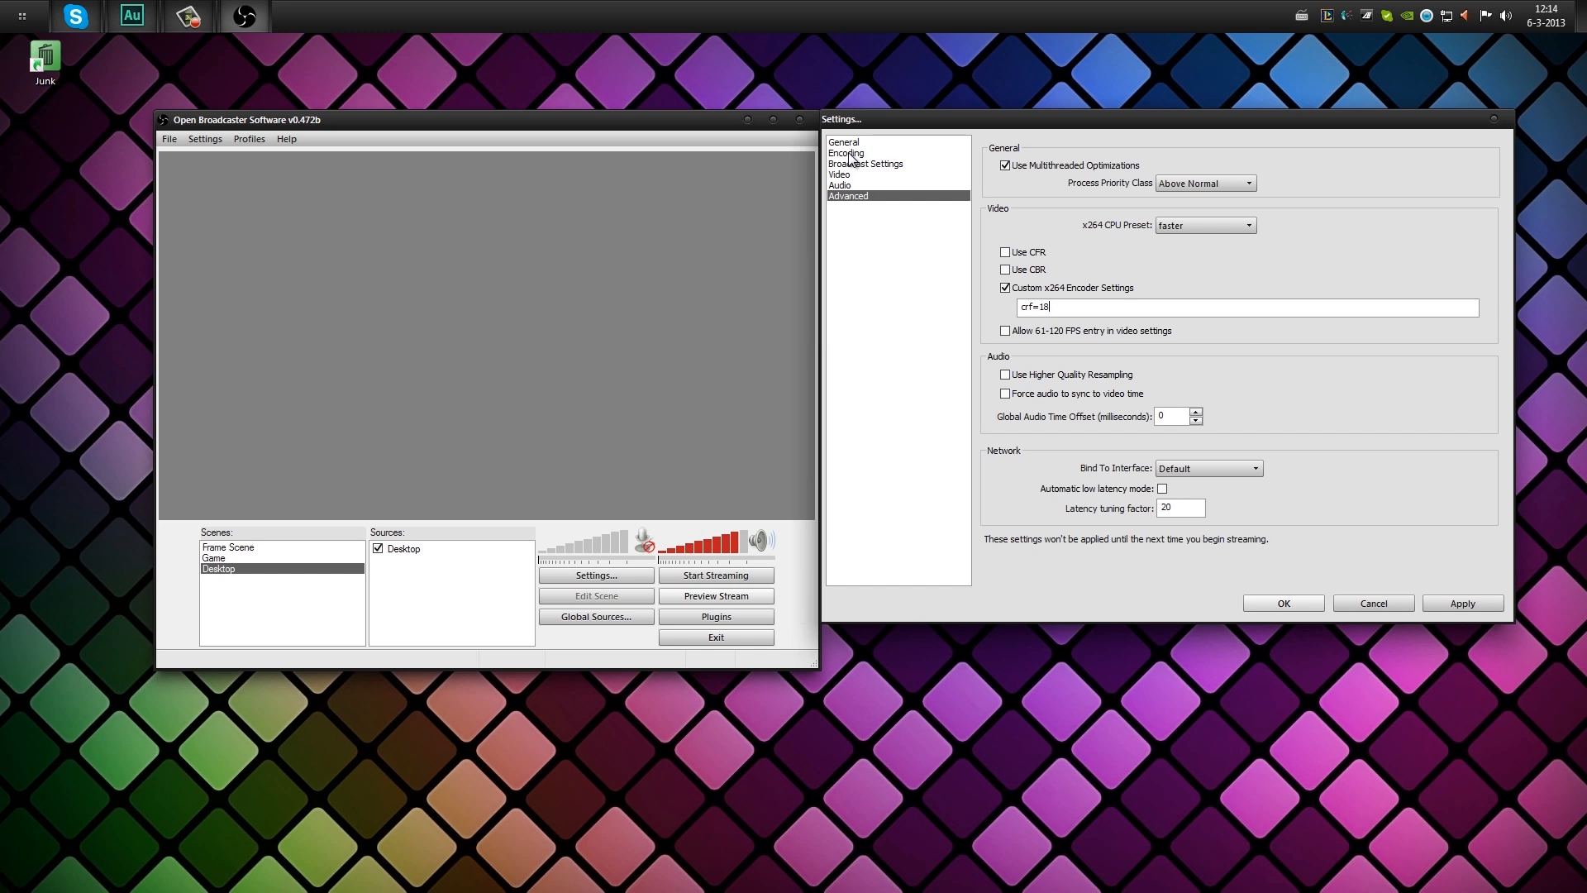
{"action": "mouse_move", "coordinate": [919, 130]}
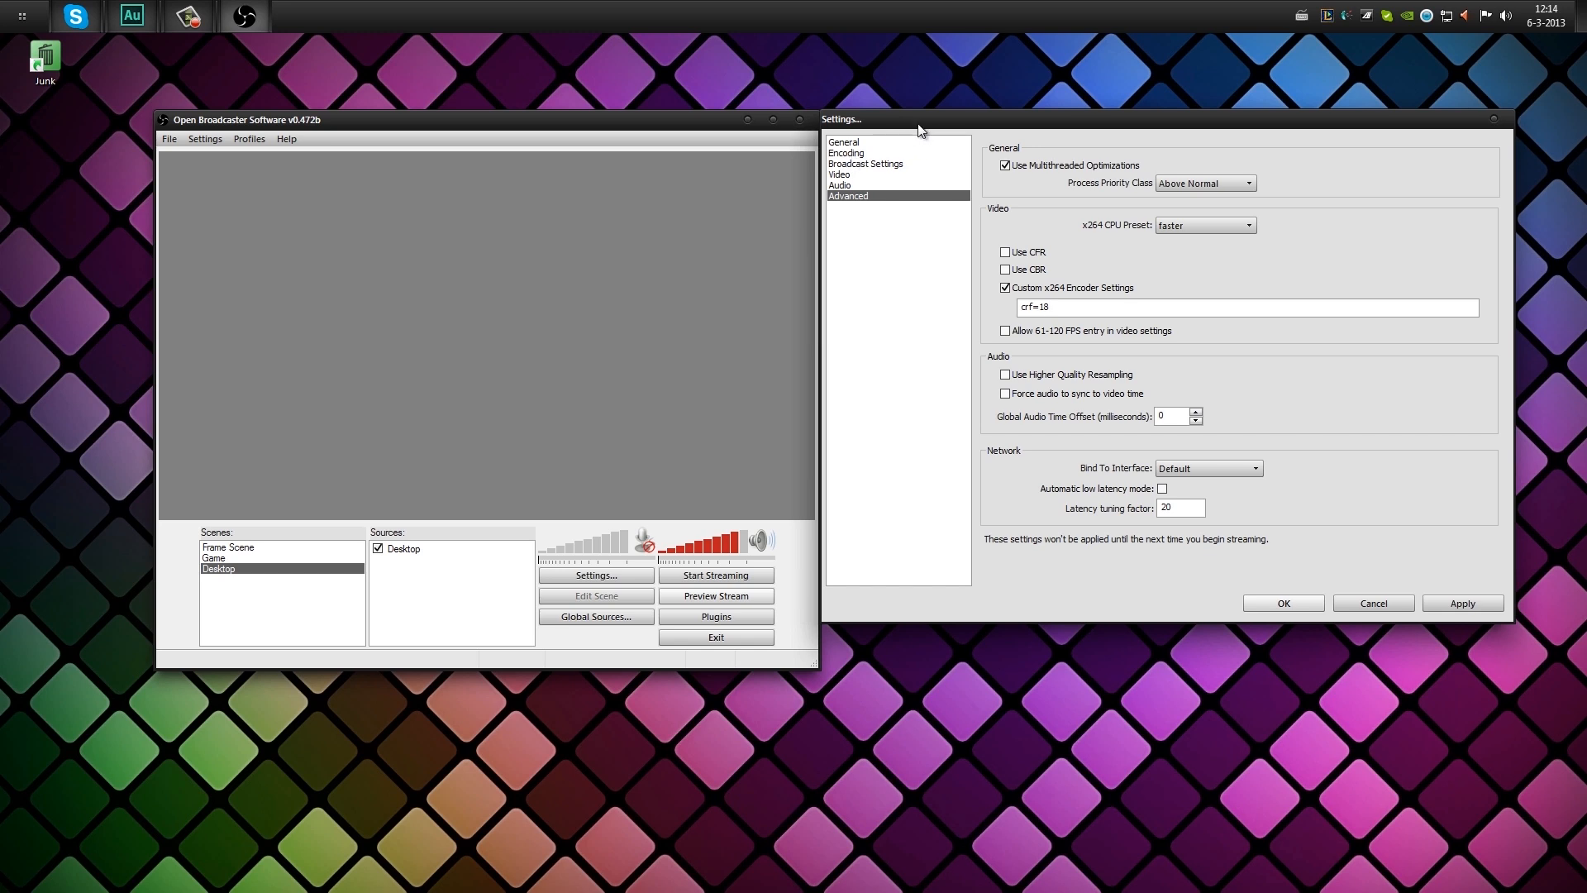
{"action": "mouse_move", "coordinate": [912, 181]}
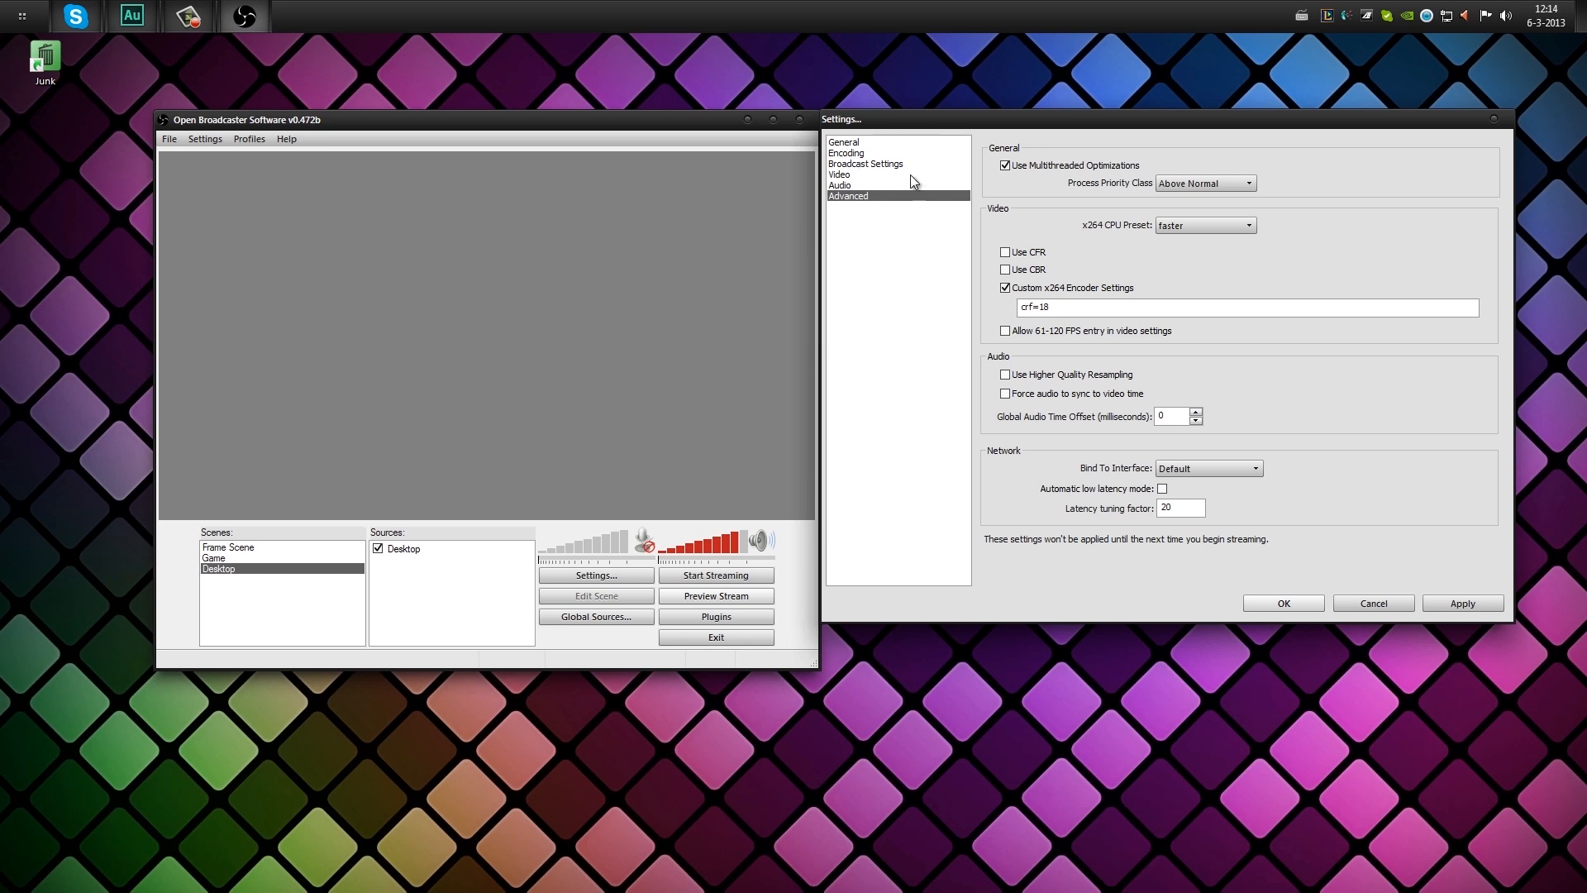
{"action": "mouse_move", "coordinate": [911, 212]}
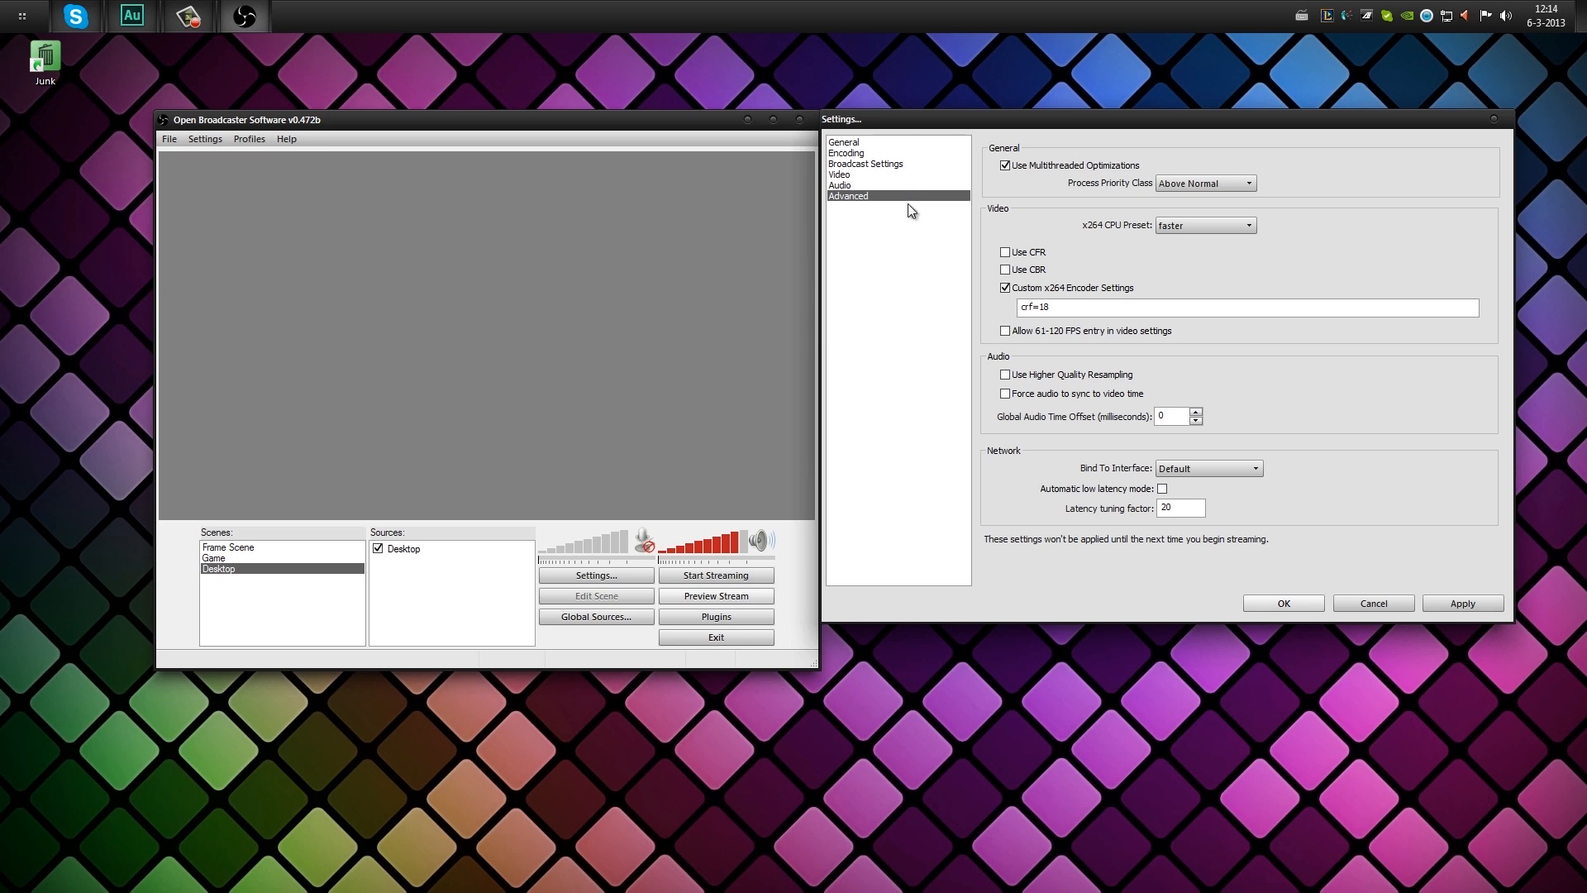
{"action": "mouse_move", "coordinate": [1279, 337]}
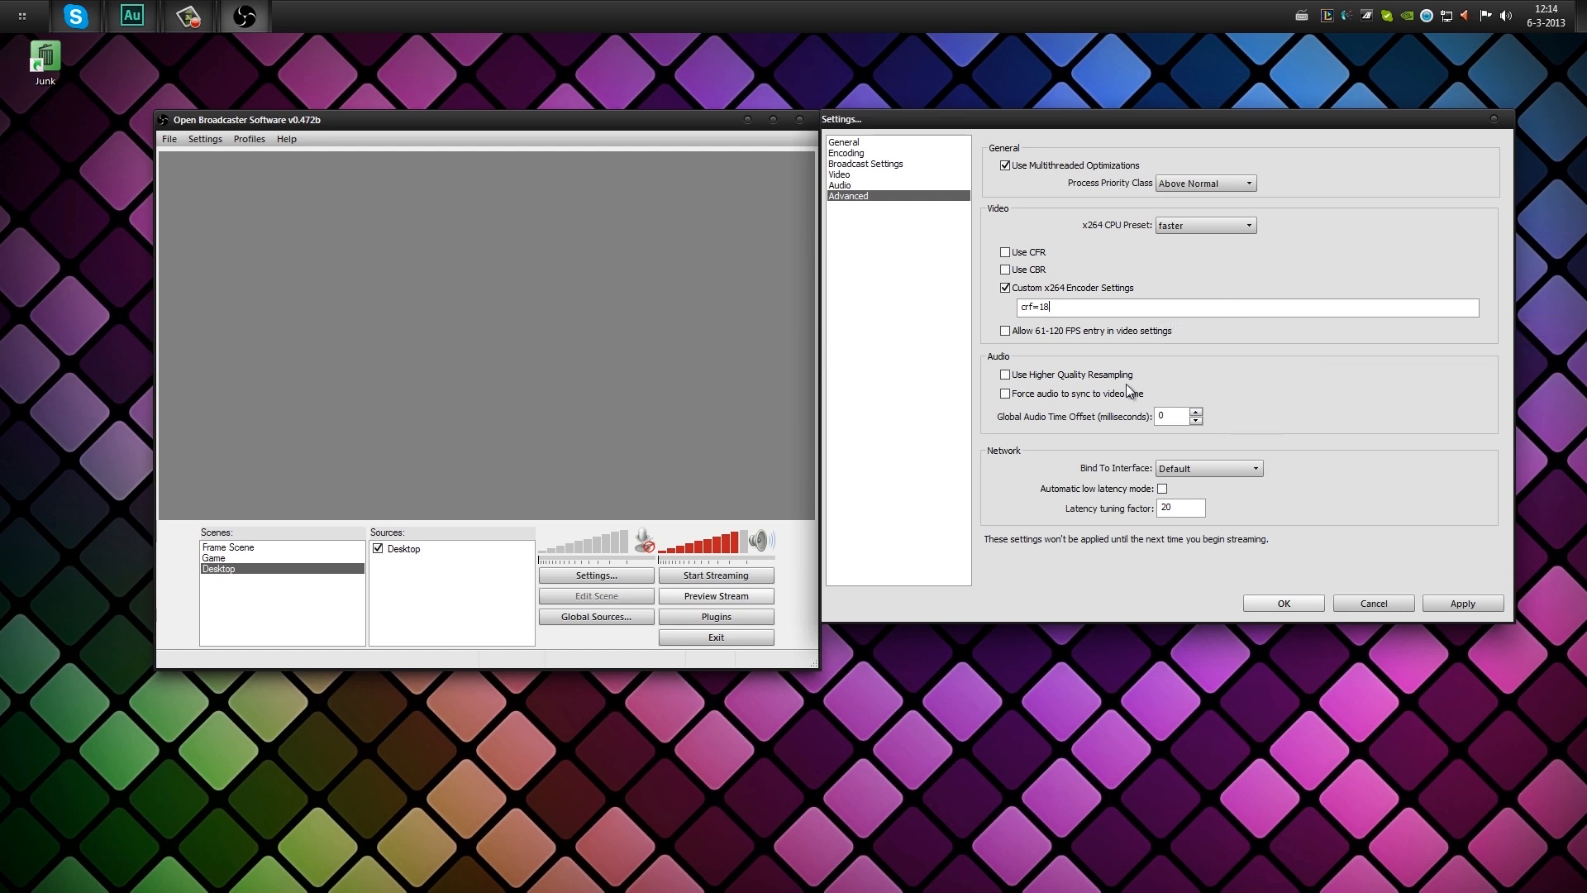
{"action": "mouse_move", "coordinate": [1111, 410]}
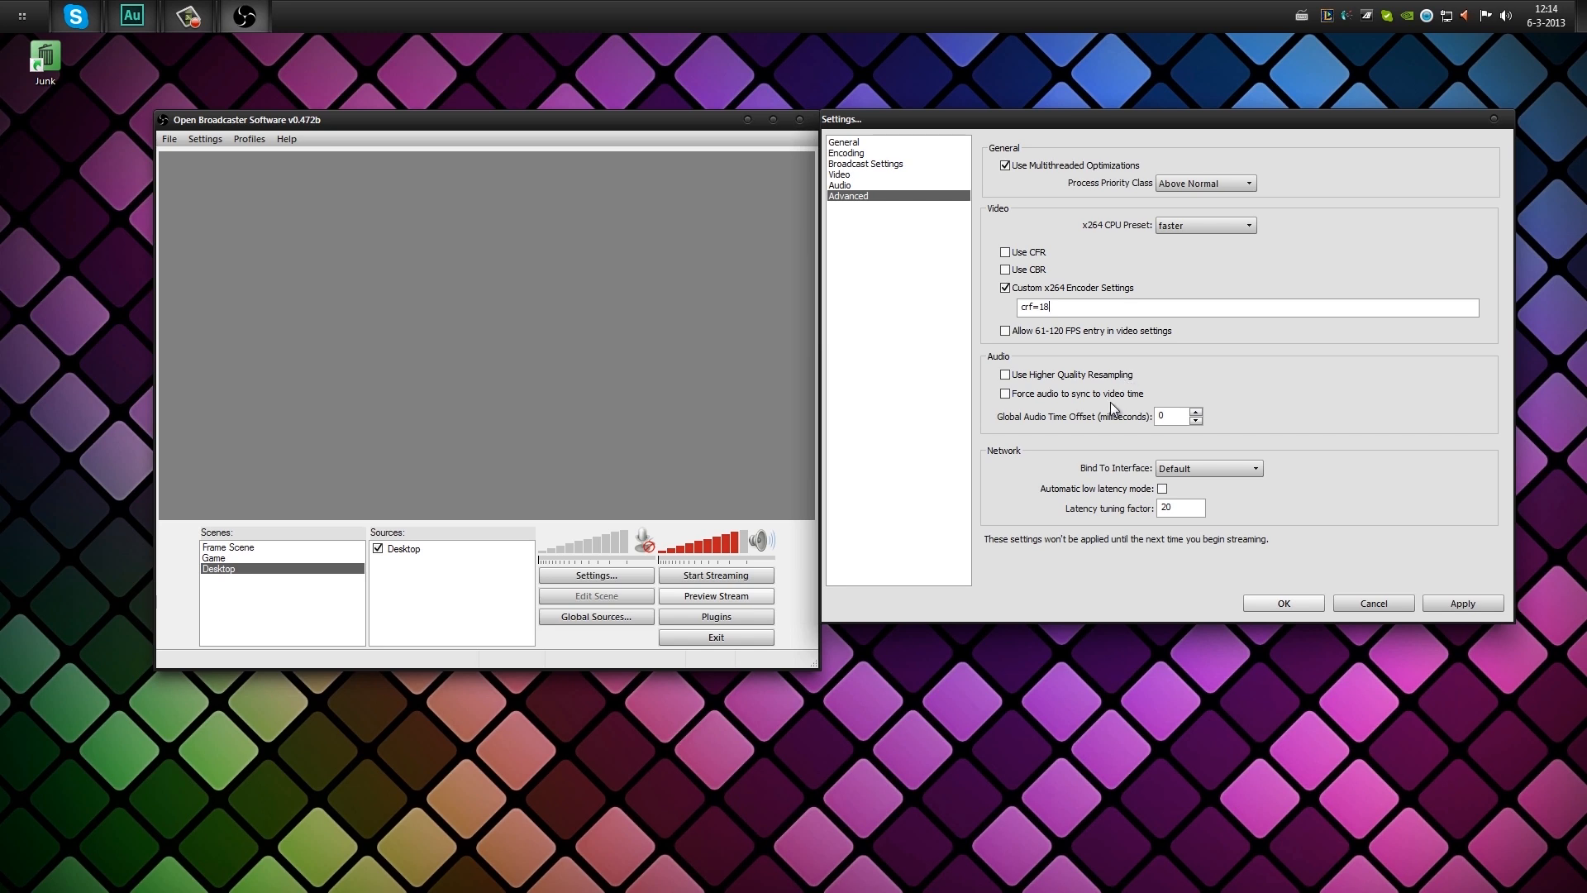
{"action": "mouse_move", "coordinate": [1020, 405]}
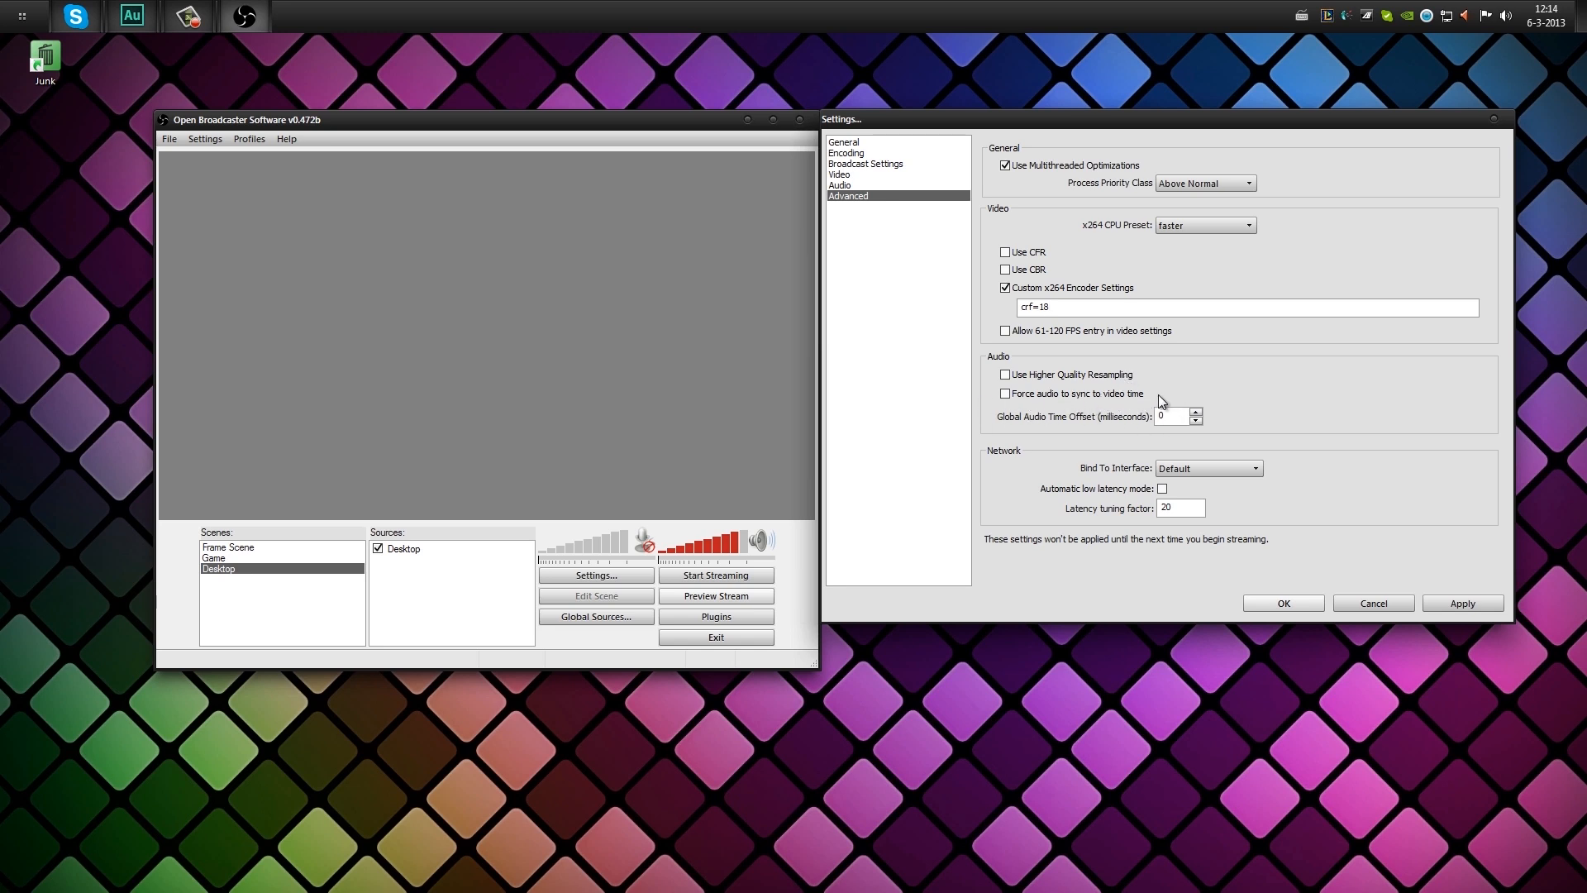
{"action": "mouse_move", "coordinate": [1456, 563]}
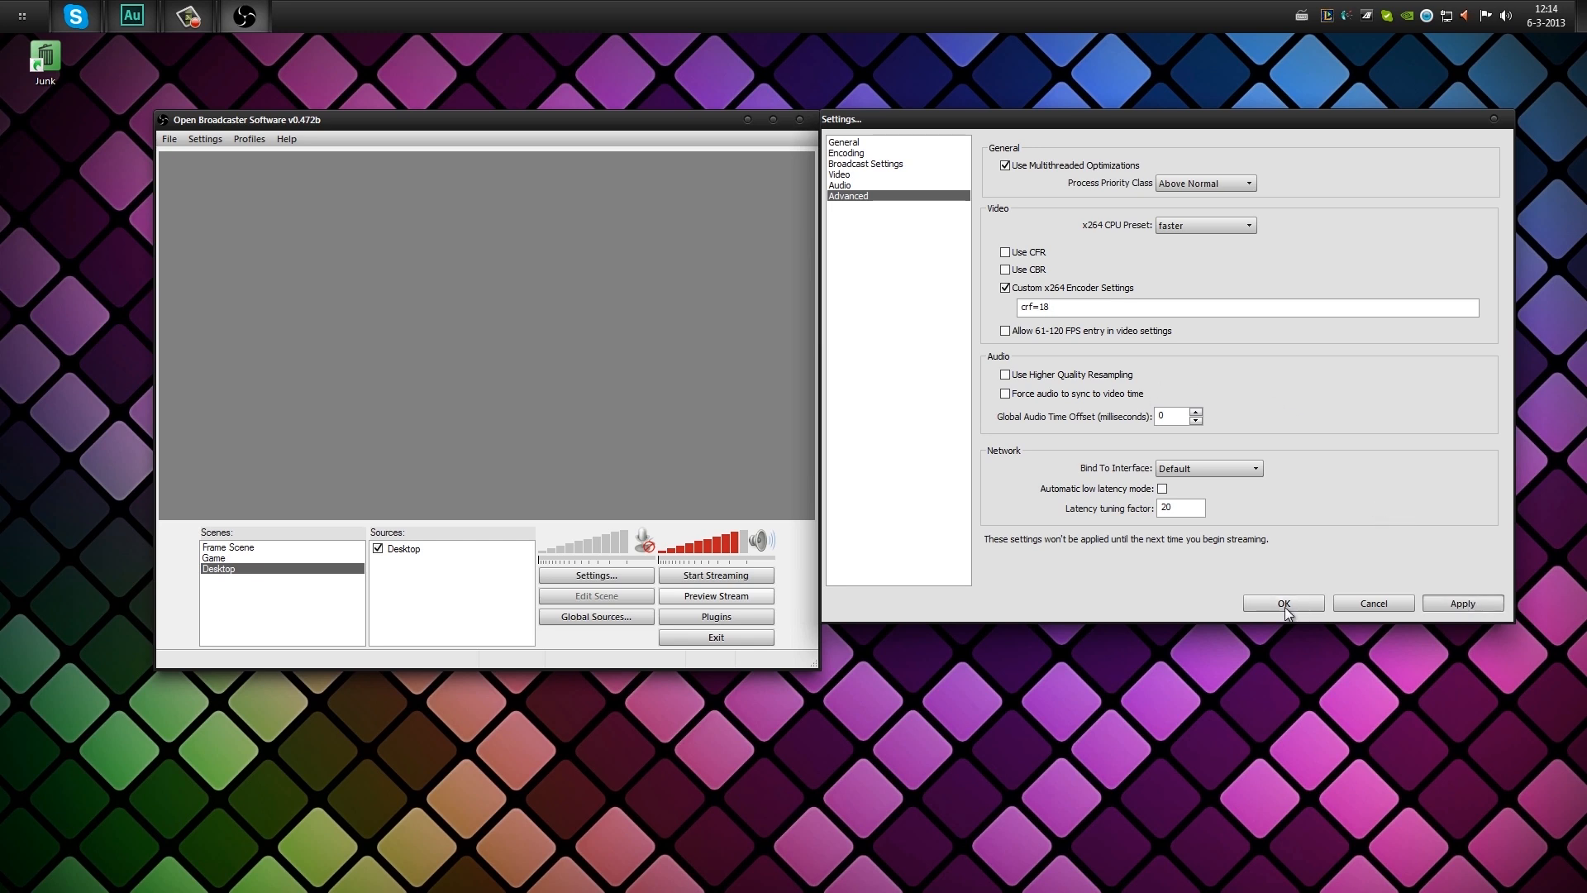
Save Settings with OK, then add a scene named LoLreplay from the Scenes list.
{"action": "left_click", "coordinate": [1282, 603]}
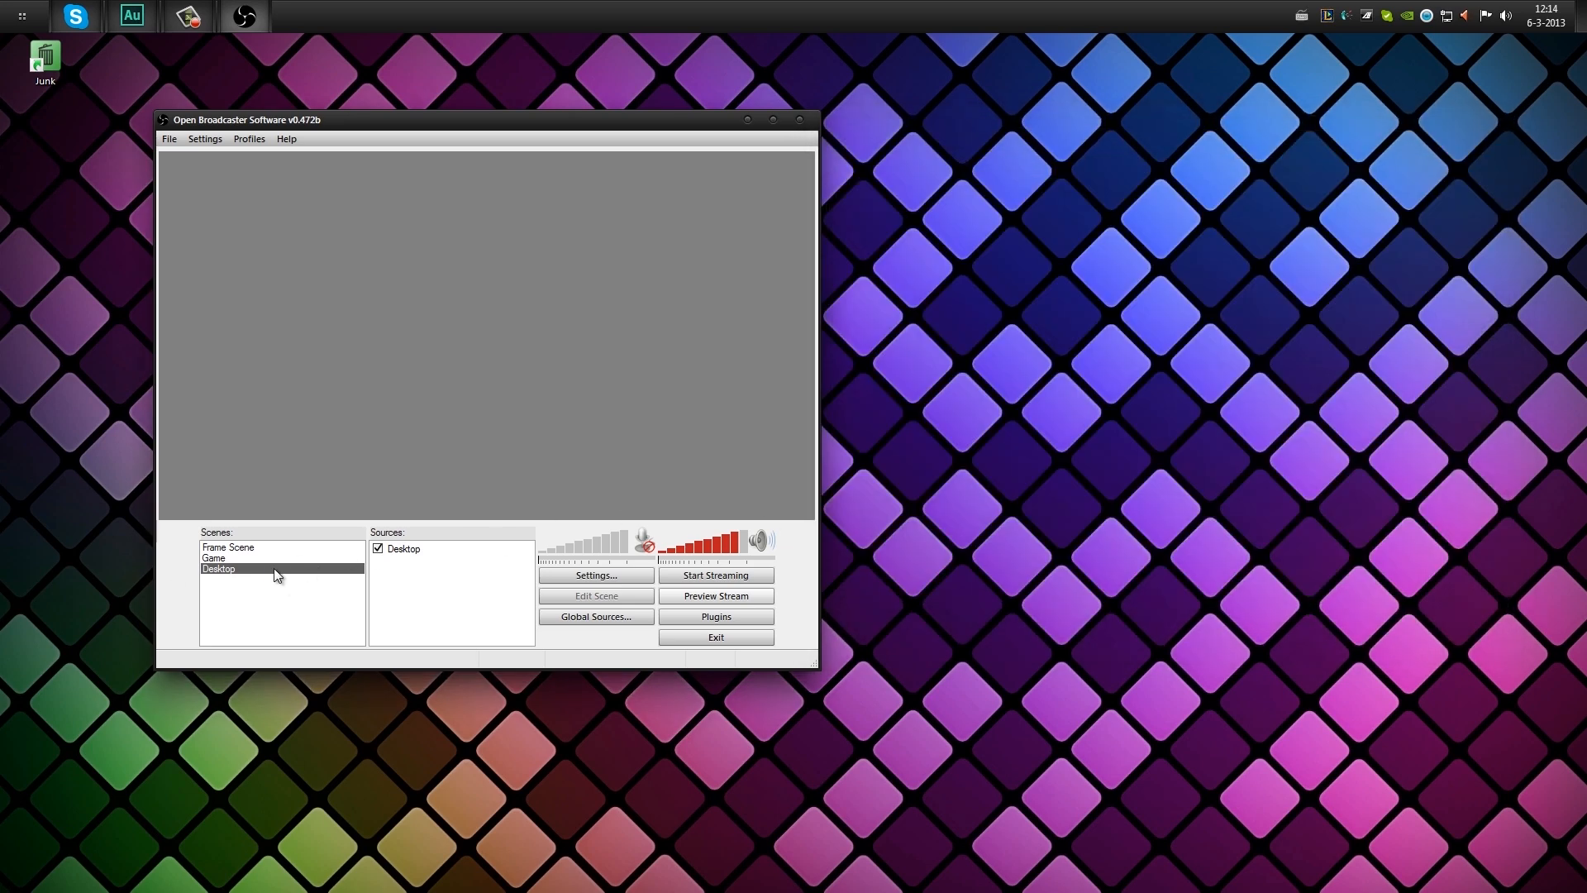
{"action": "mouse_move", "coordinate": [306, 557]}
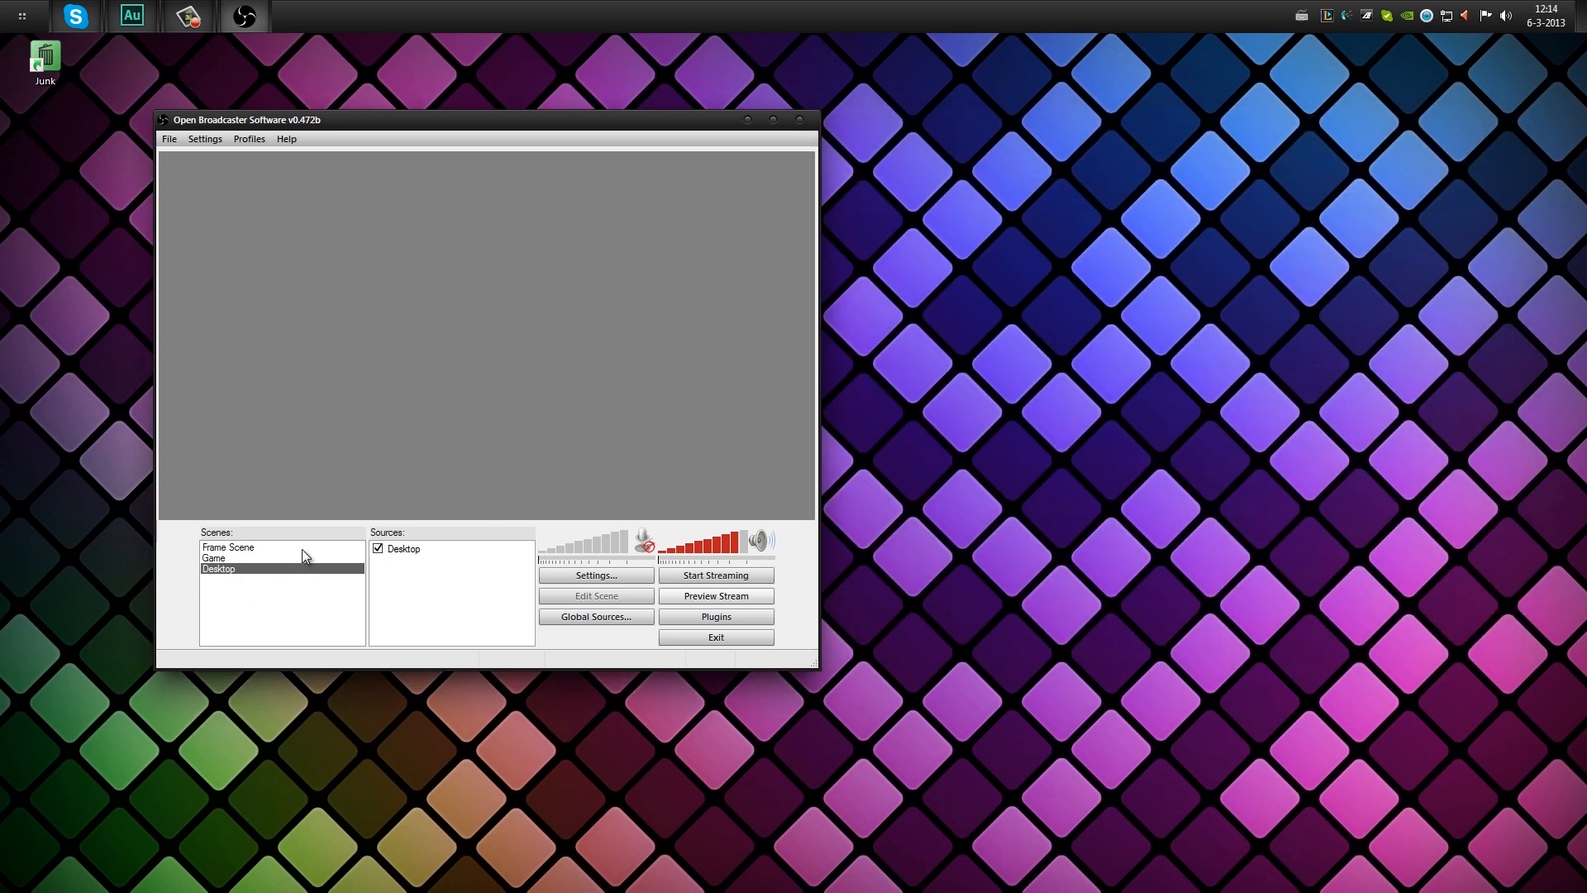
{"action": "mouse_move", "coordinate": [226, 555]}
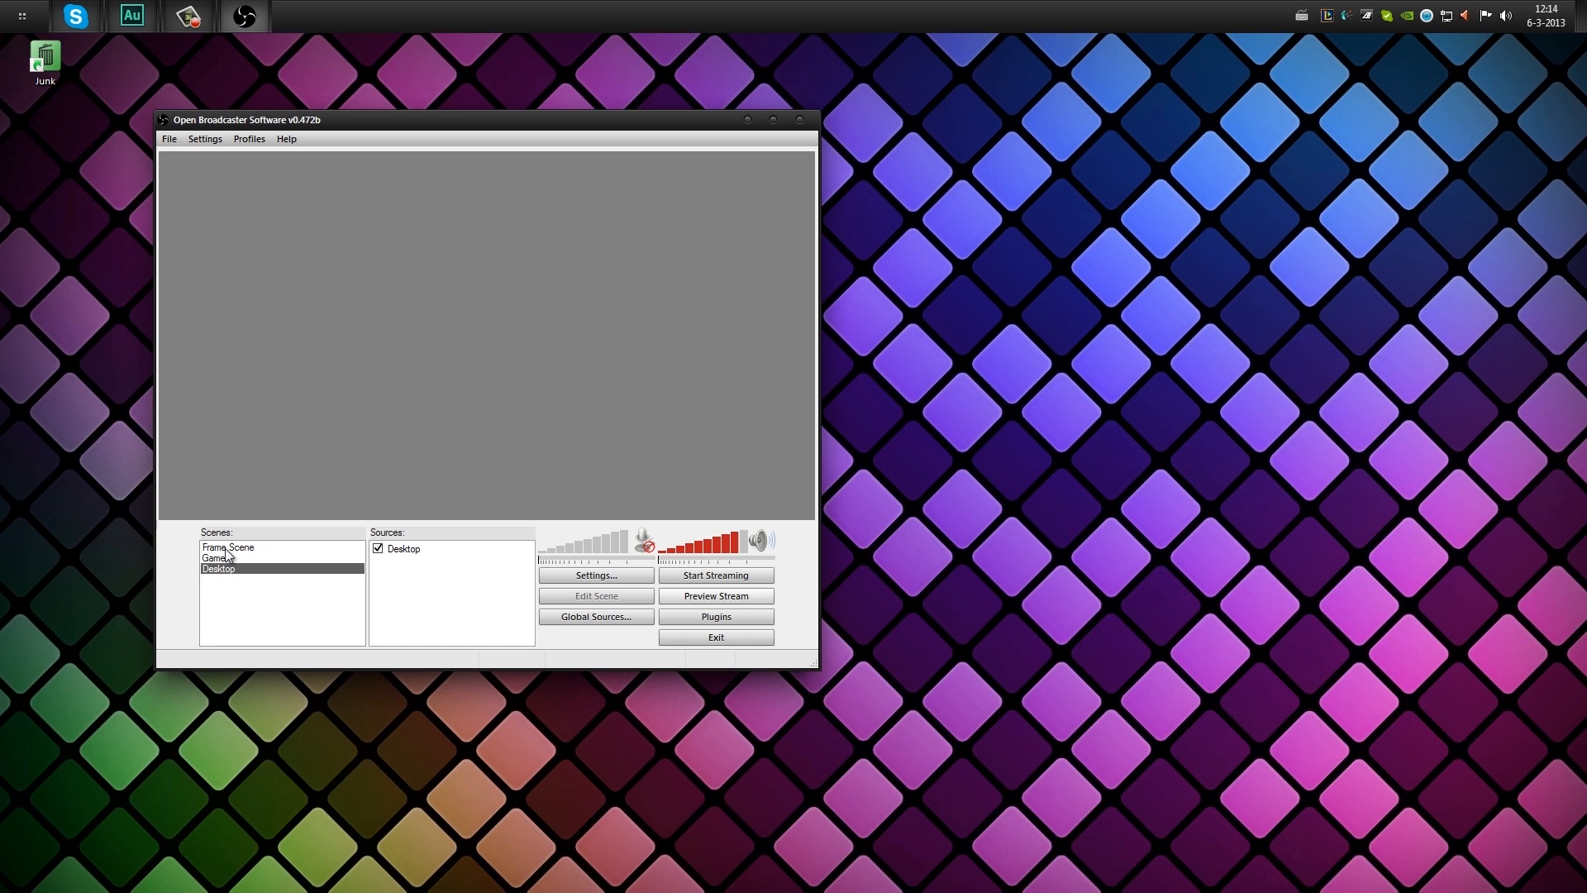
{"action": "mouse_move", "coordinate": [272, 612]}
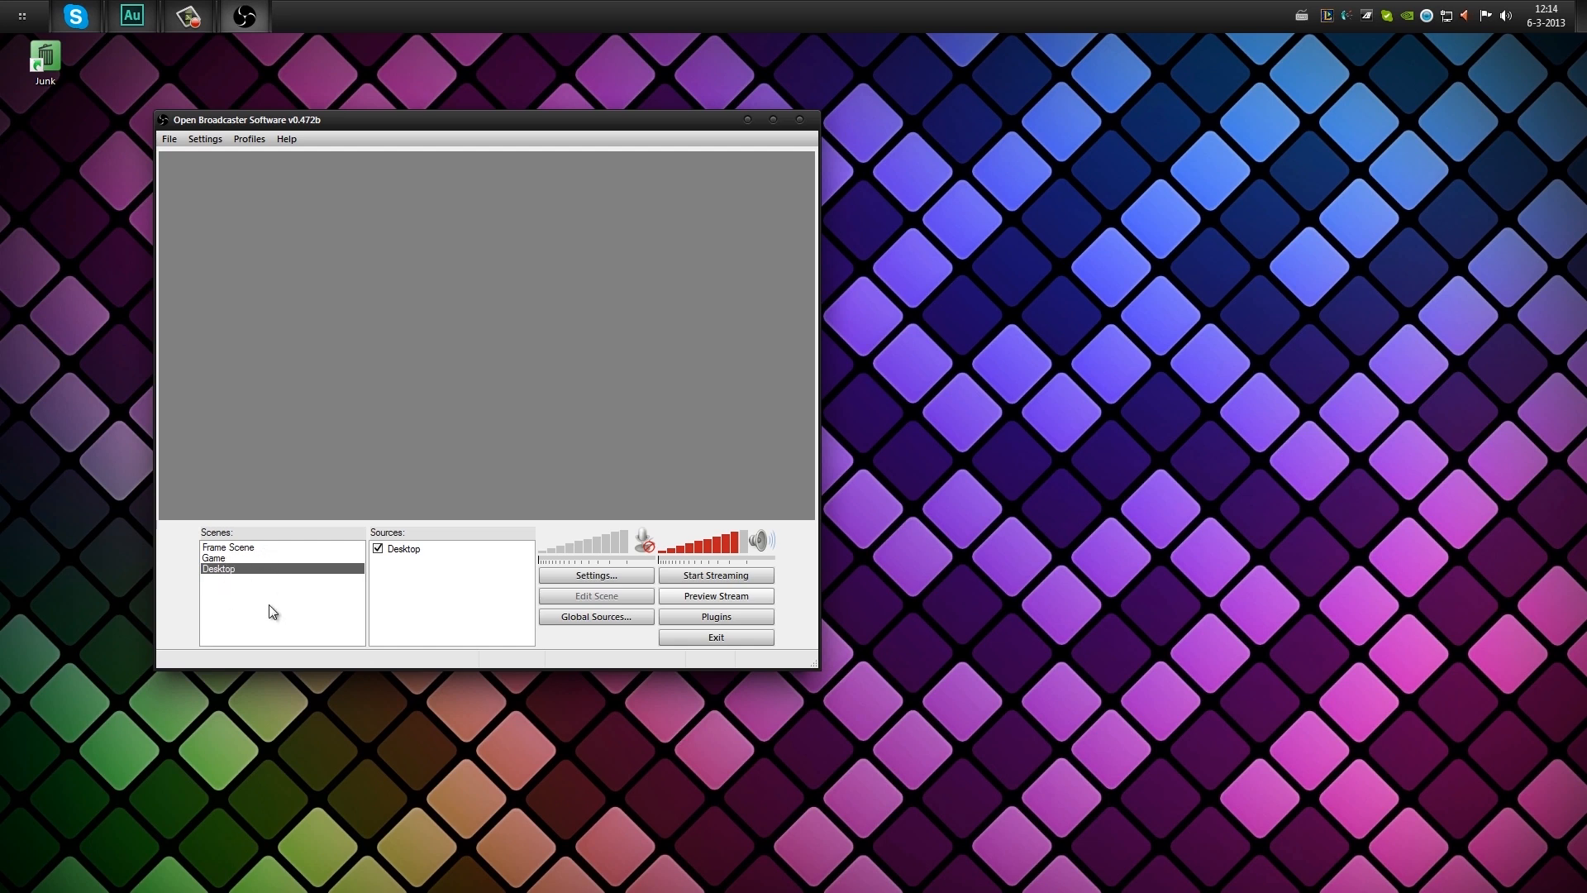
{"action": "right_click", "coordinate": [274, 609]}
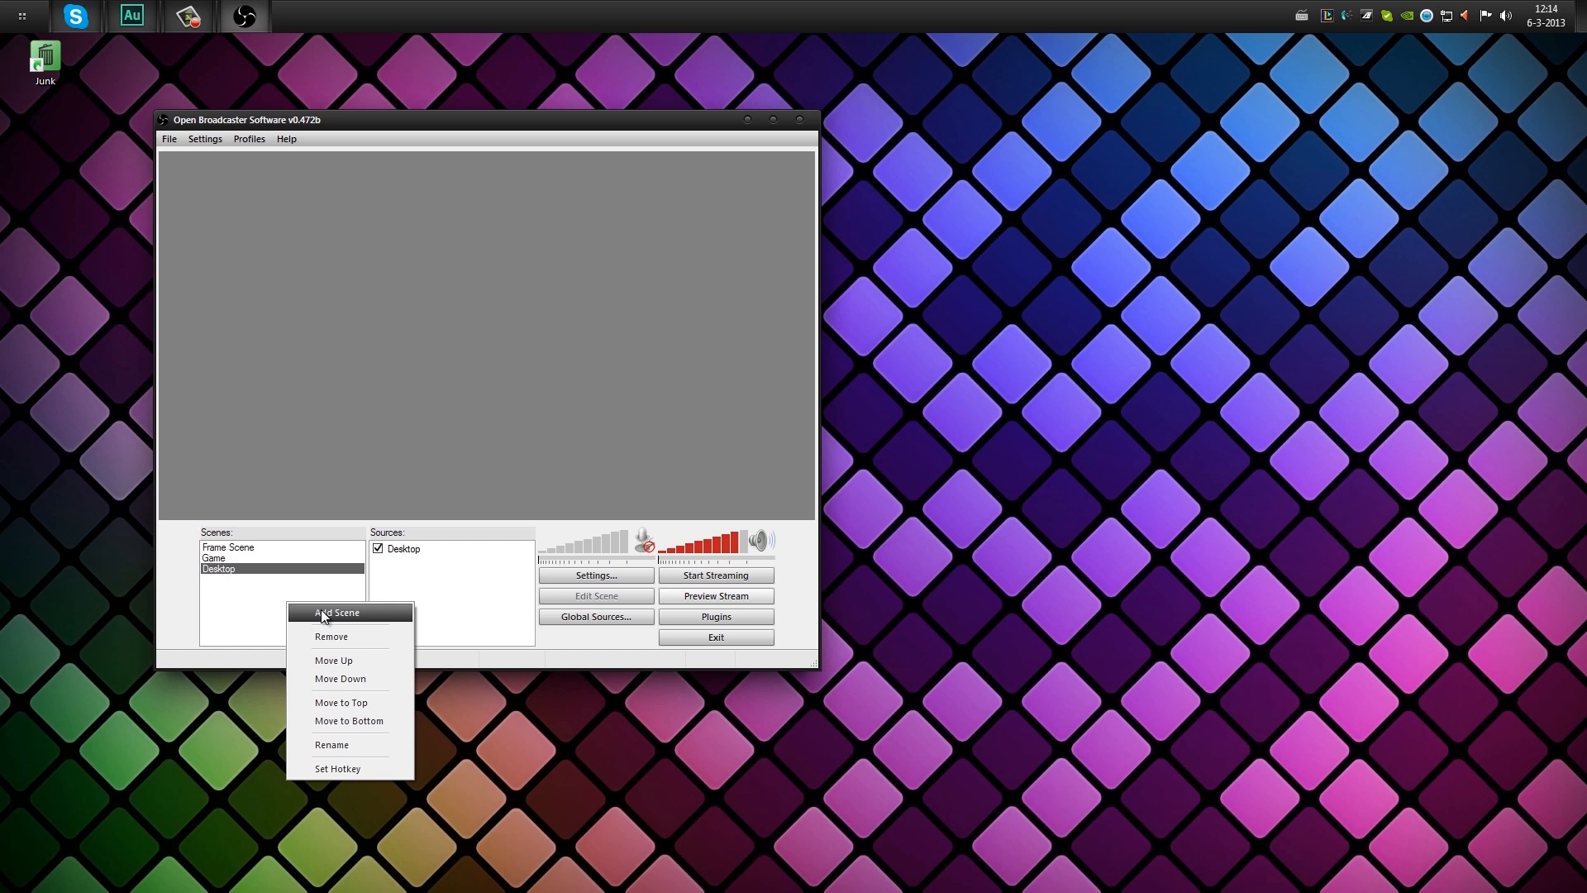
{"action": "left_click", "coordinate": [337, 612]}
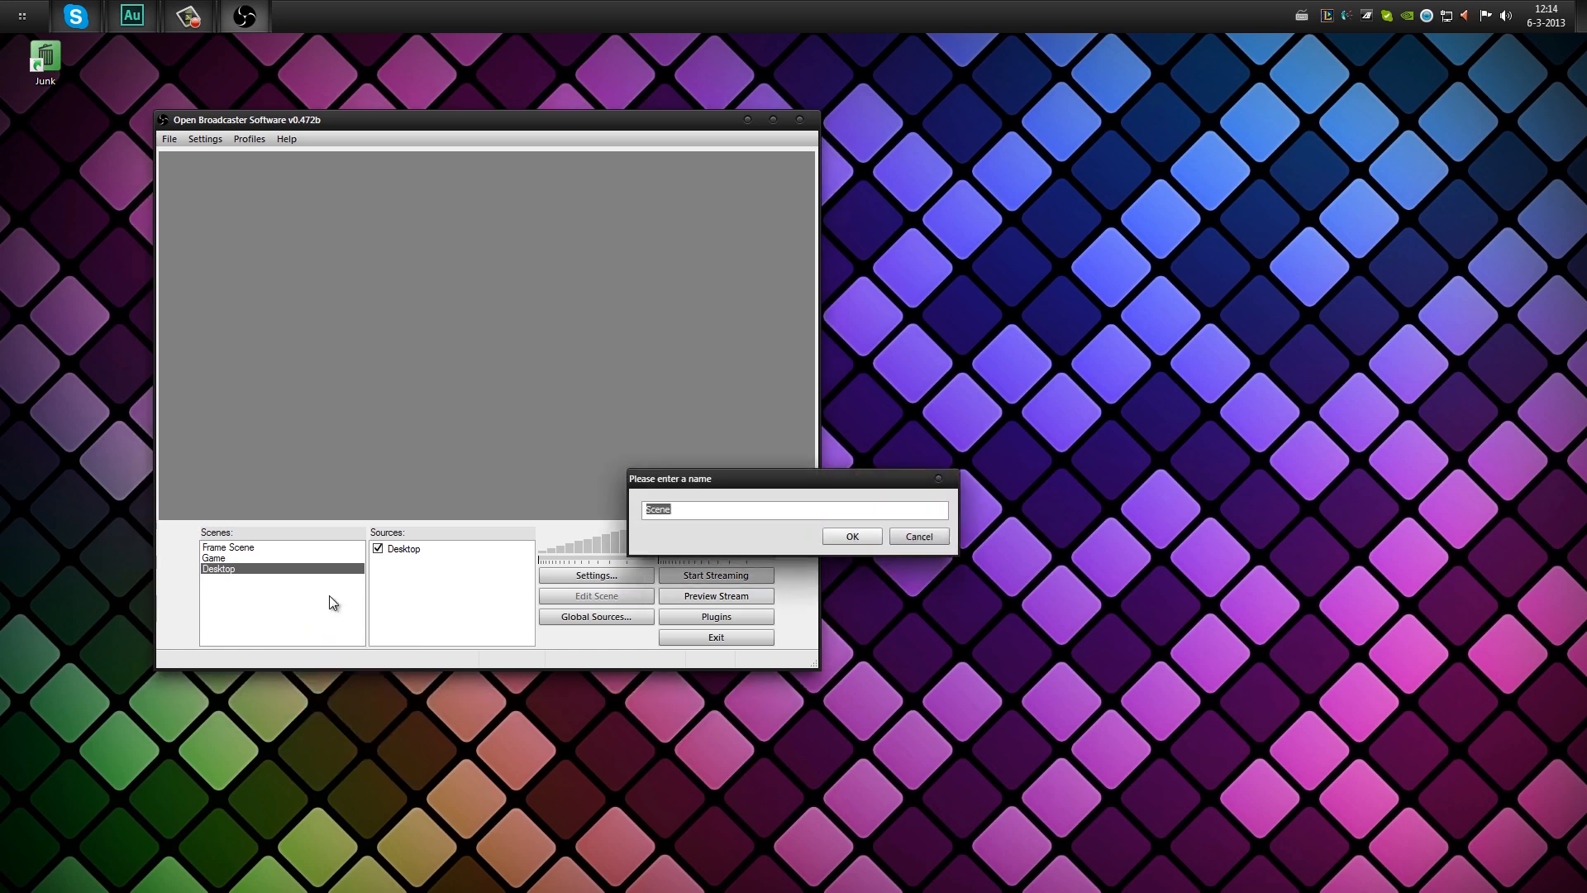
{"action": "mouse_move", "coordinate": [348, 540]}
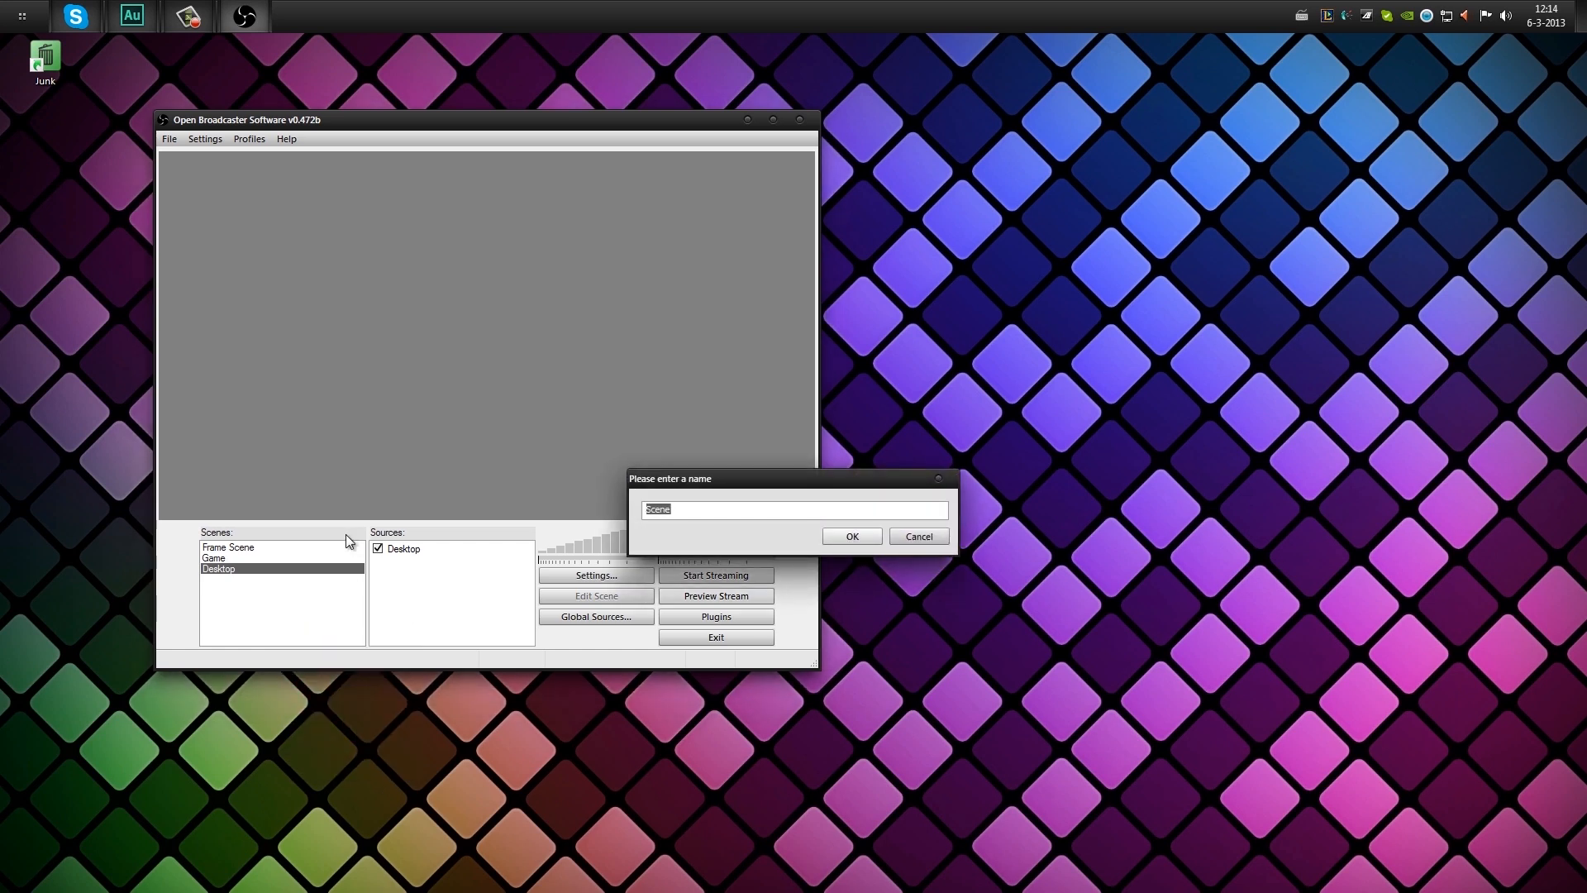
{"action": "type", "text": "LoLrepla"}
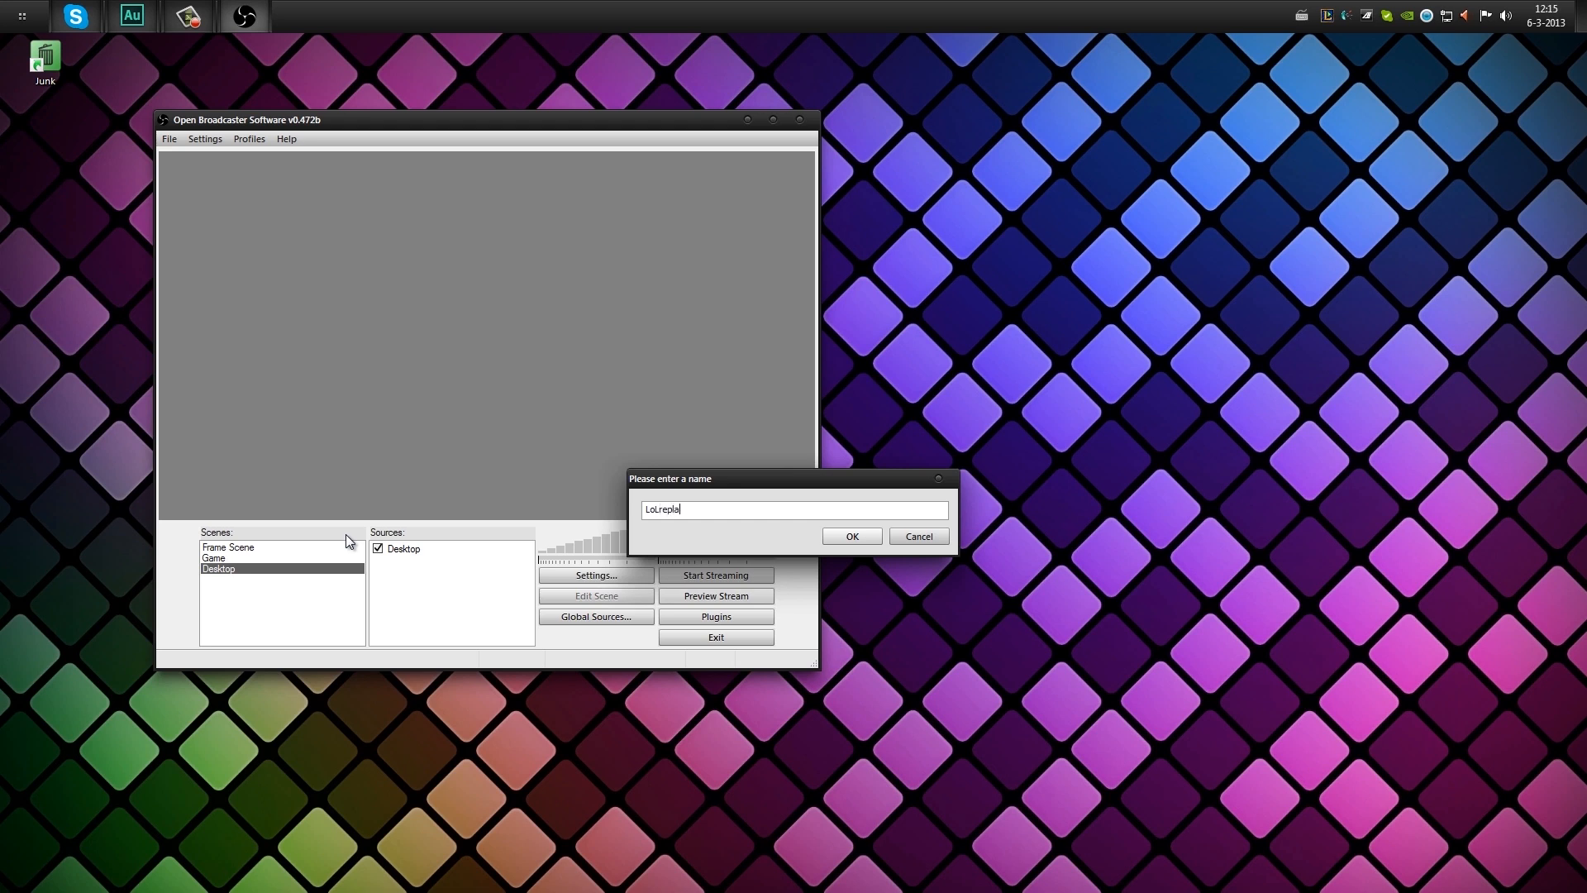
{"action": "type", "text": "y"}
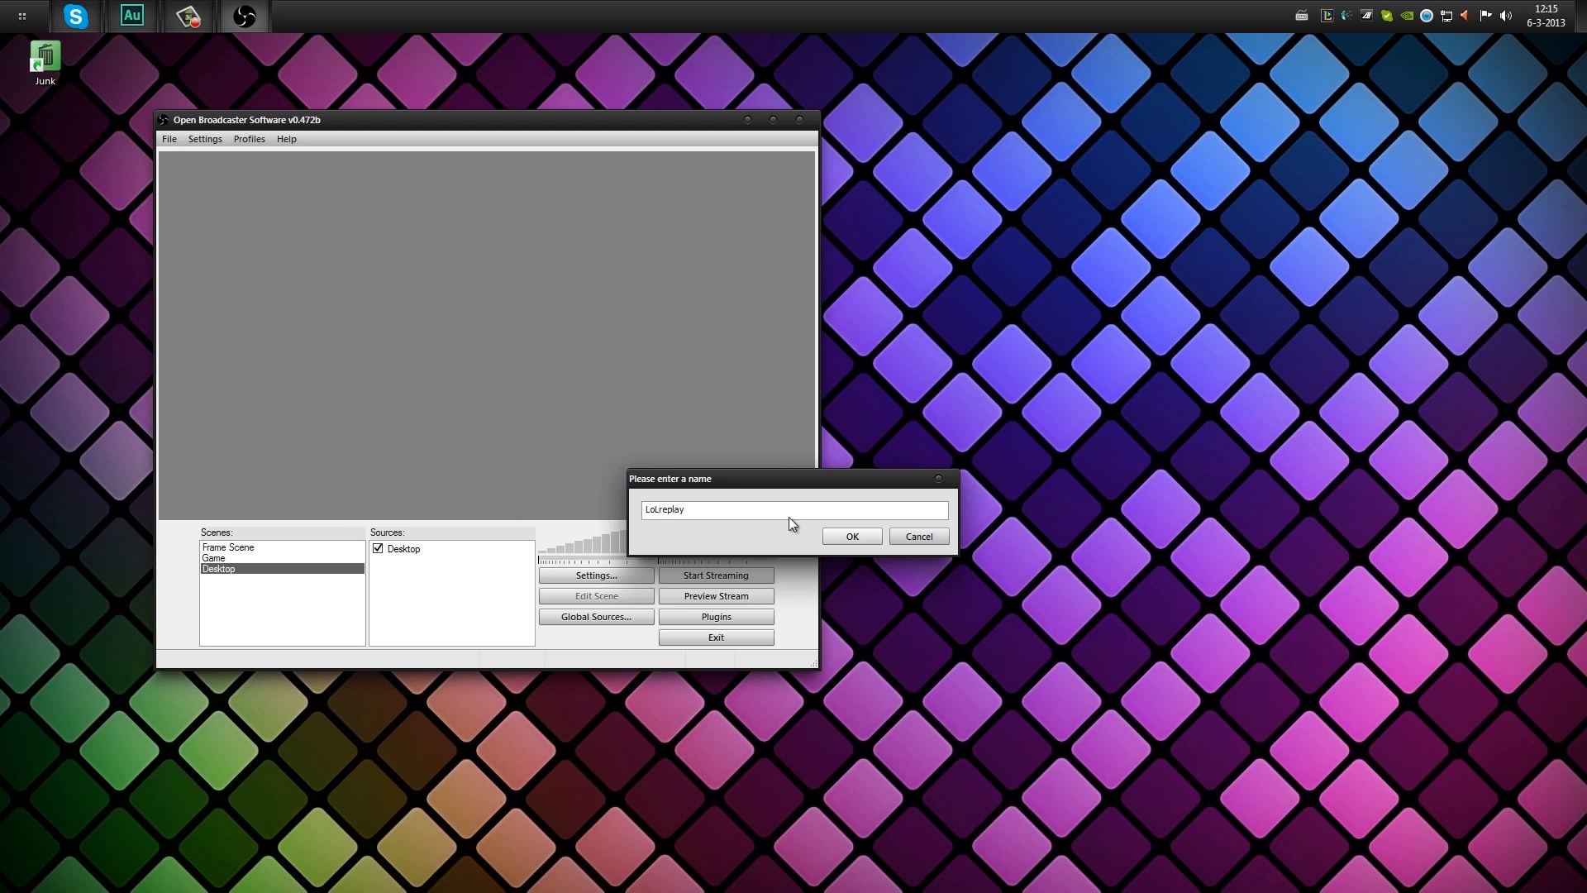
{"action": "left_click", "coordinate": [849, 536]}
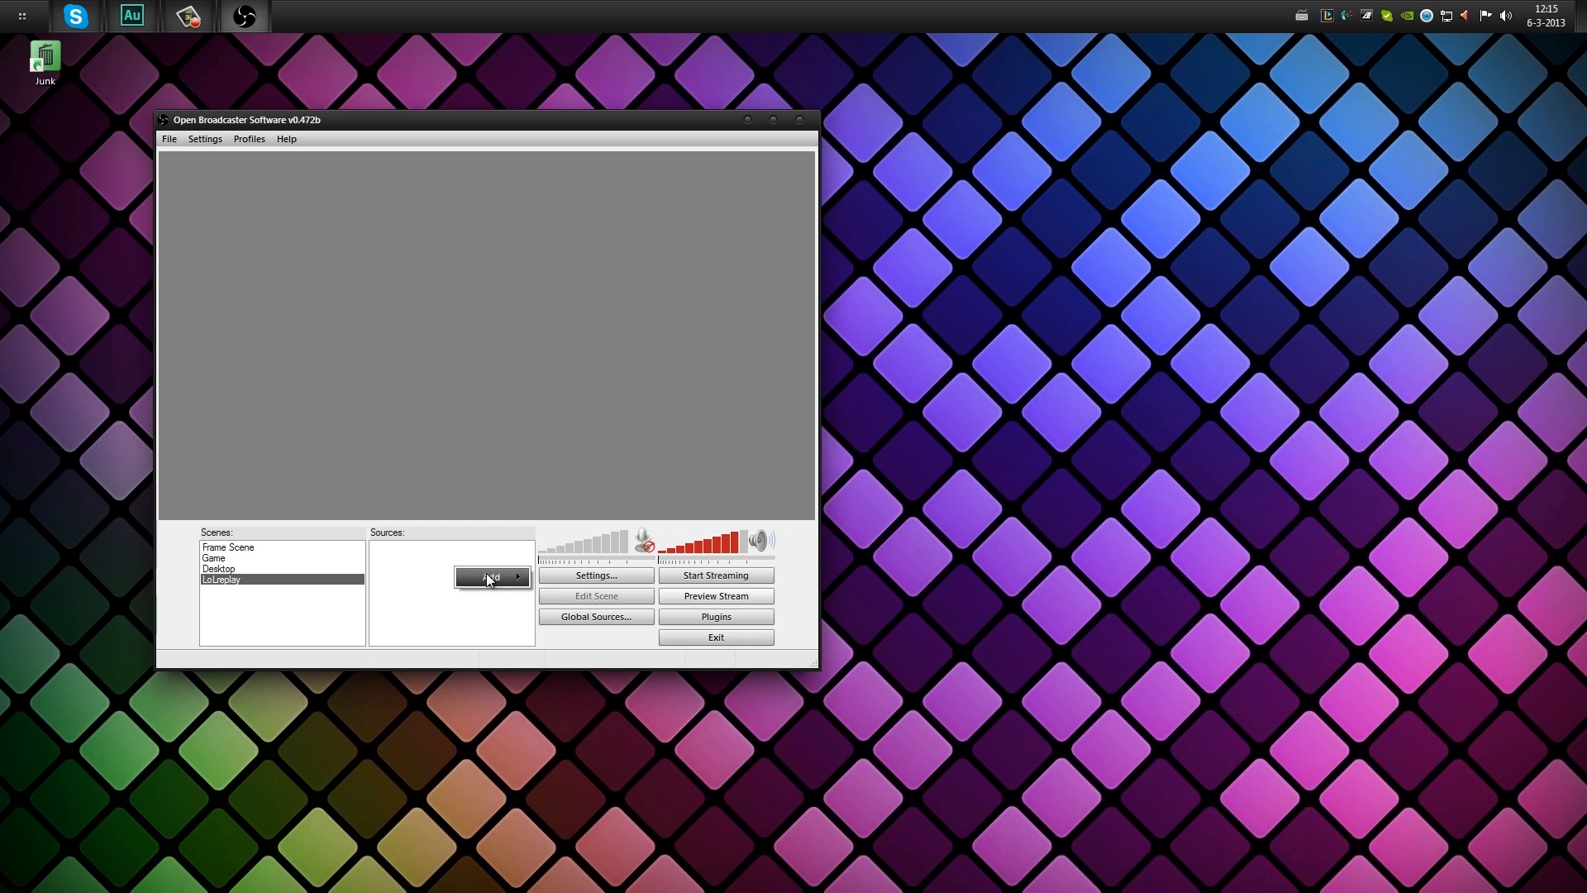
Switch to the running League replay, then show the add-source menu for LoLreplay.
{"action": "left_click", "coordinate": [491, 577]}
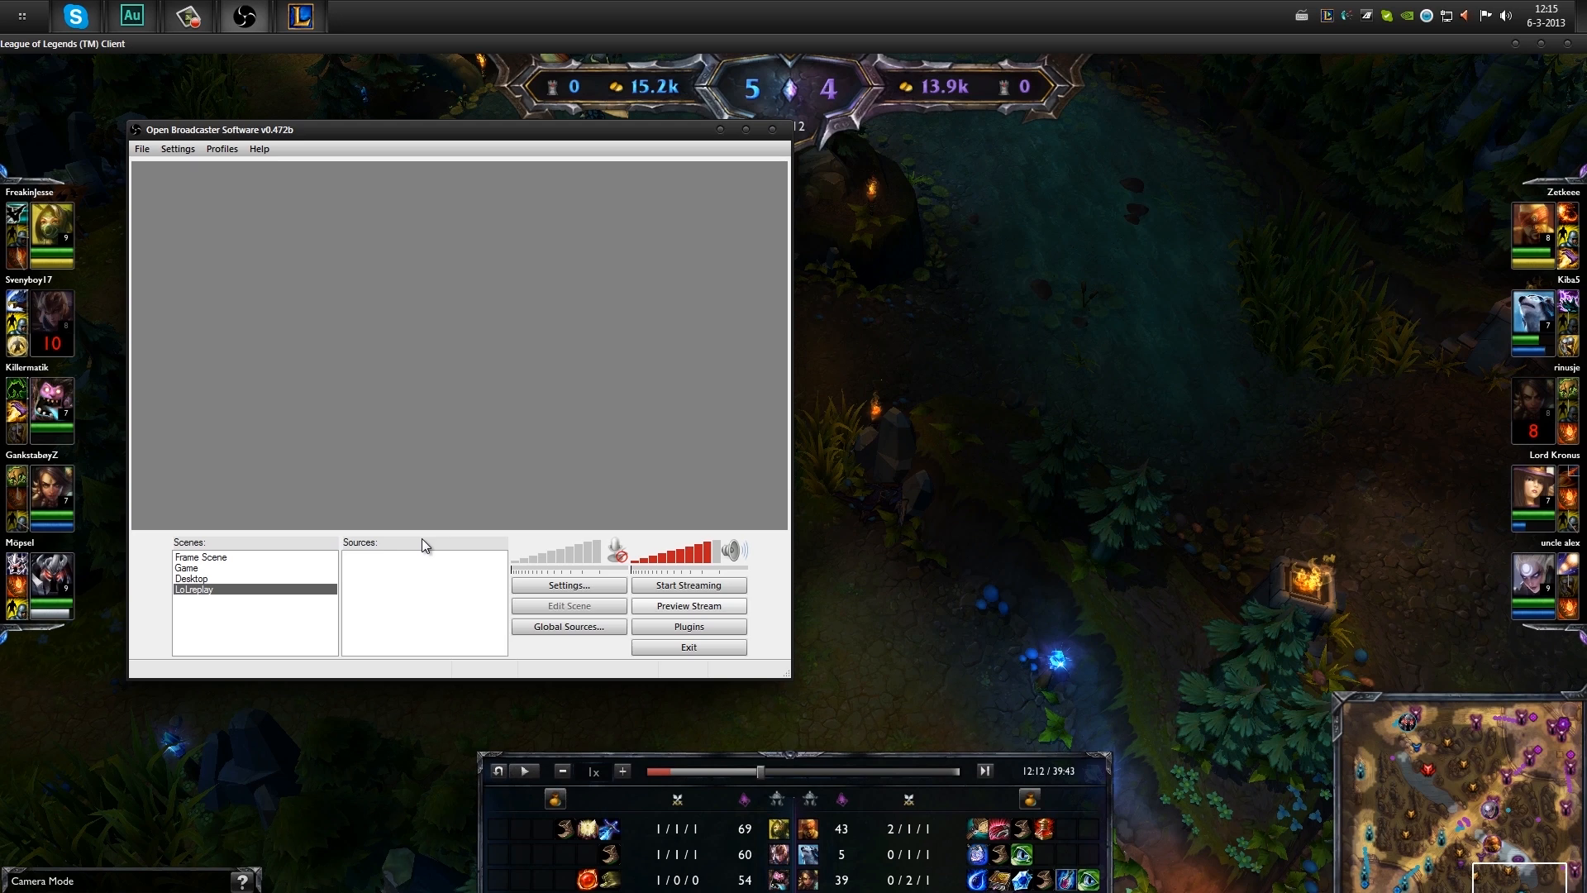
{"action": "mouse_move", "coordinate": [436, 537]}
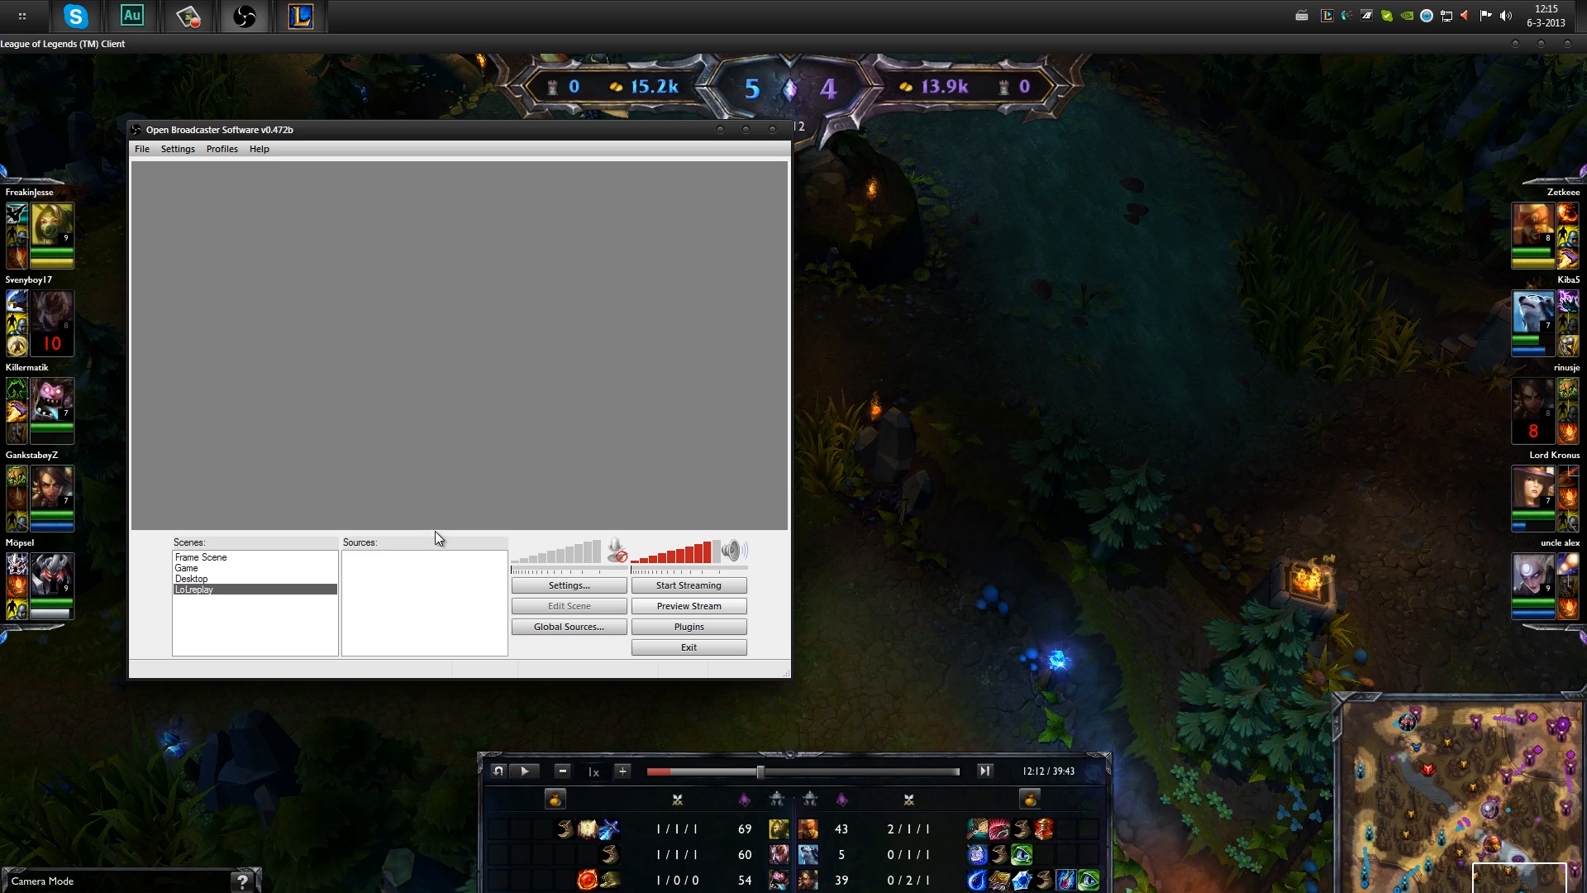
{"action": "mouse_move", "coordinate": [514, 581]}
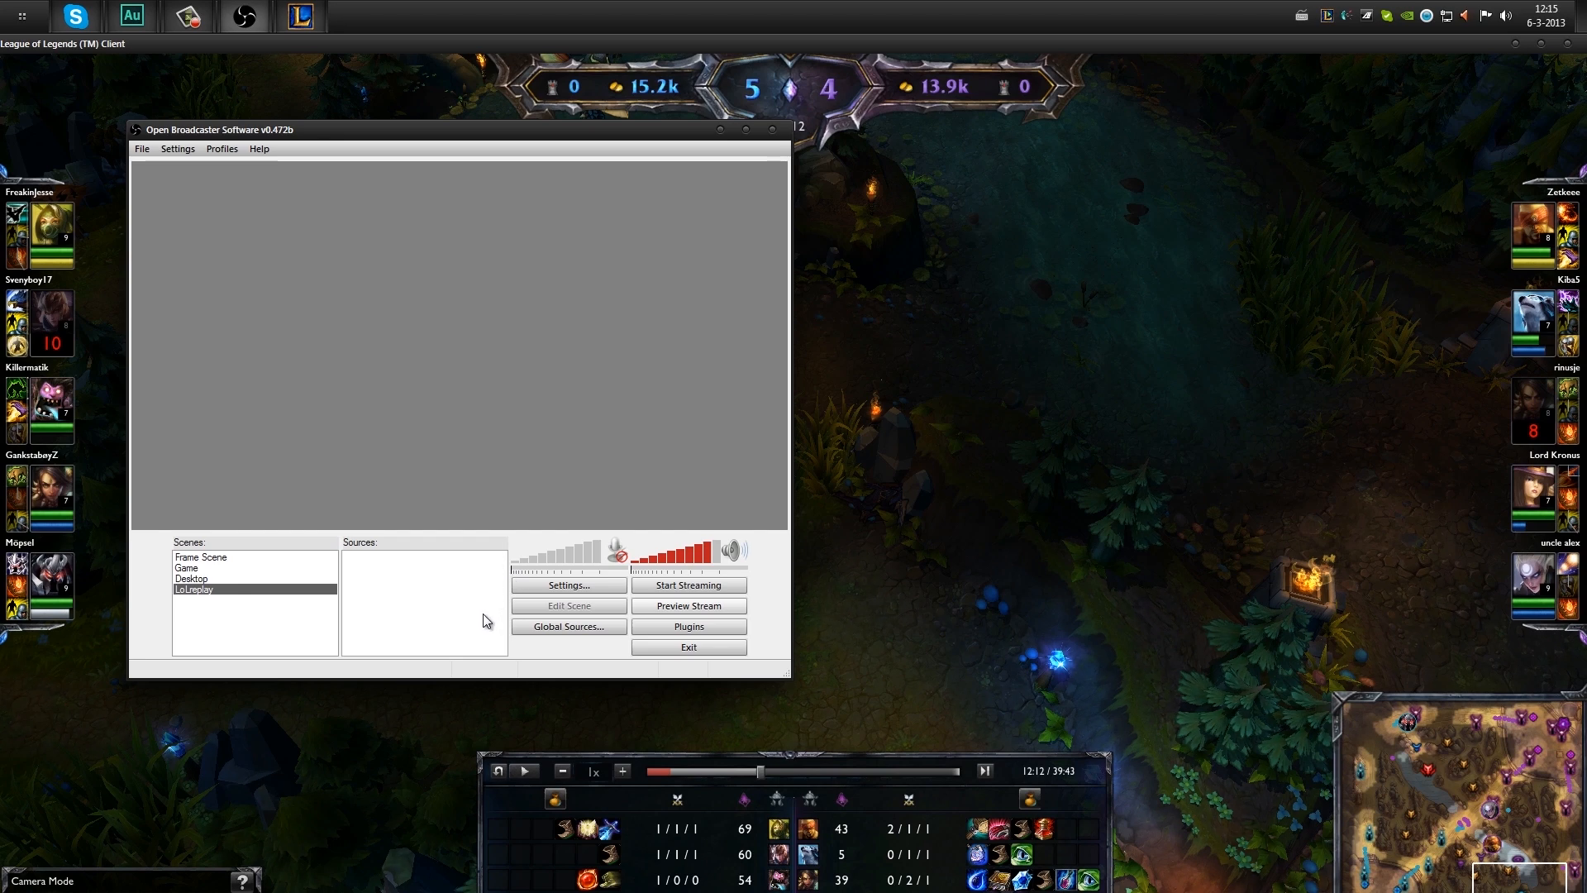
{"action": "mouse_move", "coordinate": [420, 615]}
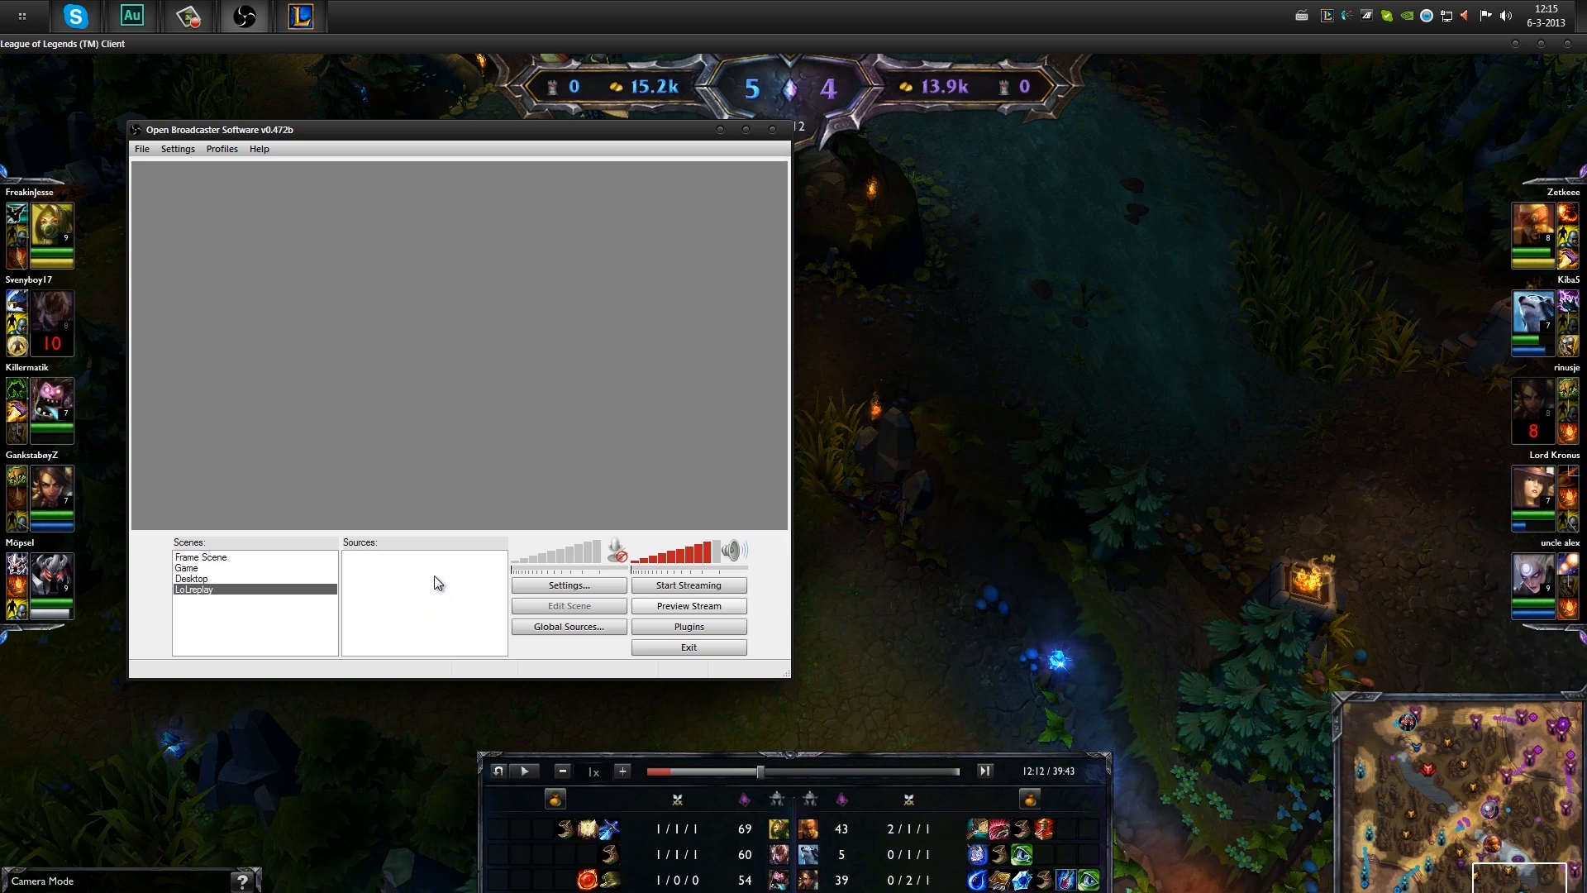
{"action": "right_click", "coordinate": [425, 582]}
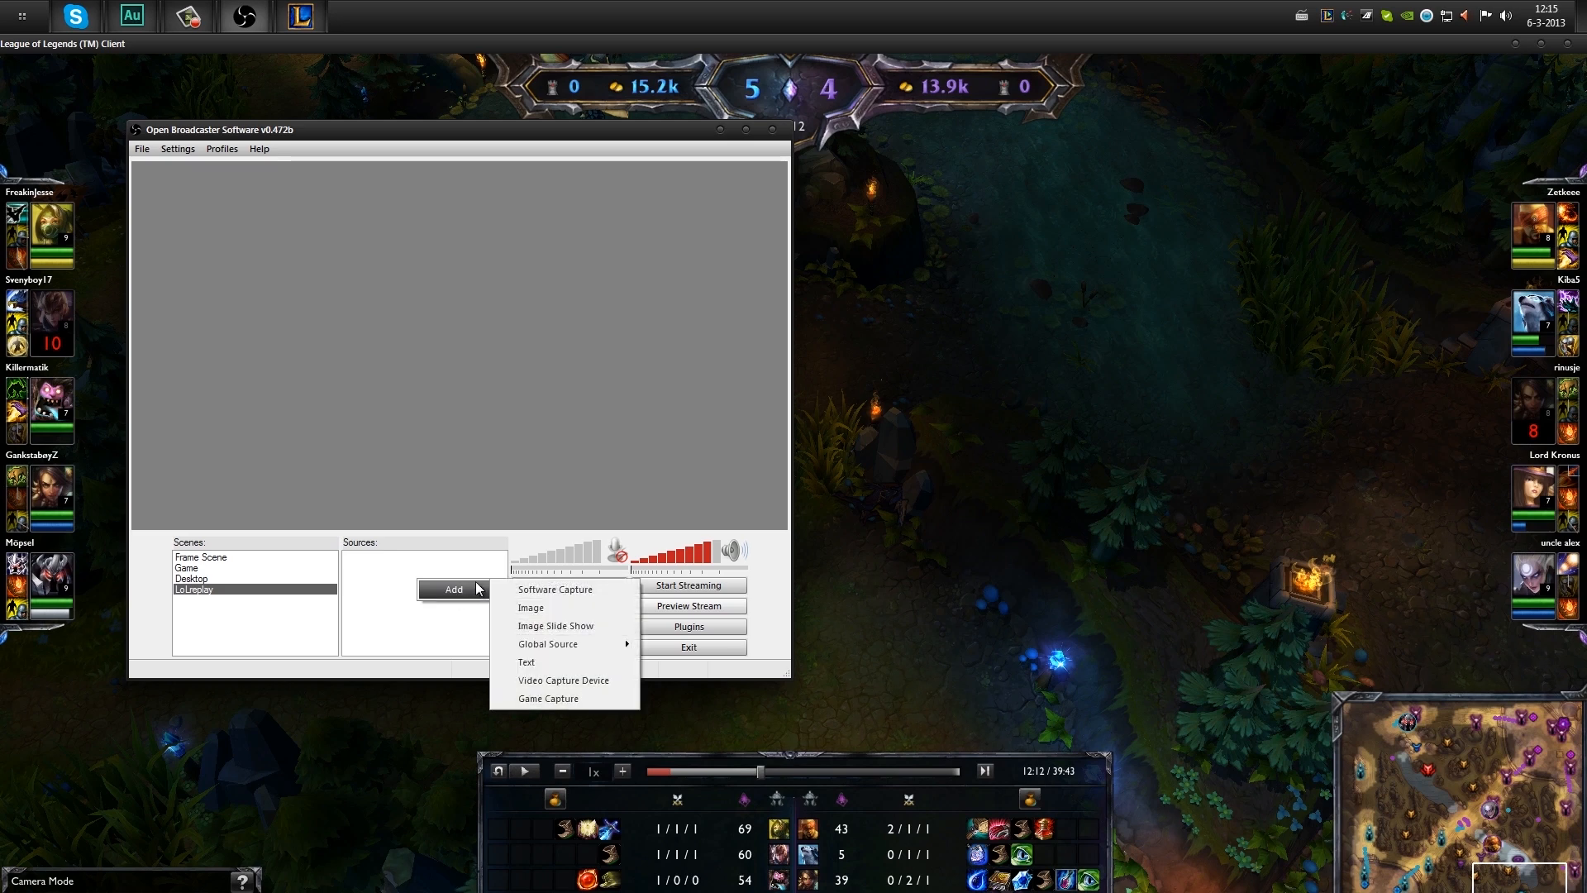
{"action": "mouse_move", "coordinate": [554, 590]}
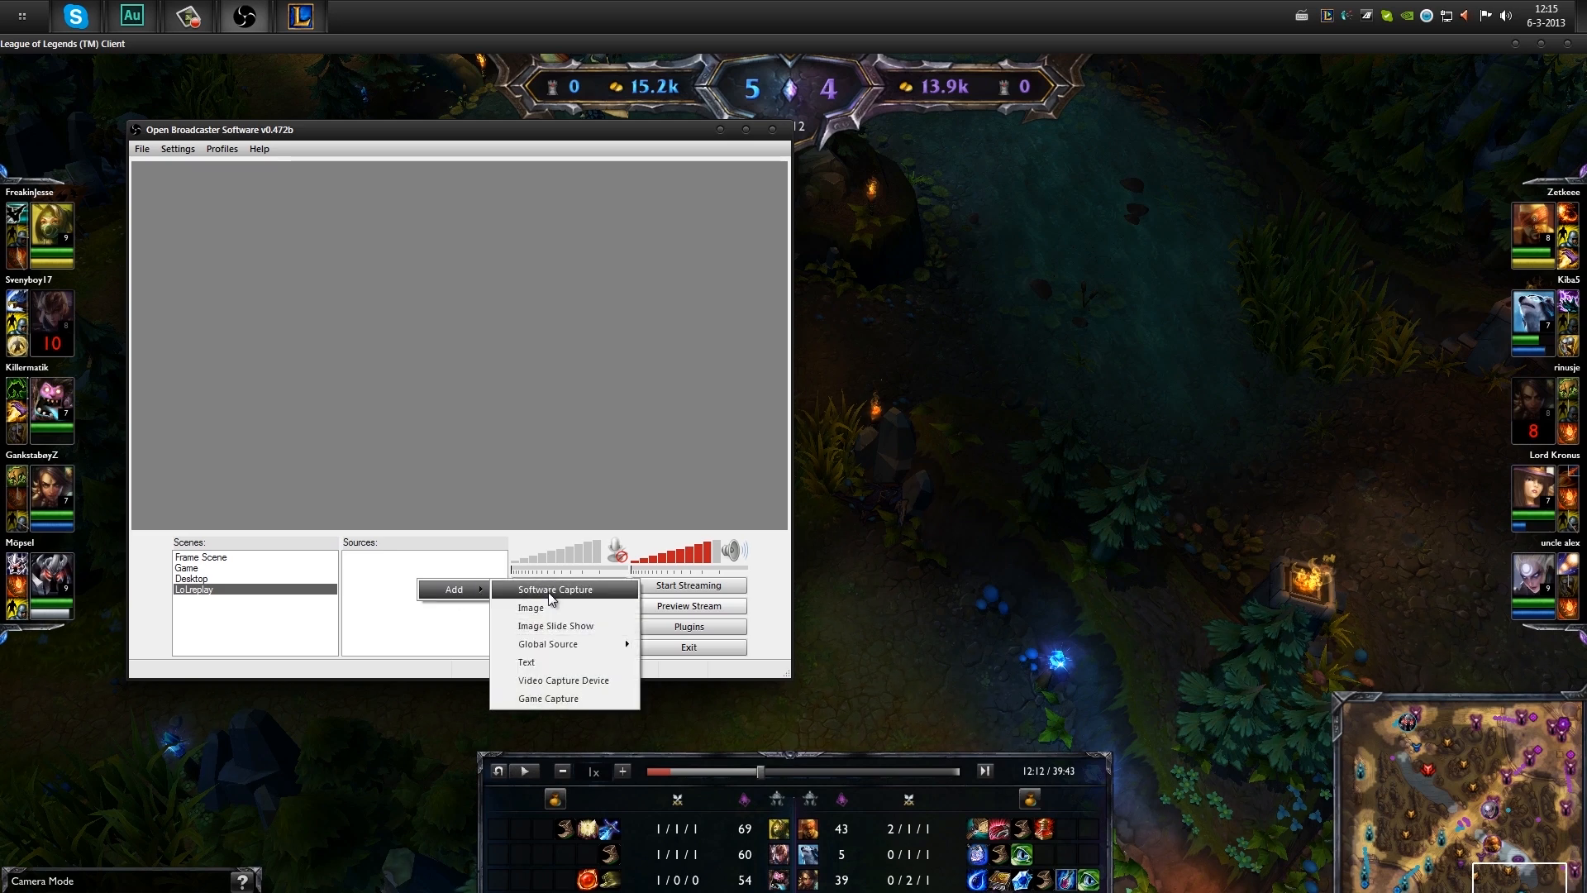
{"action": "mouse_move", "coordinate": [561, 699]}
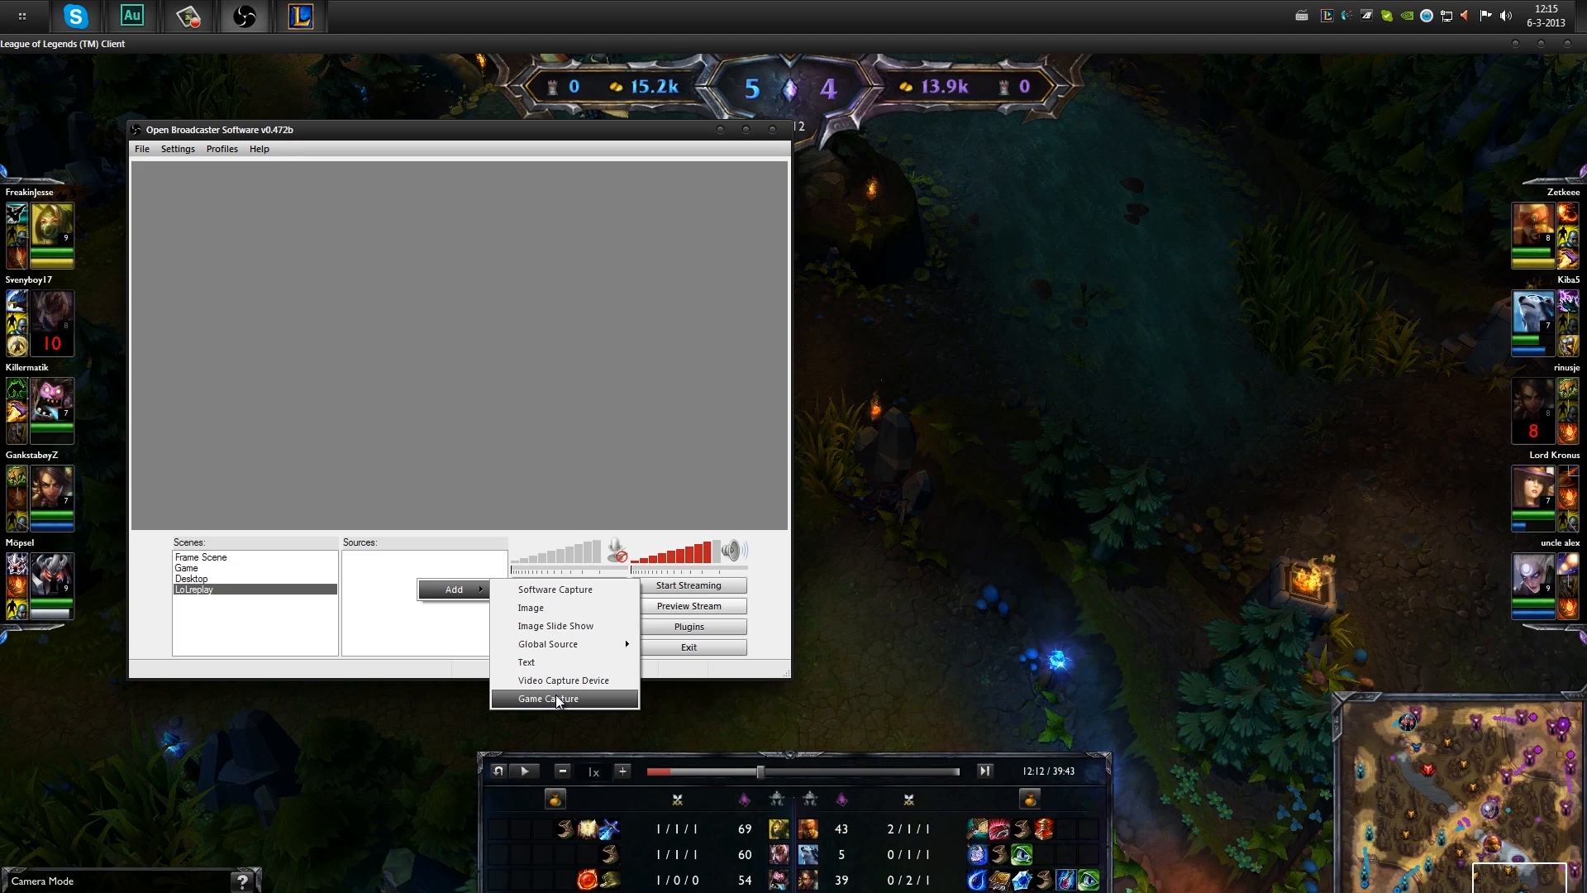
{"action": "mouse_move", "coordinate": [564, 709]}
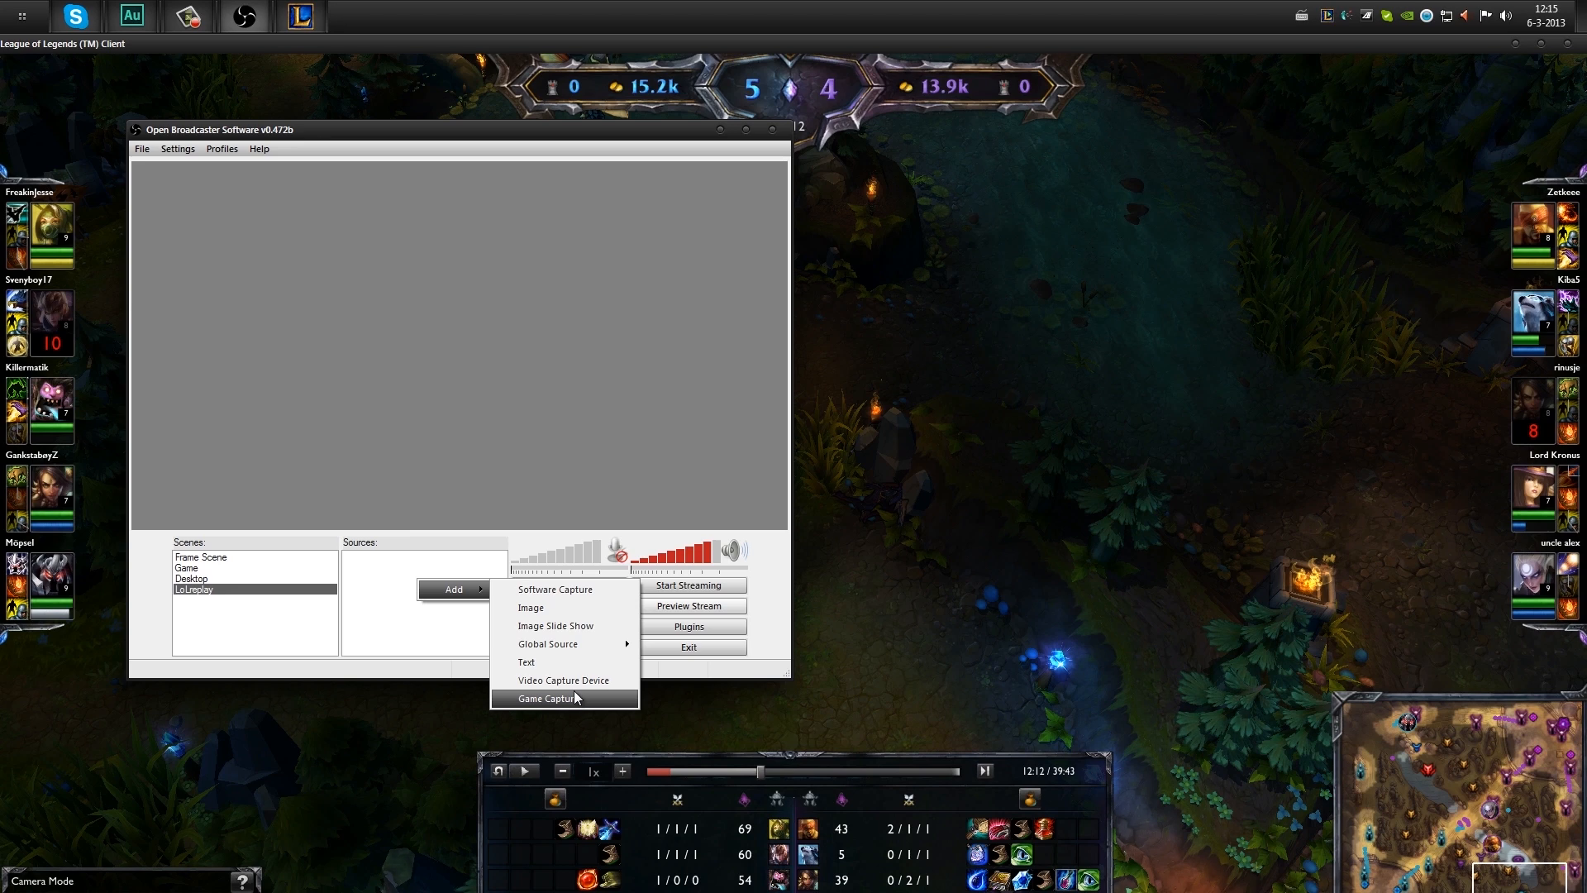
{"action": "mouse_move", "coordinate": [563, 679]}
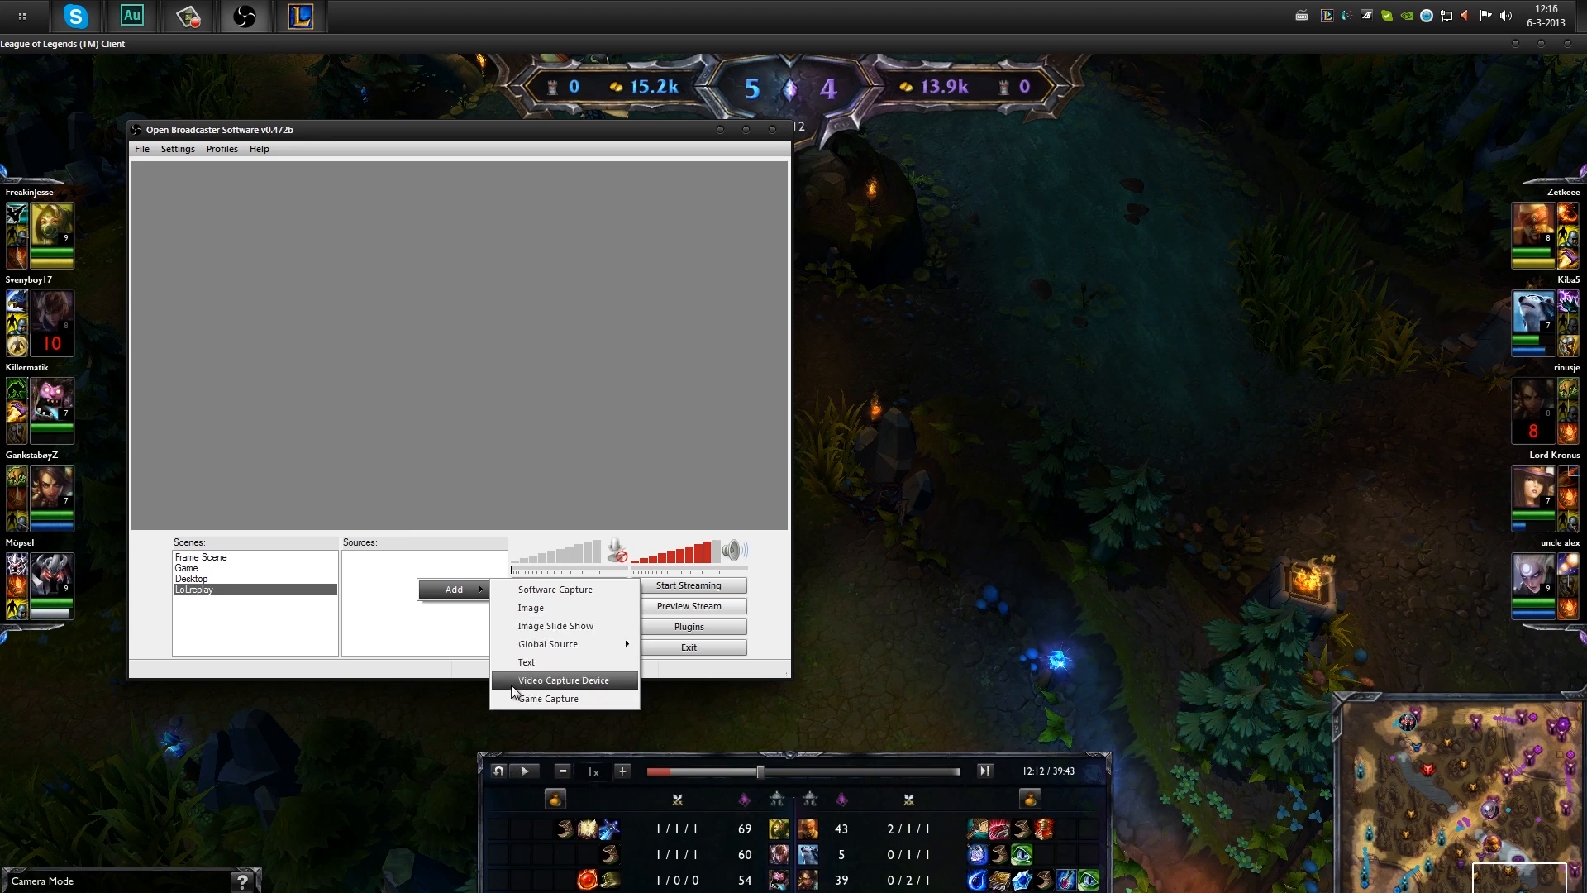
{"action": "mouse_move", "coordinate": [575, 603]}
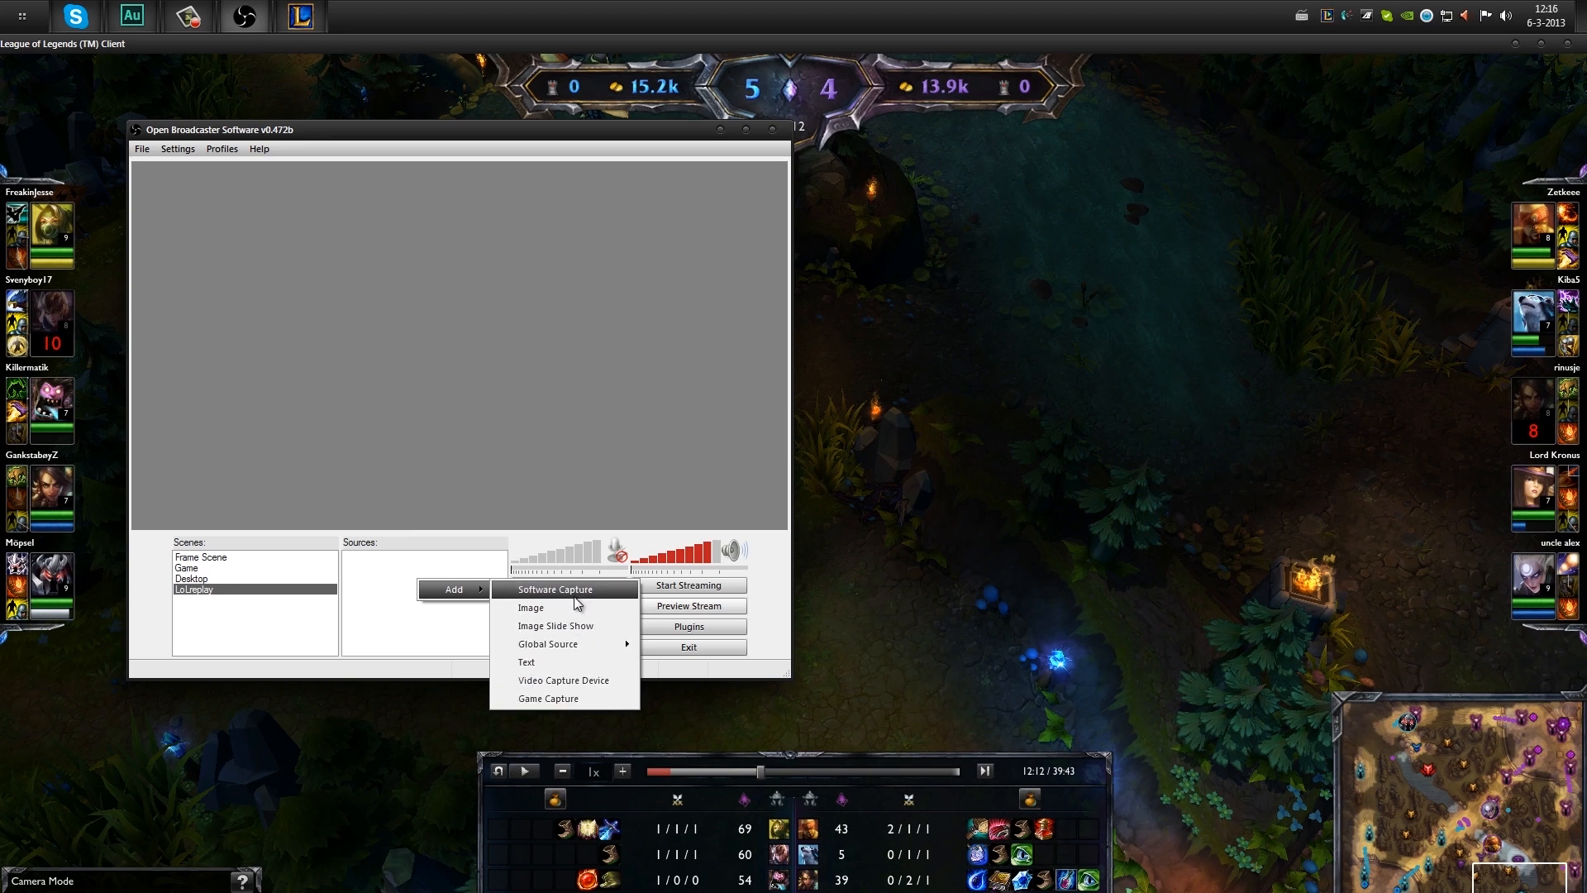
Add a default-named Software Capture source using Window Capture on League of Legends (TM) Client.
{"action": "left_click", "coordinate": [554, 590]}
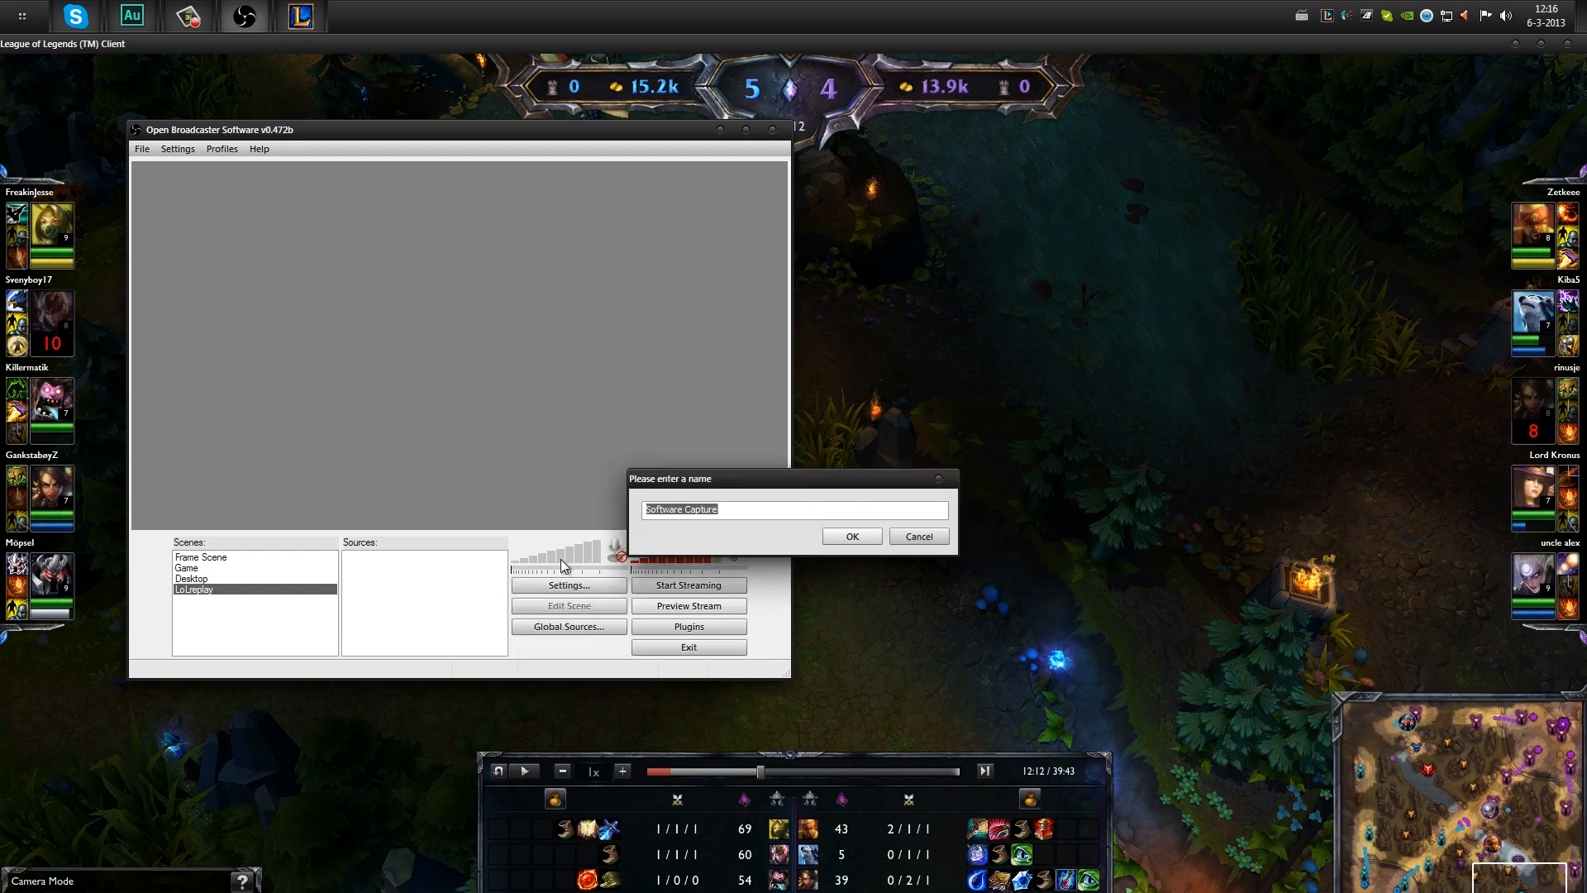
{"action": "left_click", "coordinate": [851, 536]}
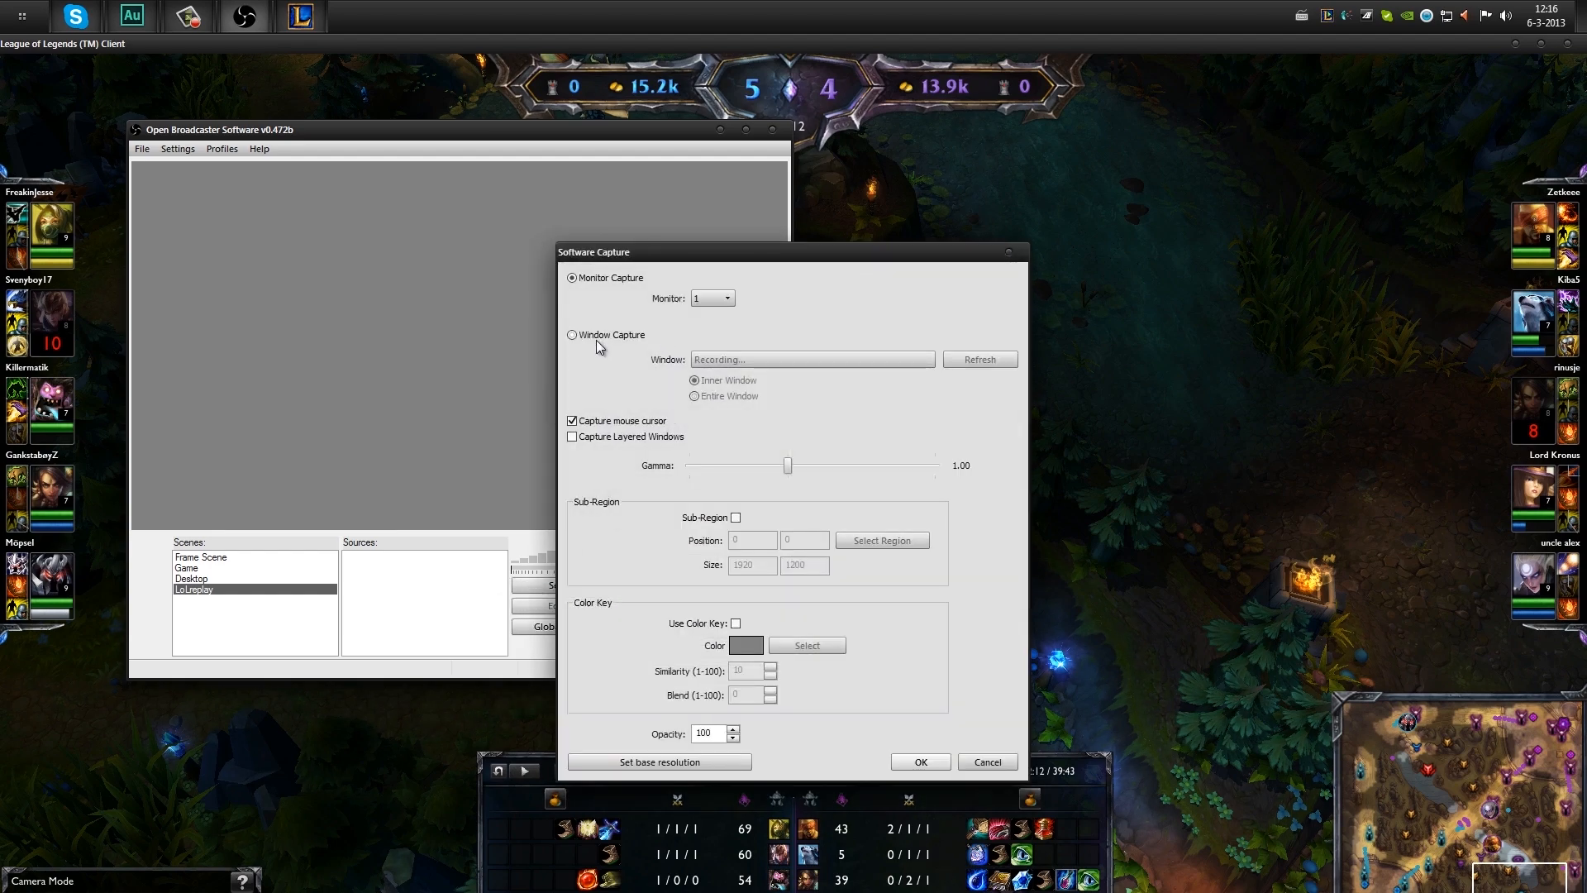
{"action": "left_click", "coordinate": [573, 334]}
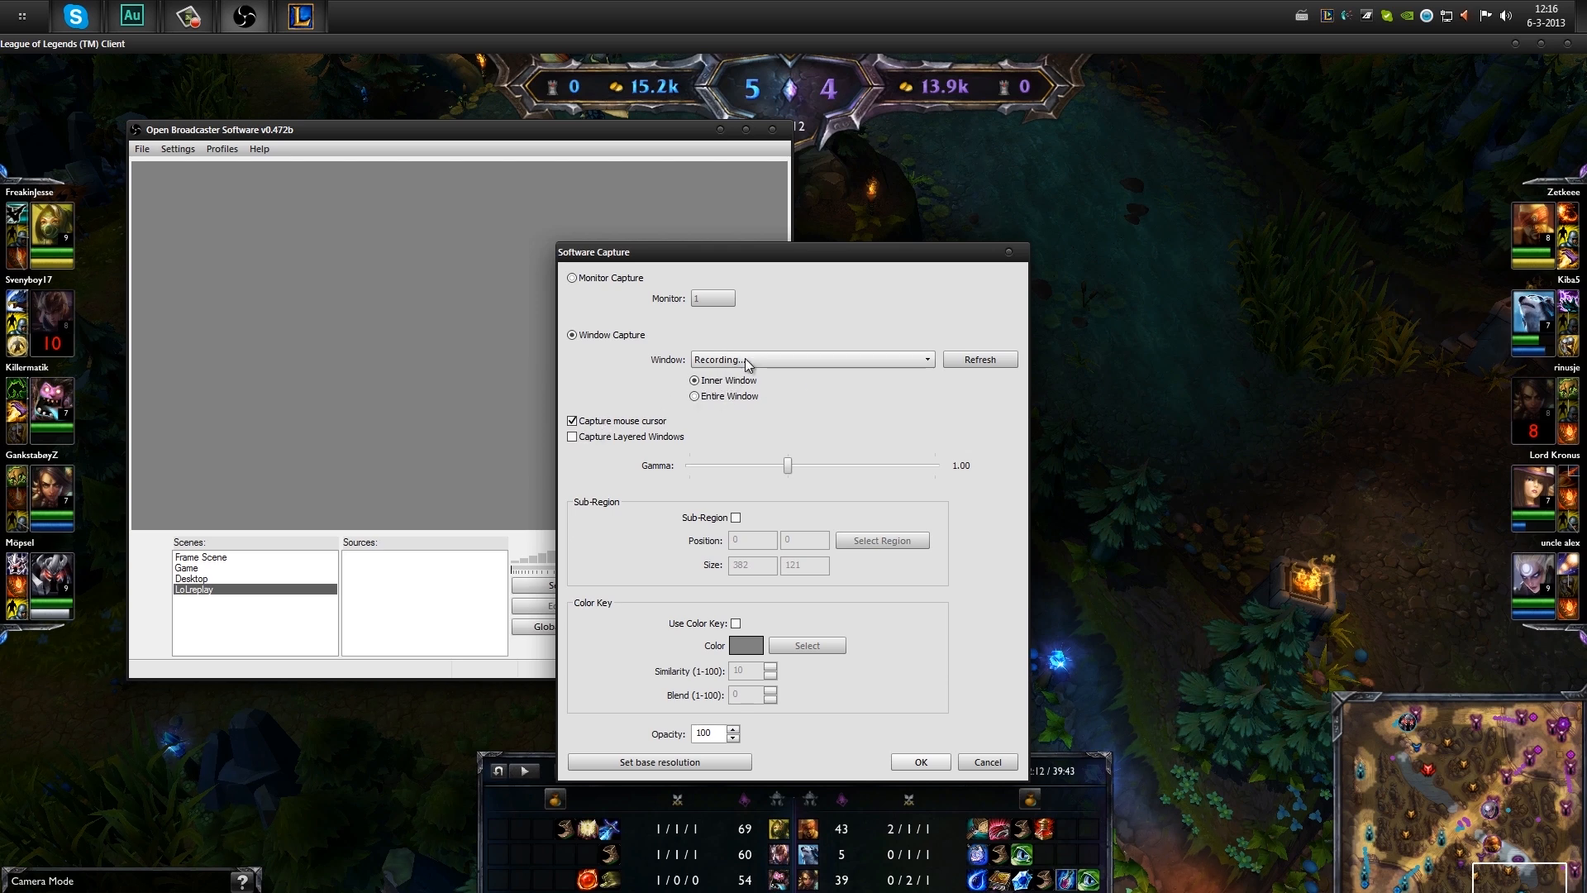
{"action": "left_click", "coordinate": [811, 359]}
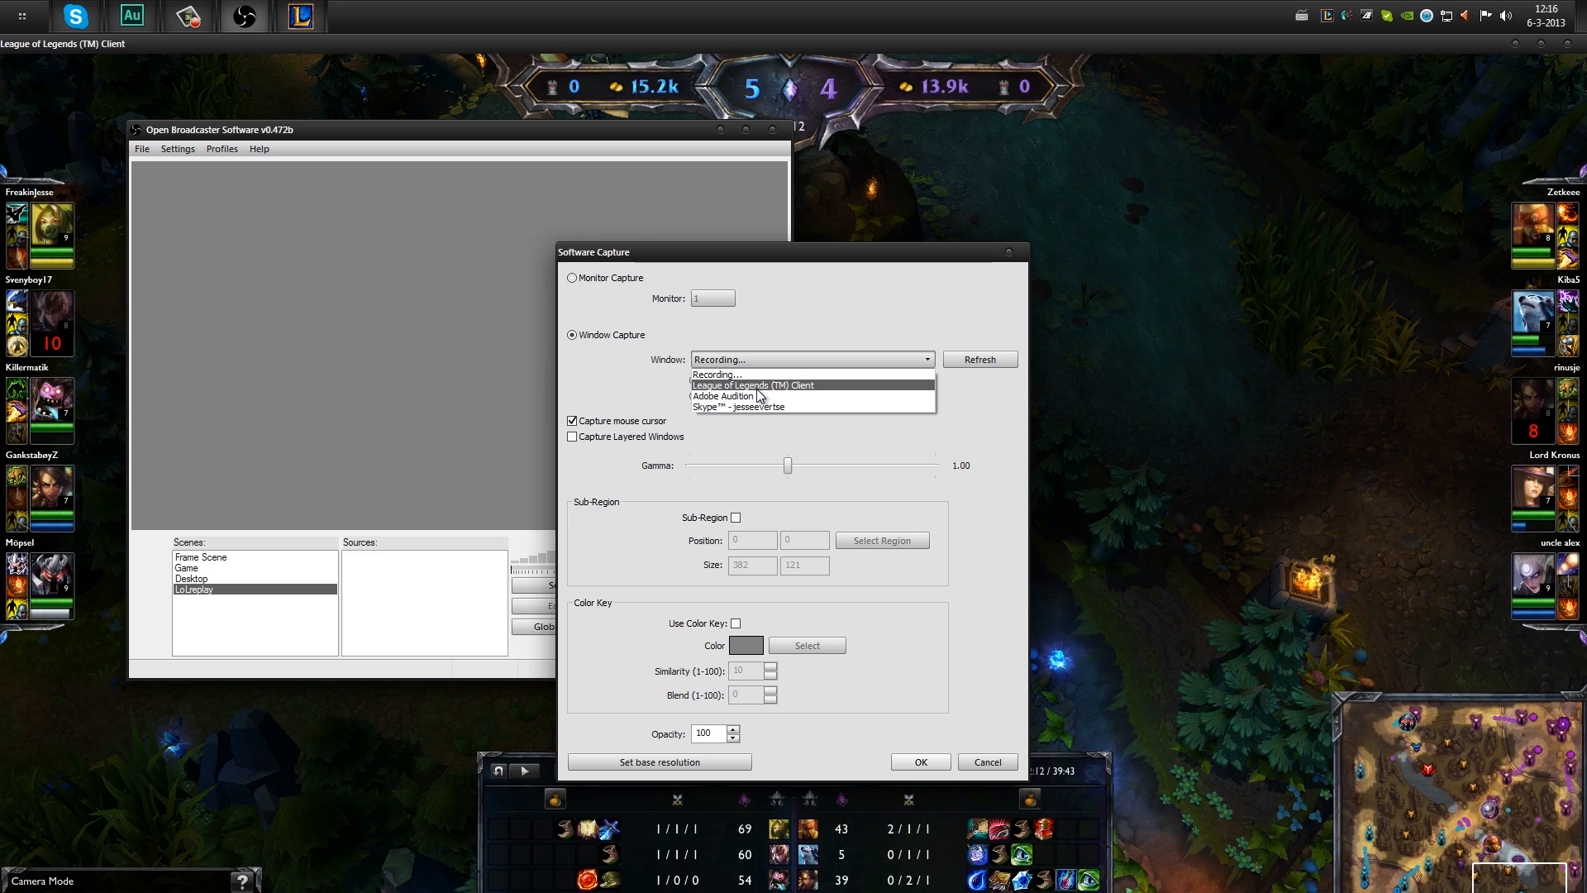
{"action": "left_click", "coordinate": [753, 384]}
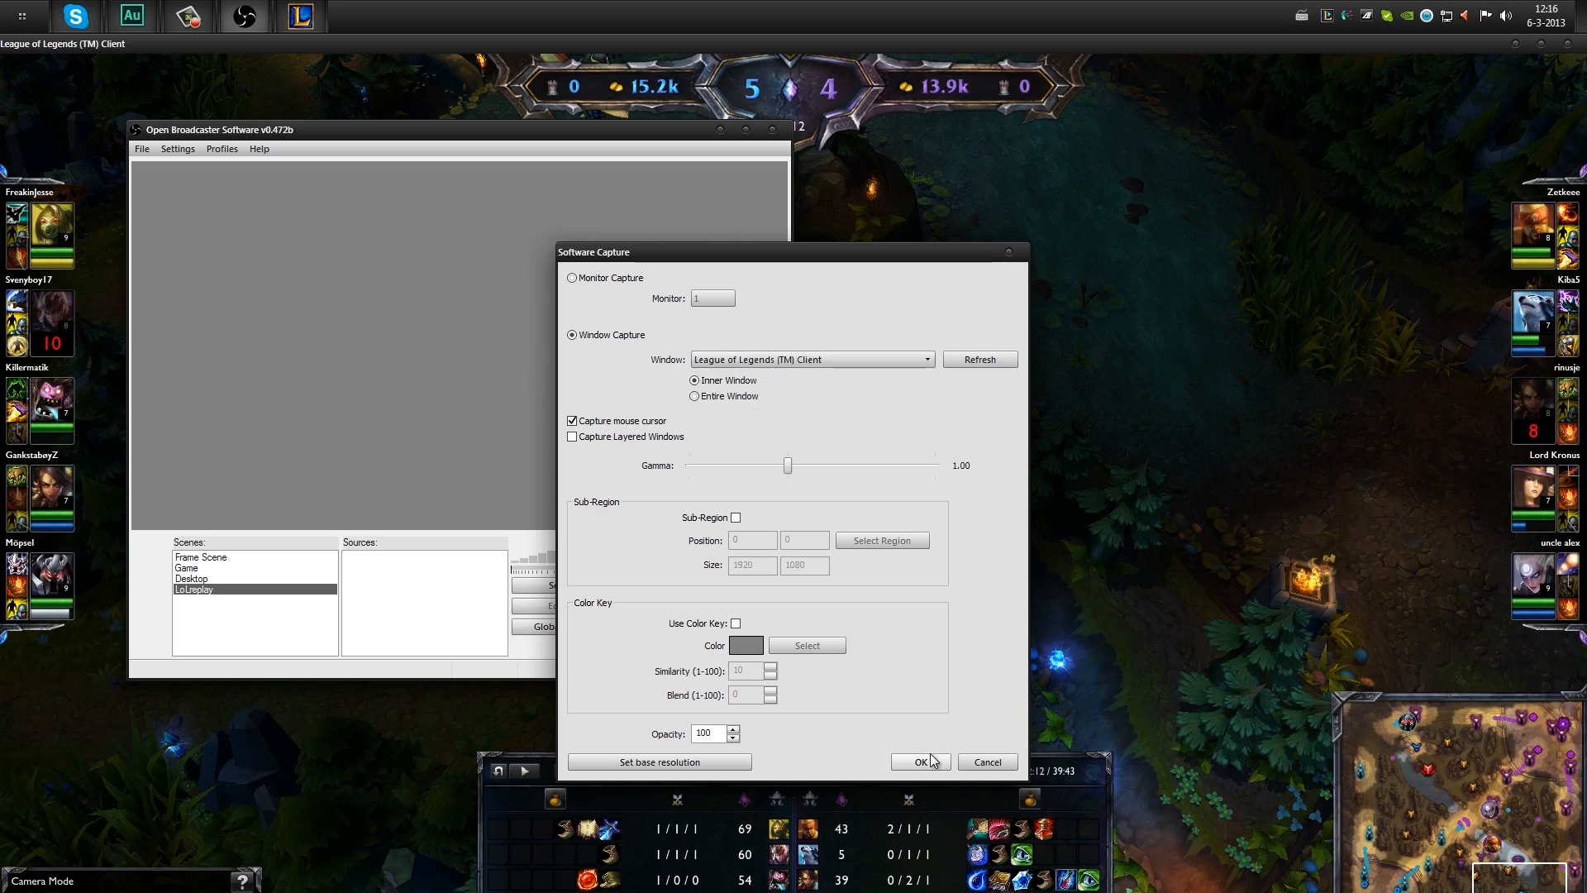
{"action": "left_click", "coordinate": [919, 762]}
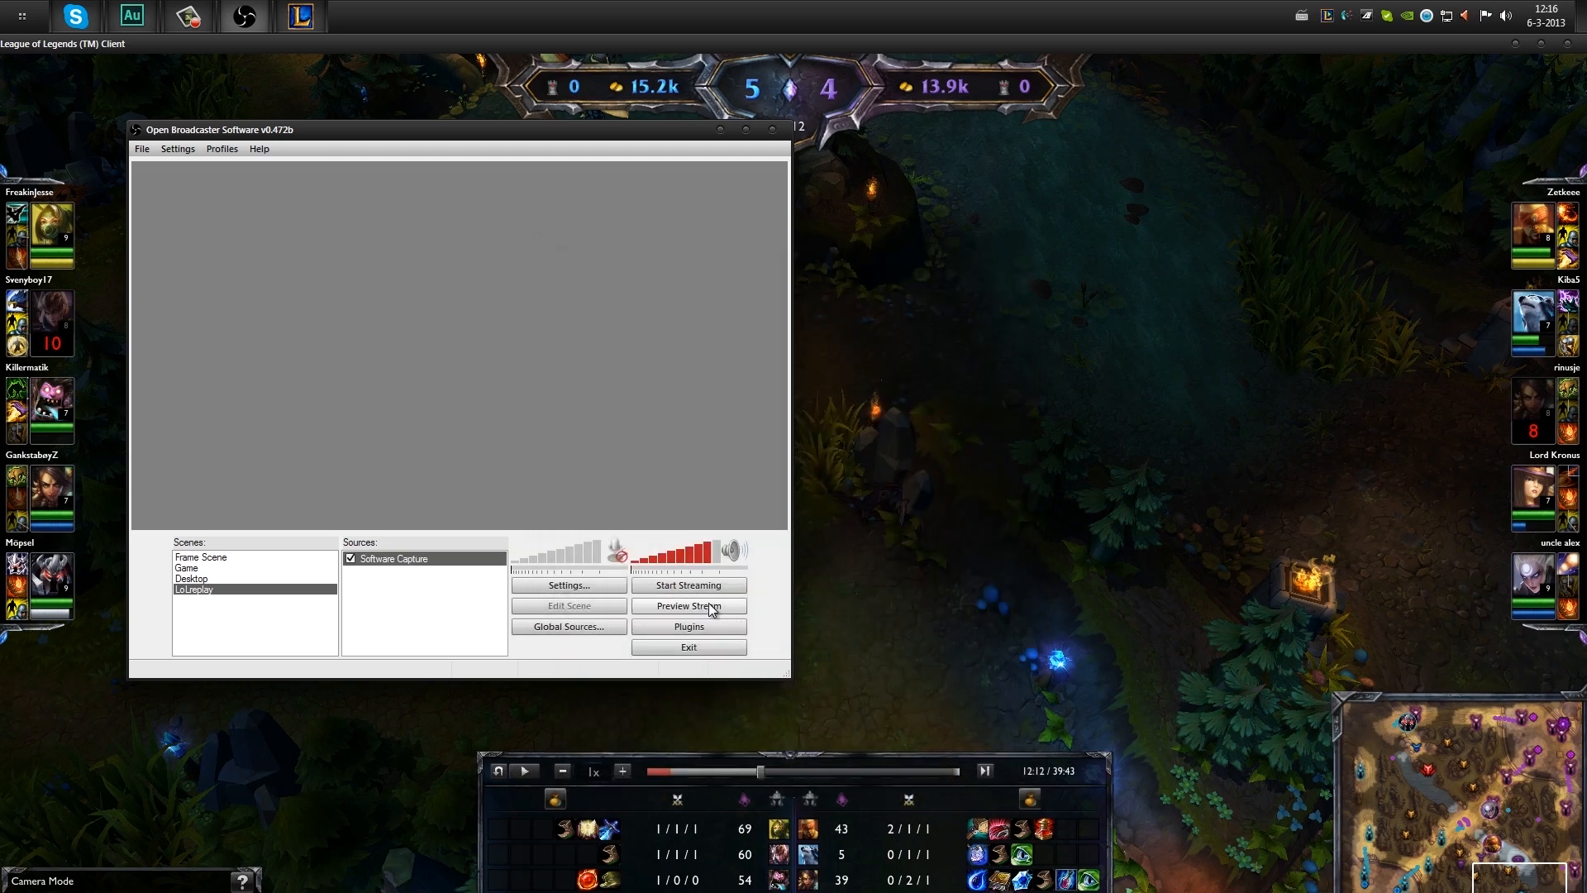
{"action": "left_click", "coordinate": [689, 605]}
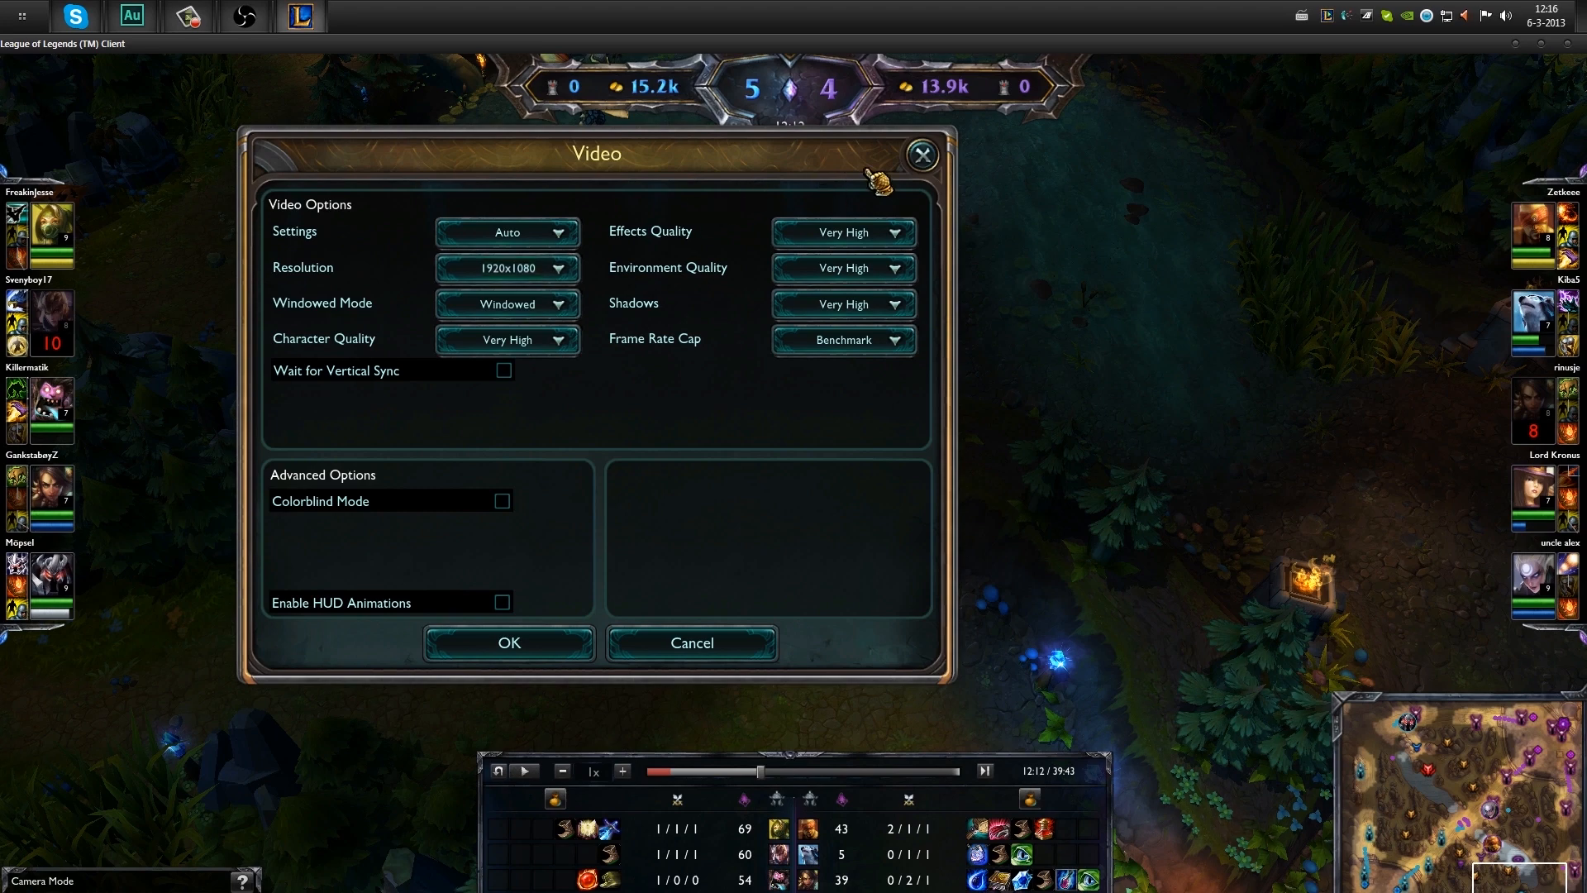
{"action": "left_click", "coordinate": [690, 641]}
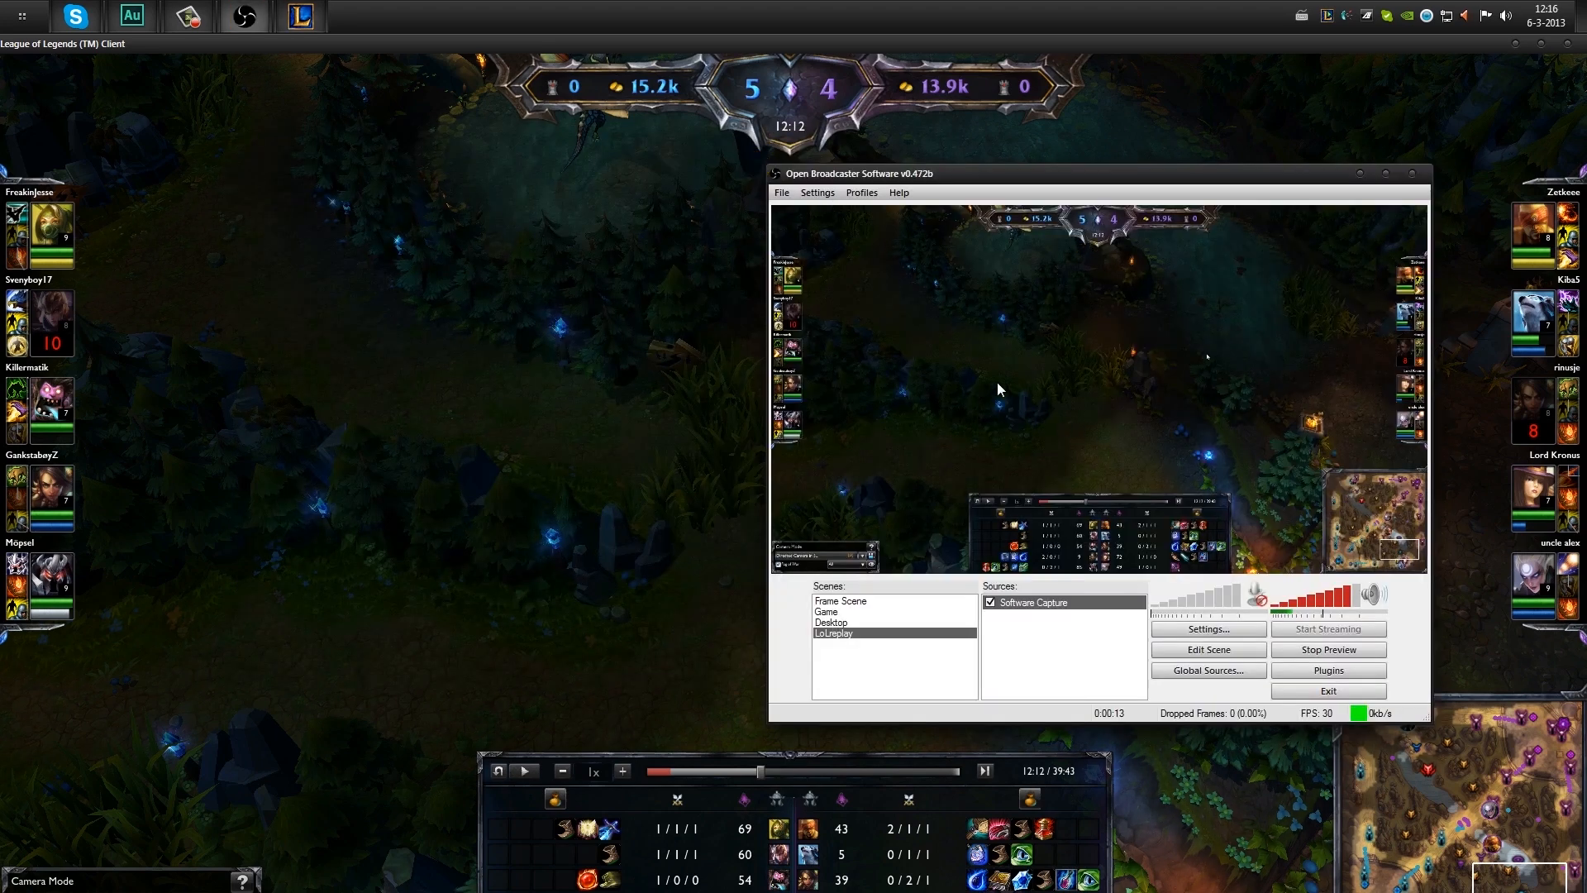
{"action": "mouse_move", "coordinate": [1082, 412]}
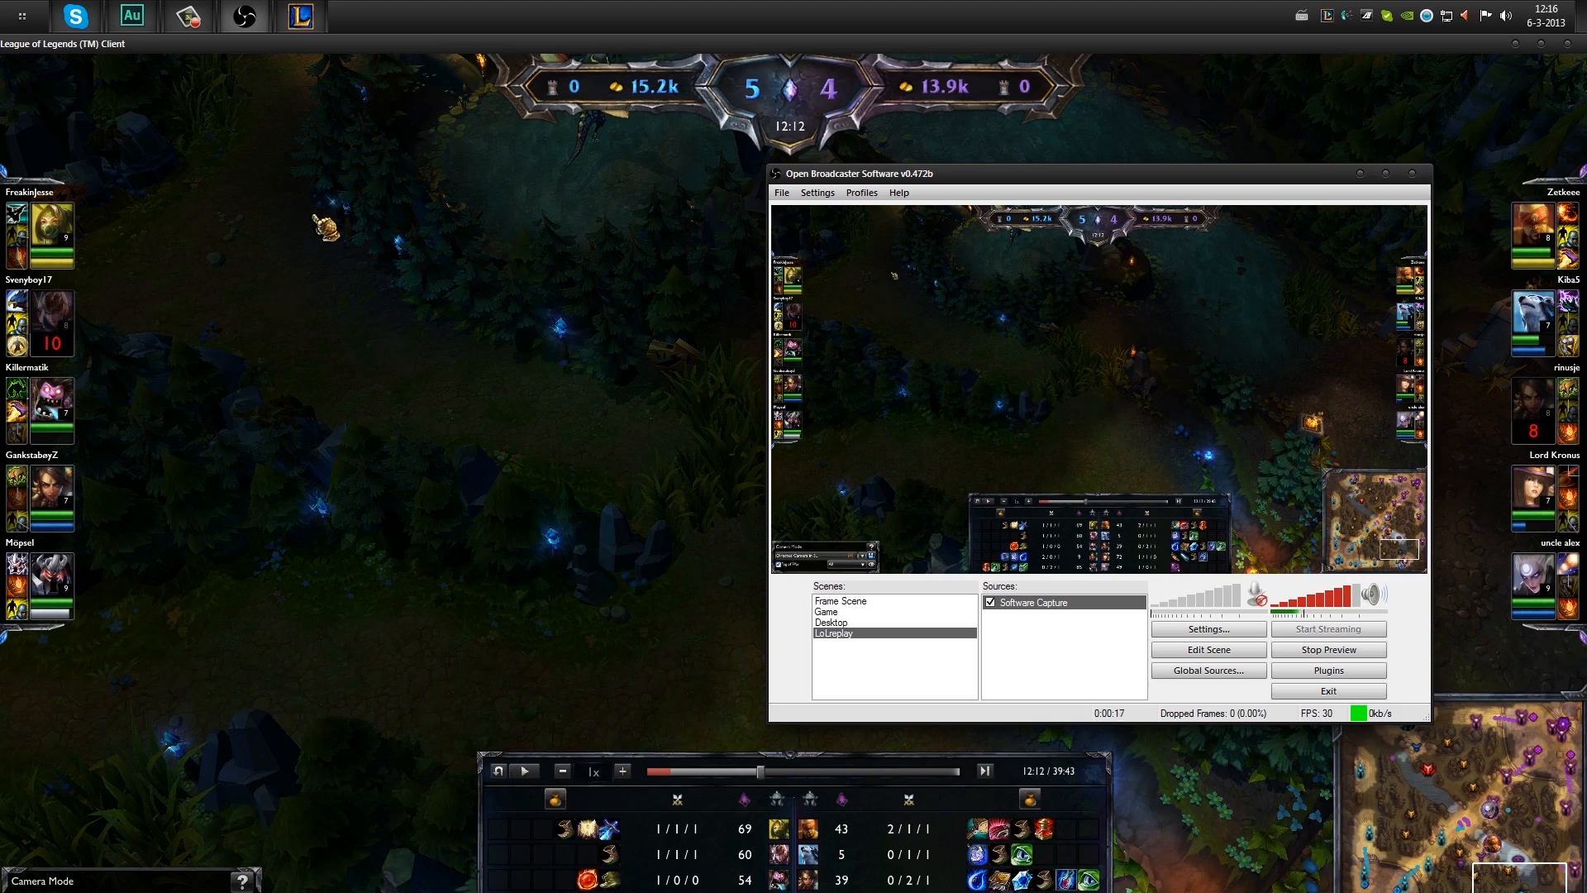
{"action": "mouse_move", "coordinate": [1171, 332]}
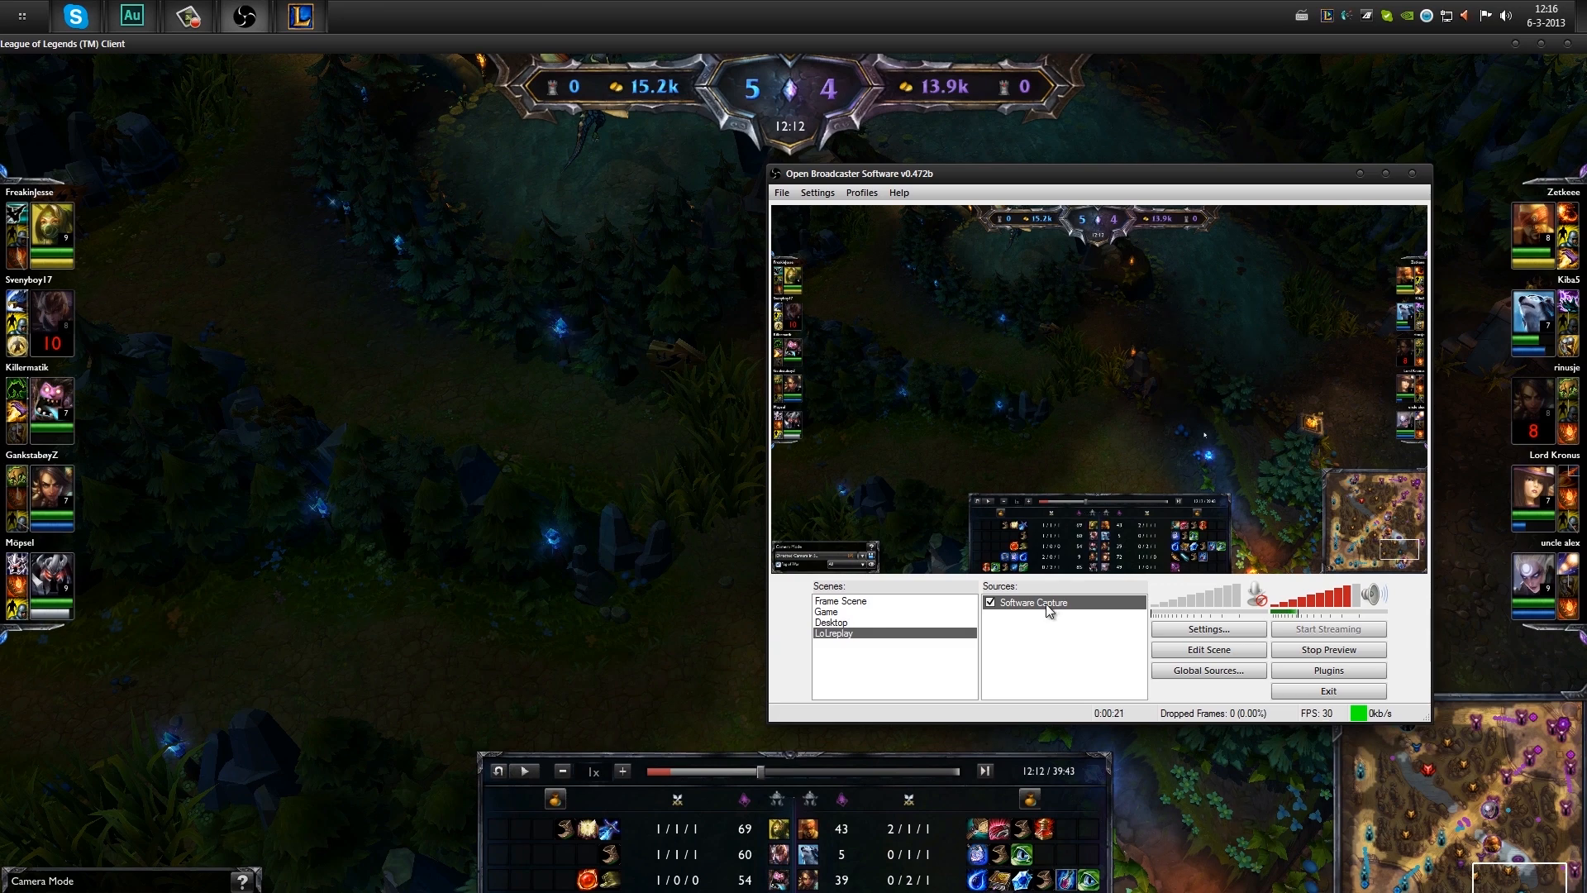
{"action": "right_click", "coordinate": [1031, 603]}
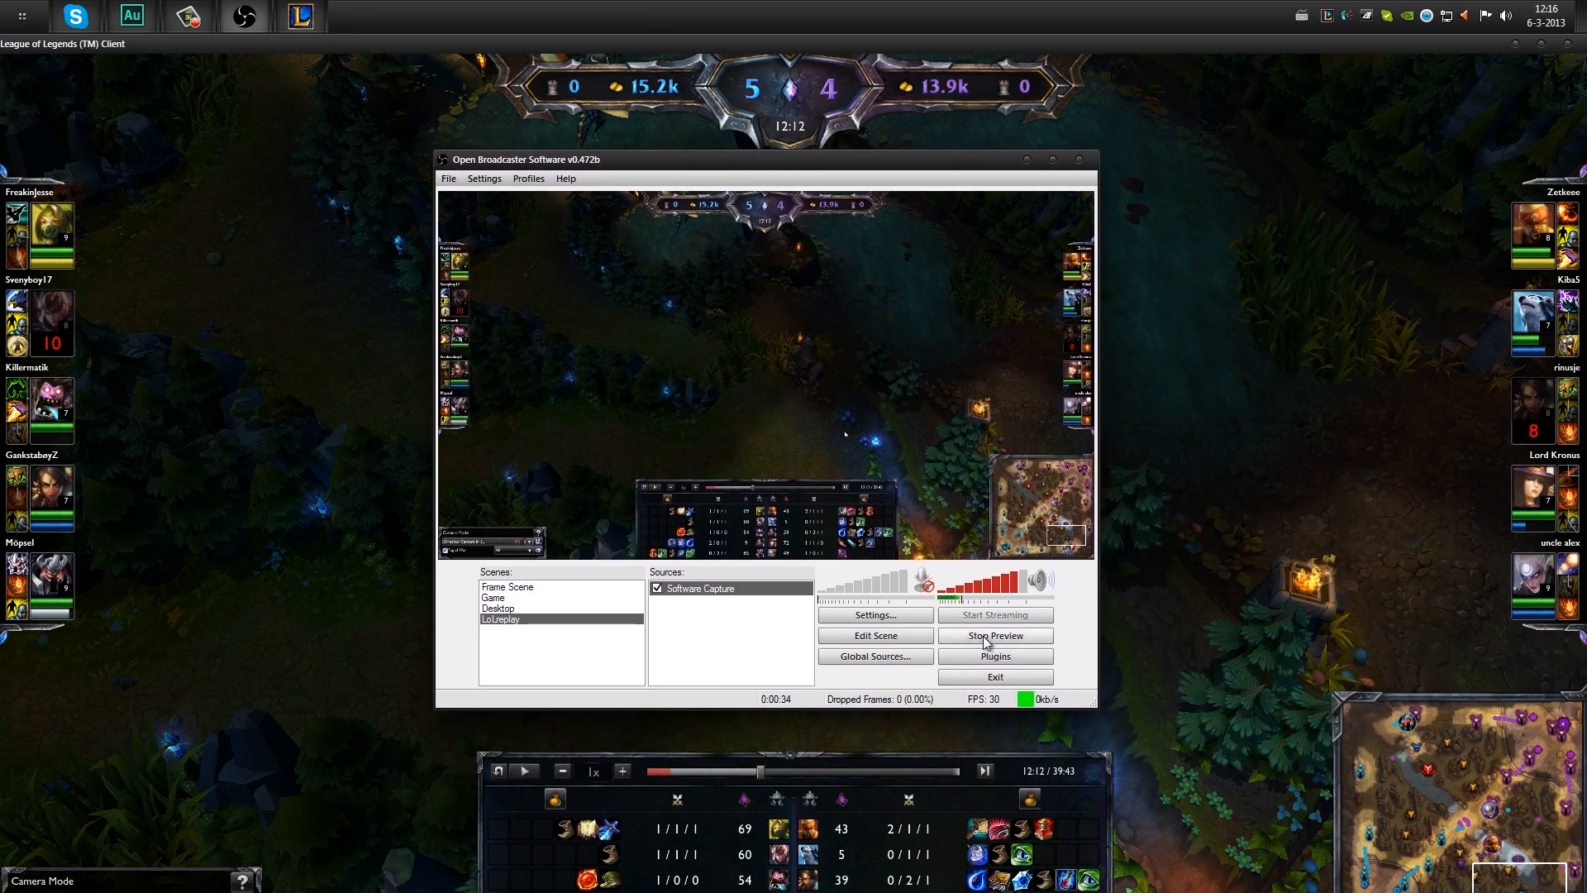
Stop the LoLreplay preview so the preview area goes blank.
{"action": "left_click", "coordinate": [993, 635]}
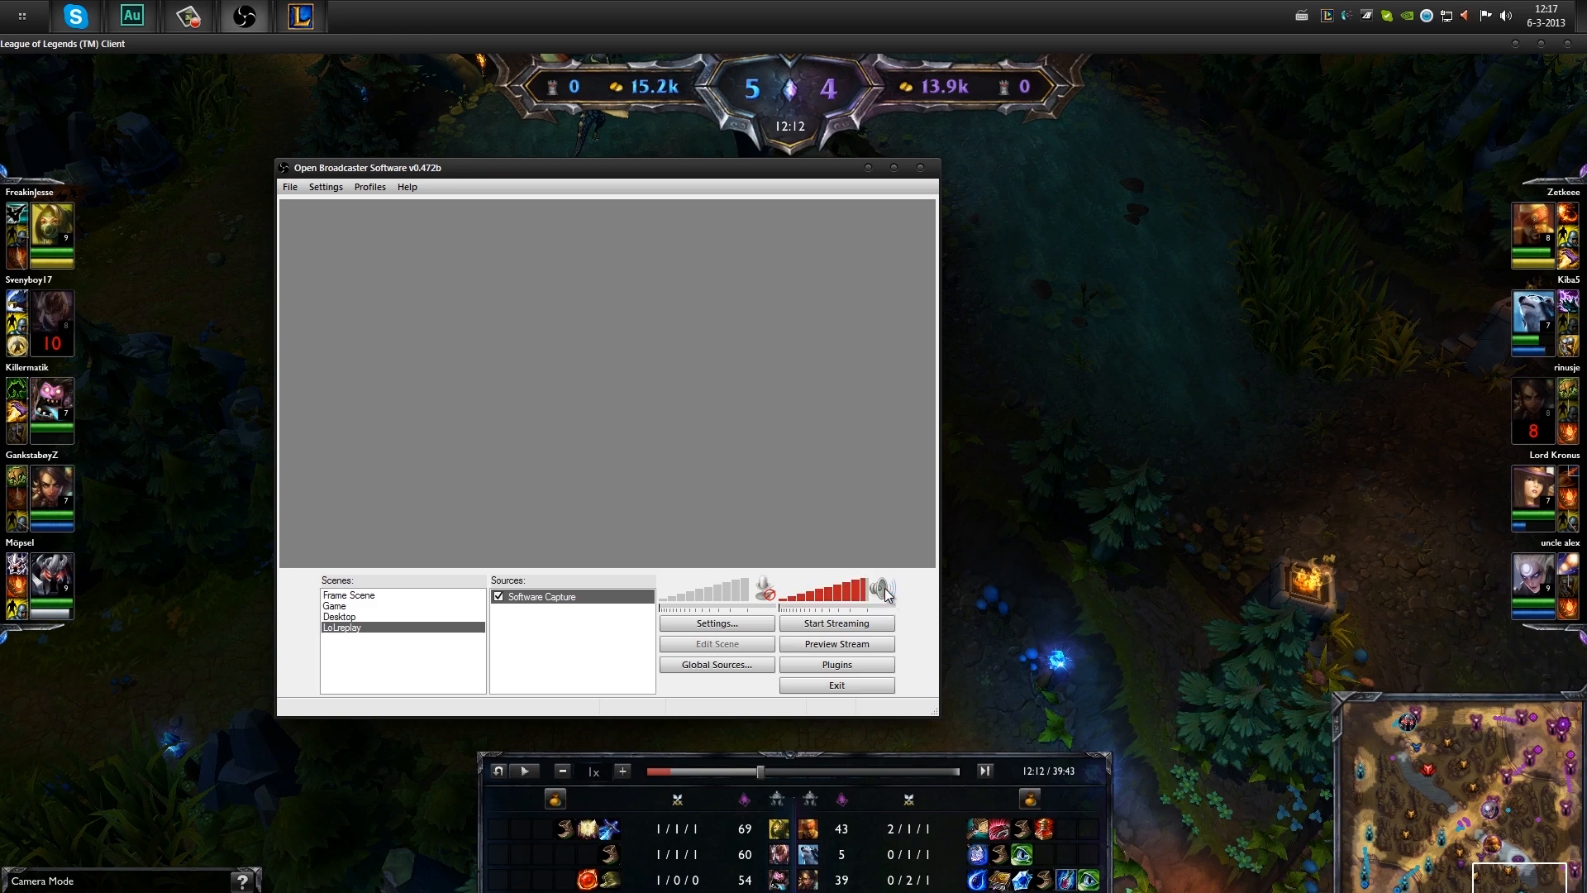
{"action": "mouse_move", "coordinate": [873, 601]}
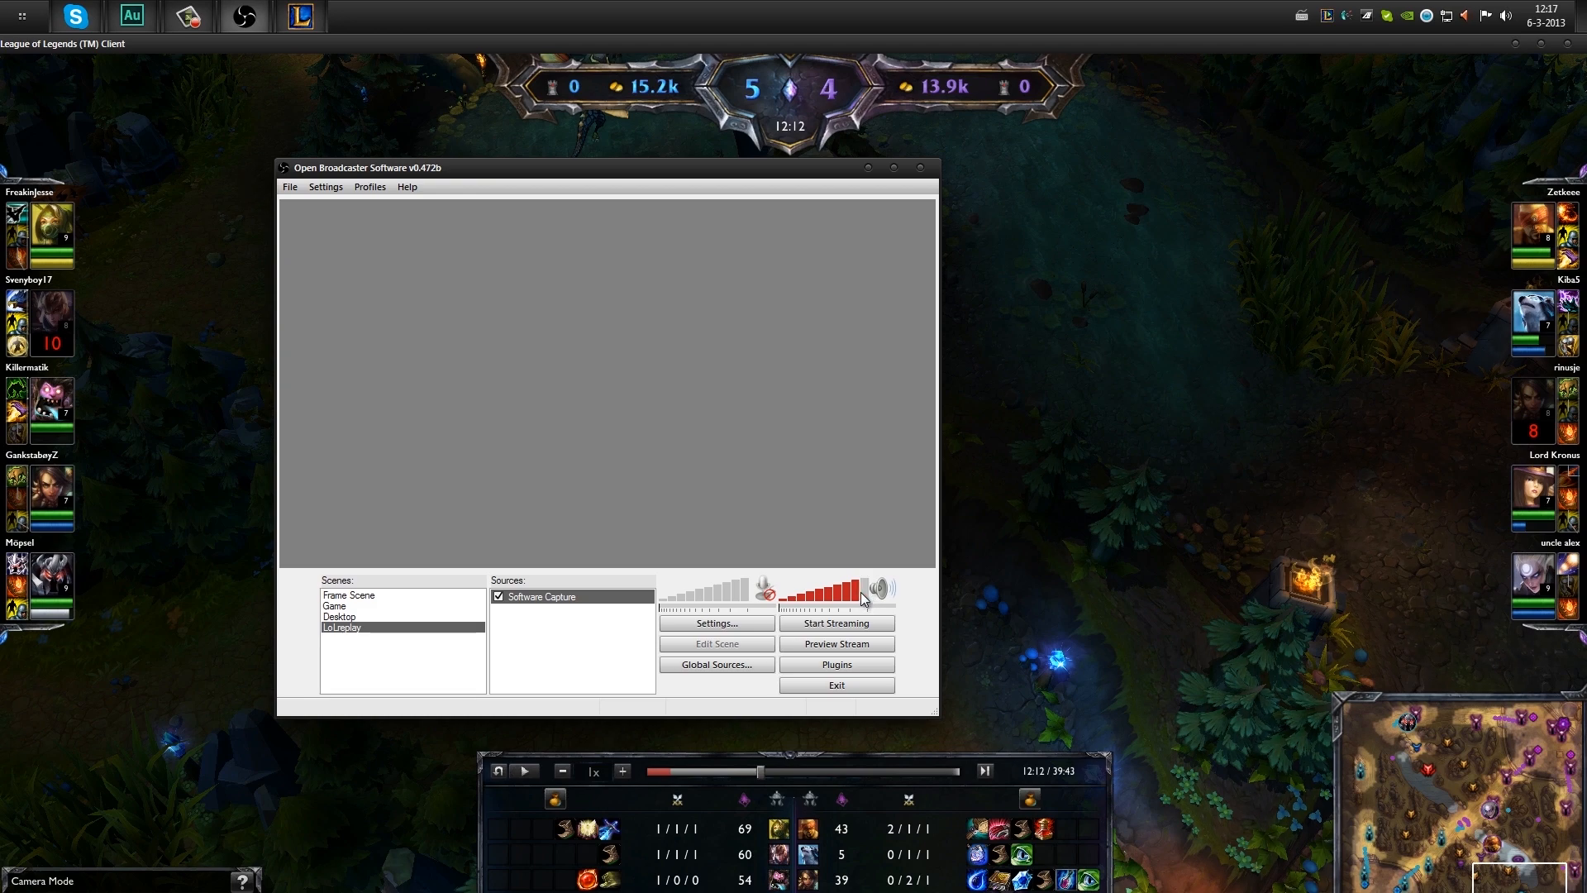
{"action": "mouse_move", "coordinate": [899, 417]}
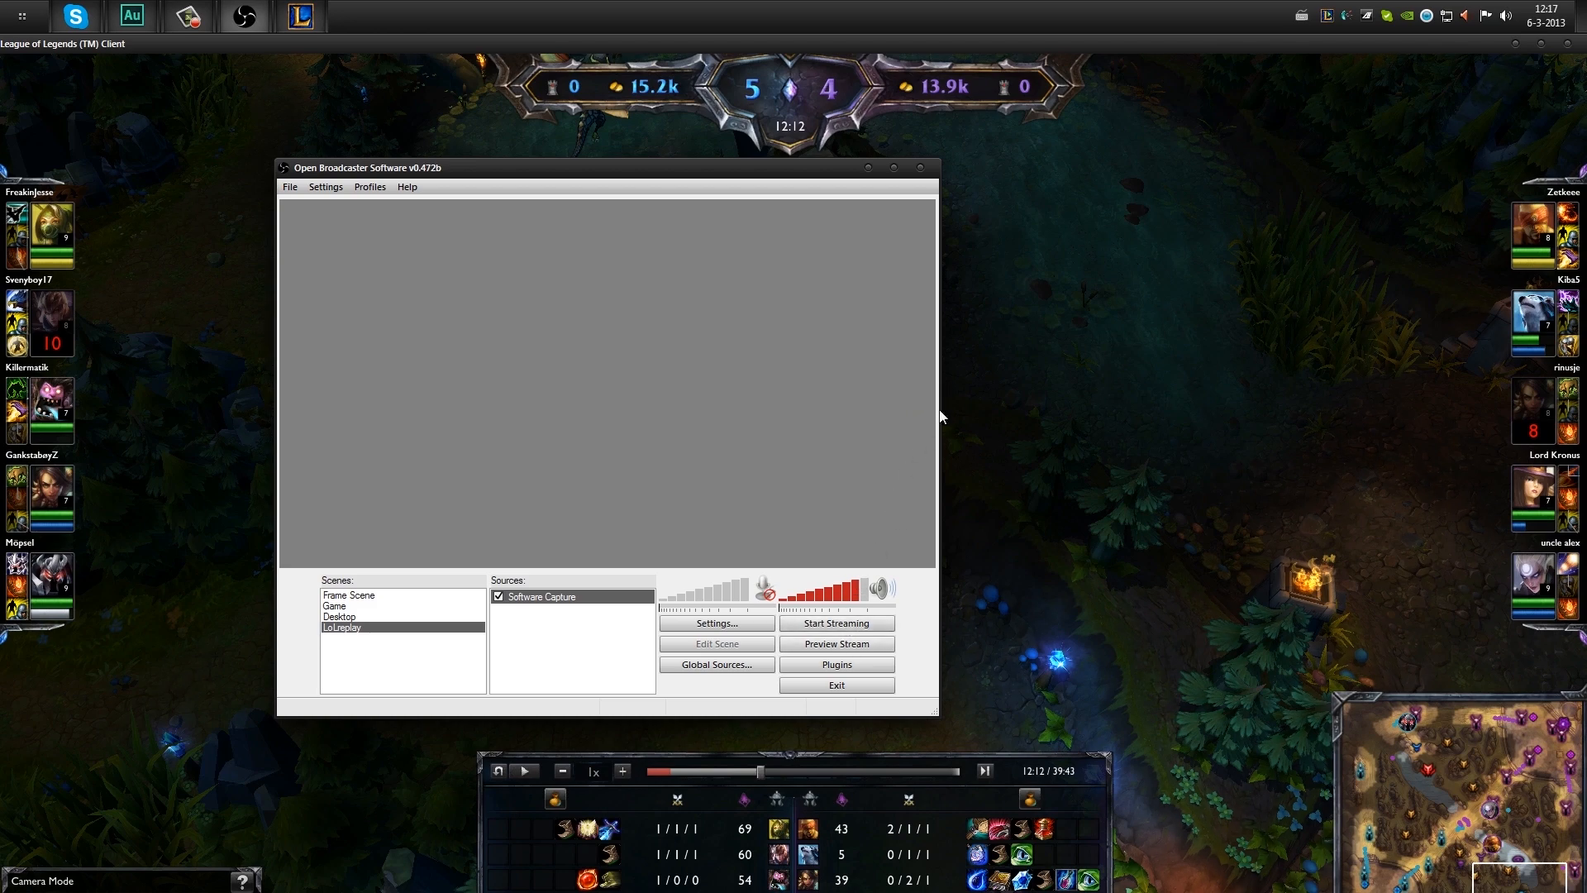
{"action": "mouse_move", "coordinate": [937, 384]}
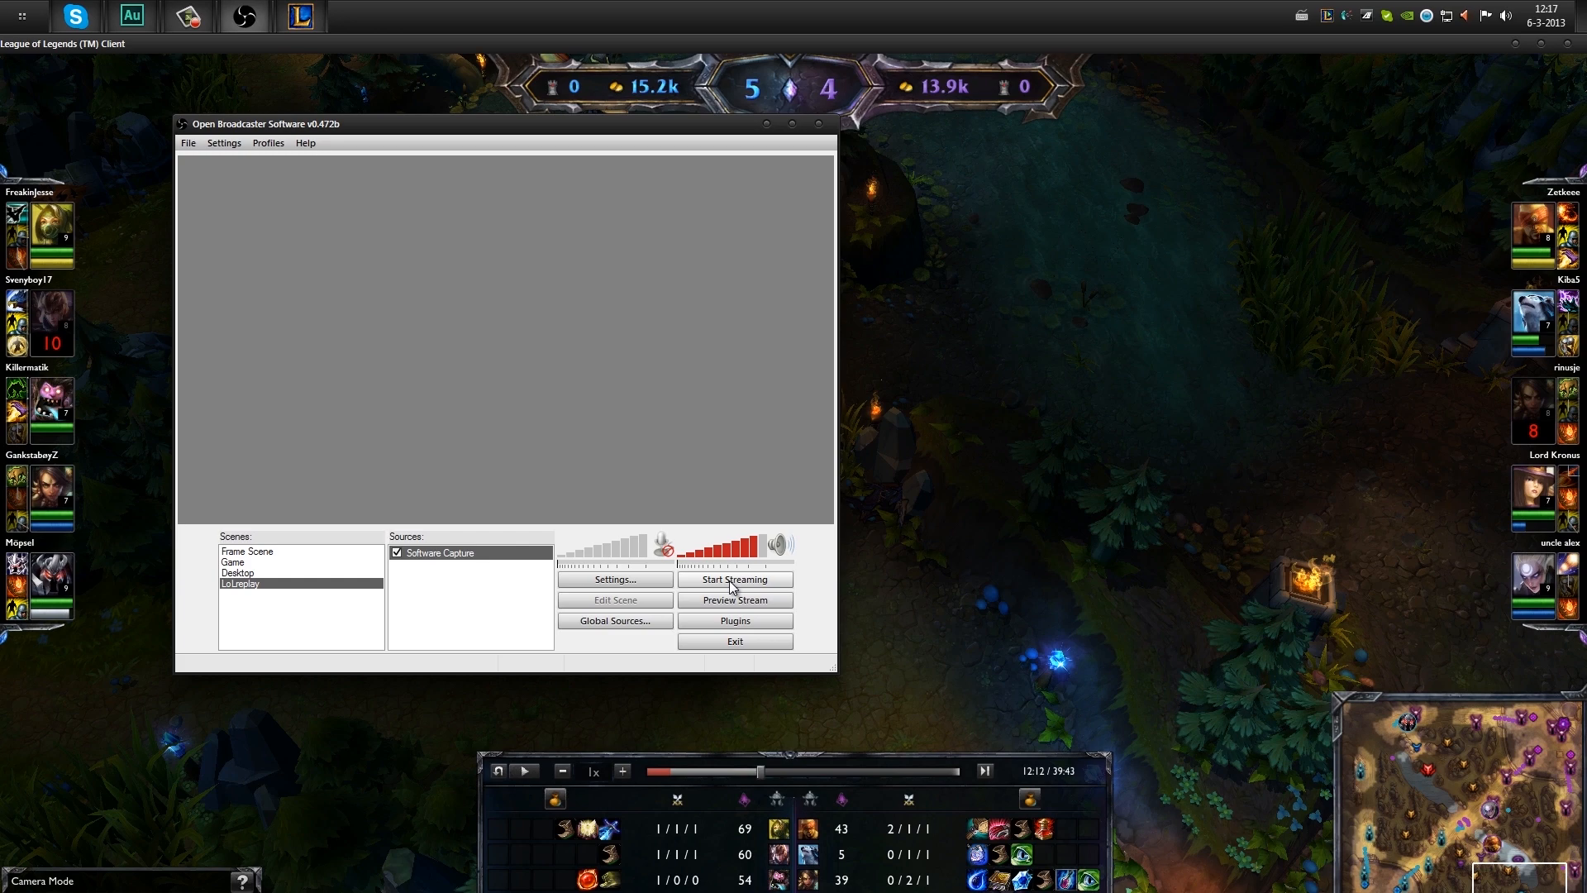
Start recording the League replay to file and move the OBS window to the screen centre.
{"action": "left_click", "coordinate": [735, 579]}
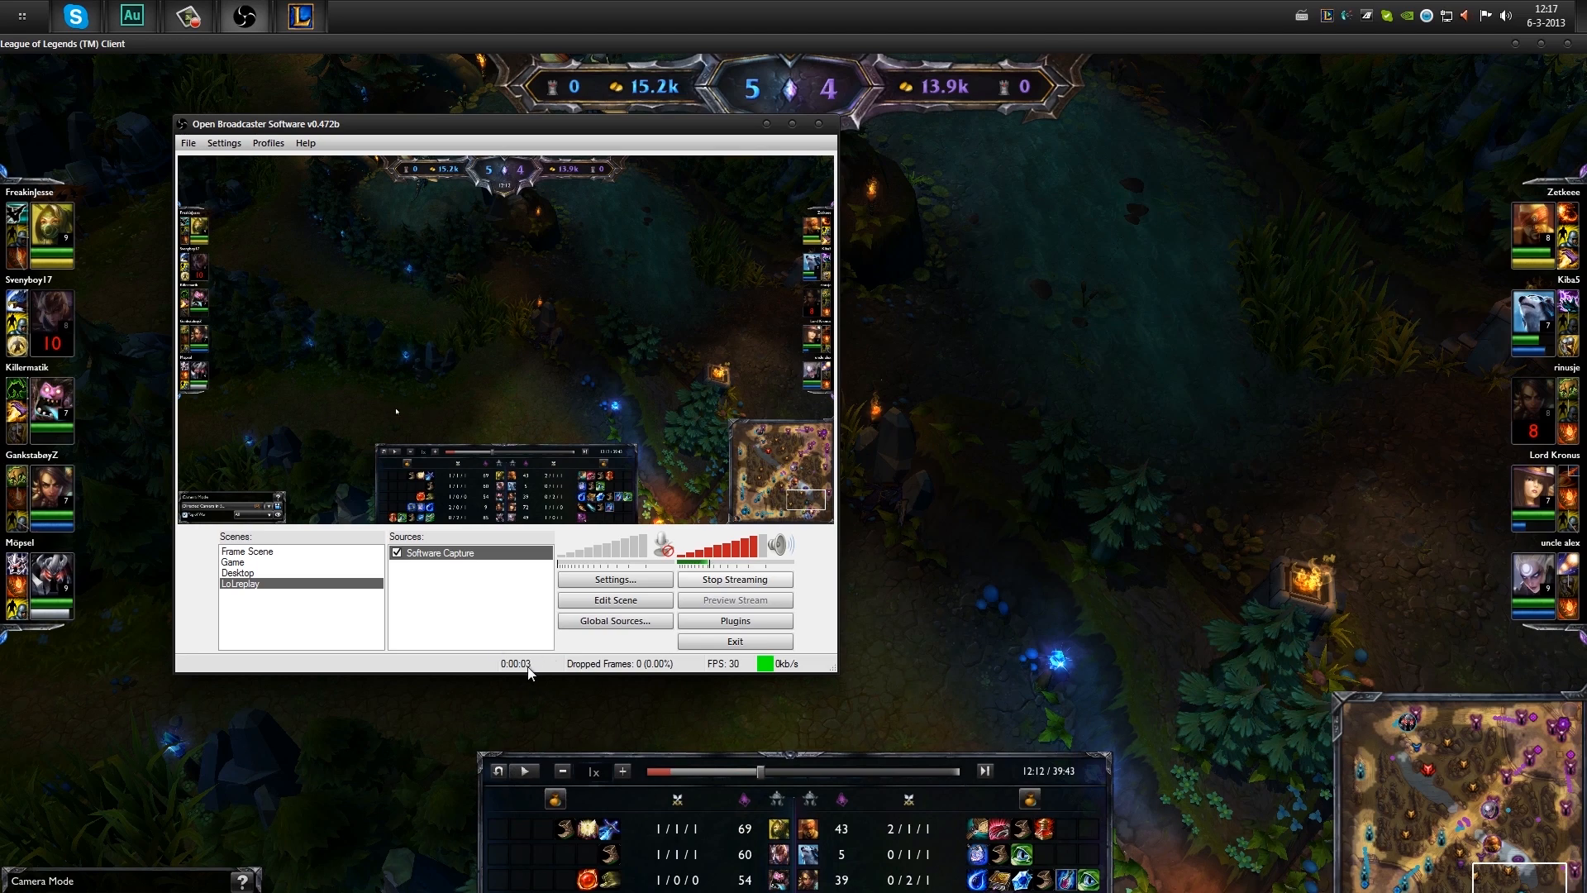
{"action": "mouse_move", "coordinate": [676, 673]}
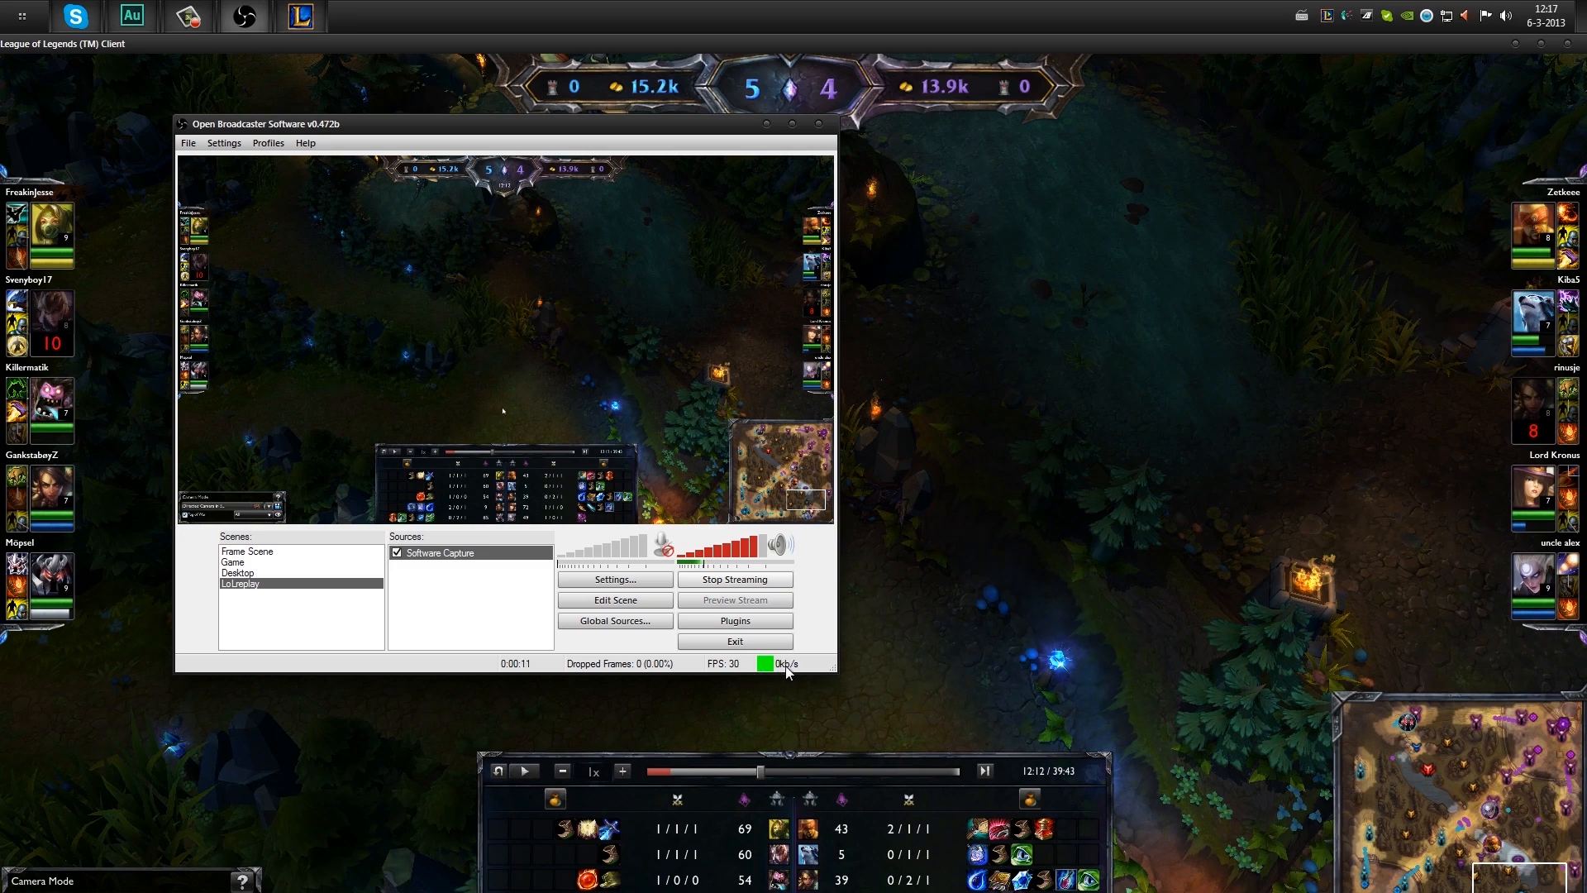
{"action": "left_click", "coordinate": [794, 123]}
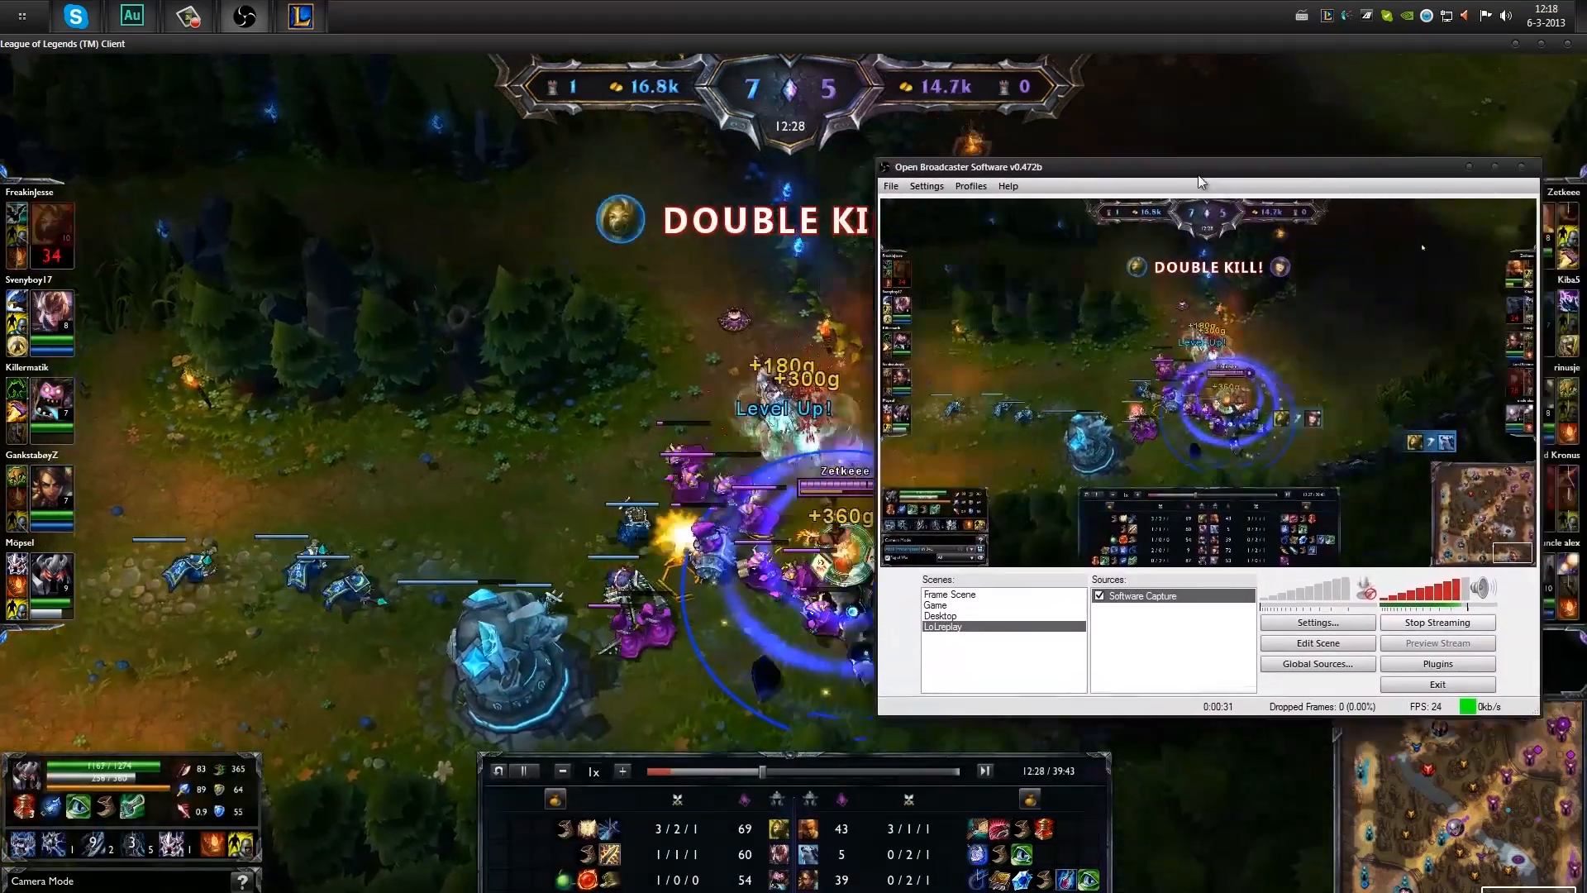
{"action": "left_click_drag", "start_coordinate": [1201, 167], "coordinate": [627, 172]}
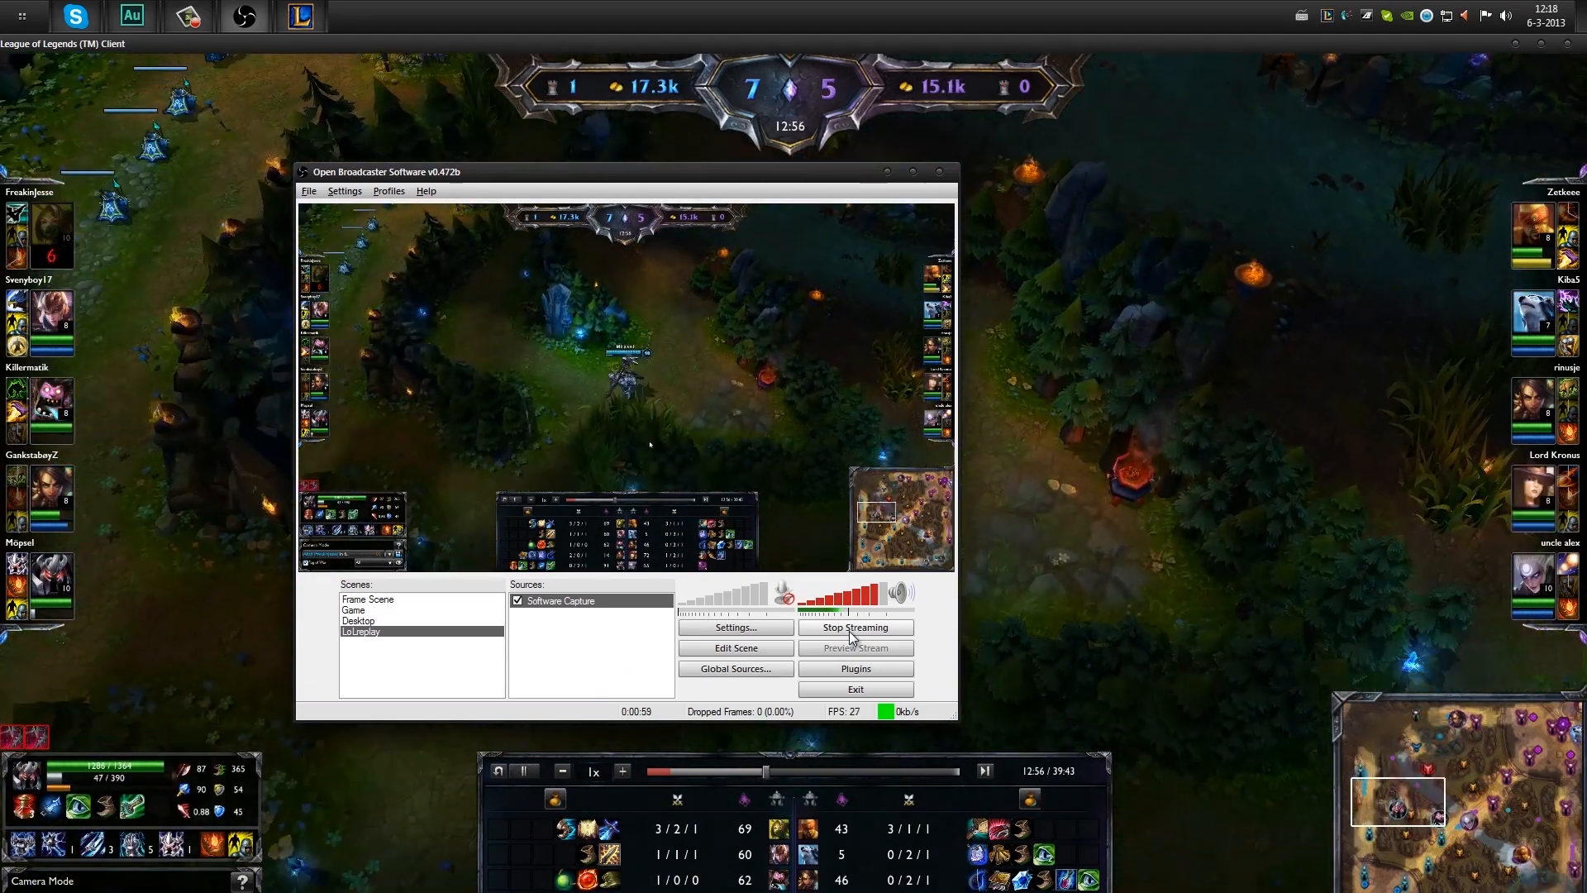
Stop the replay capture so the recording file is saved to the desktop.
{"action": "left_click", "coordinate": [854, 627]}
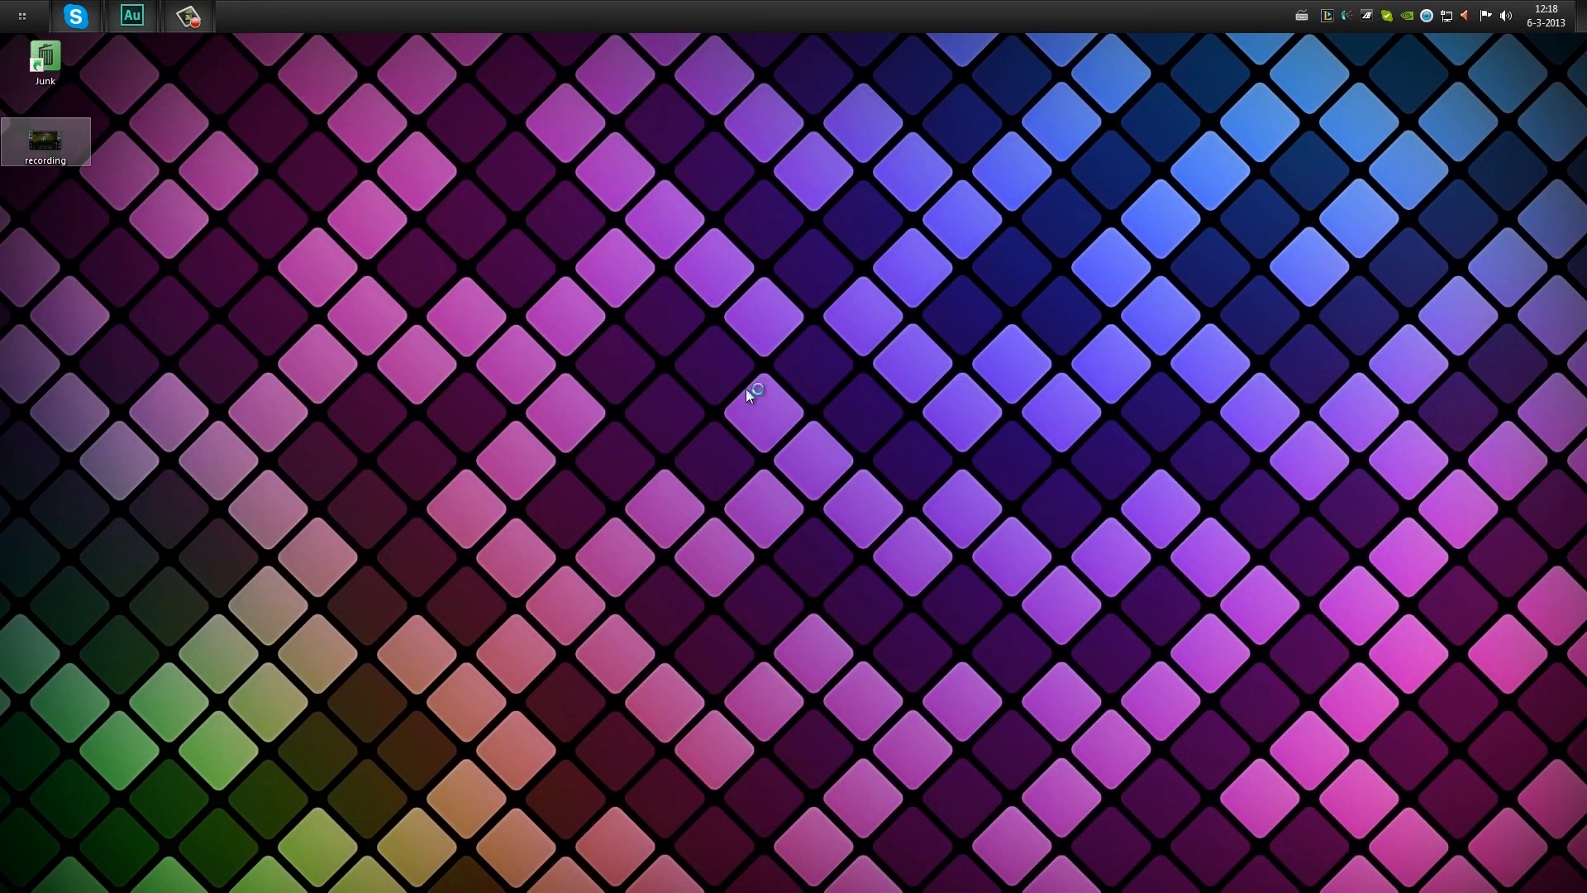
{"action": "mouse_move", "coordinate": [351, 248]}
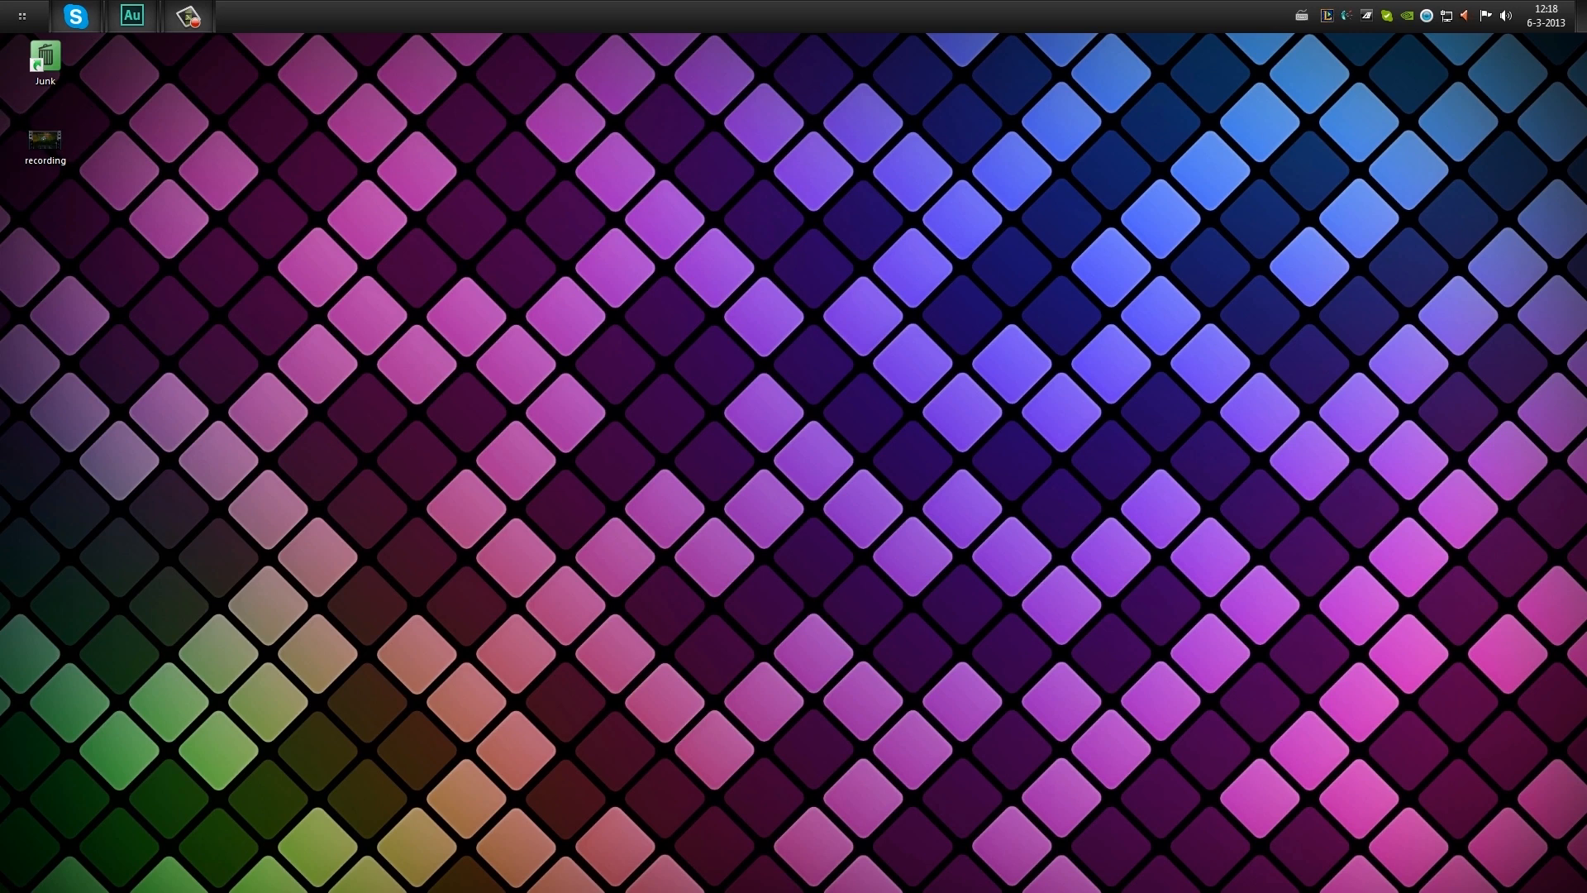
Restore OBS and open Properties for the 64.6 MB MP4 recording on the desktop.
{"action": "left_click", "coordinate": [186, 15]}
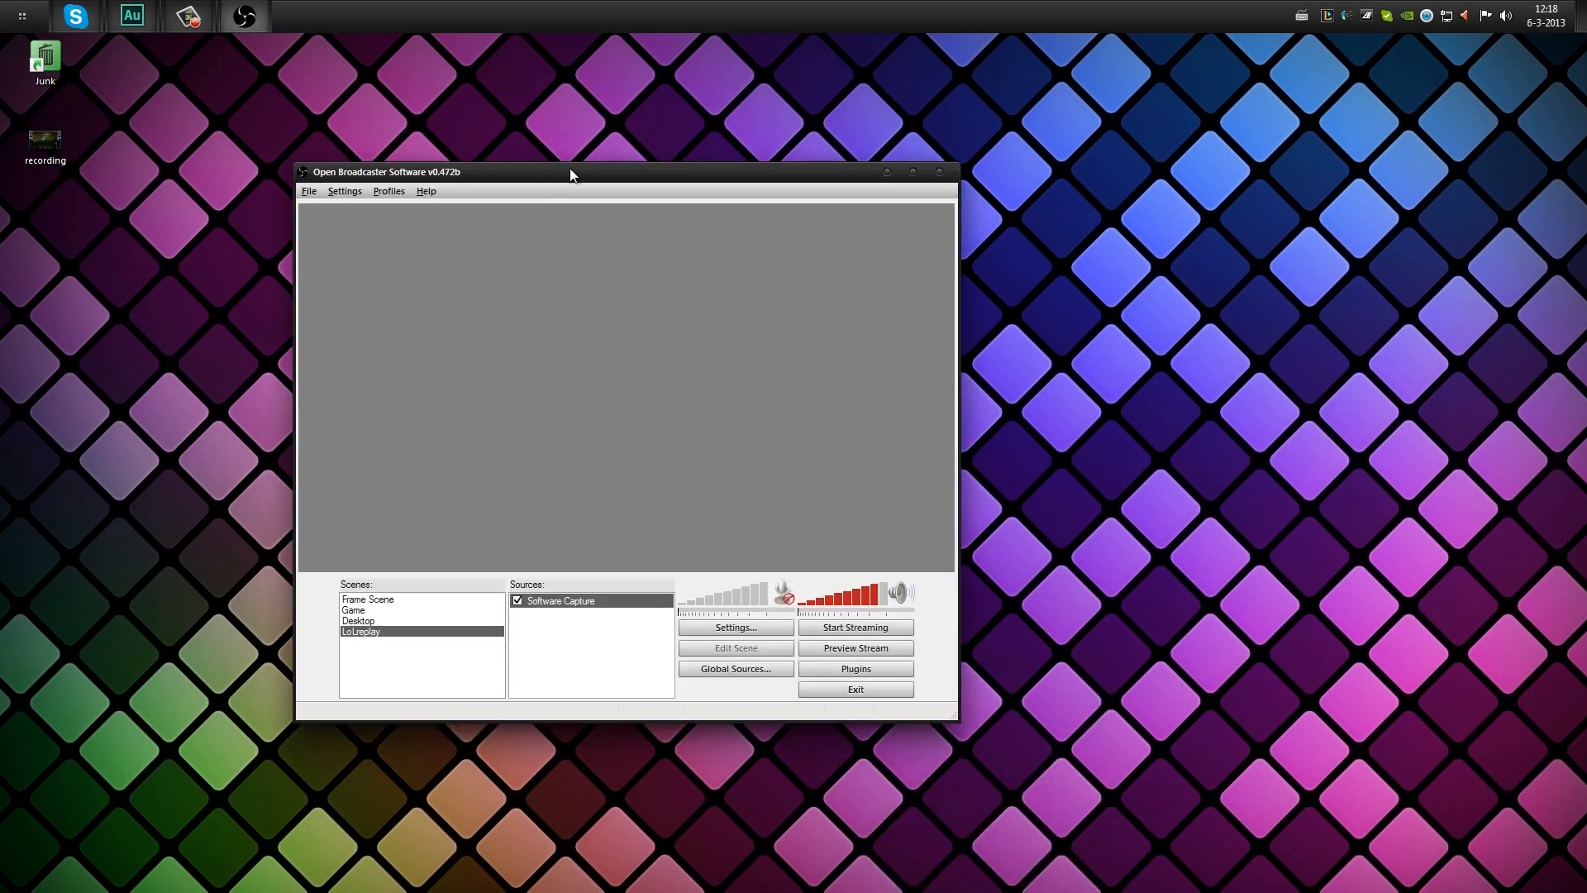
{"action": "right_click", "coordinate": [45, 139]}
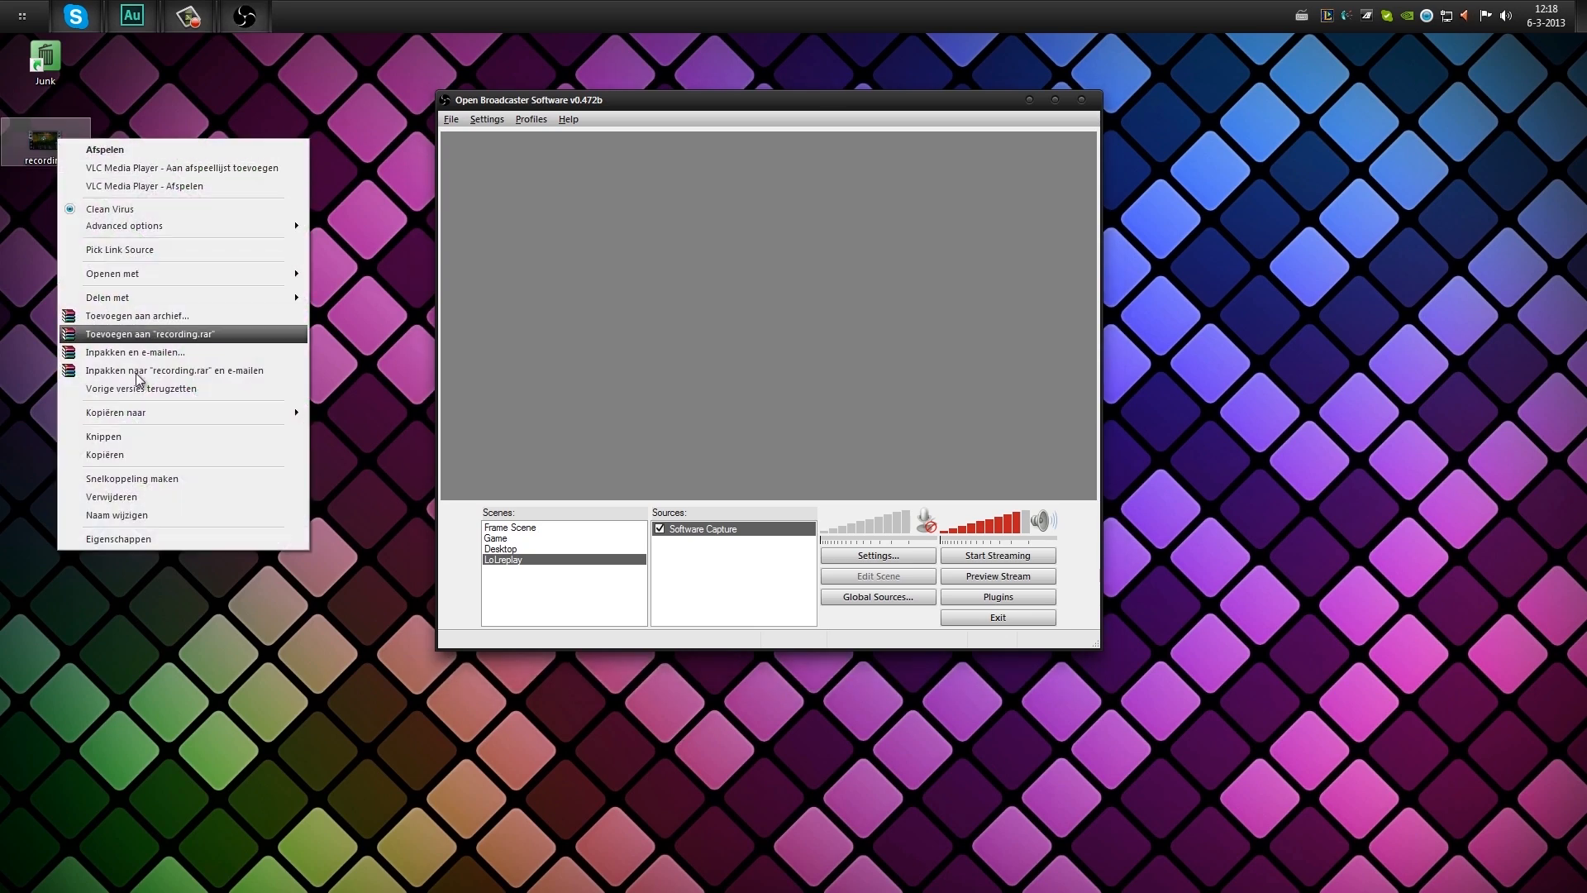
{"action": "left_click", "coordinate": [195, 283]}
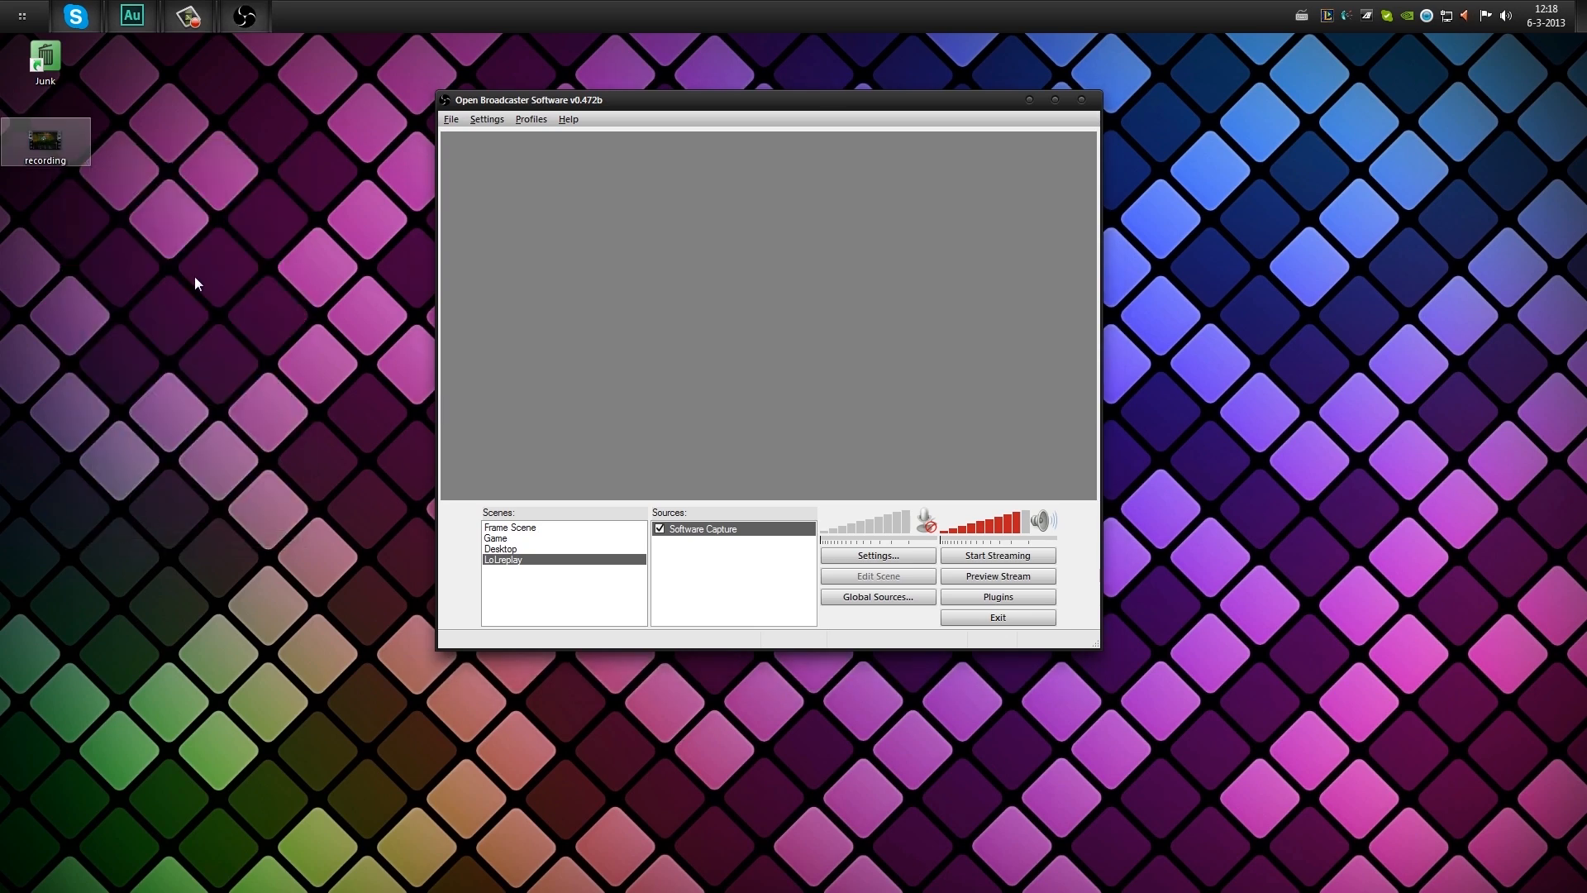
{"action": "right_click", "coordinate": [45, 141]}
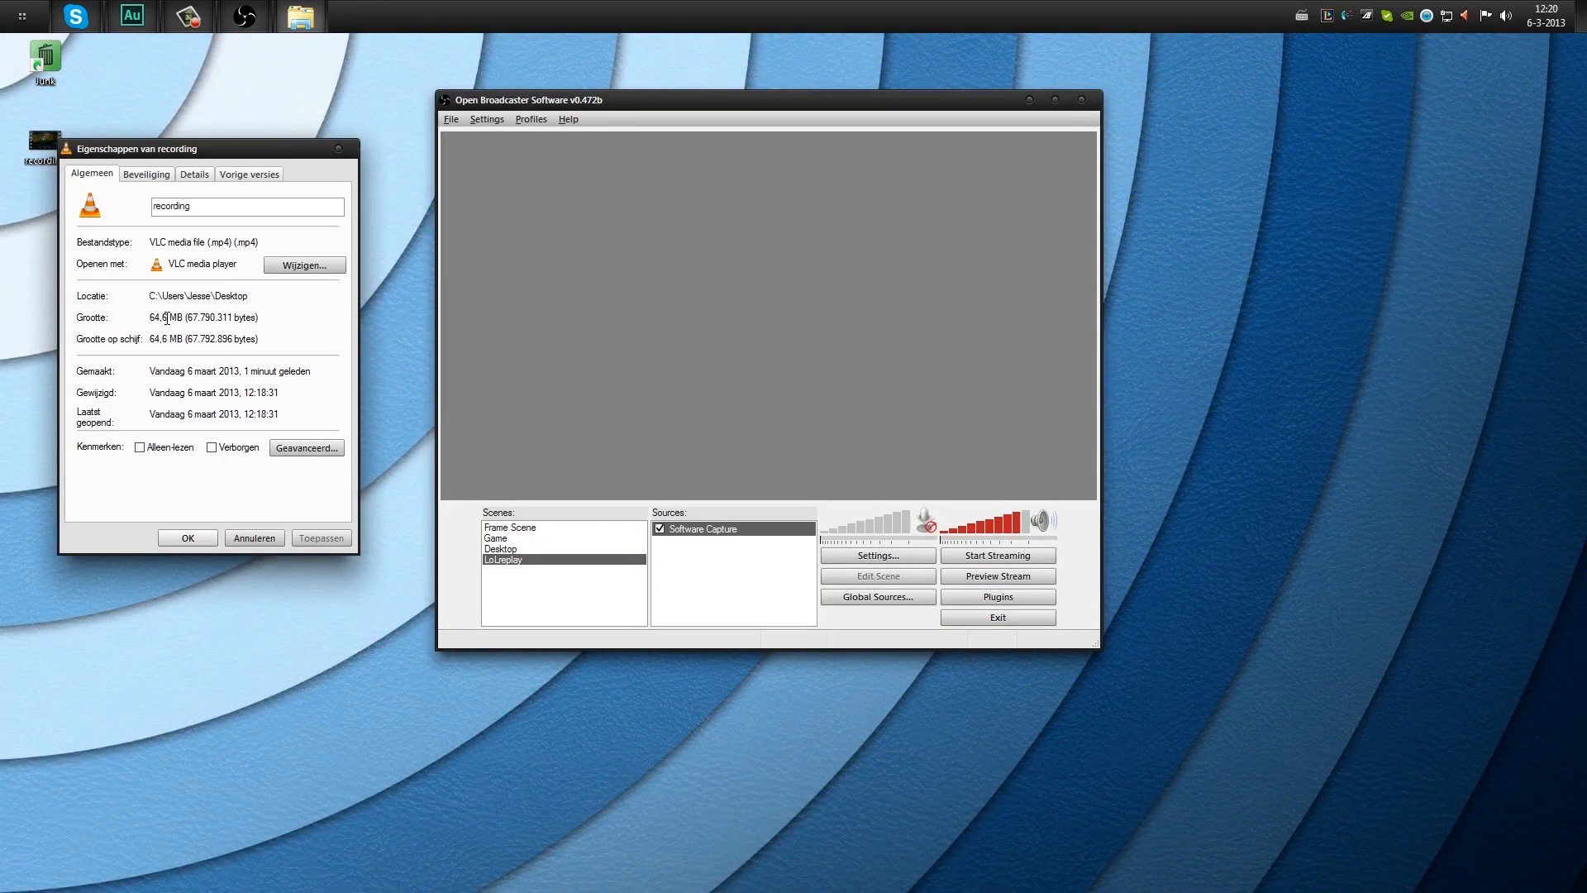
View the recording's Beveiliging (security) permissions, then return to the Algemeen tab.
{"action": "left_click", "coordinate": [145, 173]}
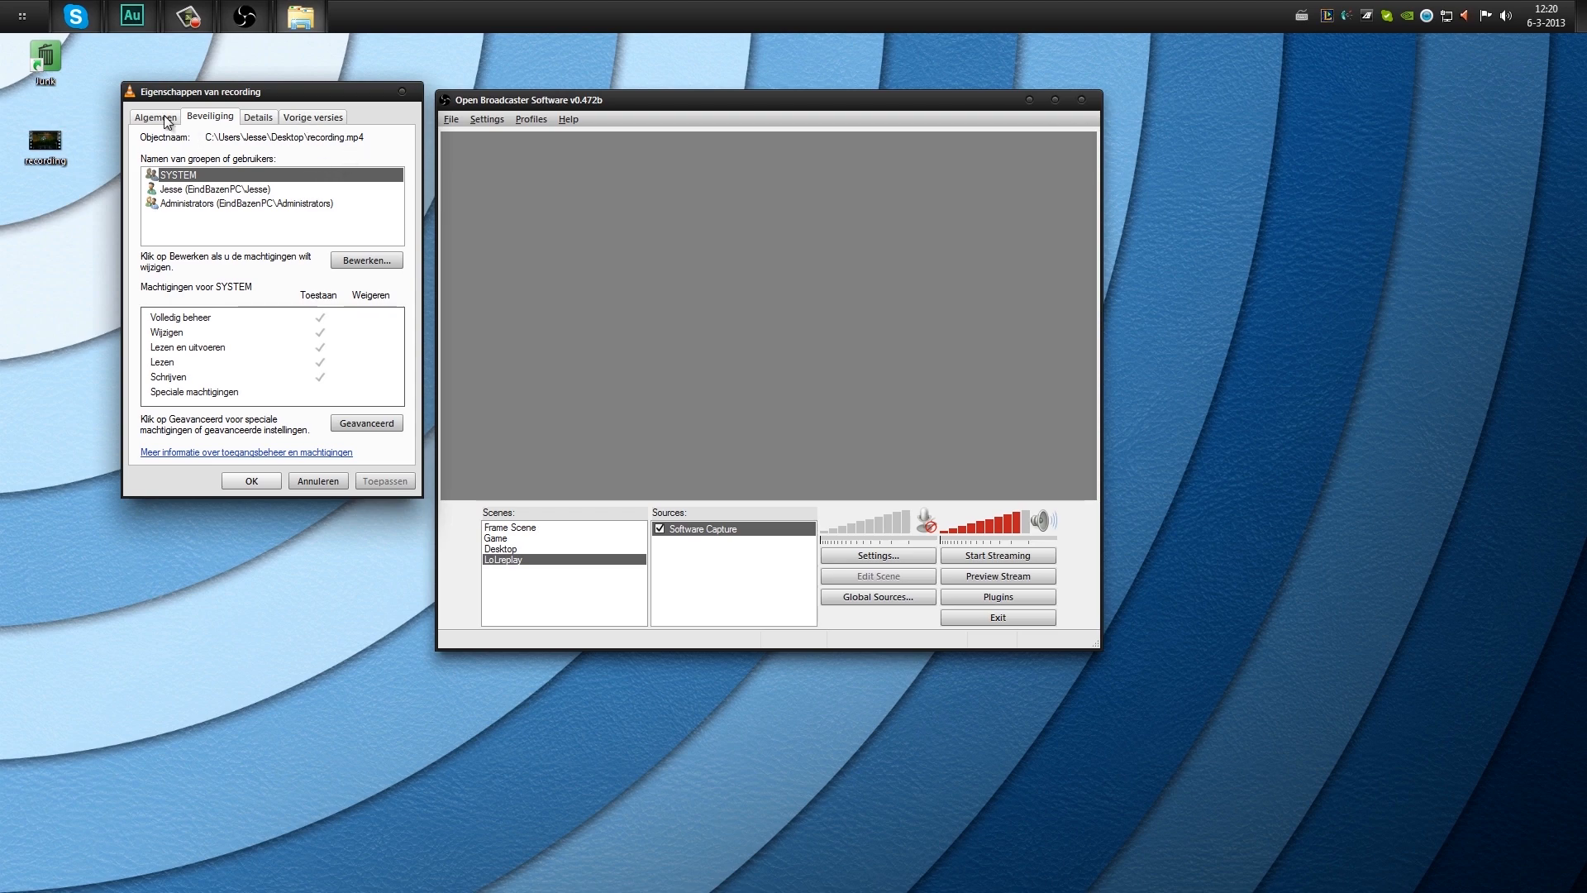
{"action": "left_click", "coordinate": [154, 116]}
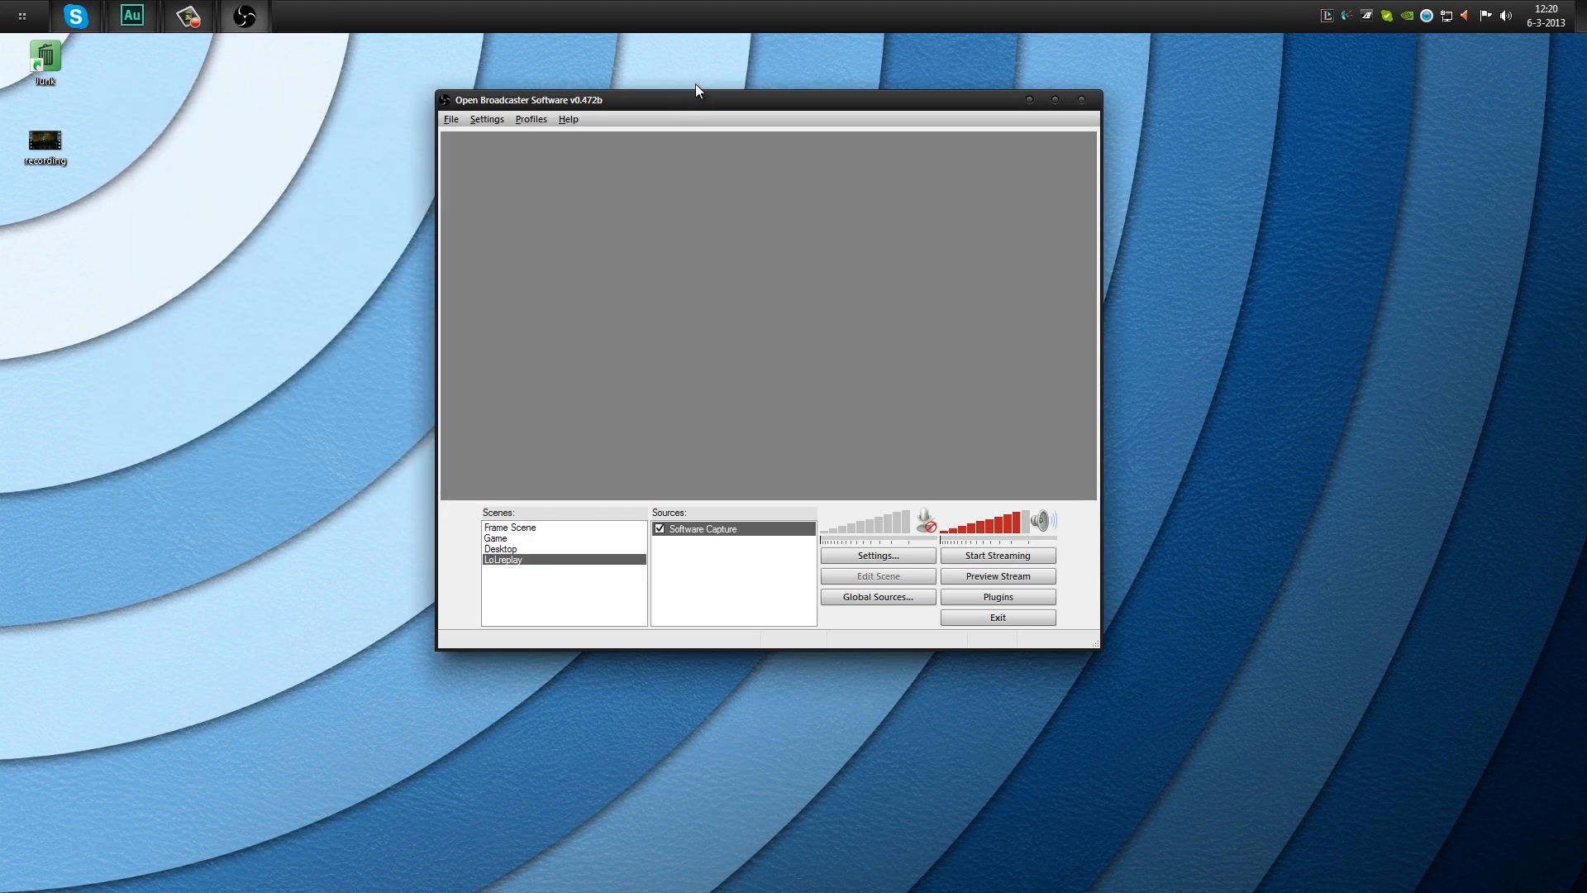
{"action": "left_click_drag", "start_coordinate": [696, 100], "coordinate": [689, 76]}
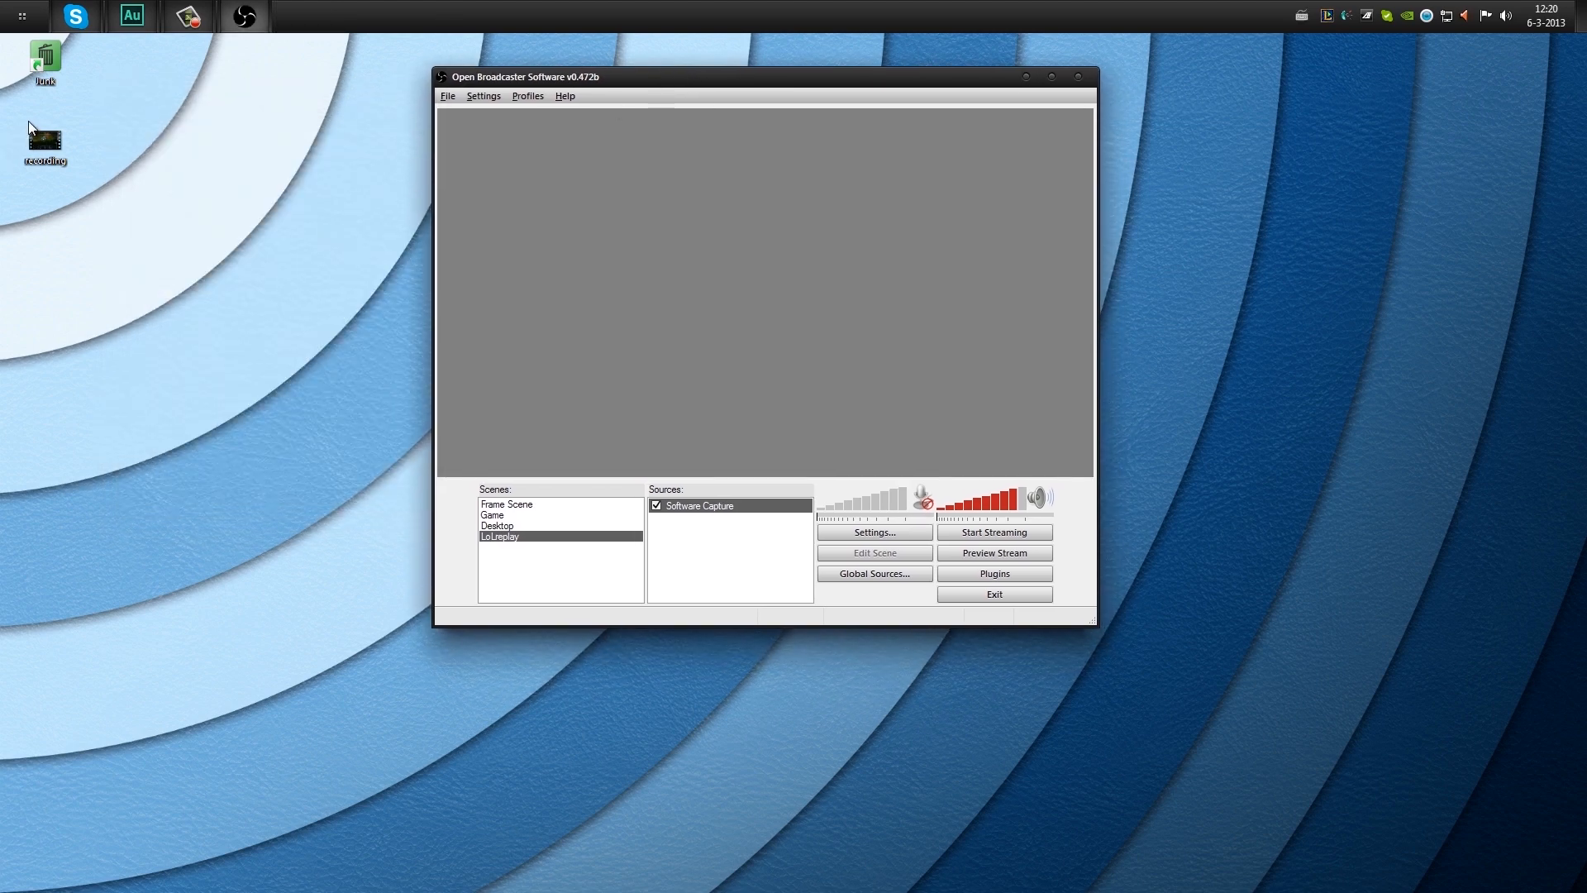
{"action": "mouse_move", "coordinate": [71, 238]}
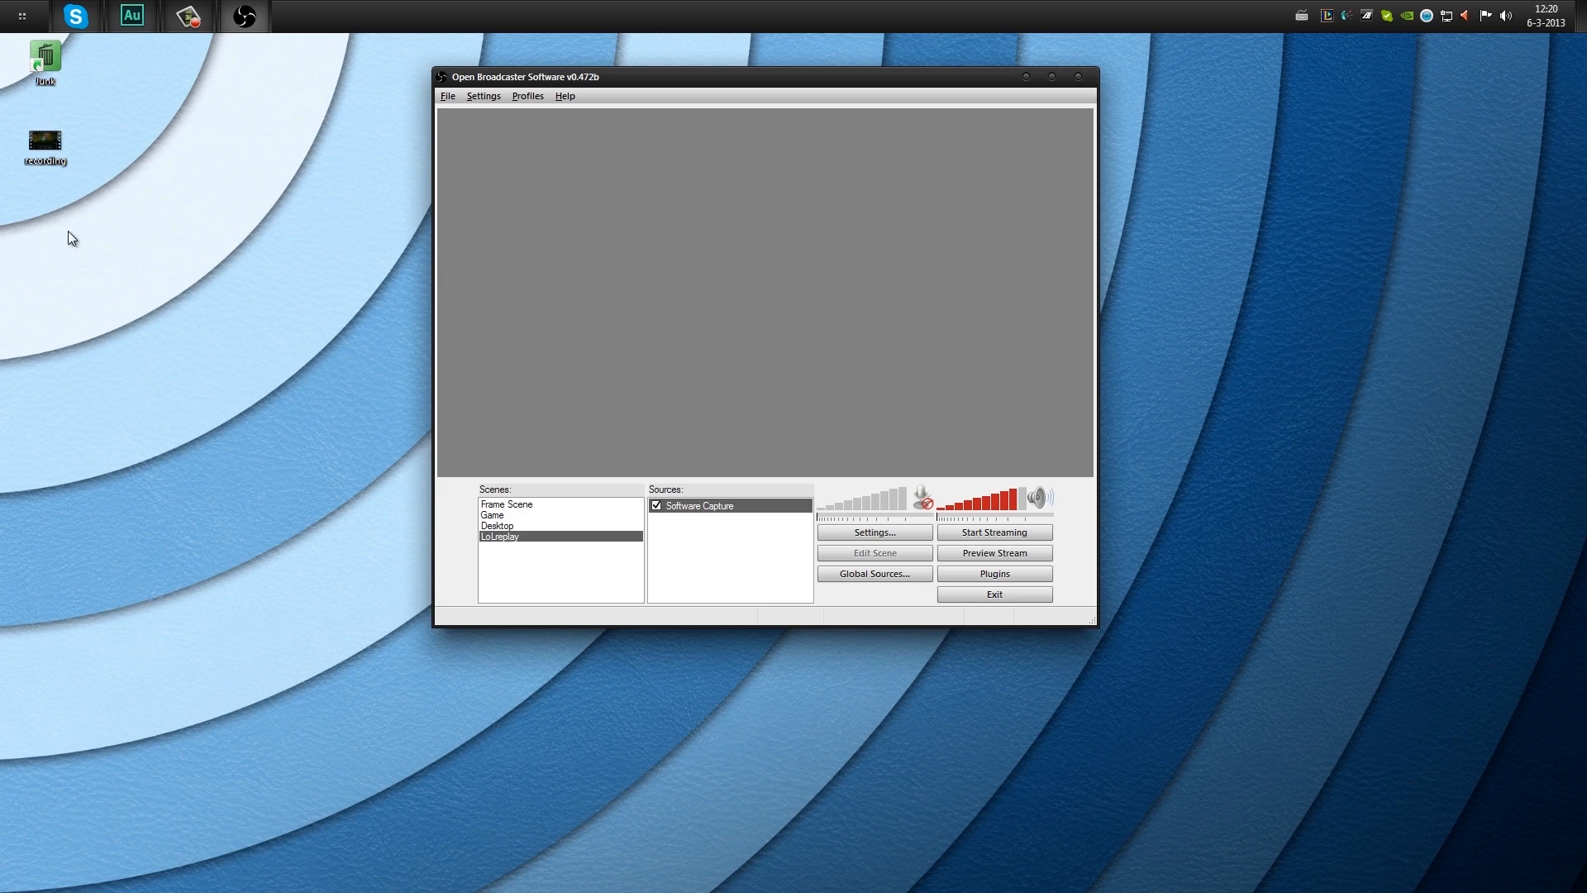
{"action": "mouse_move", "coordinate": [177, 258]}
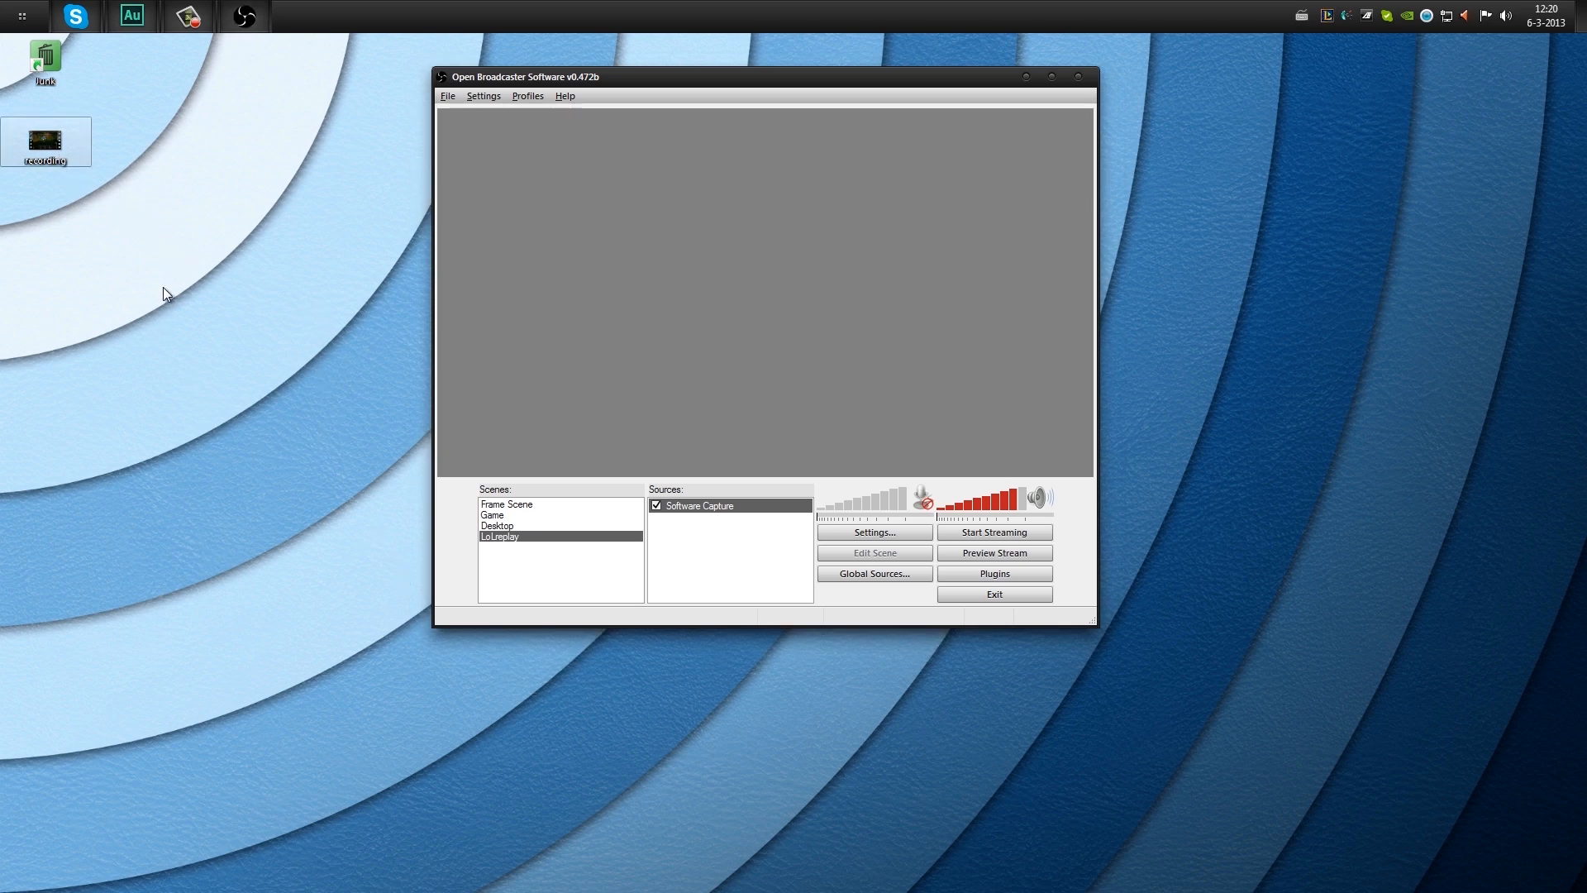
{"action": "mouse_move", "coordinate": [993, 532]}
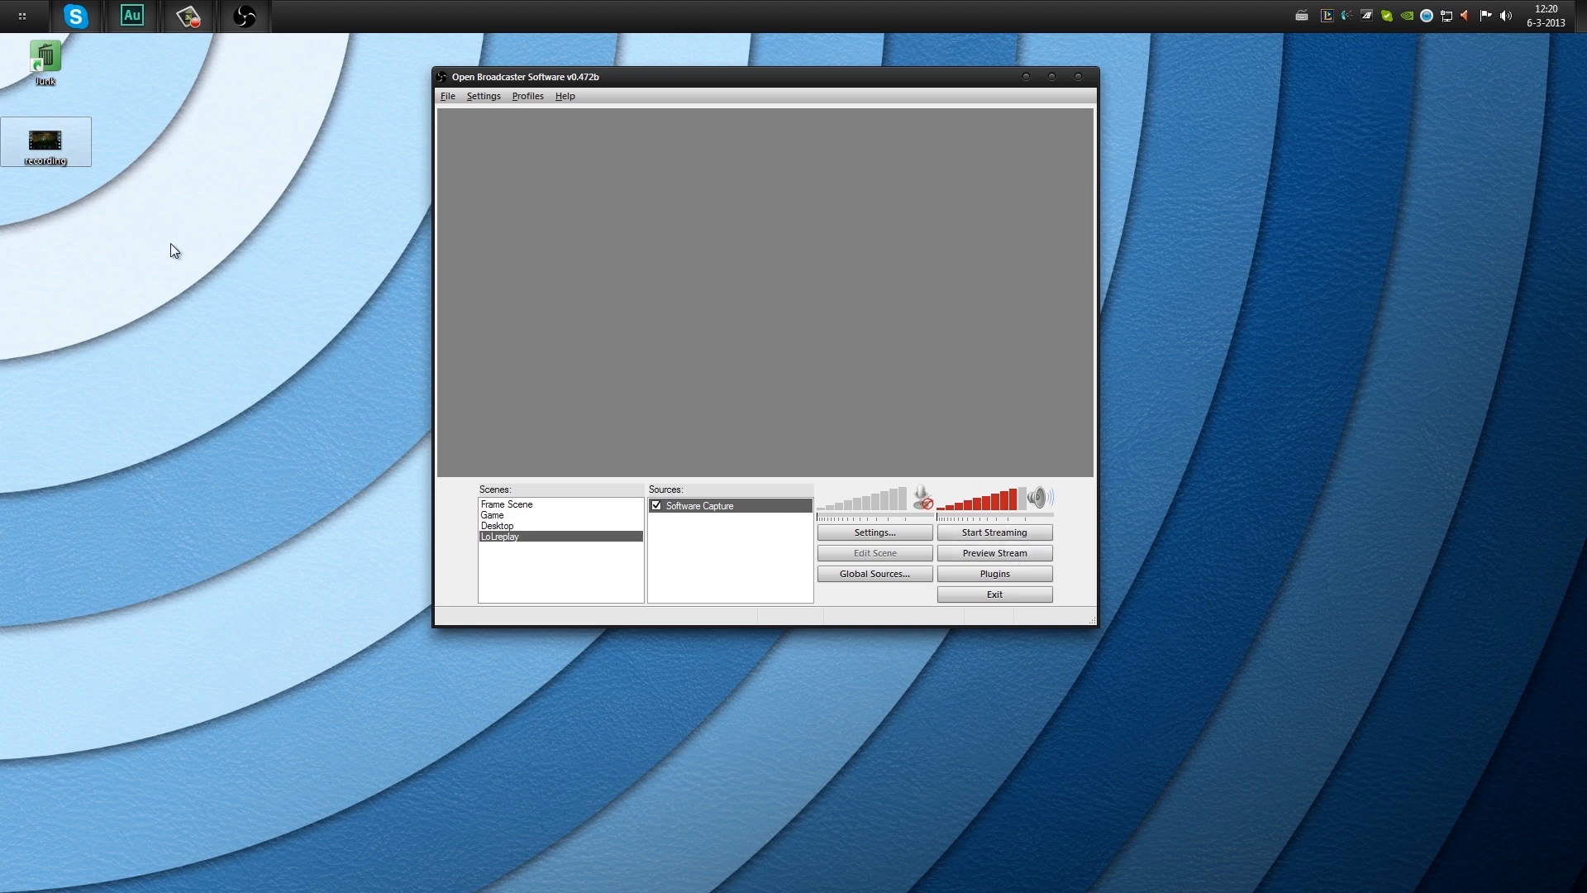
{"action": "mouse_move", "coordinate": [248, 392]}
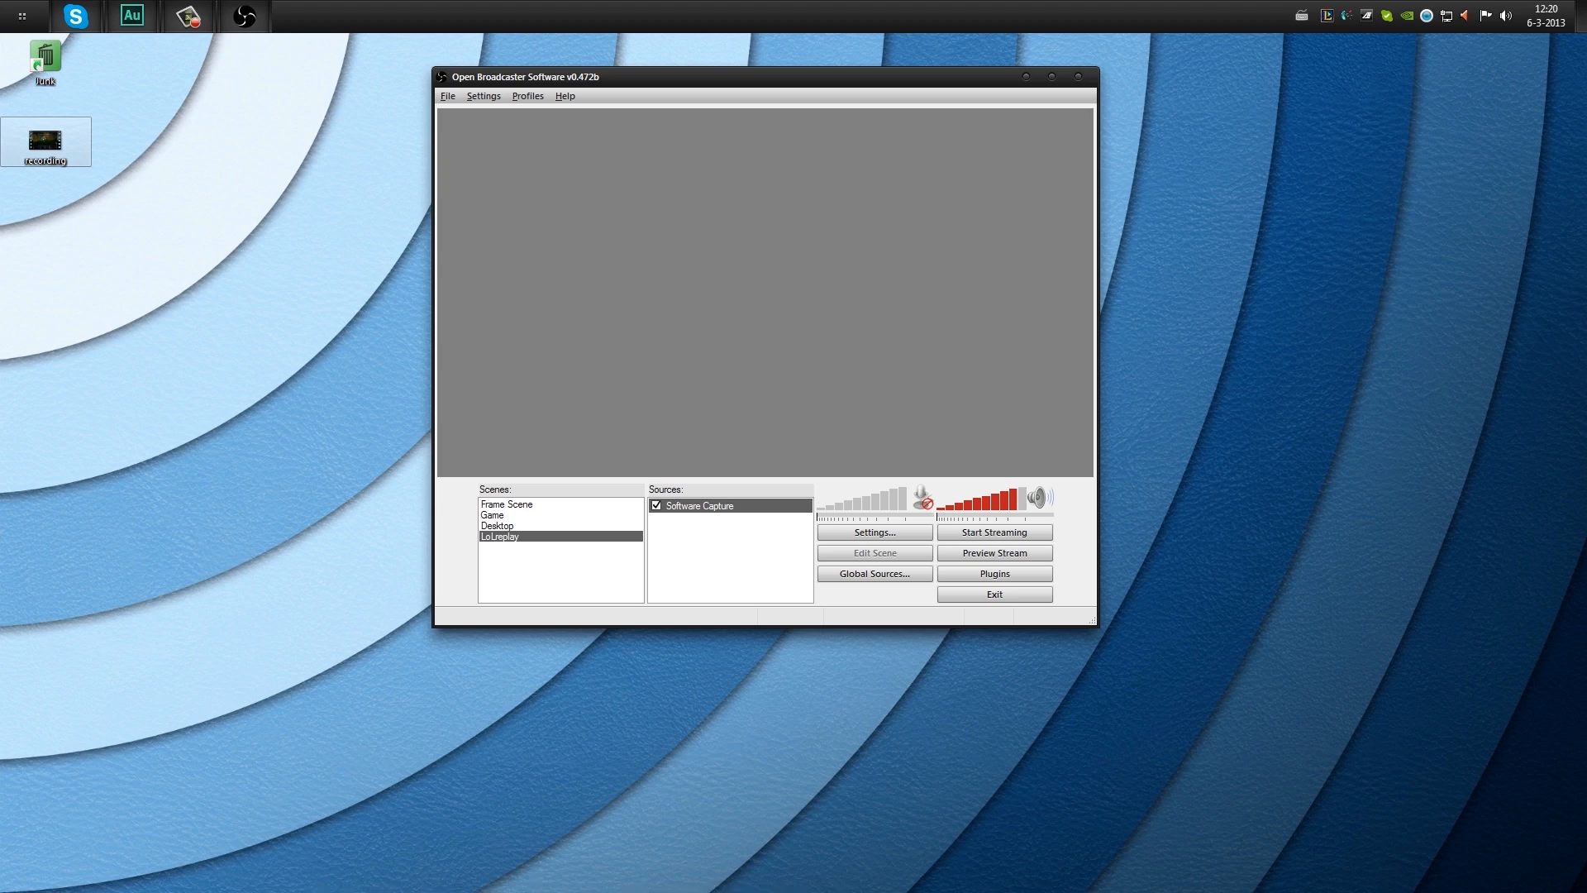
{"action": "mouse_move", "coordinate": [141, 349]}
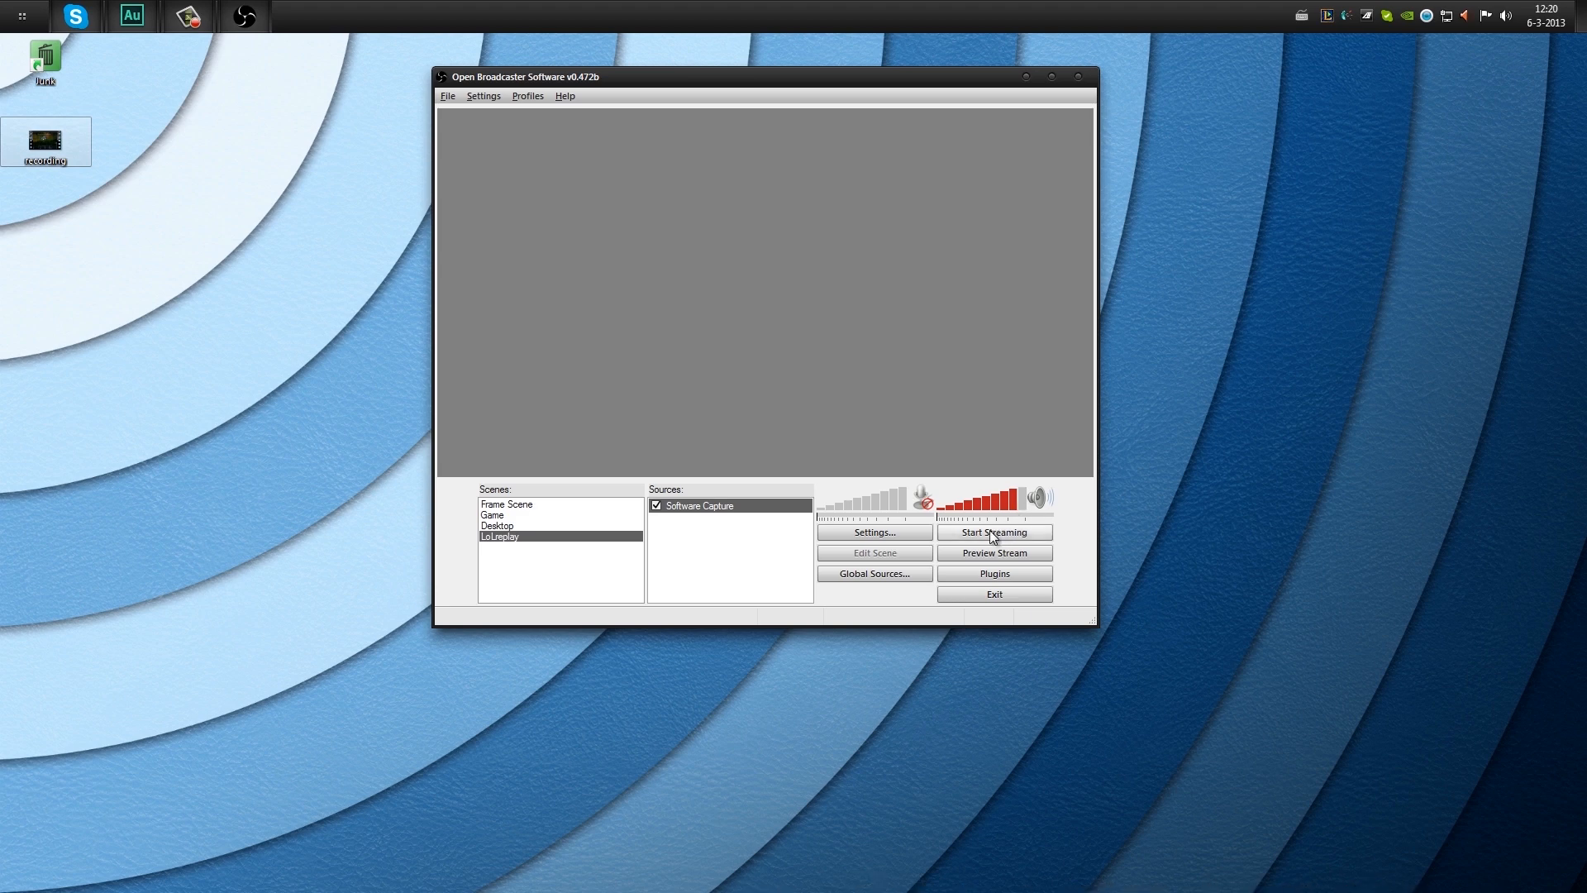
{"action": "left_click_drag", "start_coordinate": [524, 77], "coordinate": [253, 113]}
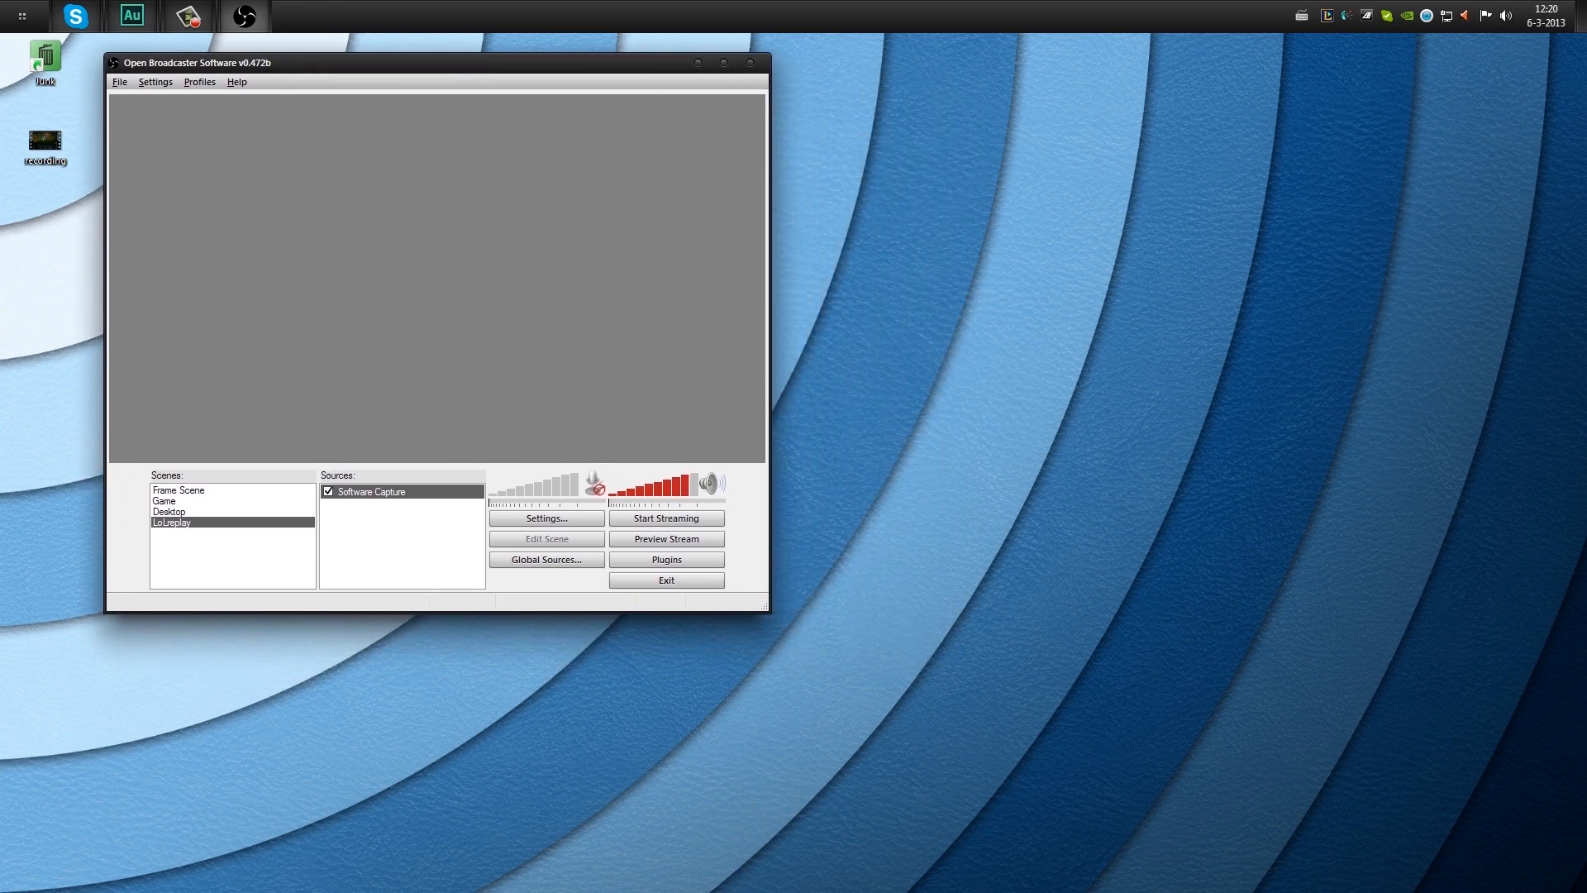
{"action": "mouse_move", "coordinate": [423, 72]}
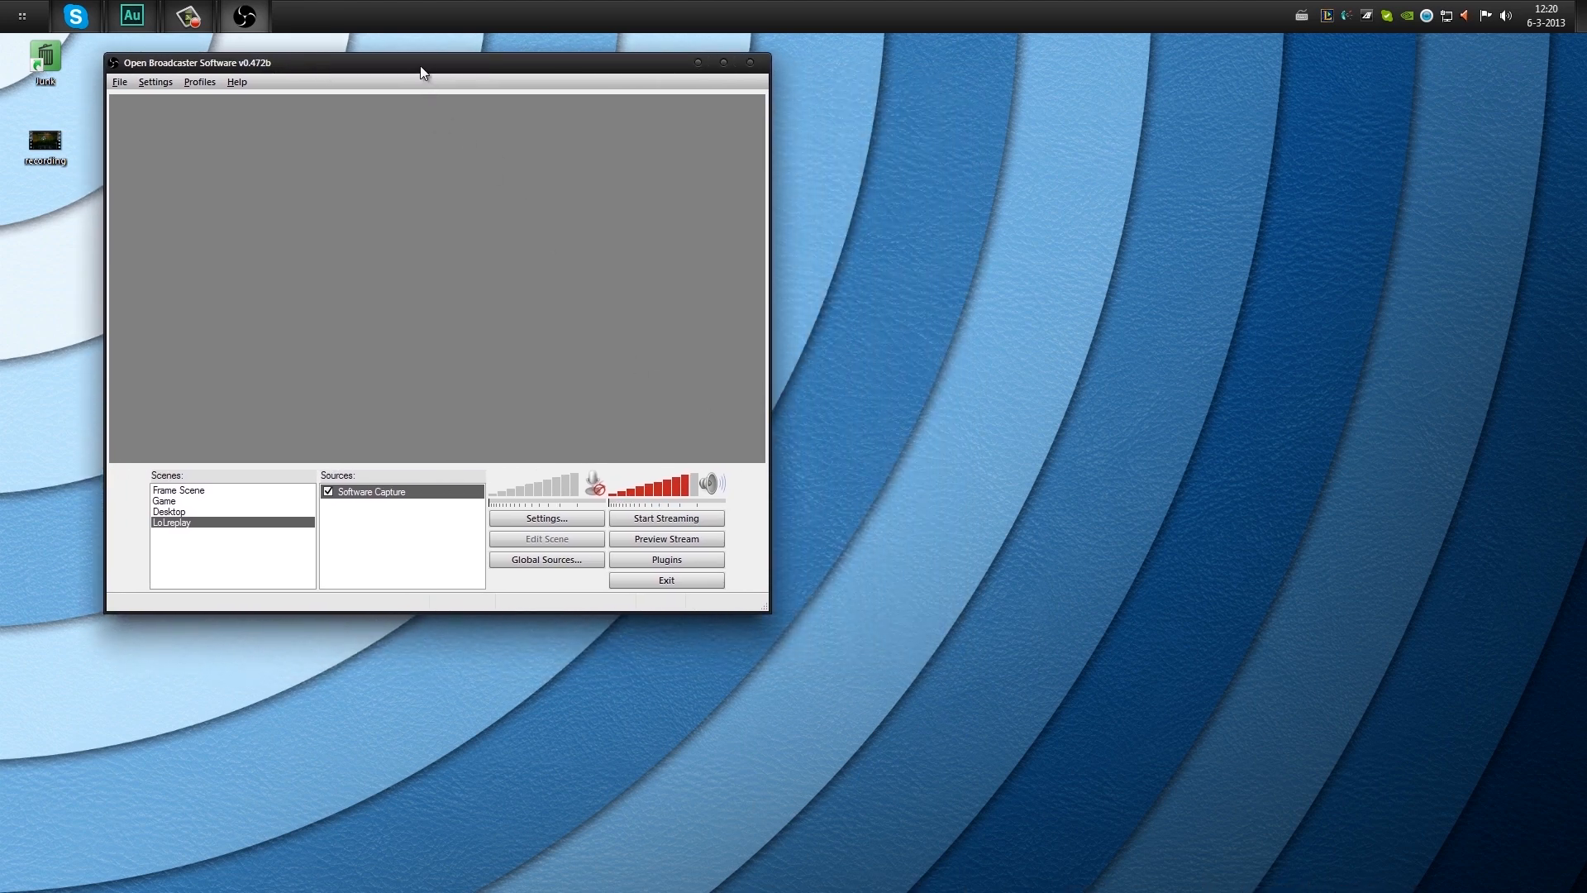
{"action": "left_click_drag", "start_coordinate": [423, 62], "coordinate": [431, 53]}
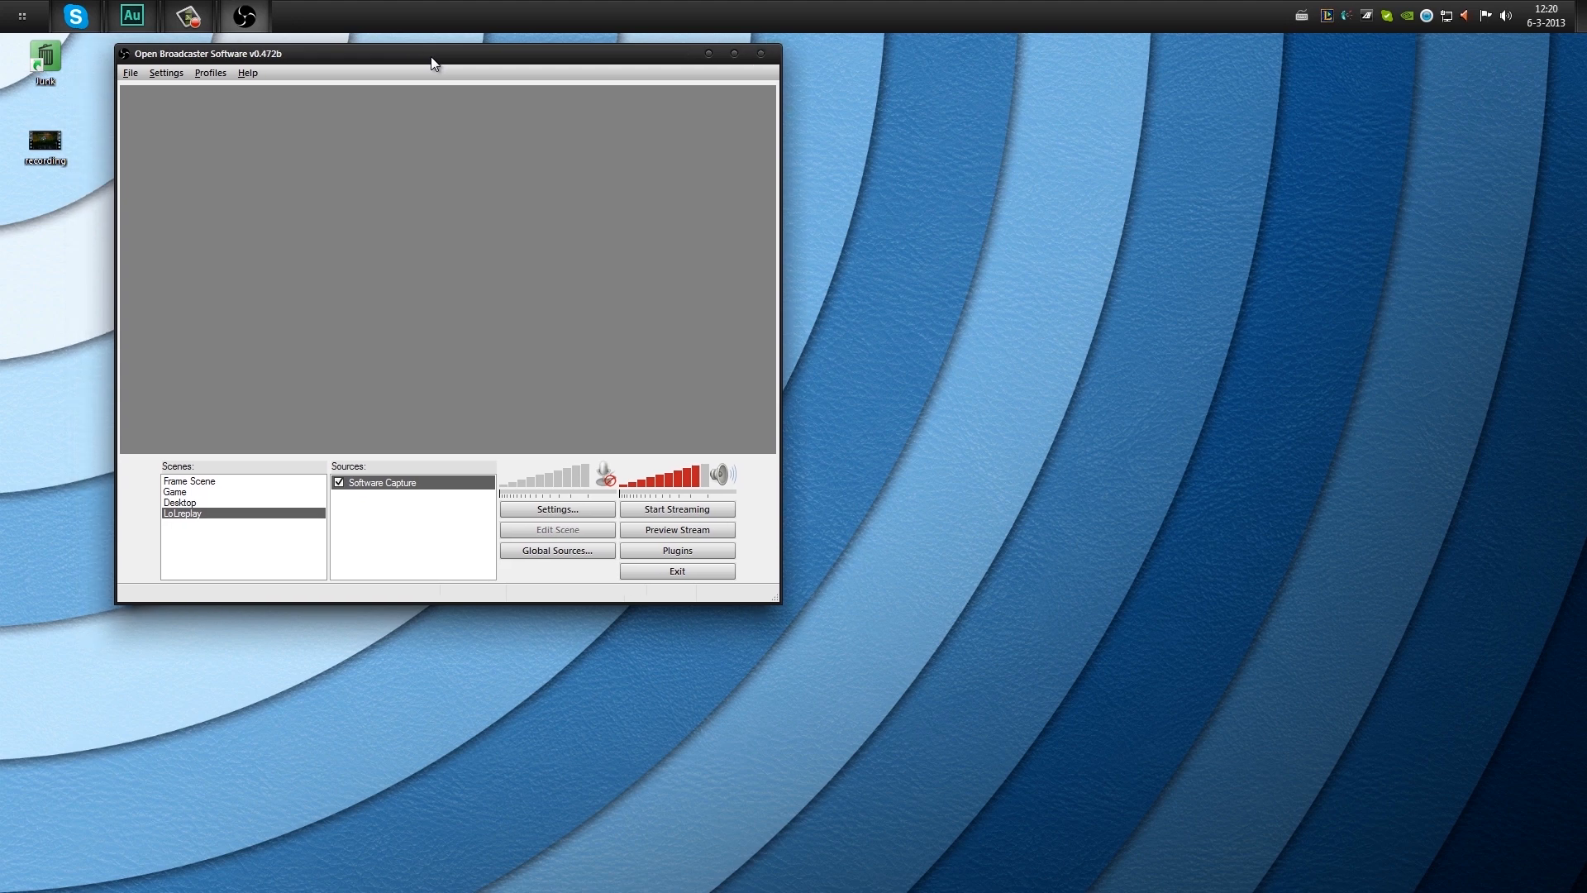